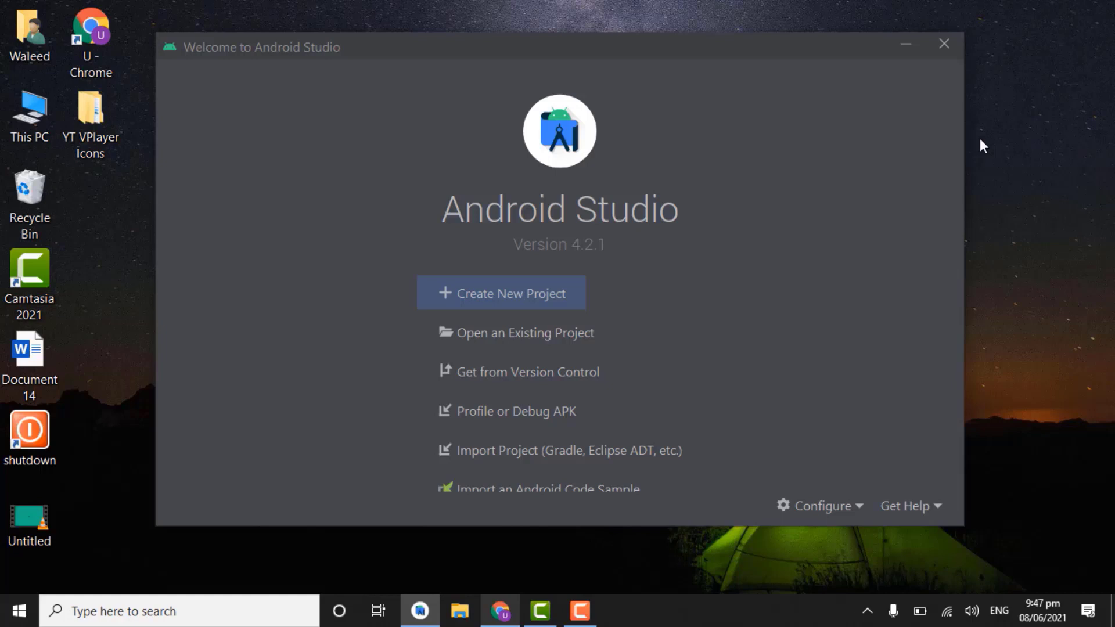
mouse_move(862, 226)
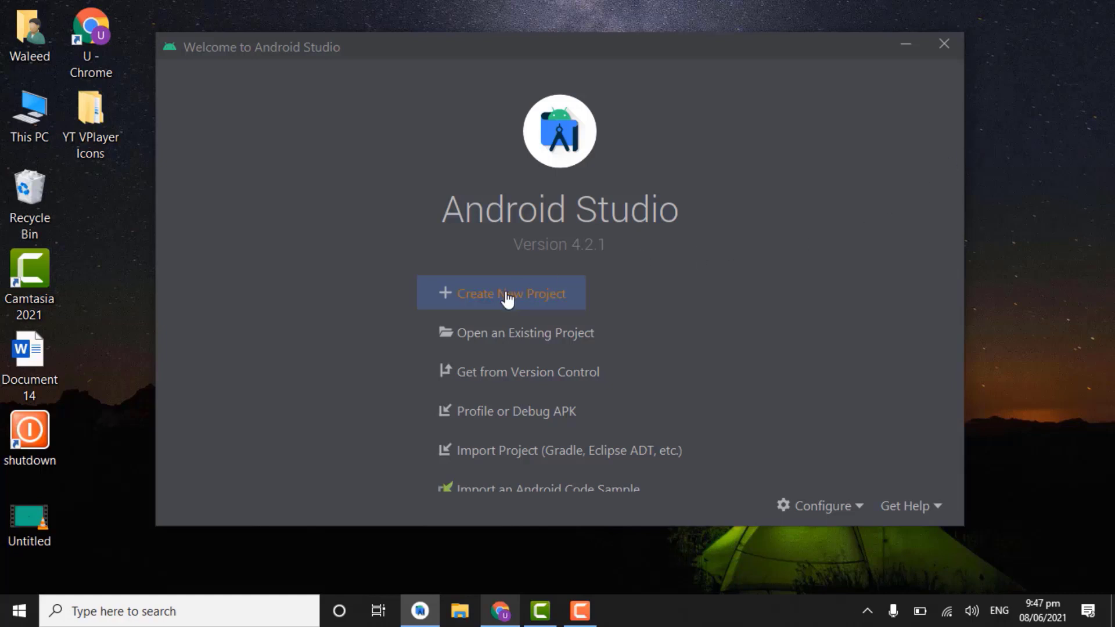
- Begin a new project from the Welcome screen using the Empty Activity phone template
click(501, 293)
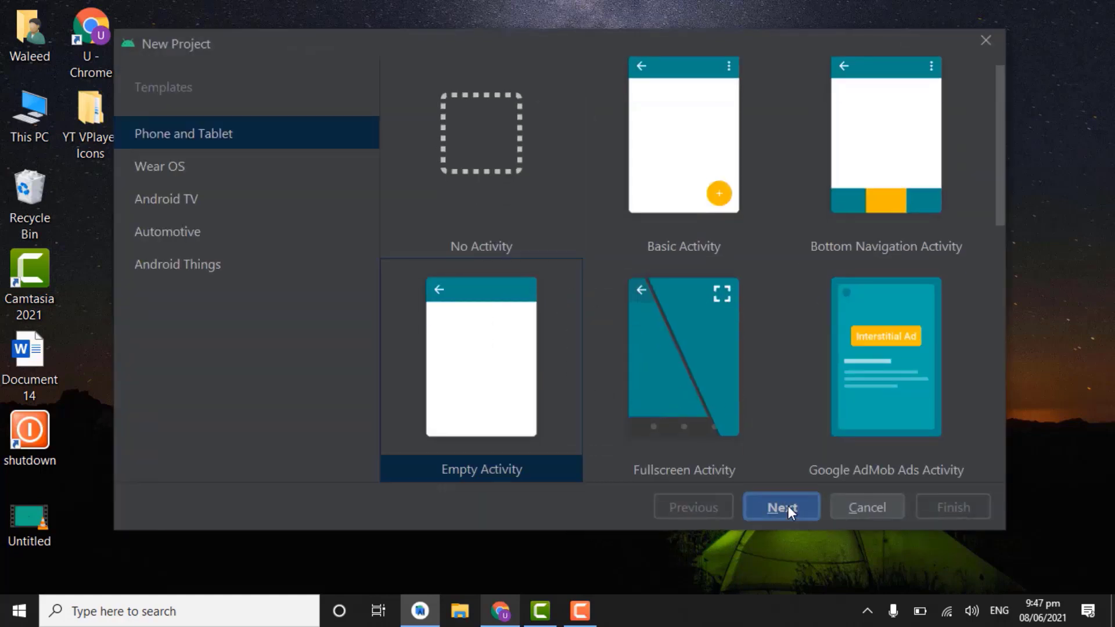
- Name the Java project 'Video Player' and set minimum SDK to API 16
click(780, 506)
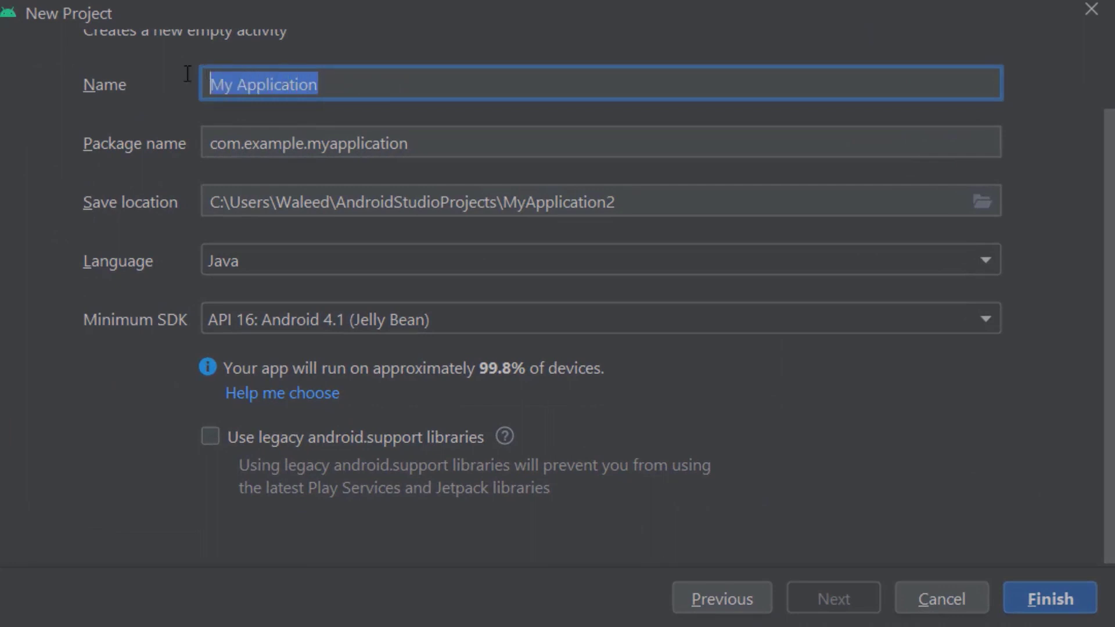
text(Video)
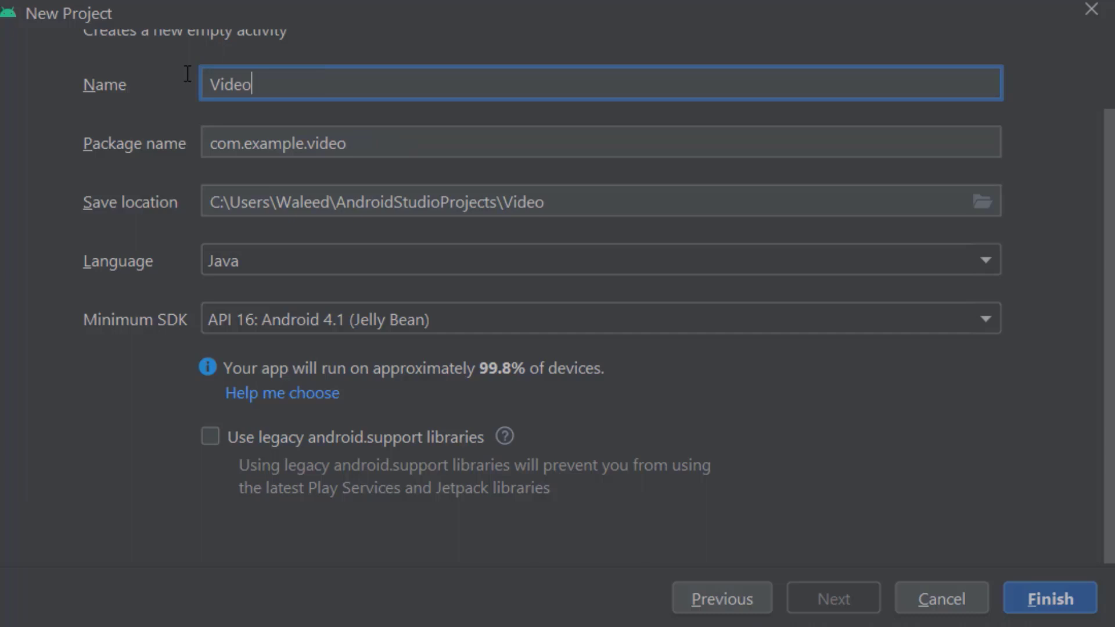
text(Player)
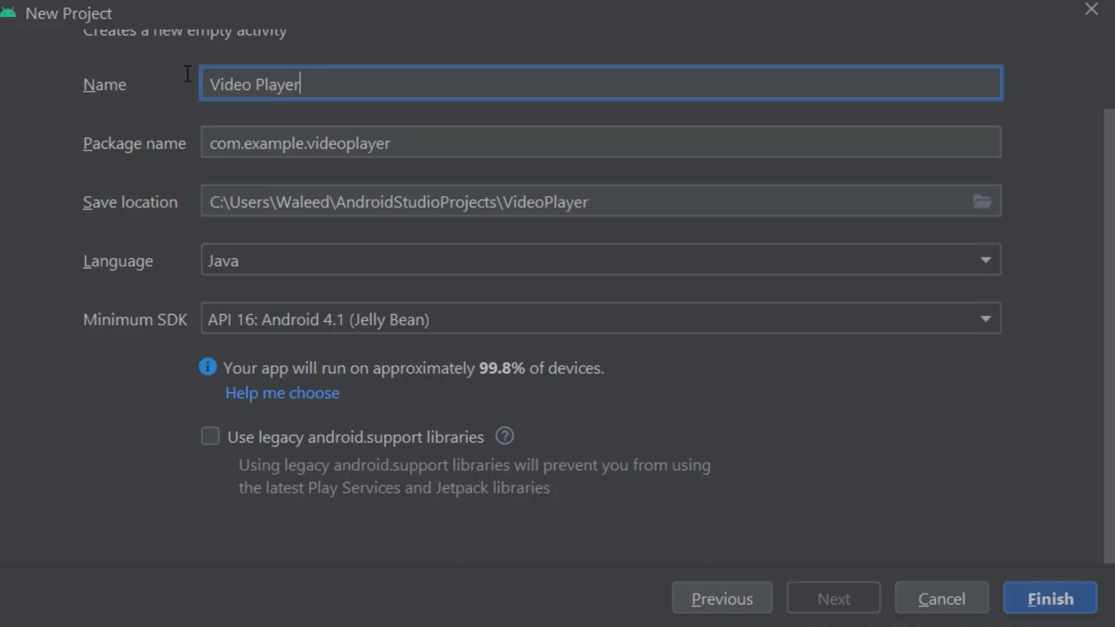
click(599, 259)
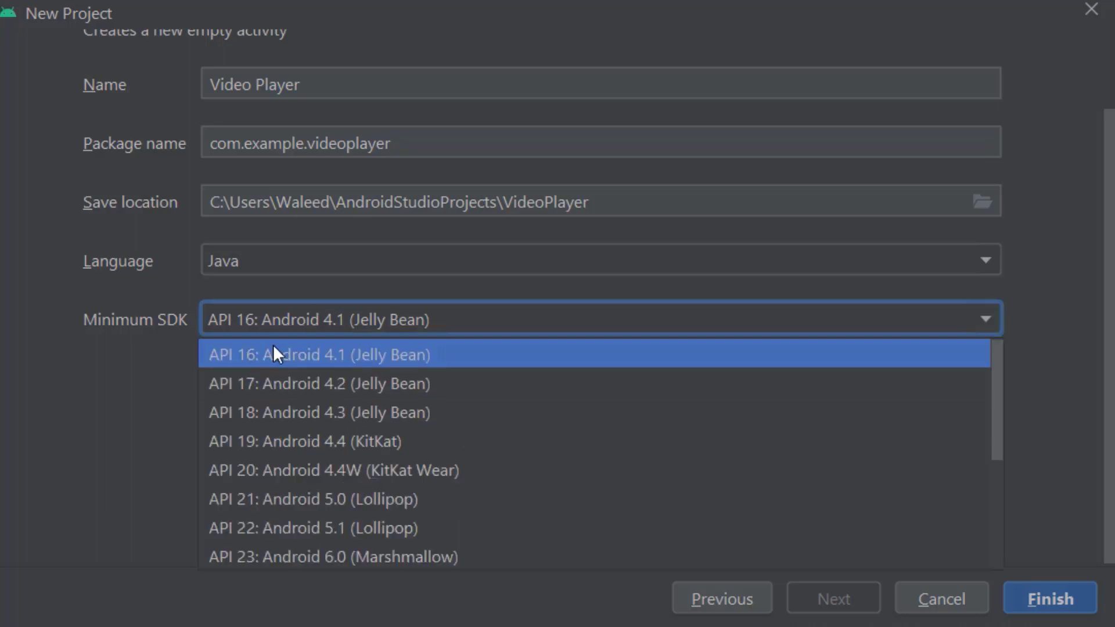
click(319, 355)
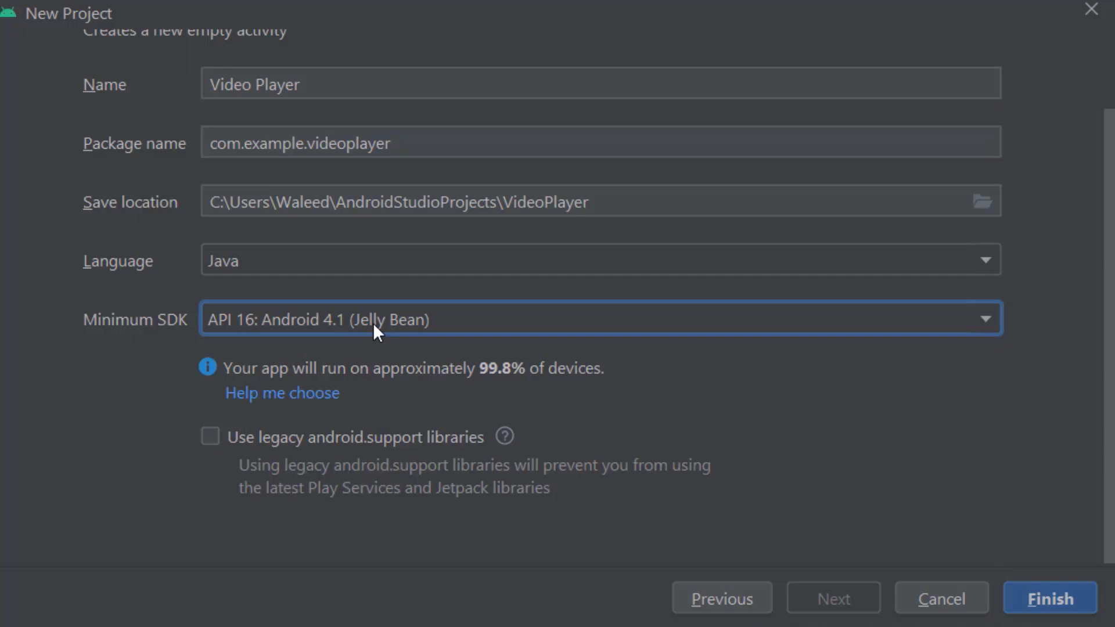
mouse_move(521, 383)
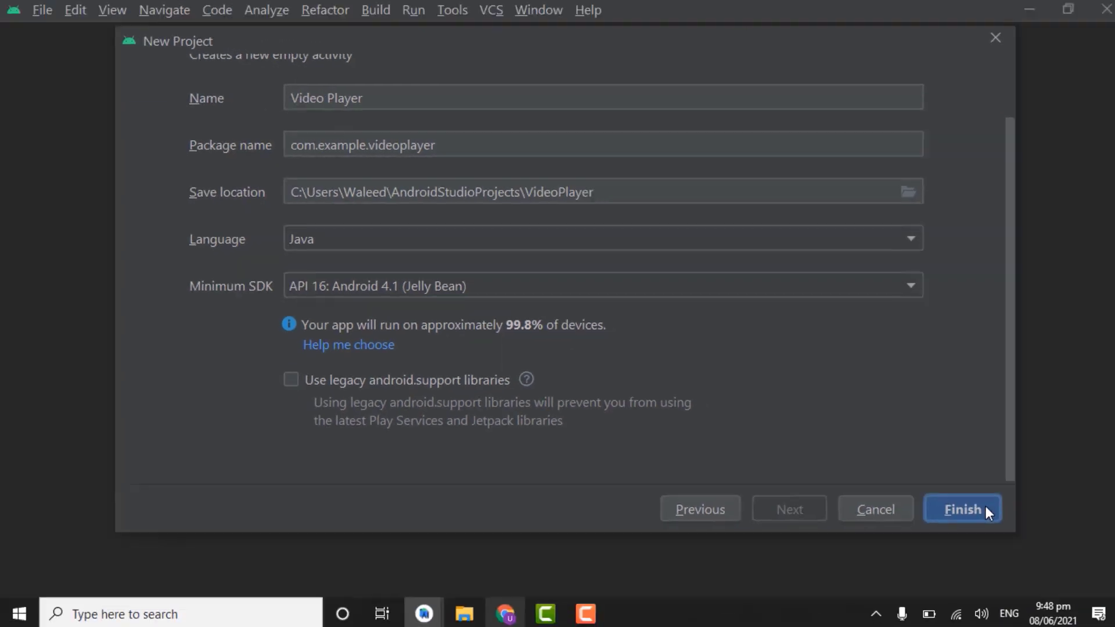
- Finish the Video Player project and select the com.example.videoplayer package
click(962, 508)
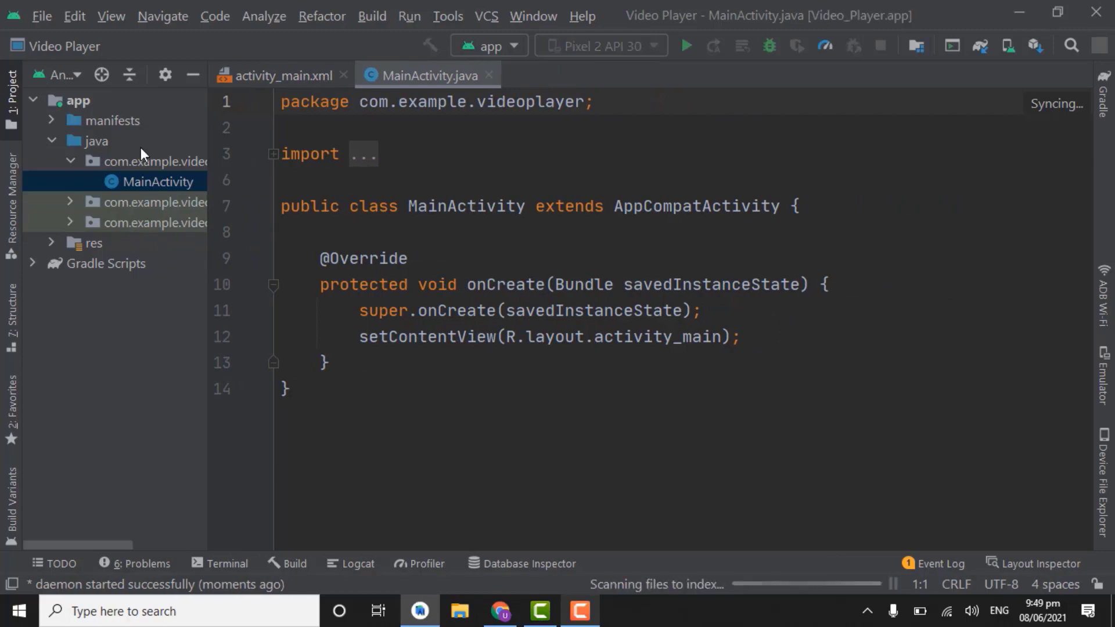
click(150, 161)
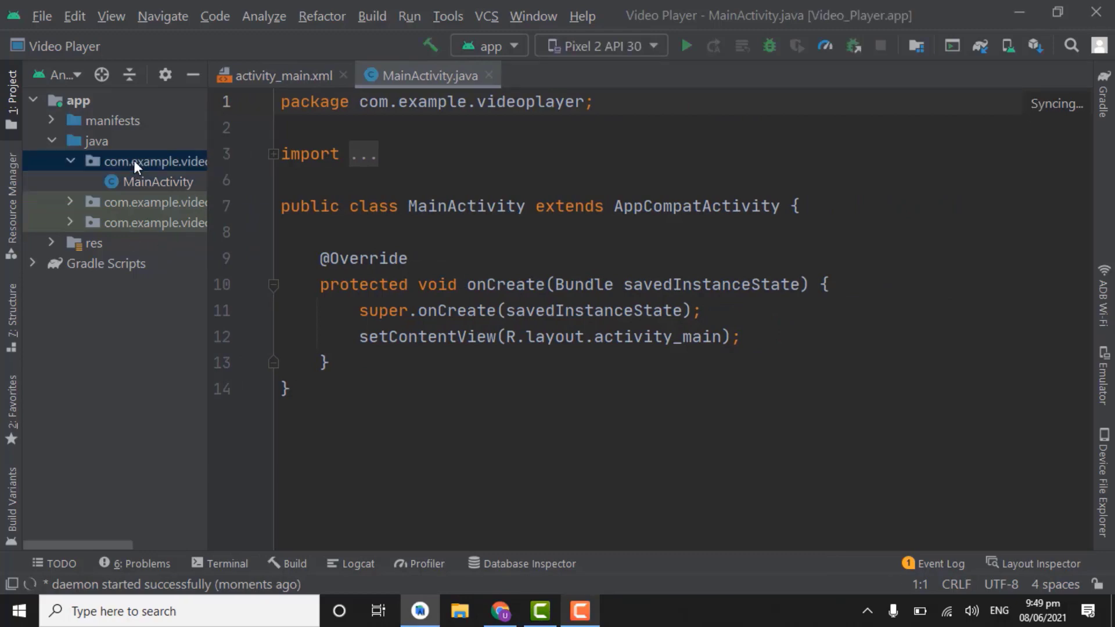
- Add an Empty Activity named SplashScreenActivity to the videoplayer package
right_click(135, 161)
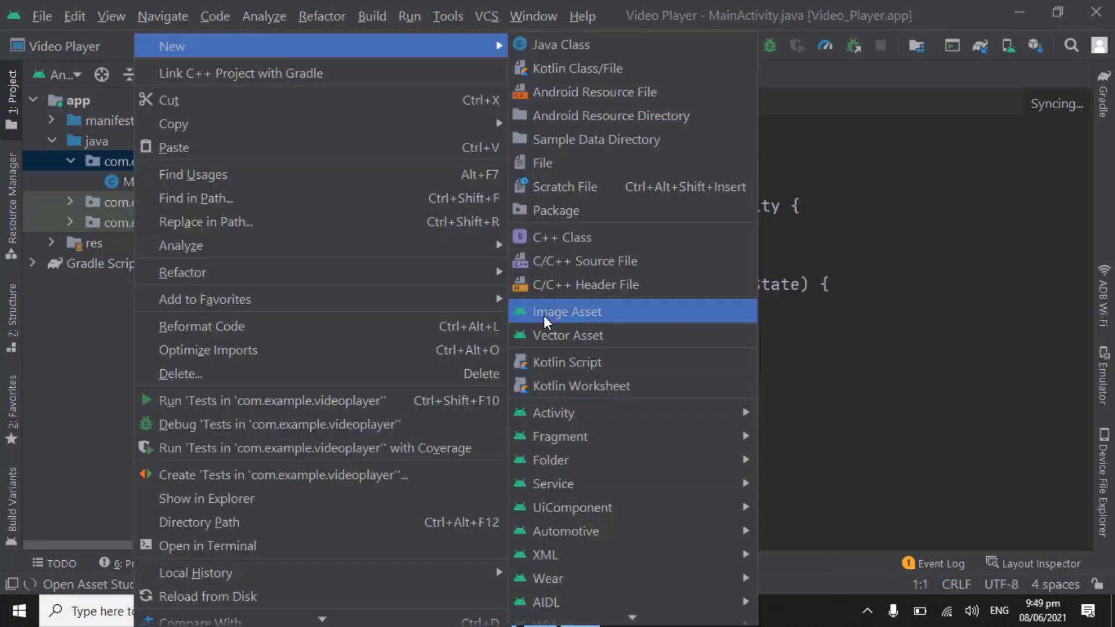
mouse_move(555, 413)
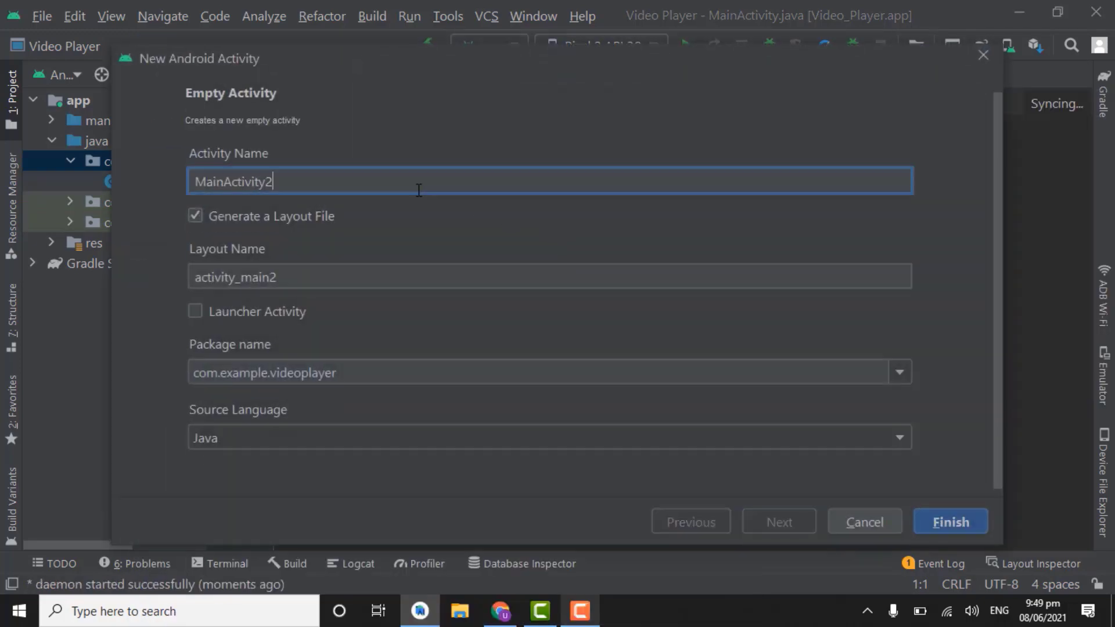
key(Backspace)
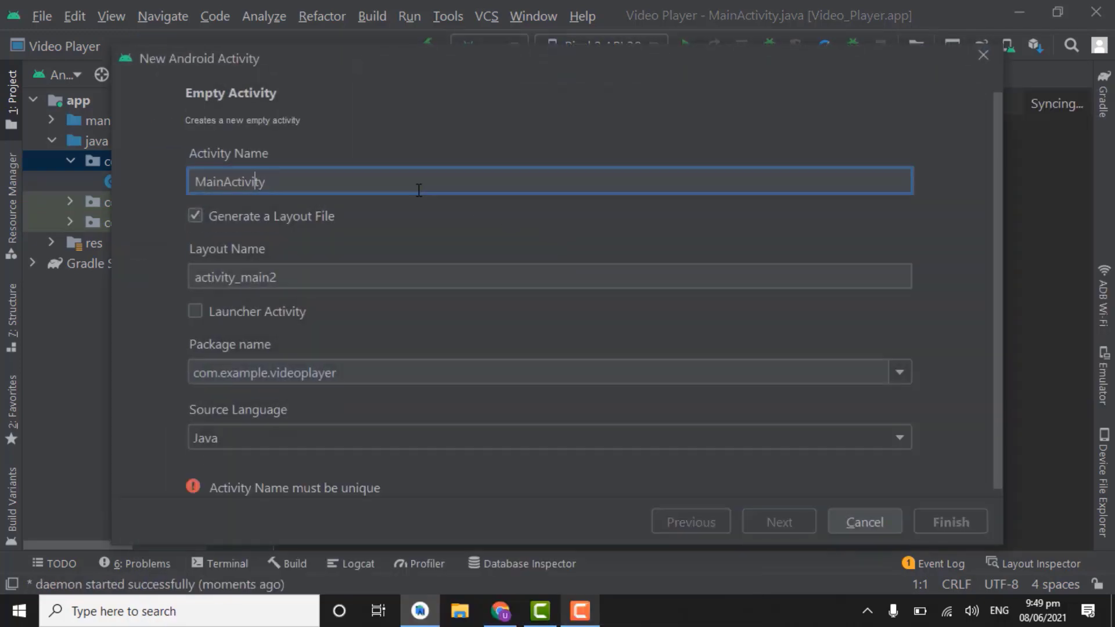
double_click(206, 181)
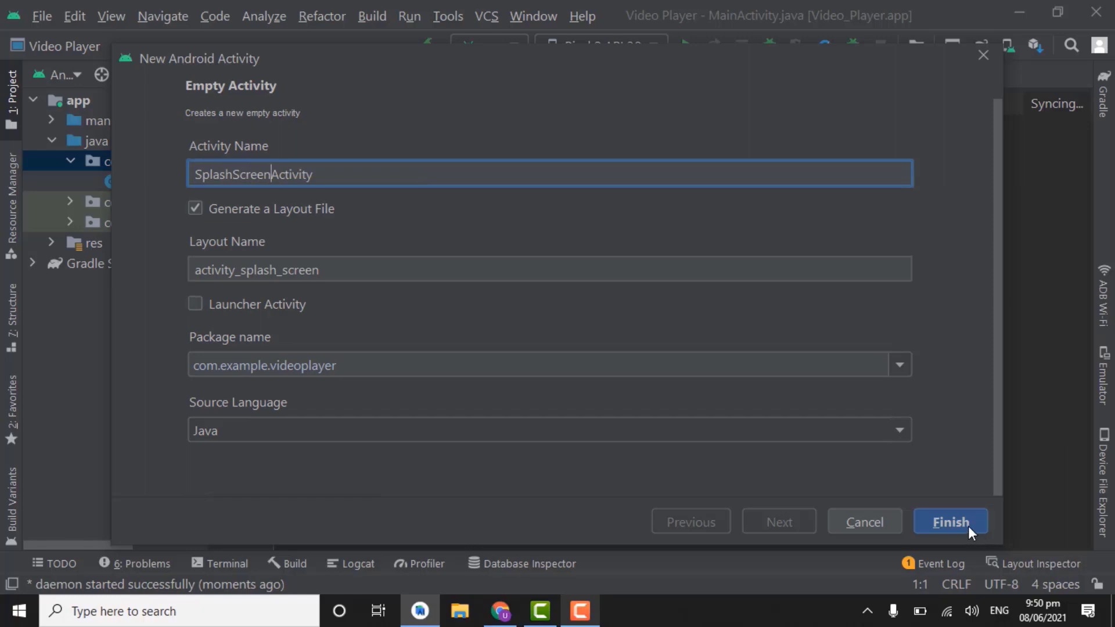
click(950, 521)
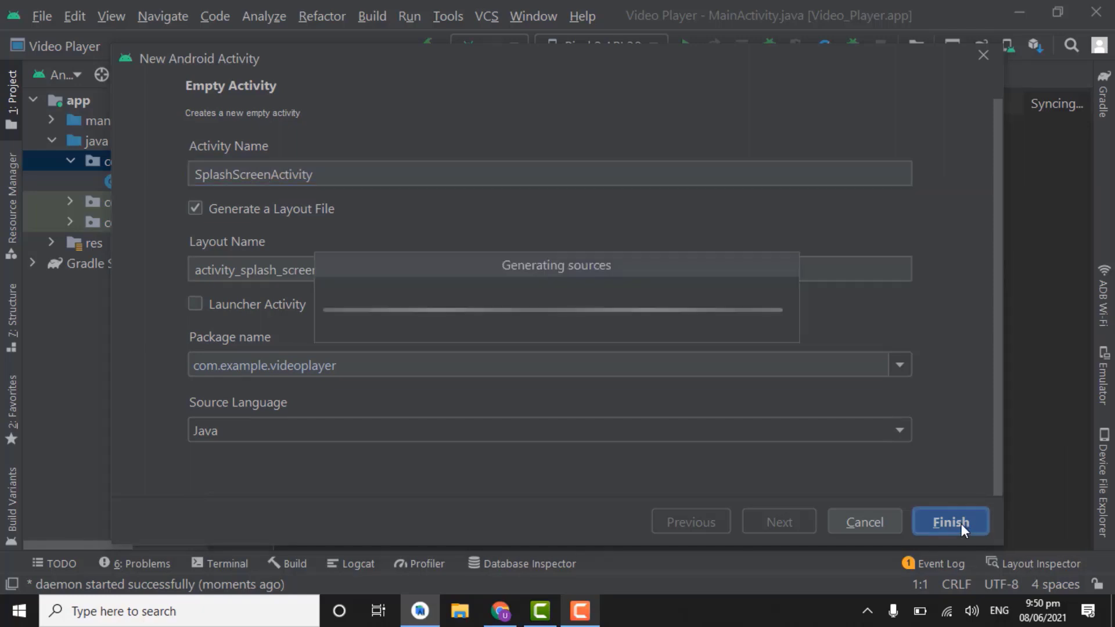
click(949, 521)
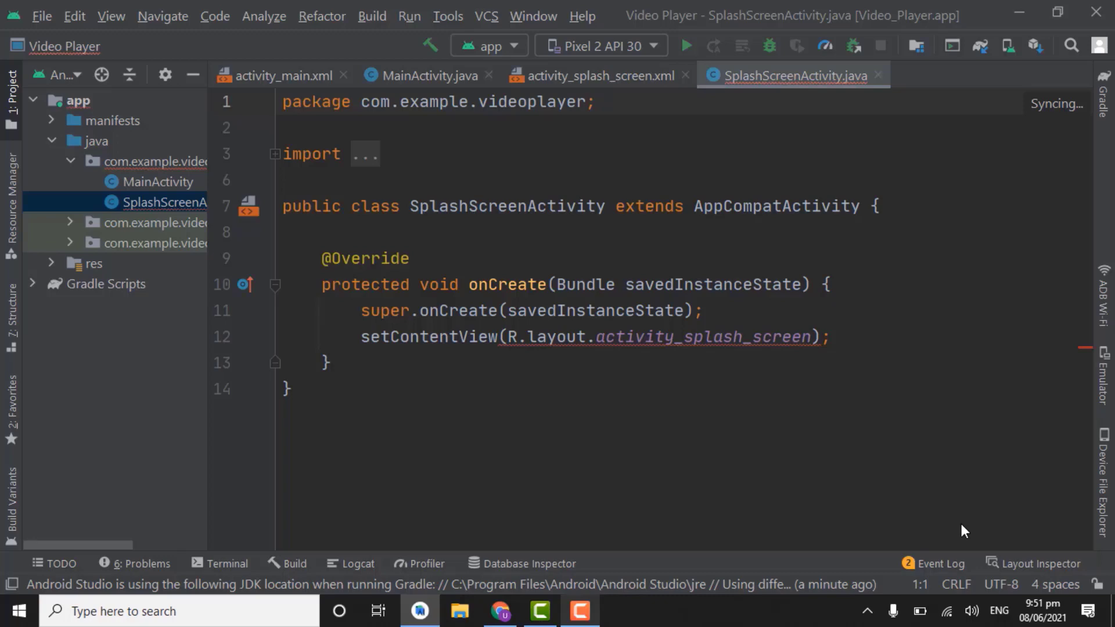
mouse_move(40, 266)
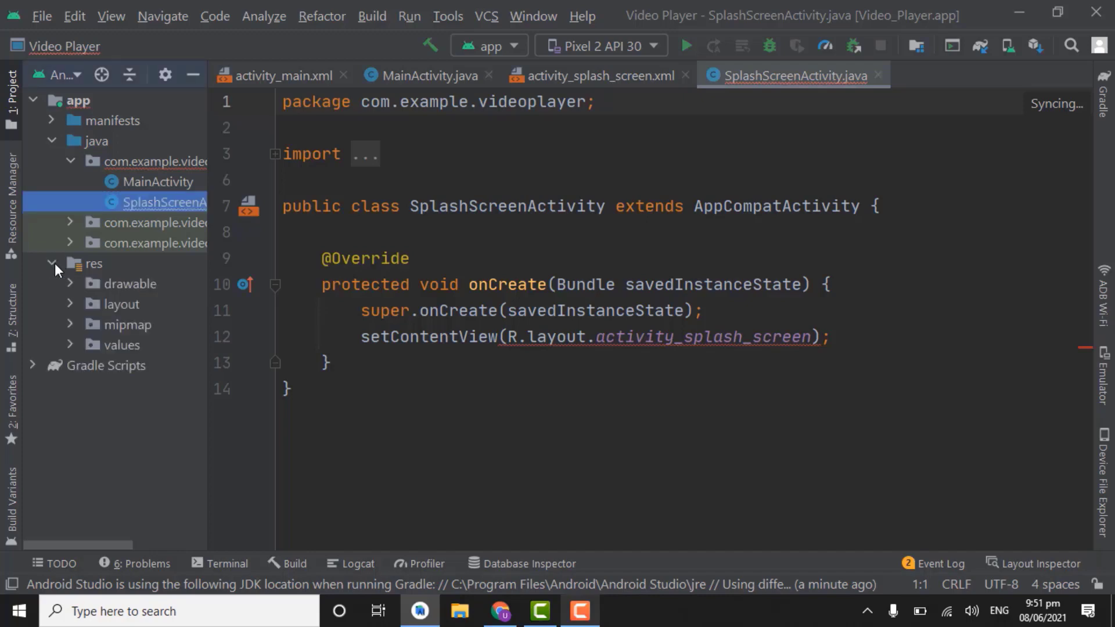
- Expand res > values > themes and open themes.xml
click(70, 345)
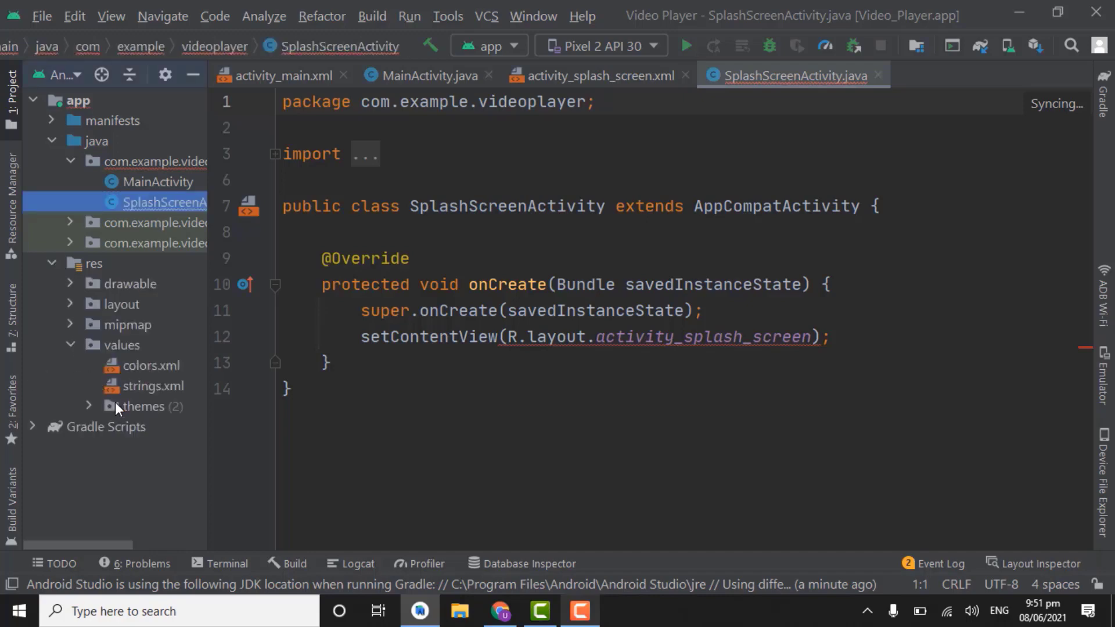
click(145, 406)
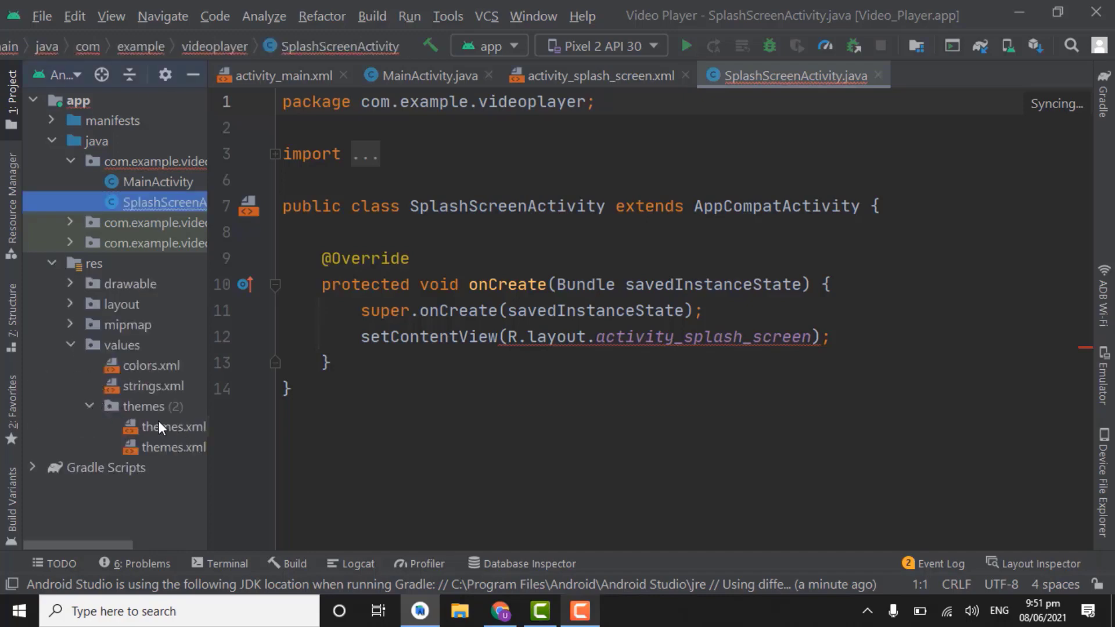
double_click(169, 427)
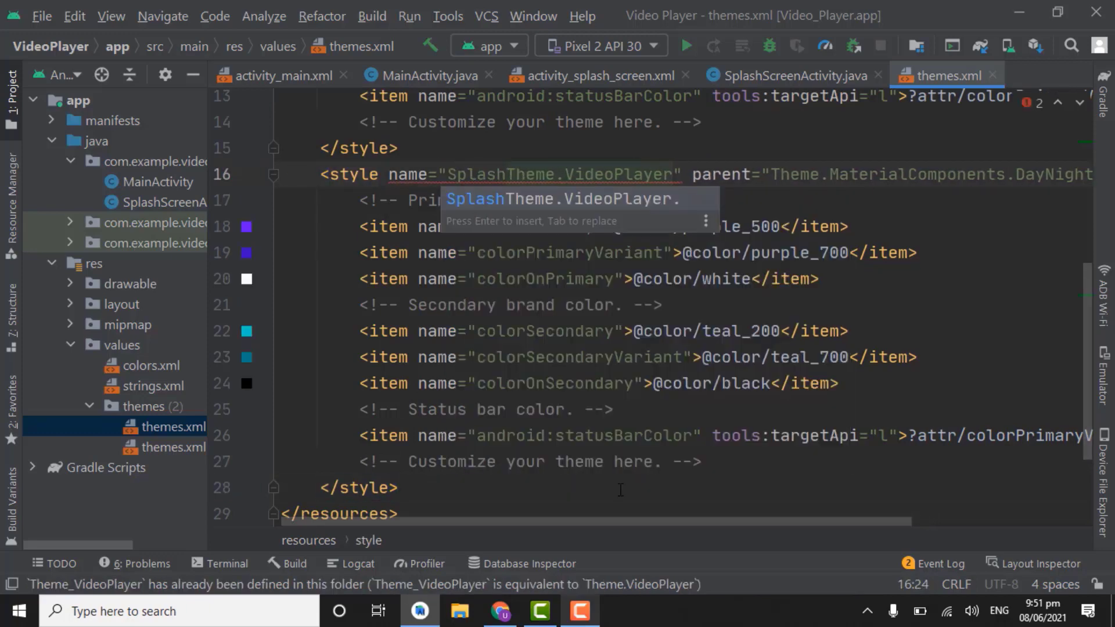
scroll(right, 3)
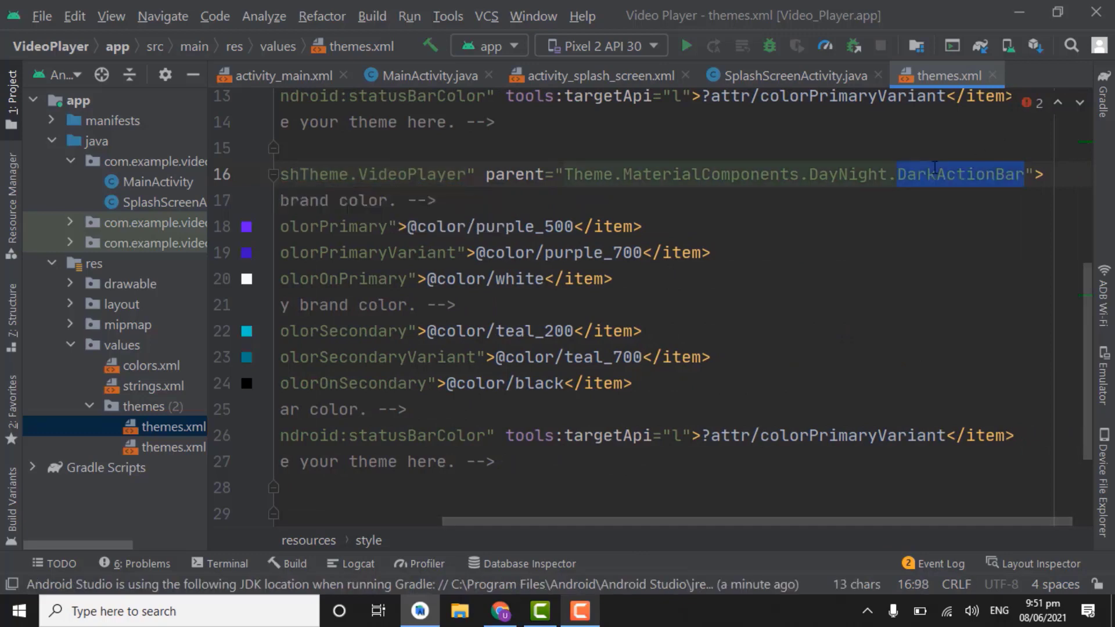
text(NoA)
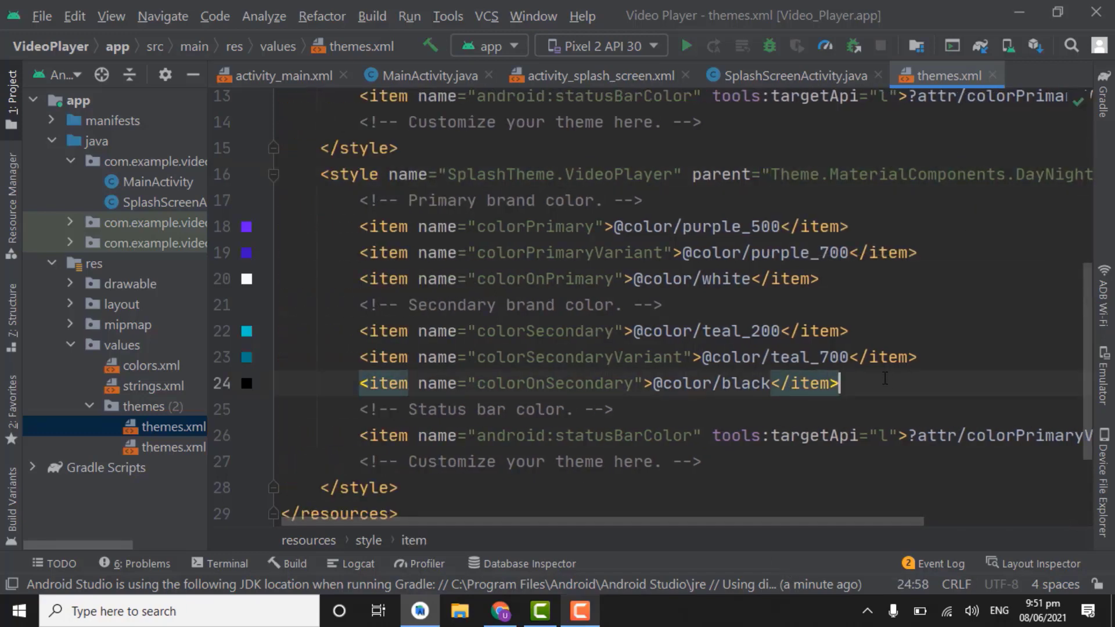
text(<item name="wind)
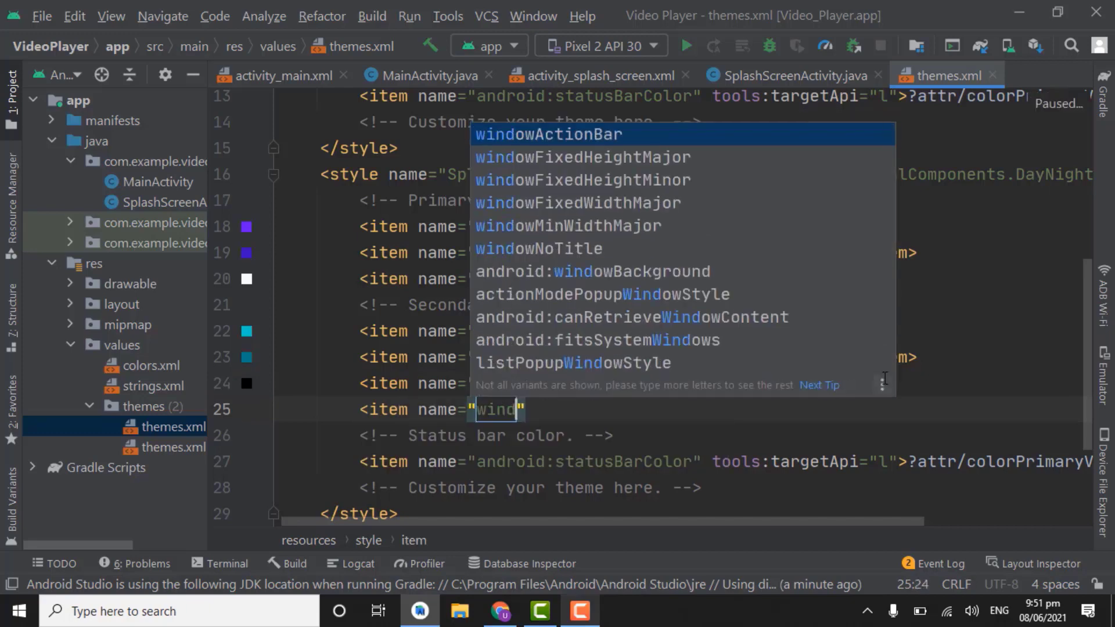
text(oid:)
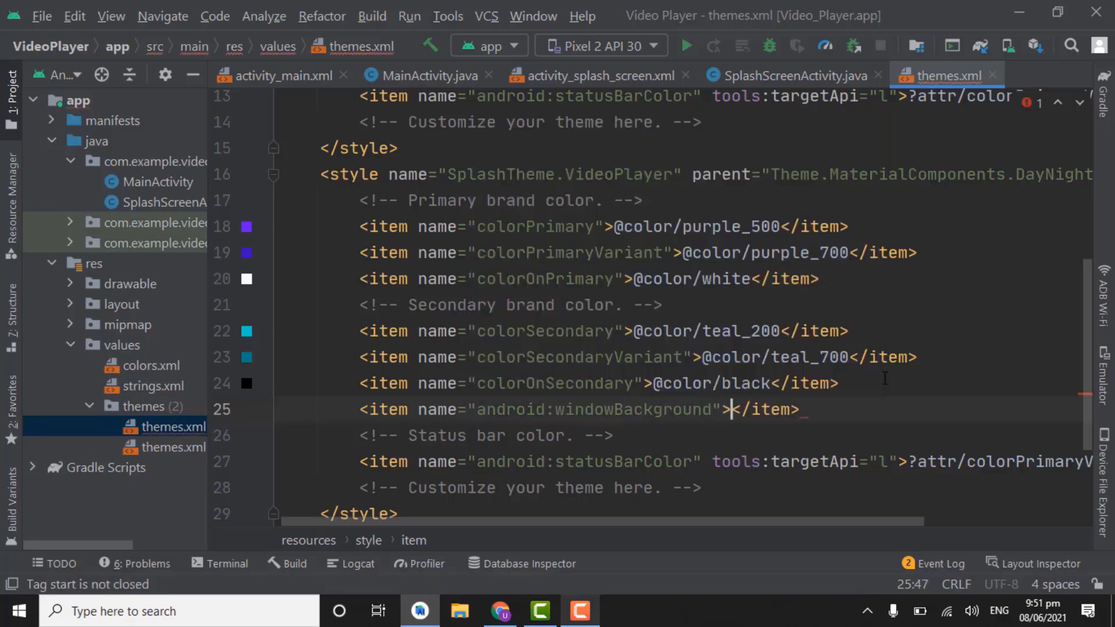
text(@)
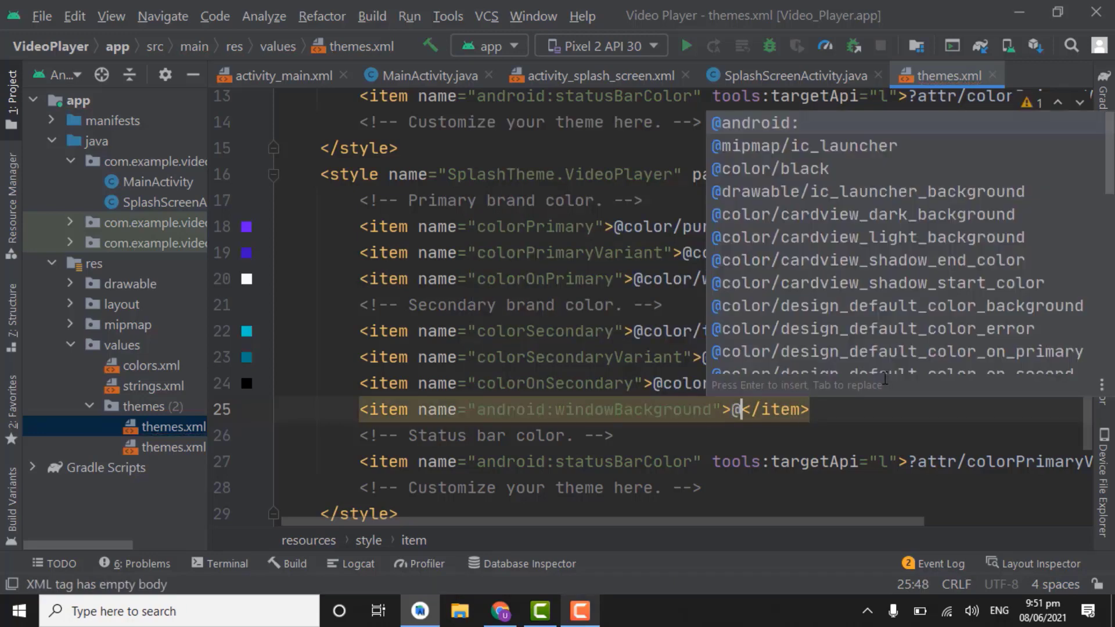
text(drawable/splash_background)
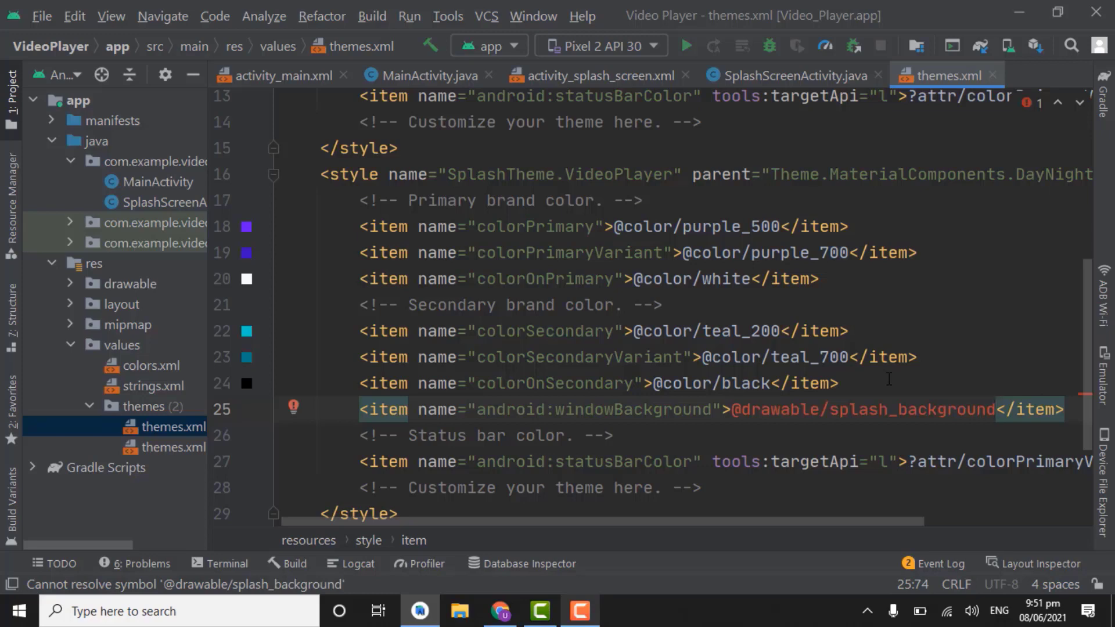
double_click(912, 409)
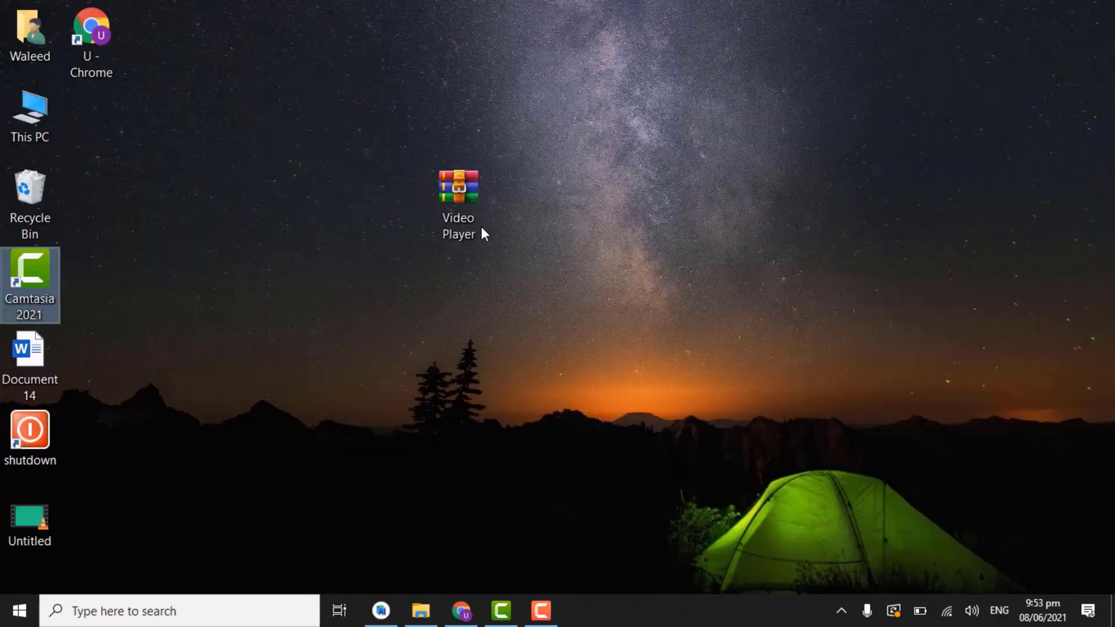
- Extract the Video Player archive to the desktop and open its folder
right_click(458, 188)
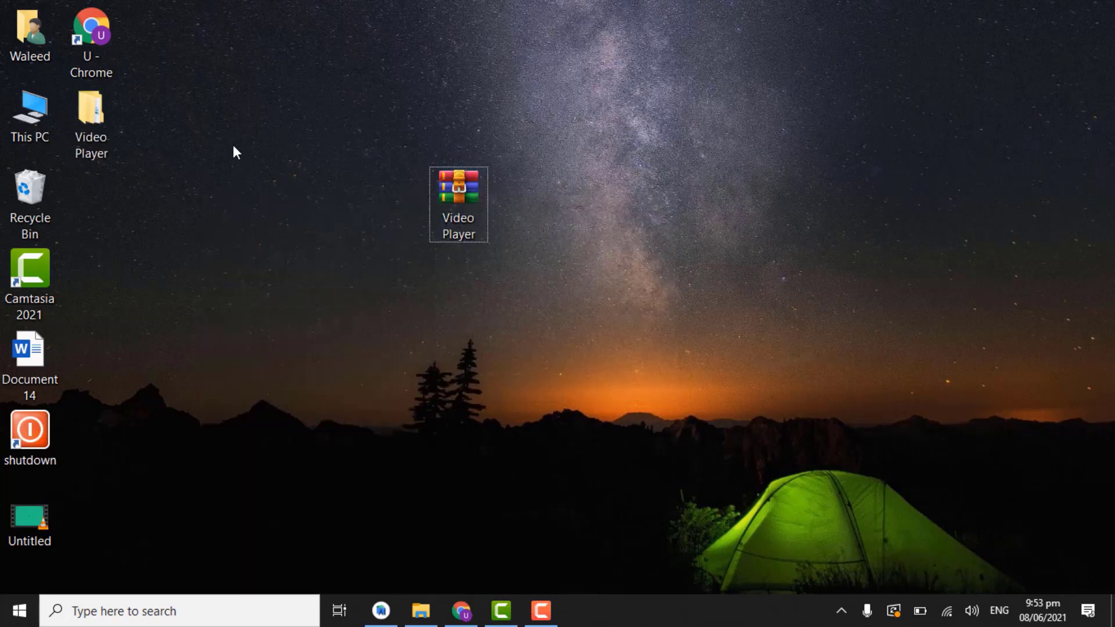
mouse_move(156, 197)
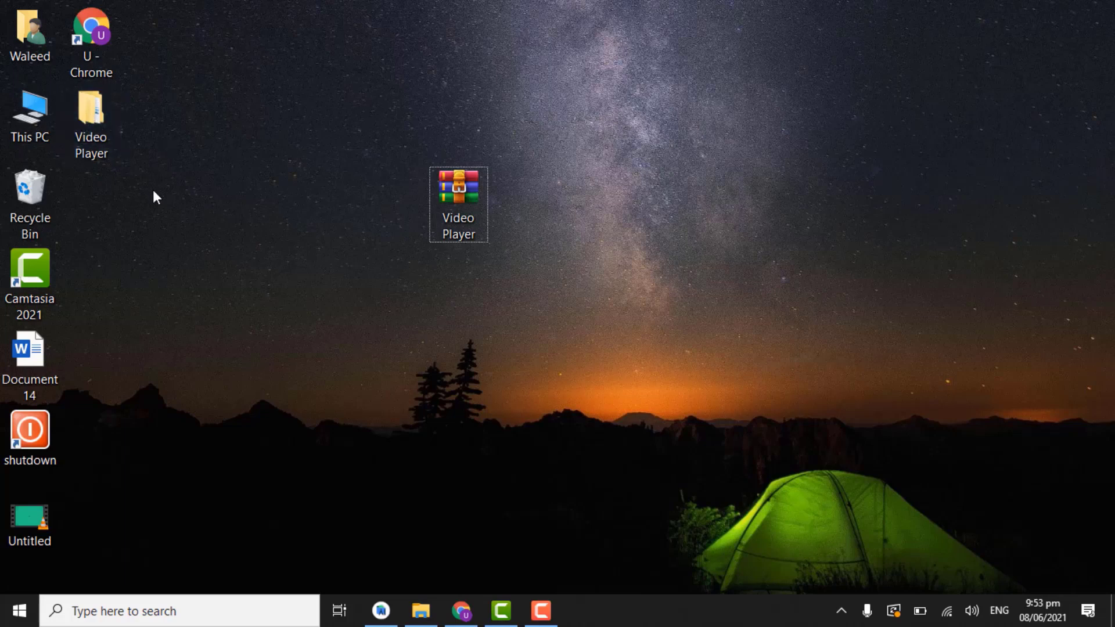
click(91, 115)
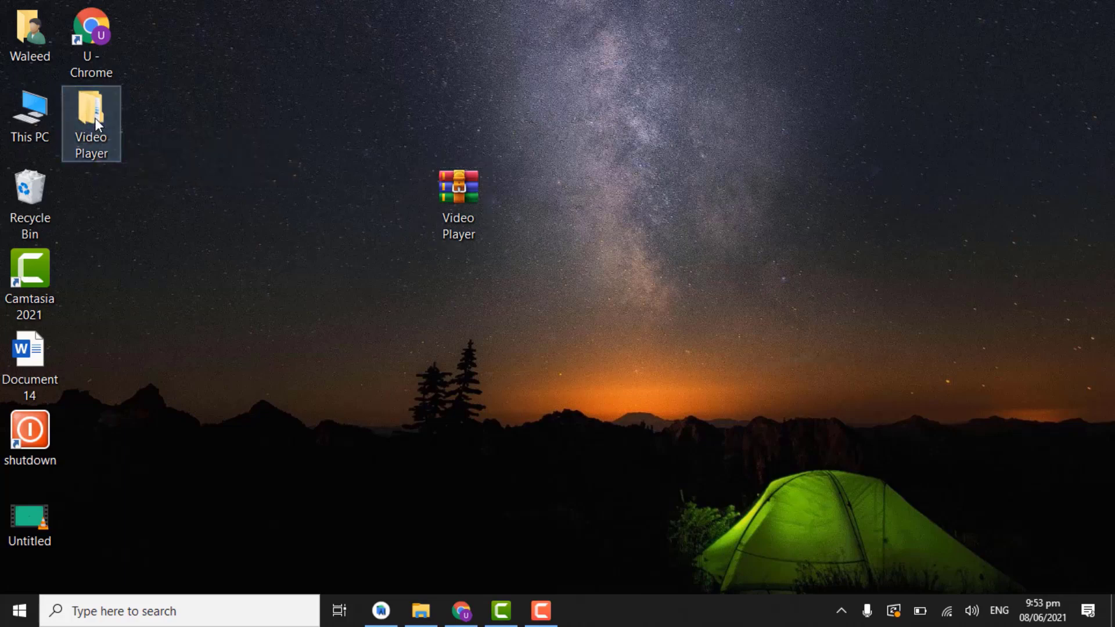
double_click(91, 118)
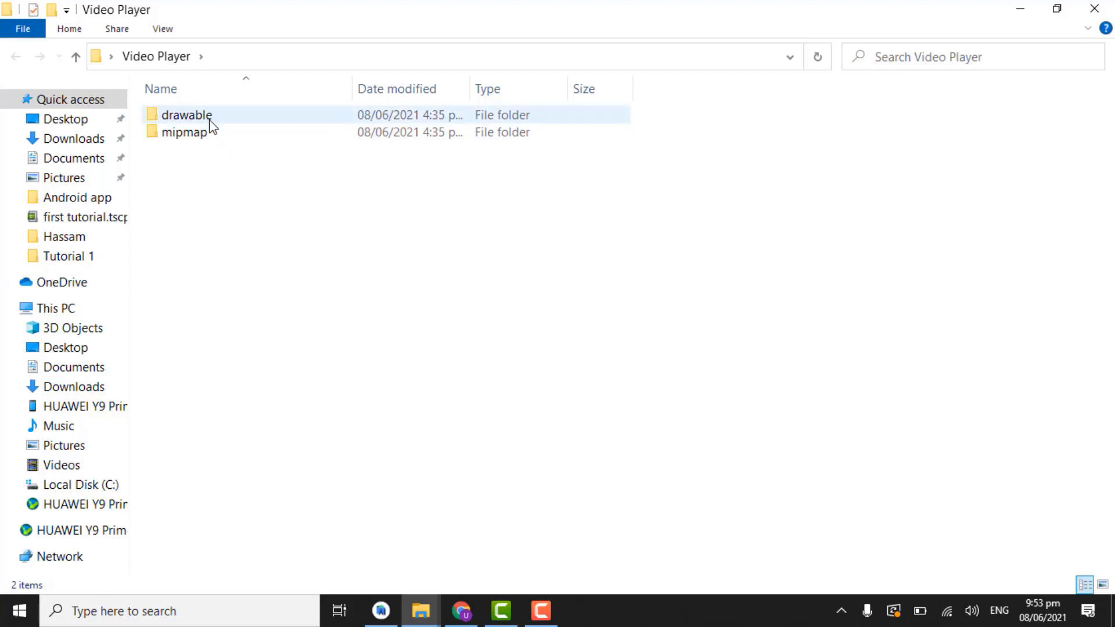
- Copy allowaccess, fit, foldericon, fullscreen, scrubber and zoom into drawable, then fetch the mipmap icons
double_click(186, 115)
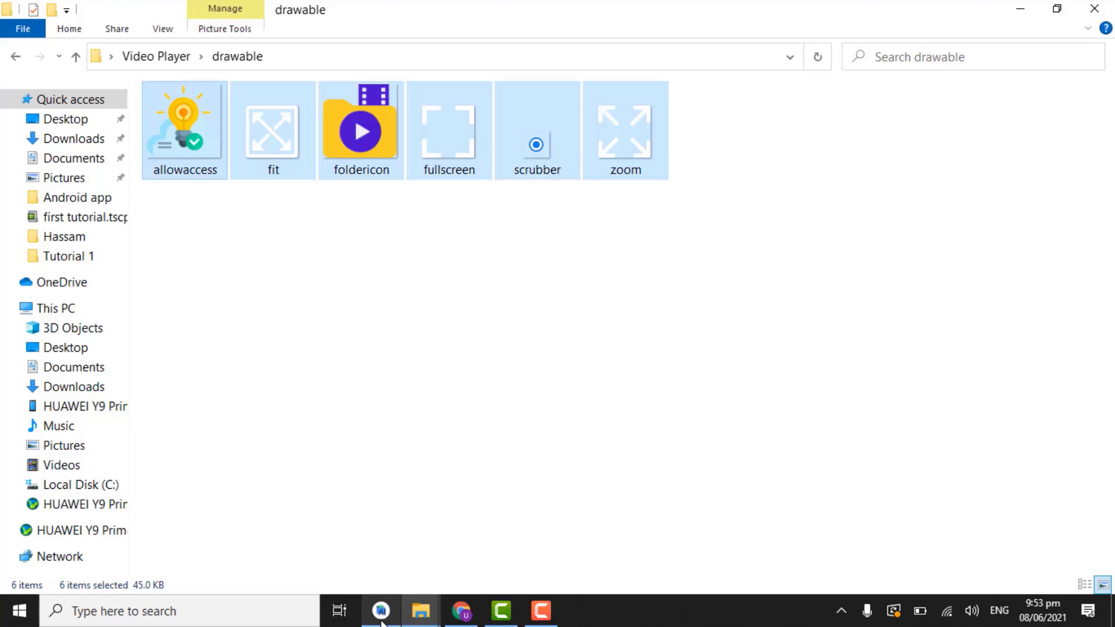
click(379, 610)
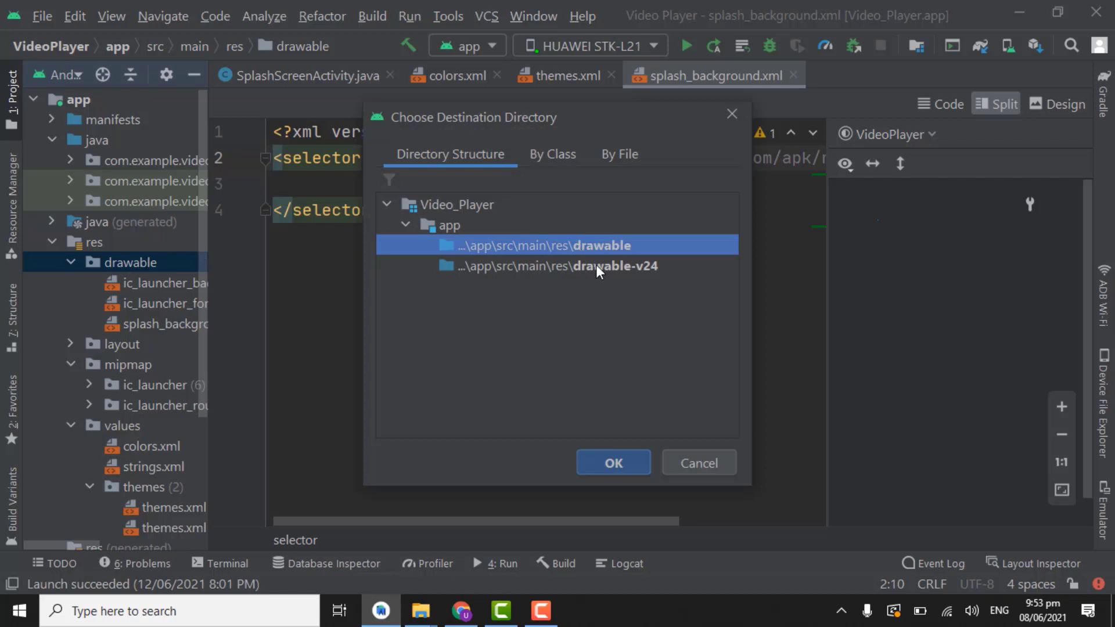
mouse_move(612, 462)
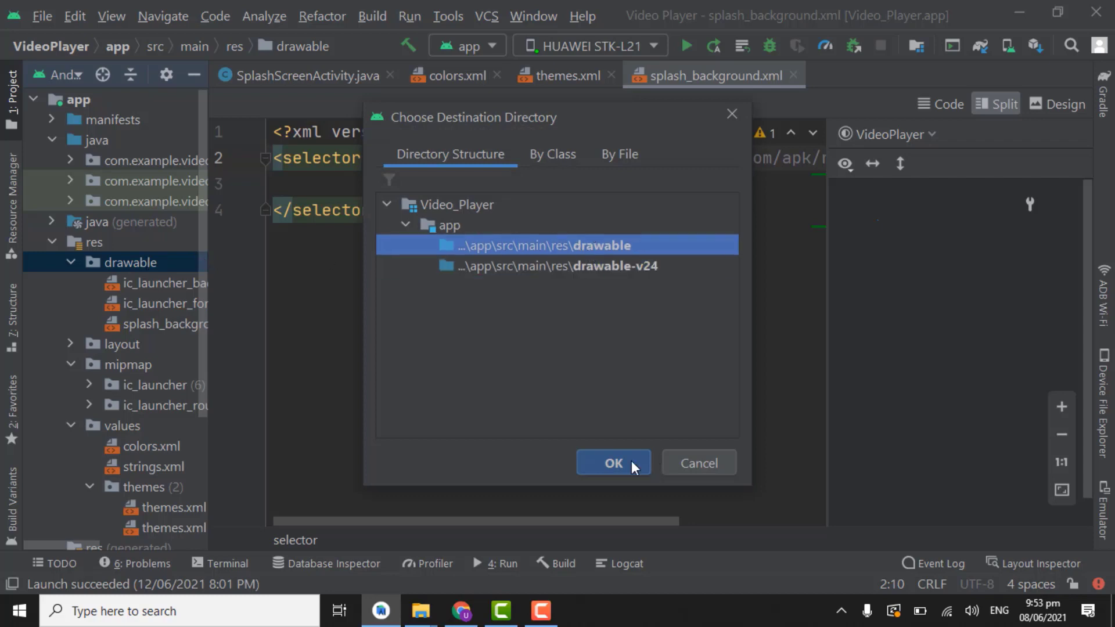
click(612, 462)
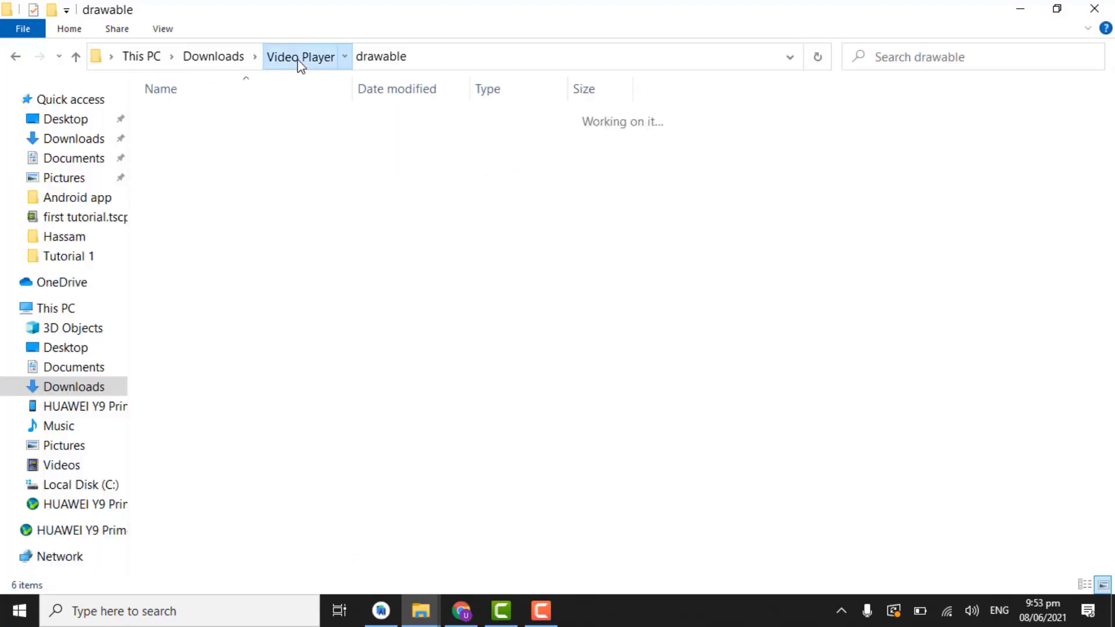
click(300, 57)
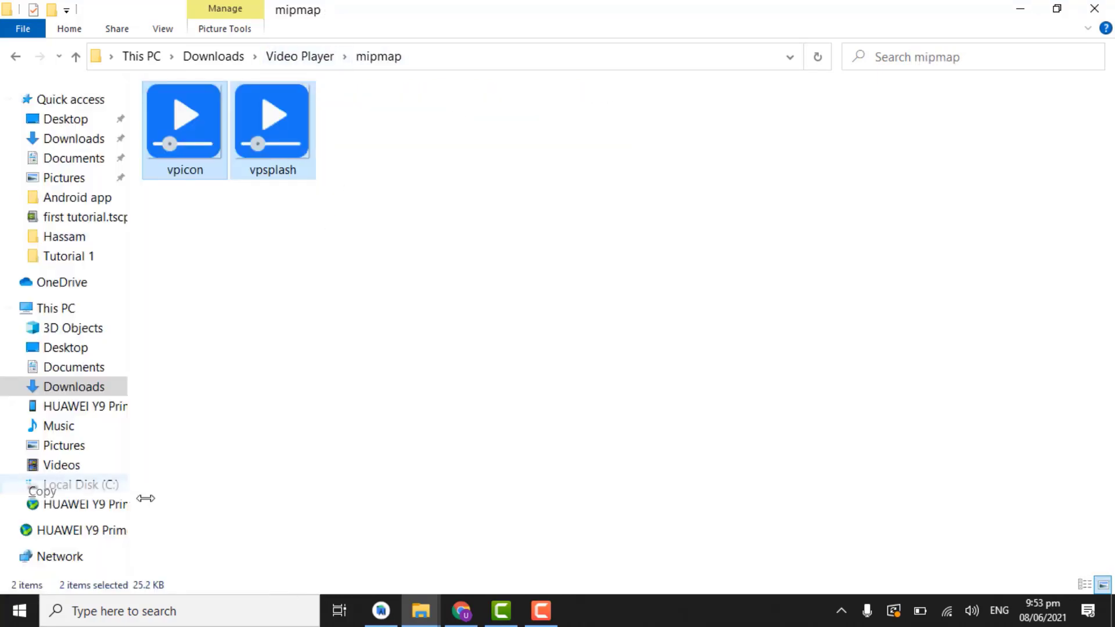
click(380, 611)
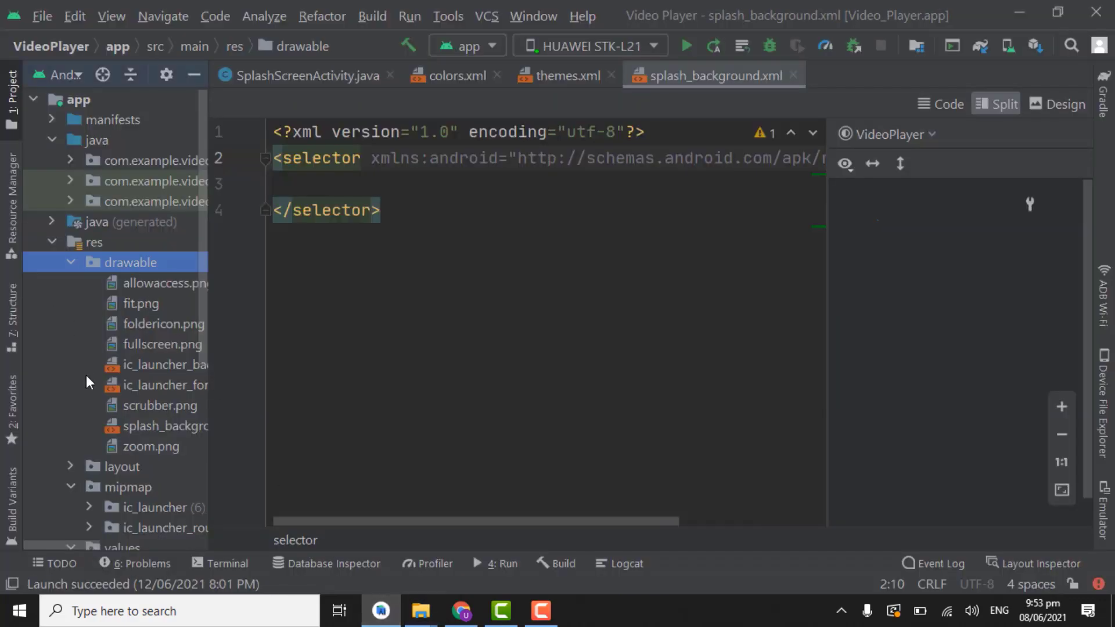
- Copy vpicon and vpsplash into the mipmap folder and expand it to verify
click(130, 486)
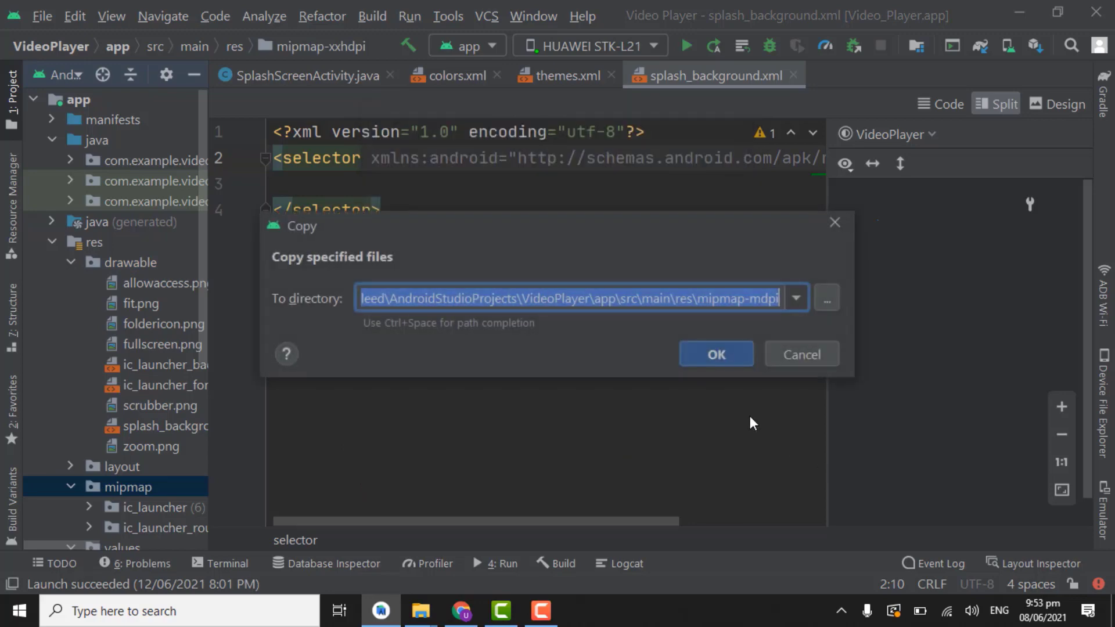
click(715, 354)
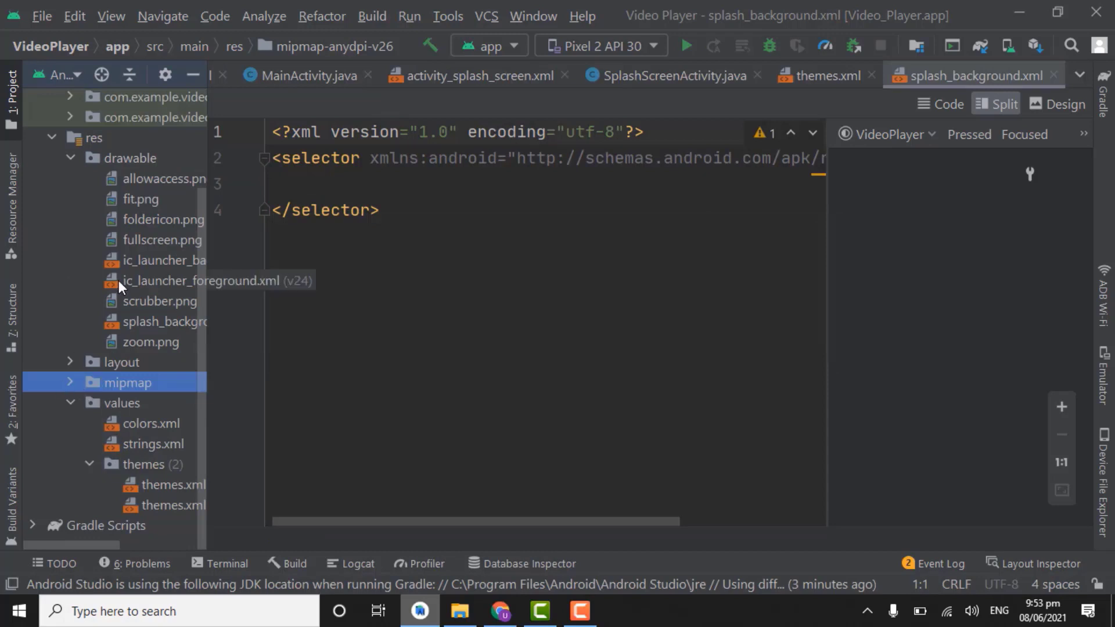
click(127, 382)
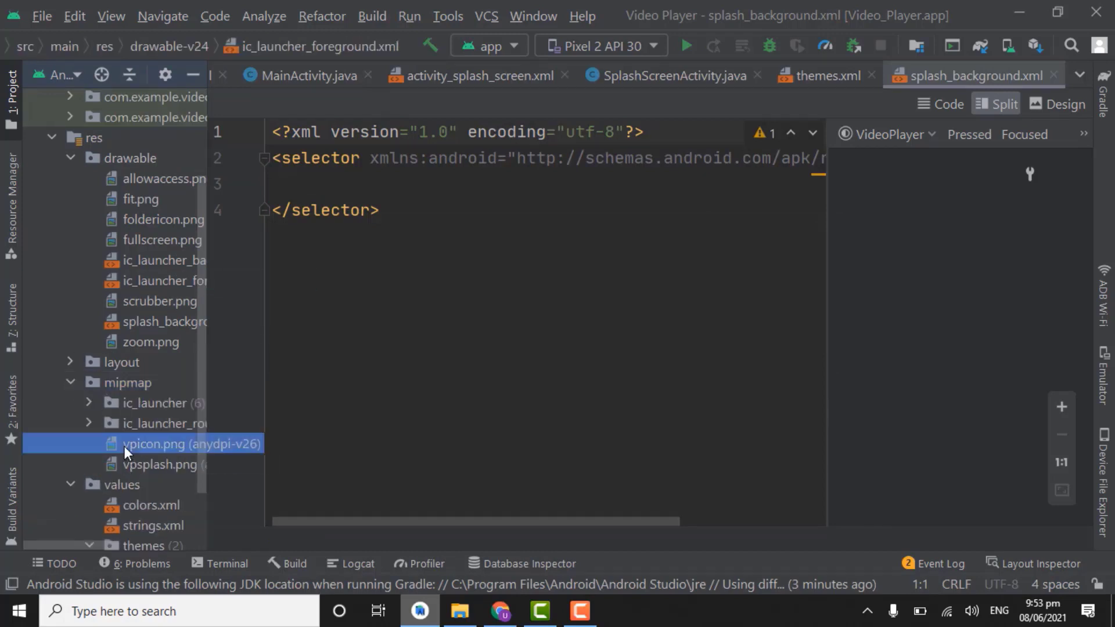
- Replace selector with layer-list and add an item with a white solid shape
double_click(317, 158)
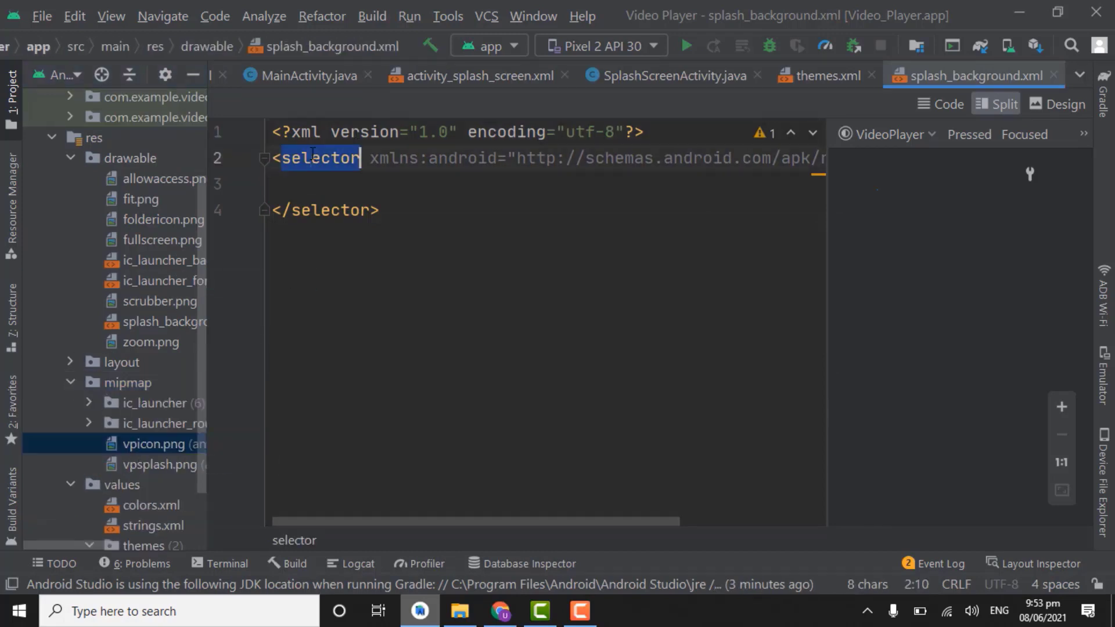
text(layer)
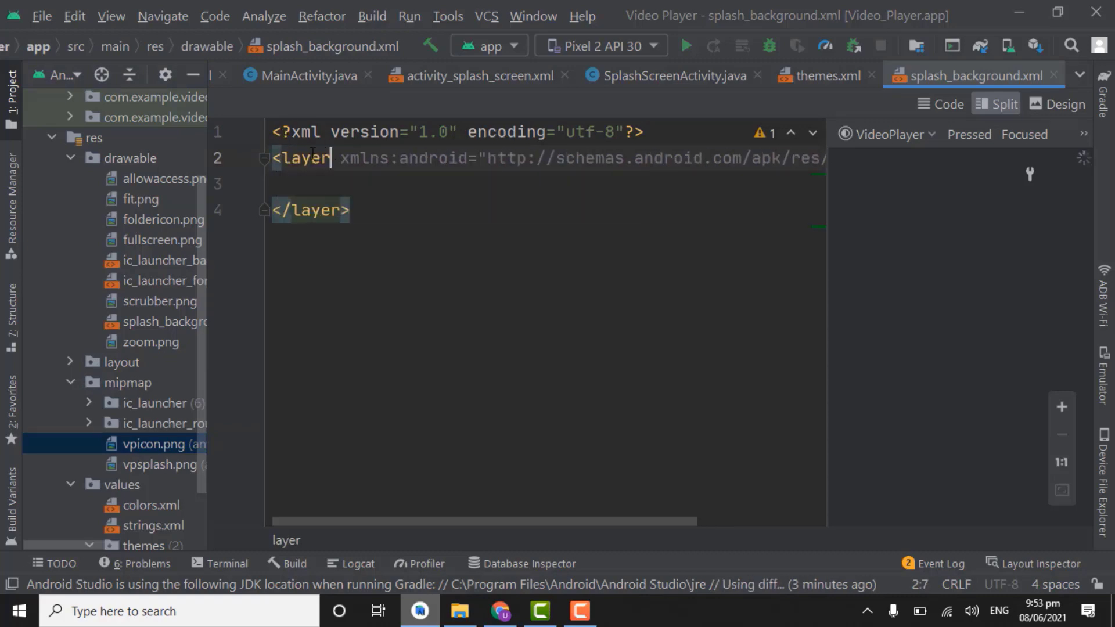
text(-list)
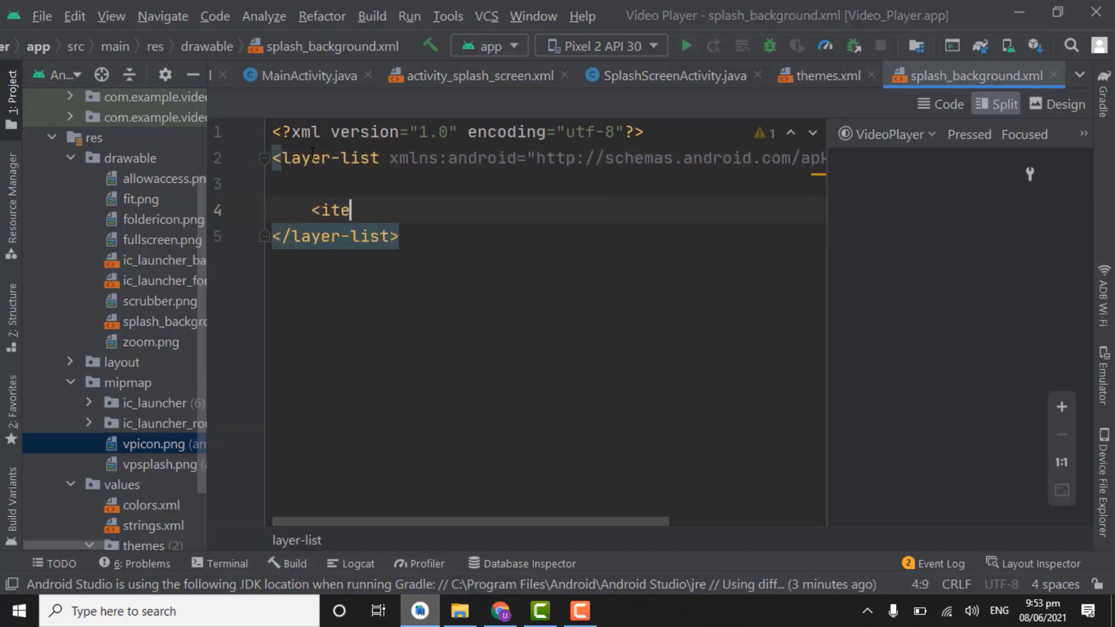
text(m>)
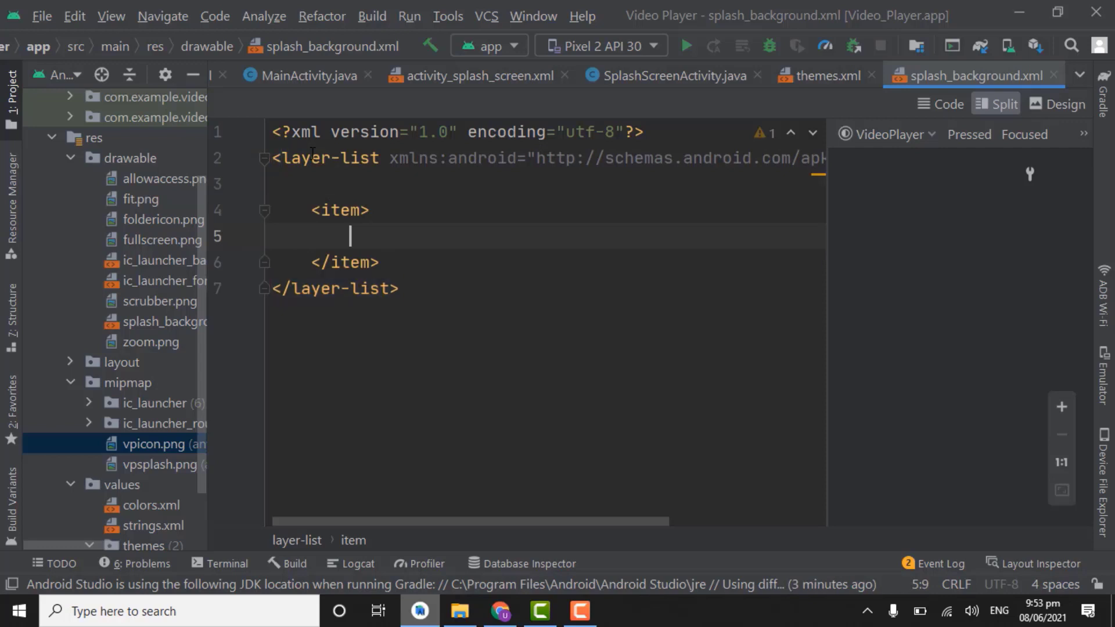
text(<shape)
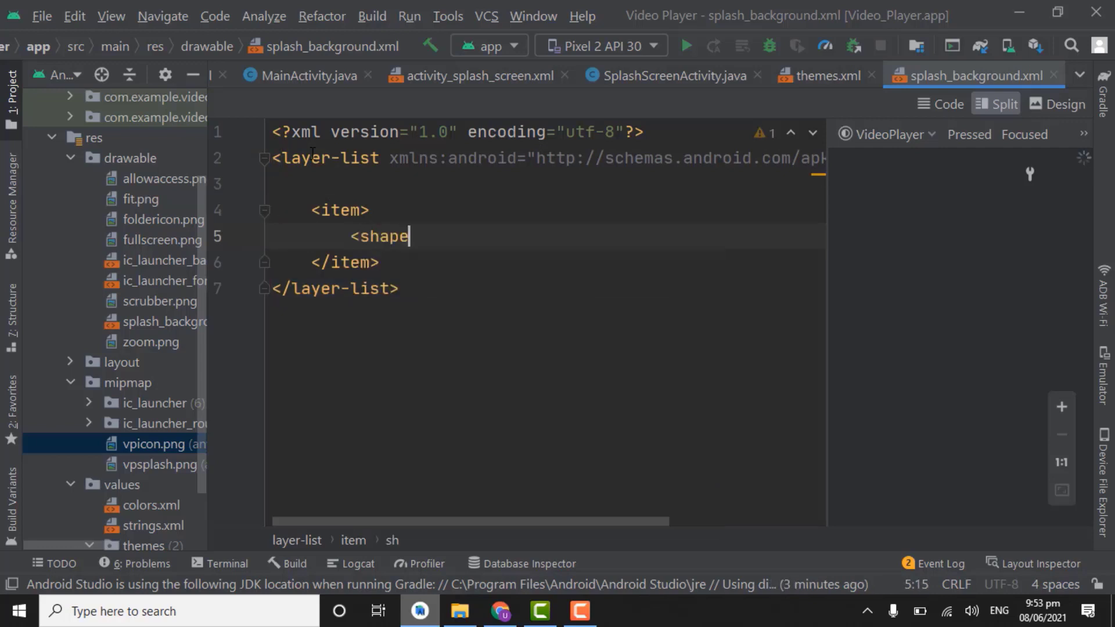
text(>)
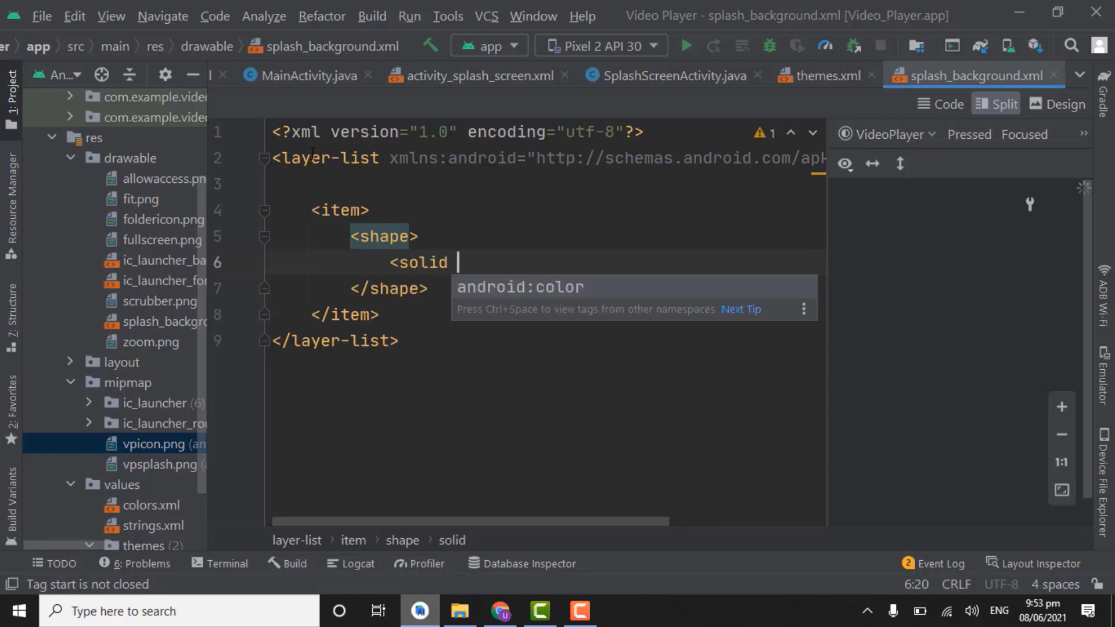
text(android:color="@android:color/white"/>)
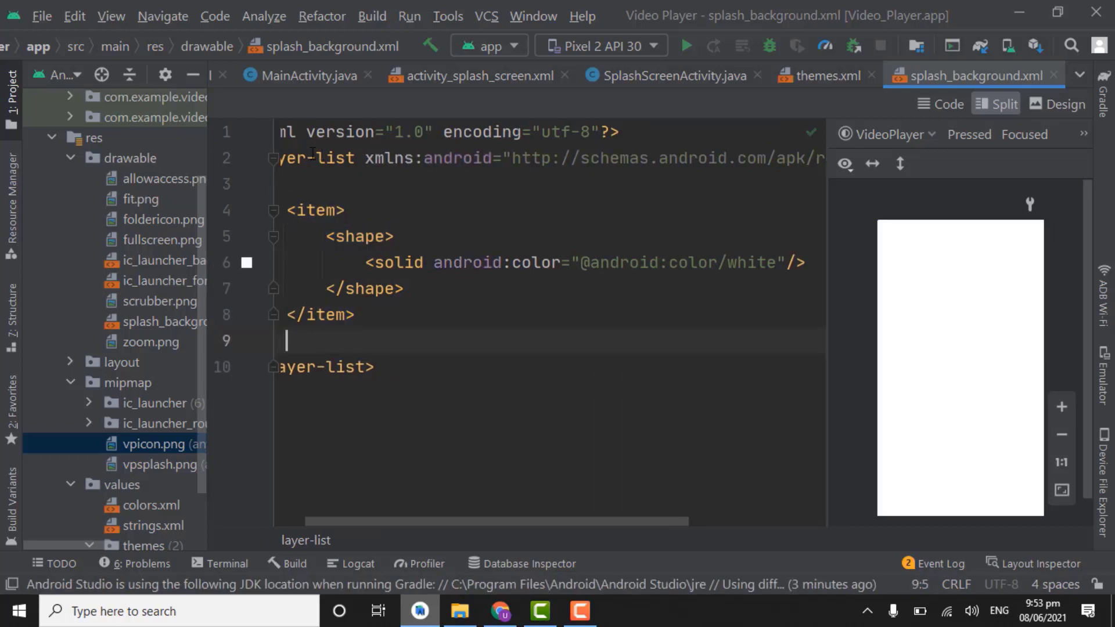
text(<)
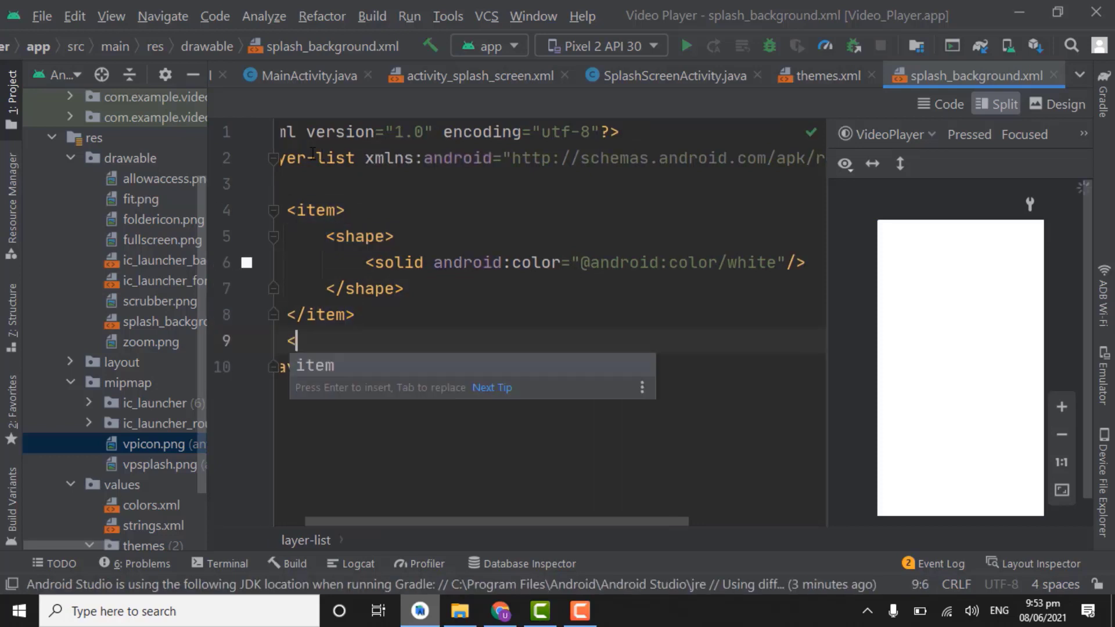
key(Enter)
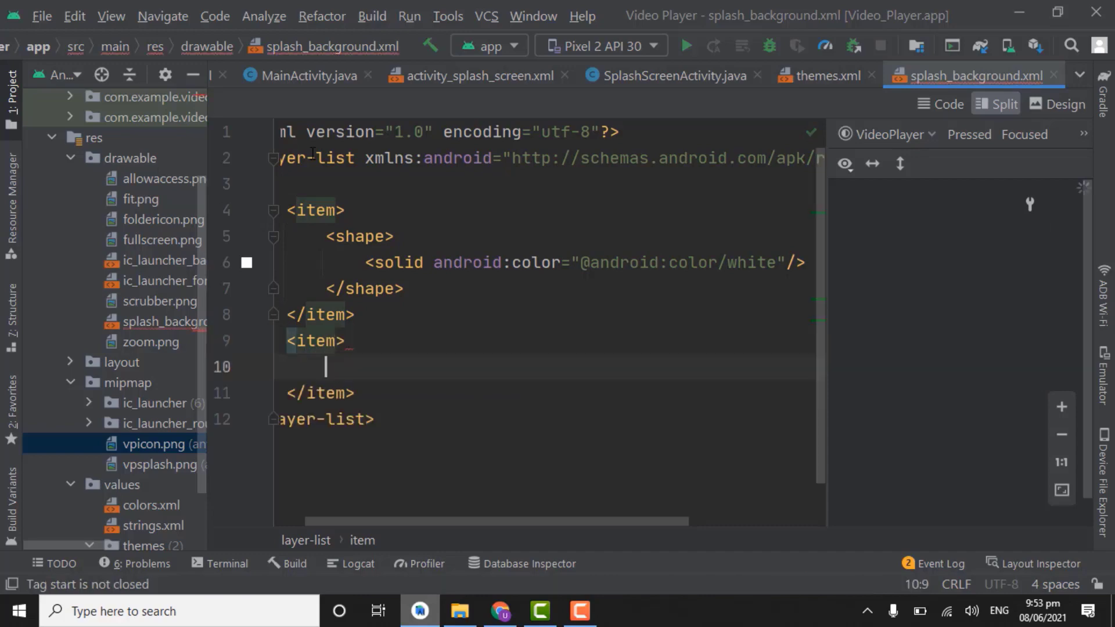
text(<b)
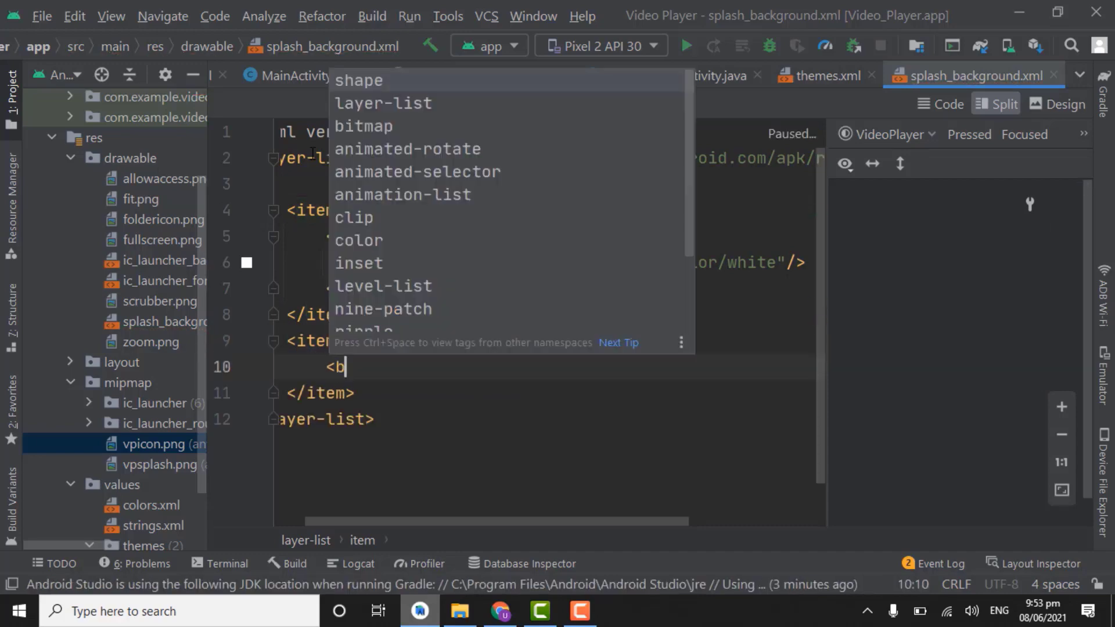
text(itmap)
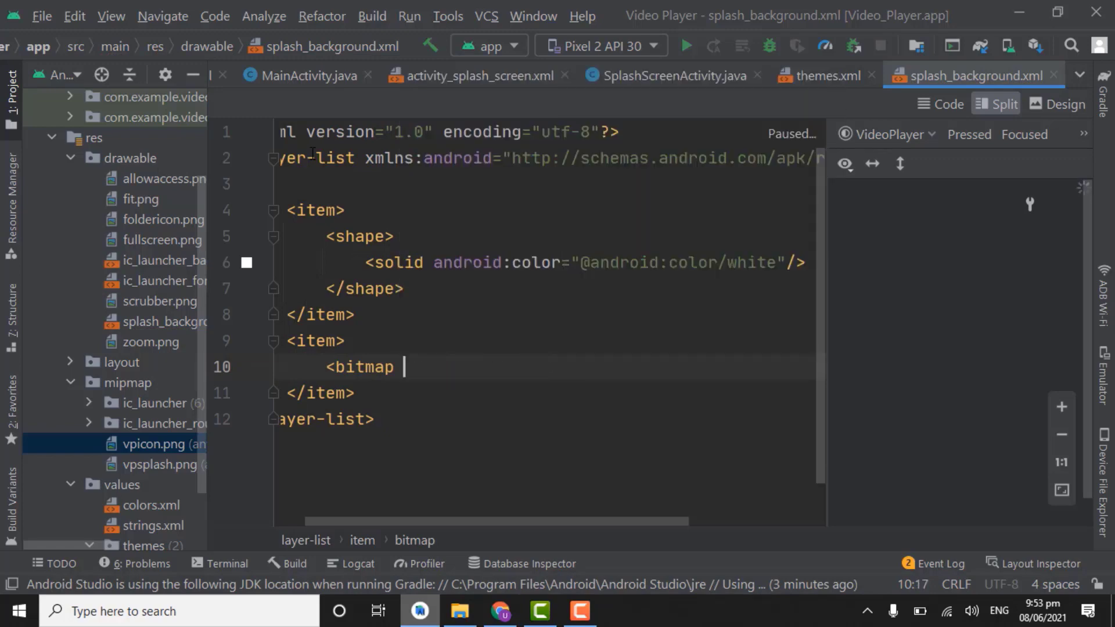
text(android:src="")
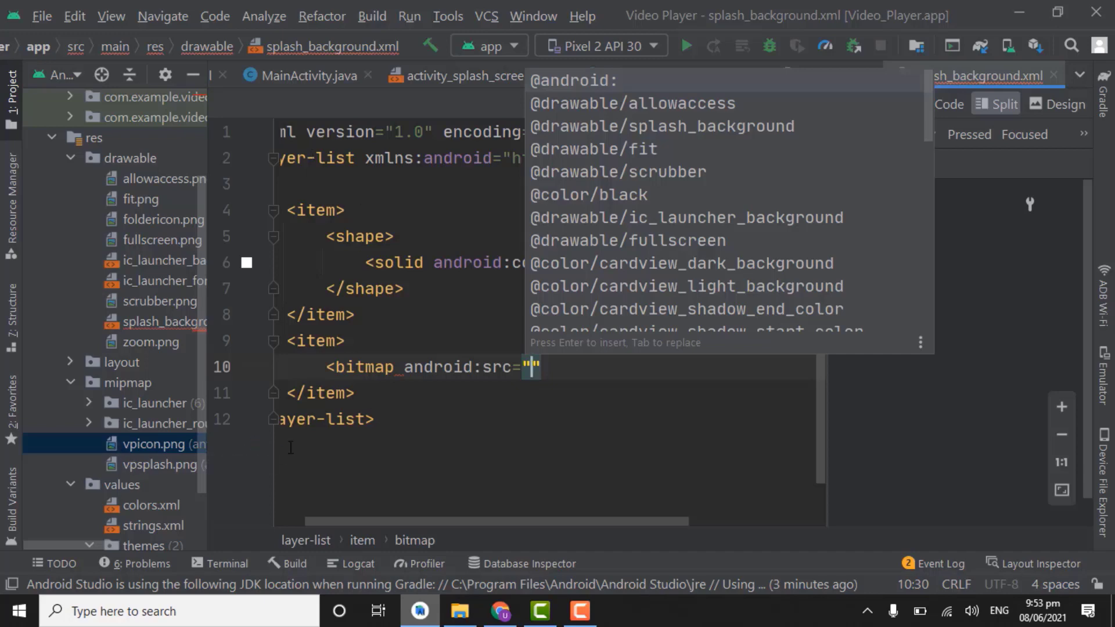
click(162, 465)
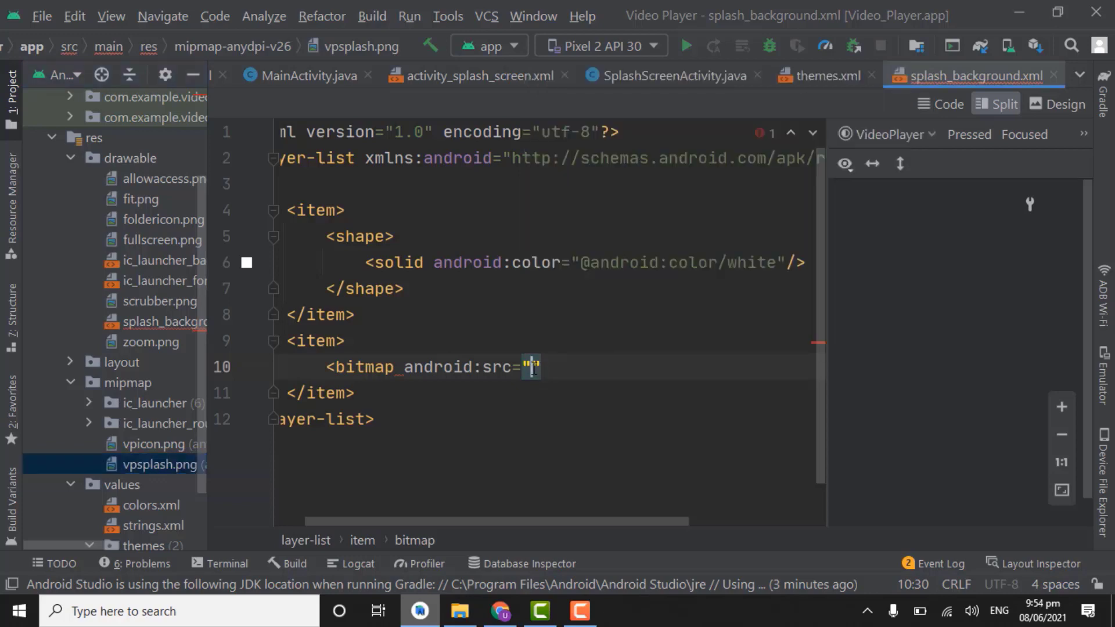
text(@mip)
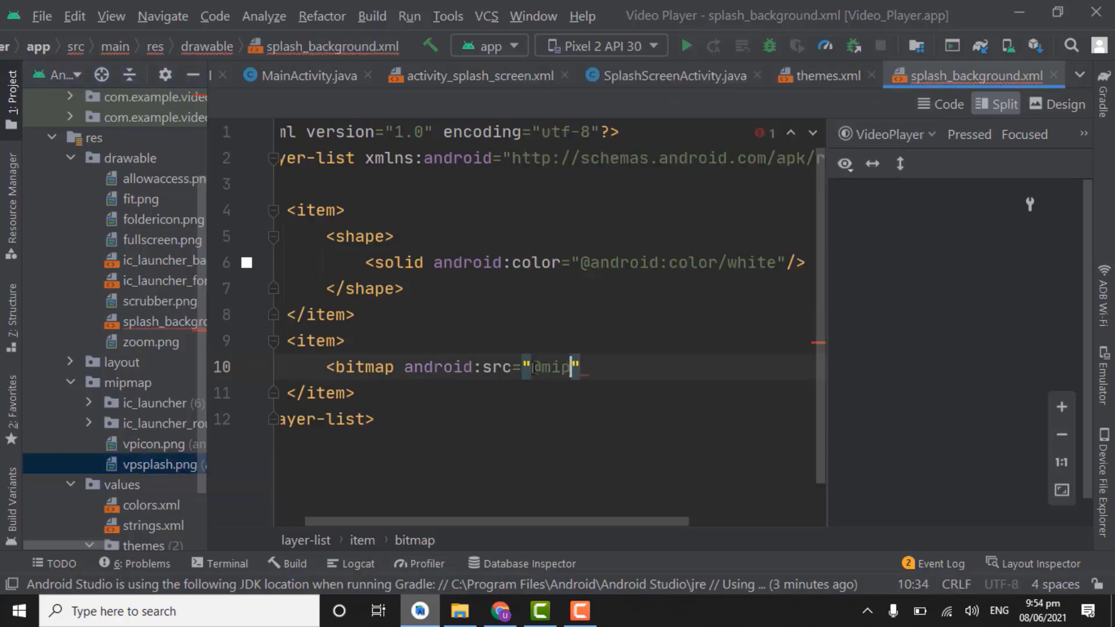
text(map)
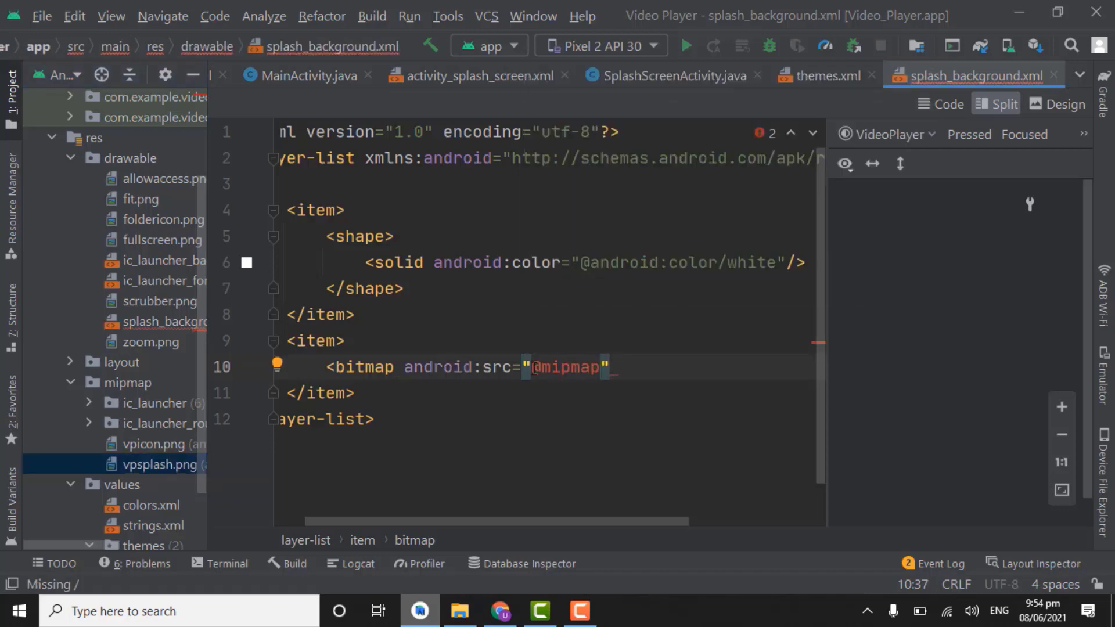
text(/)
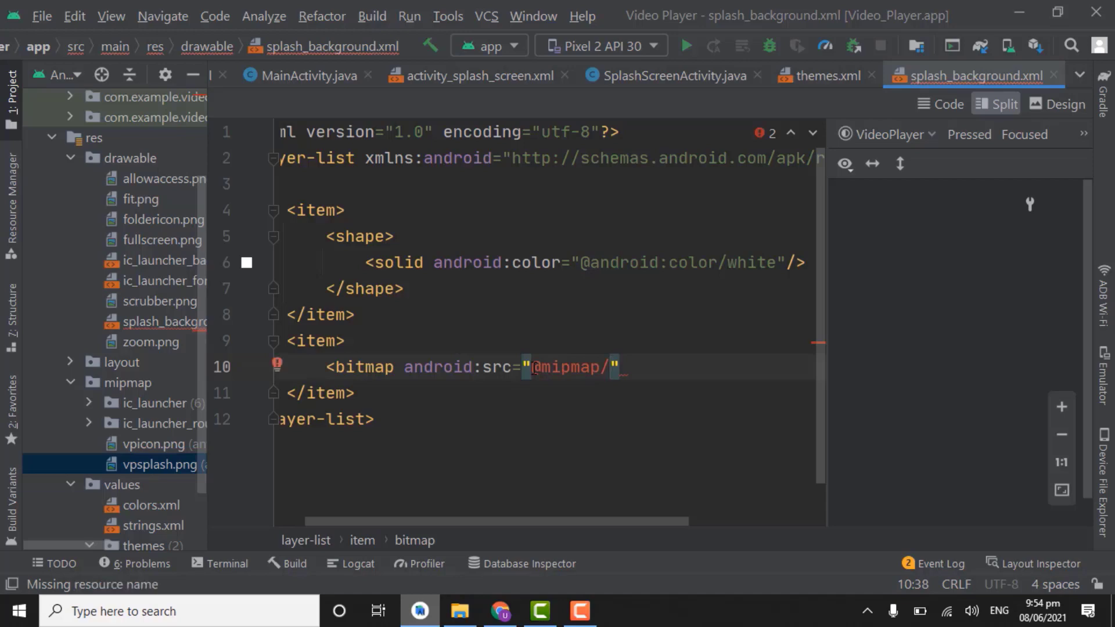
text(vpspla)
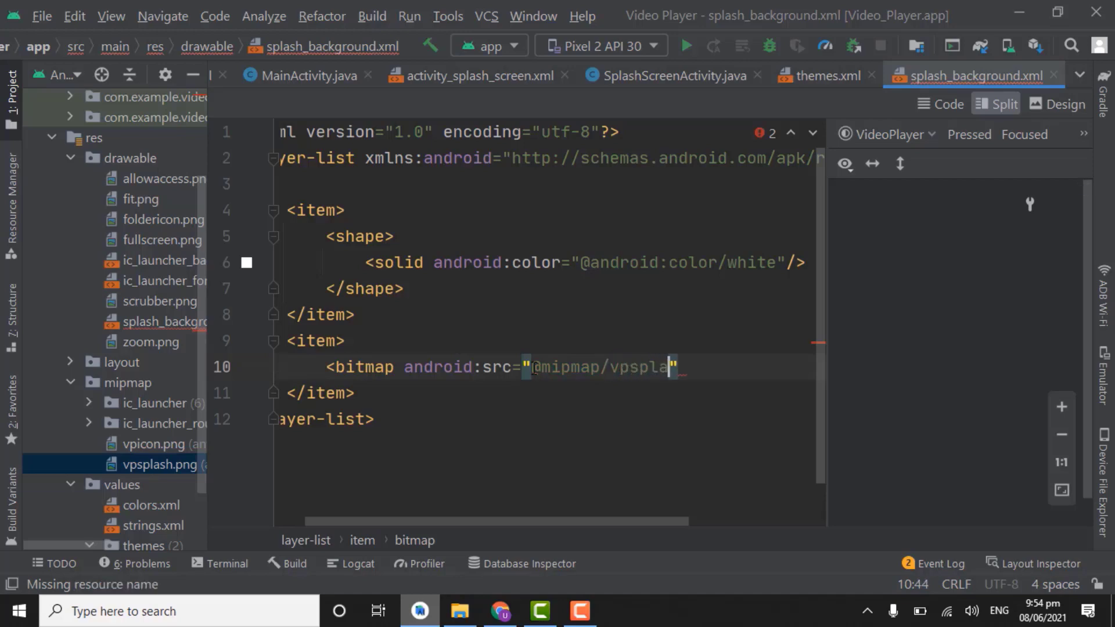
text(sh)
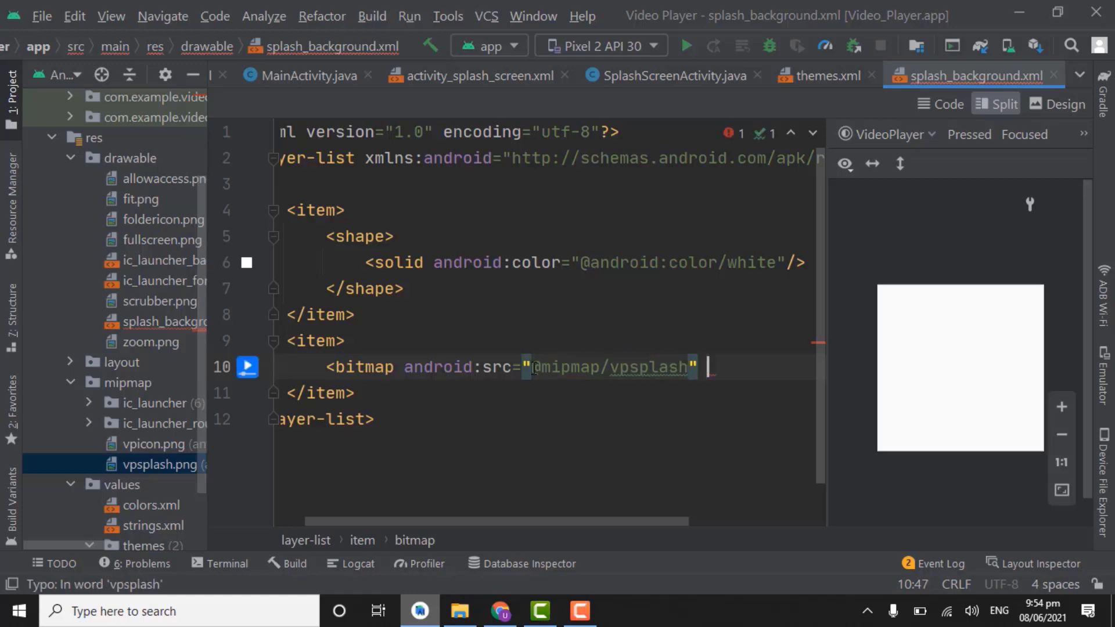
text(android:gravity=")
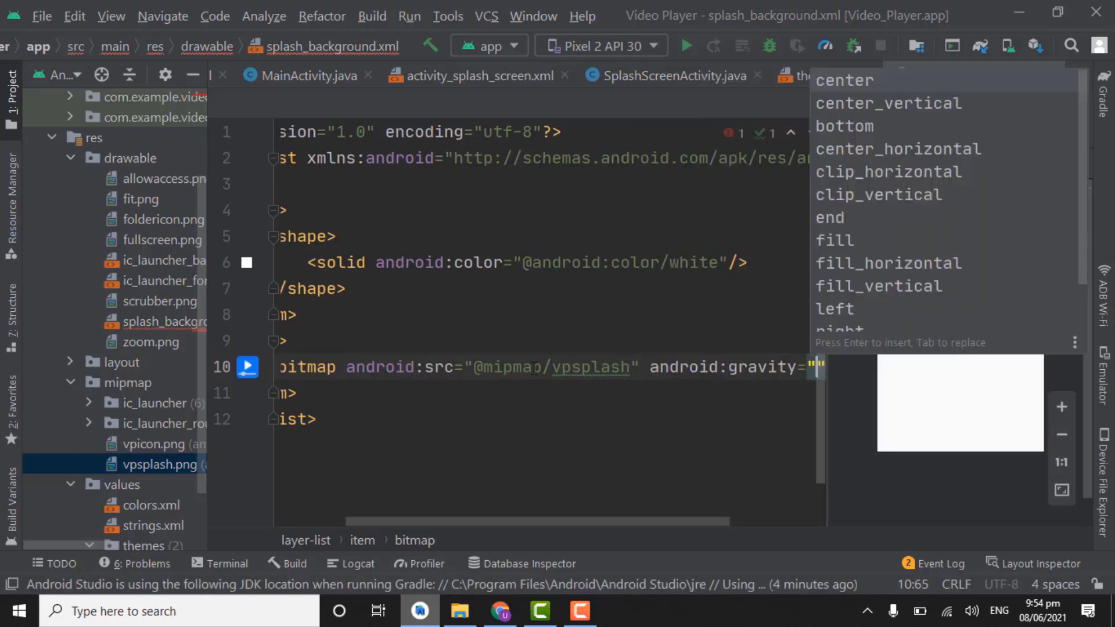
click(846, 79)
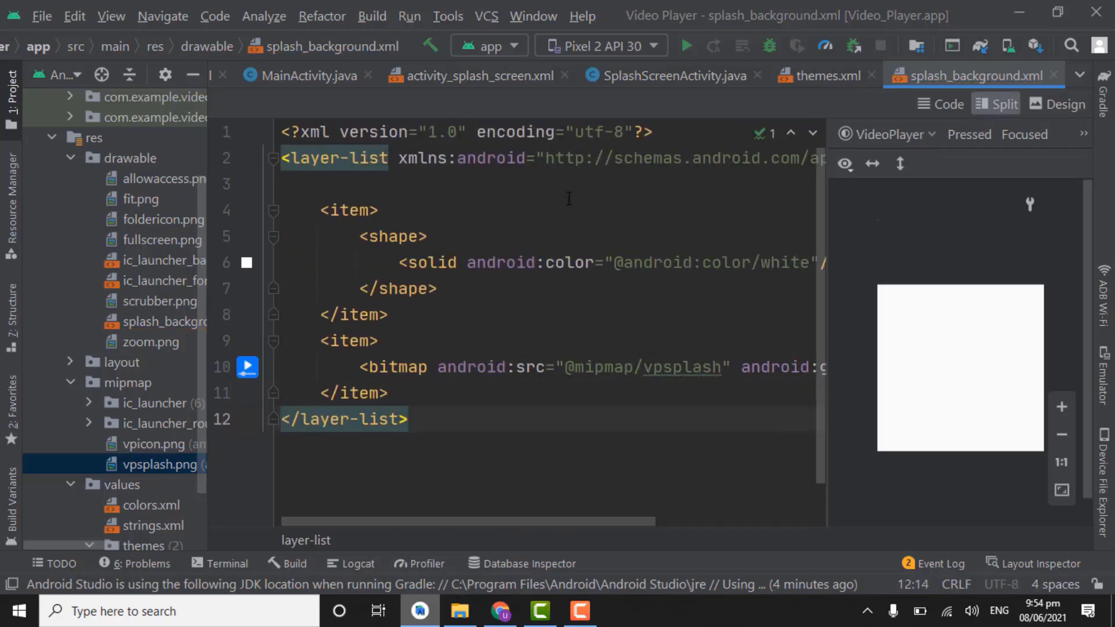
mouse_move(181, 232)
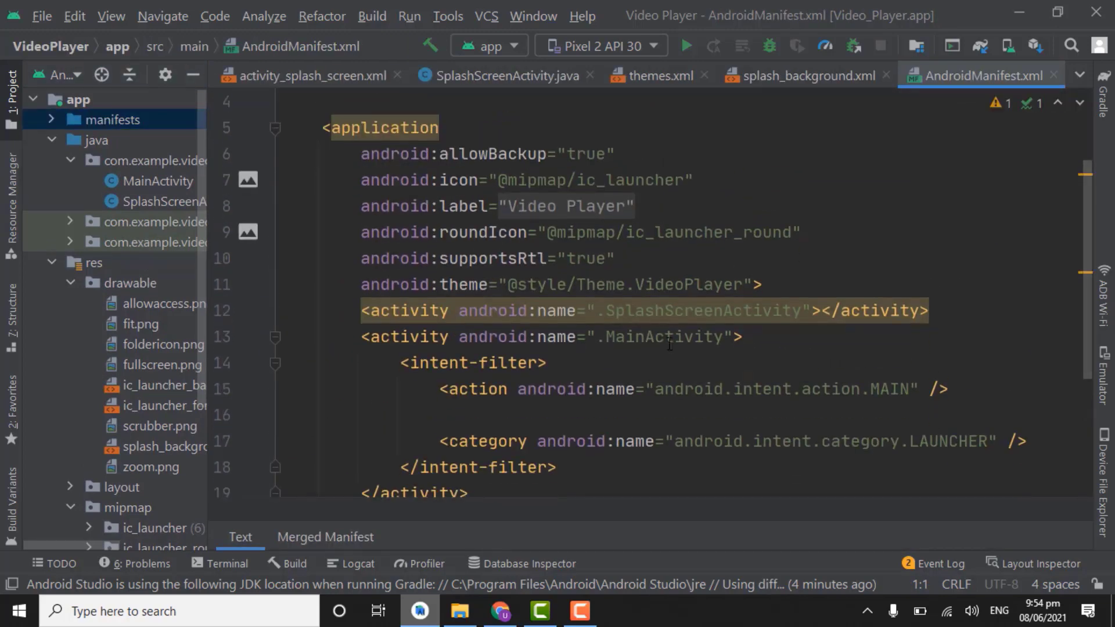
- Swap the manifest activity names so SplashScreenActivity holds the launcher intent-filter
double_click(663, 336)
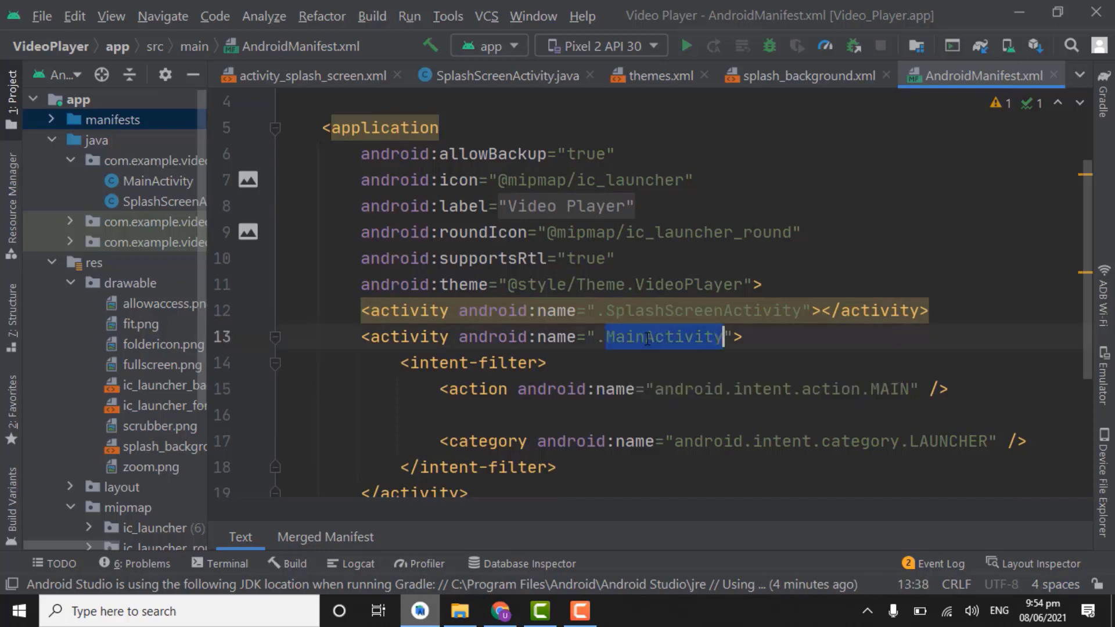
text(Sp)
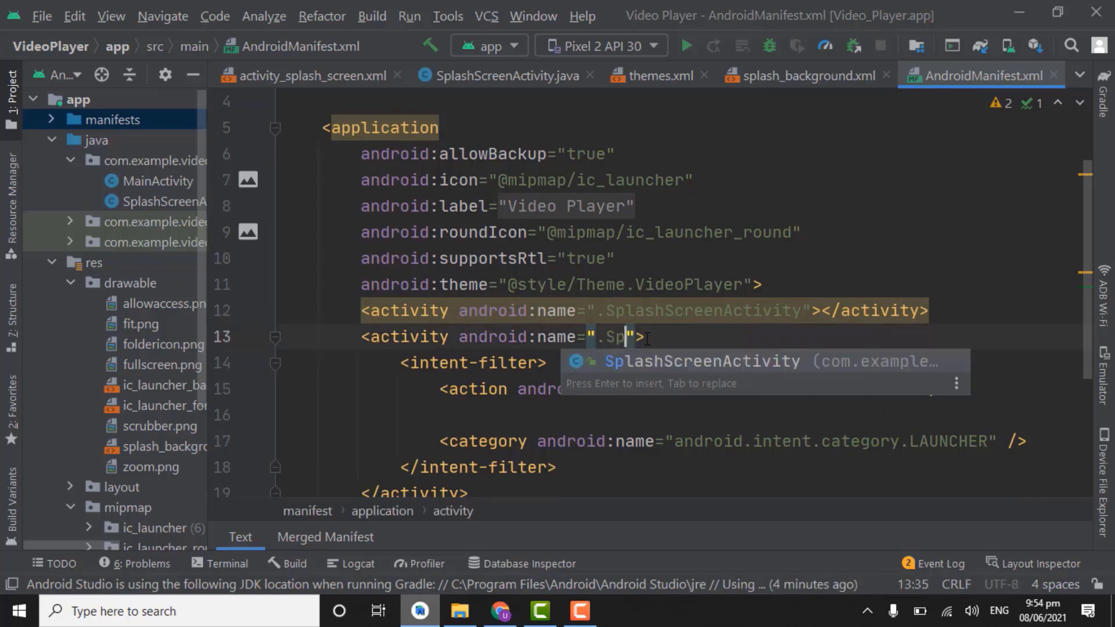
key(Enter)
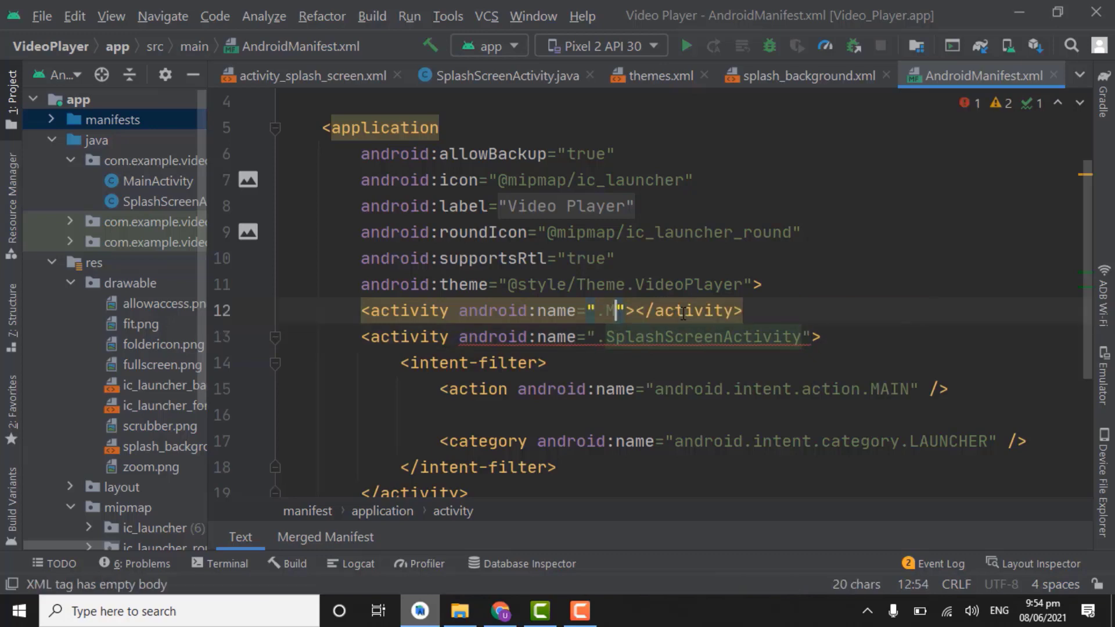
text(ainActivity)
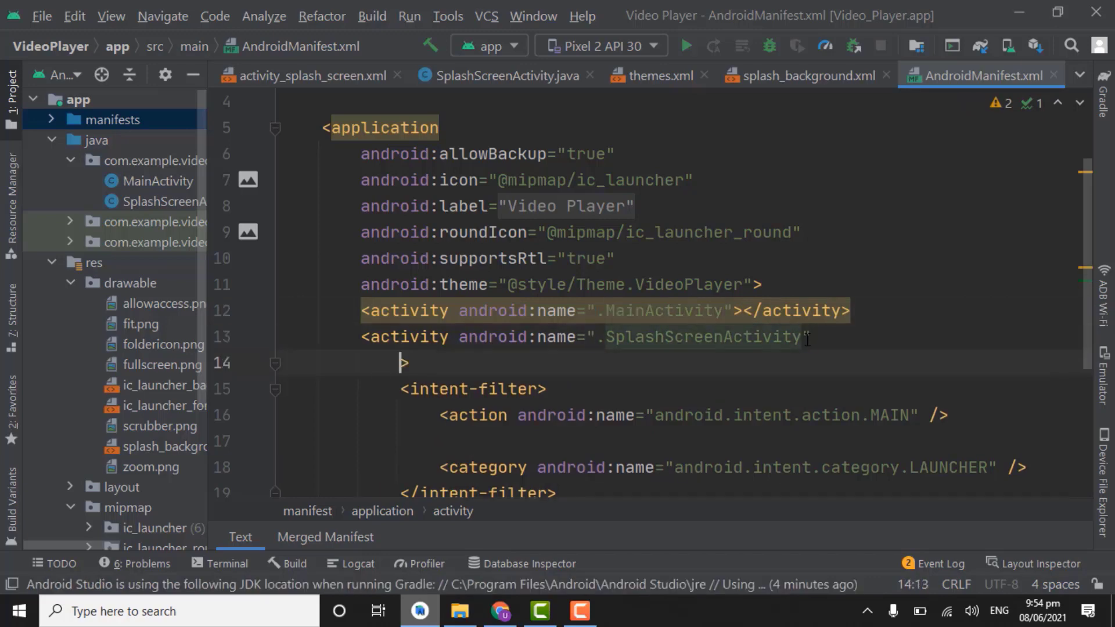
text(android:theme="")
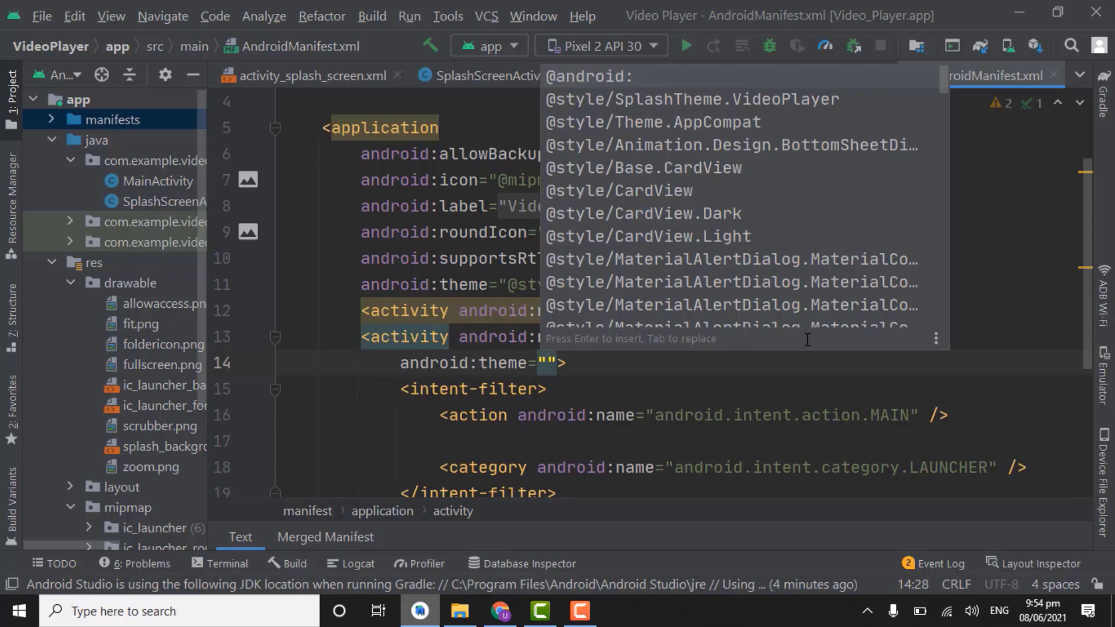
text(@style)
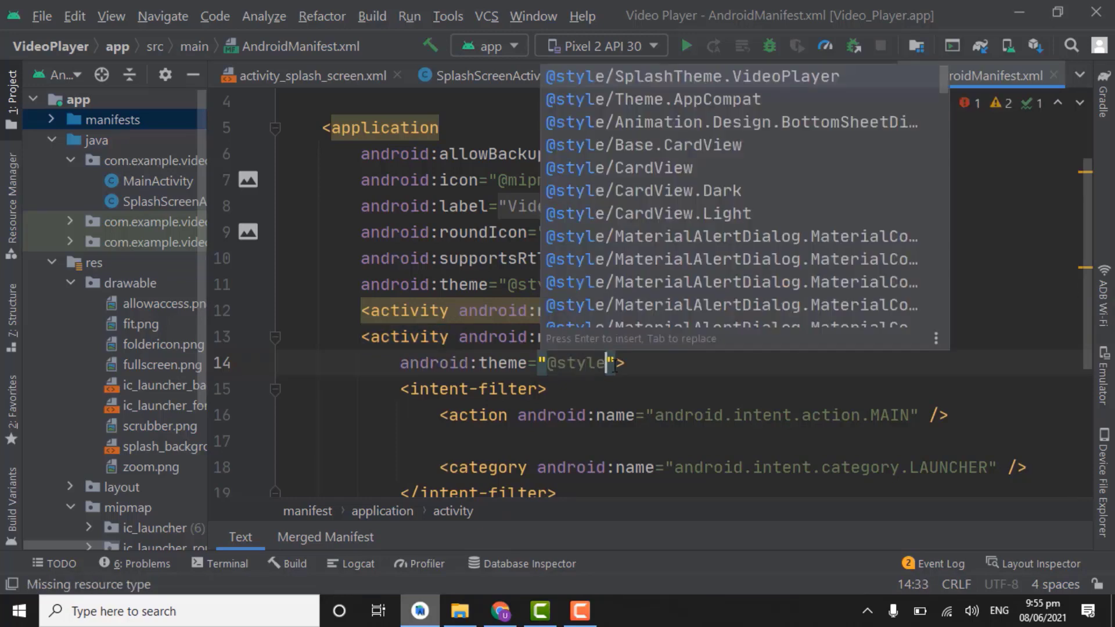
text(/)
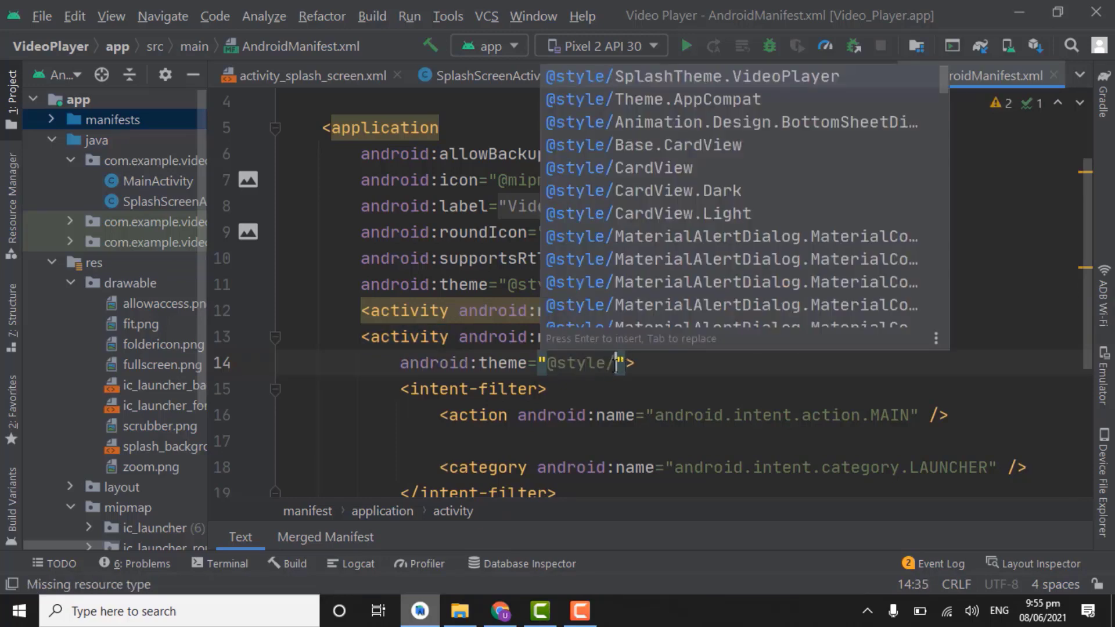
click(702, 75)
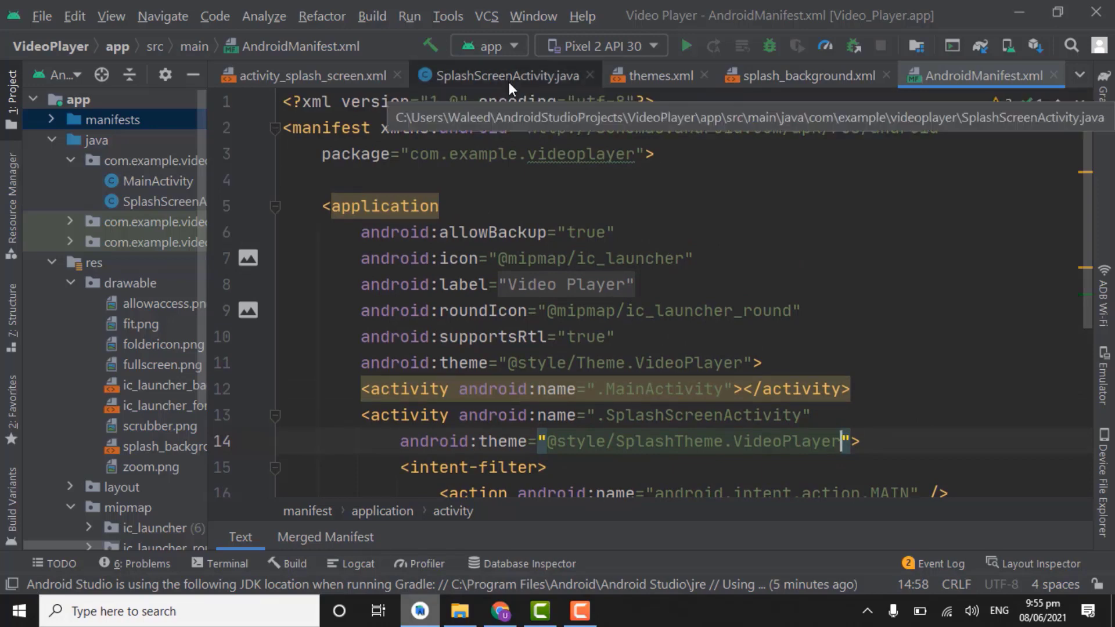
- In SplashScreenActivity's onCreate, begin a new Handler().postDelayed call
click(504, 75)
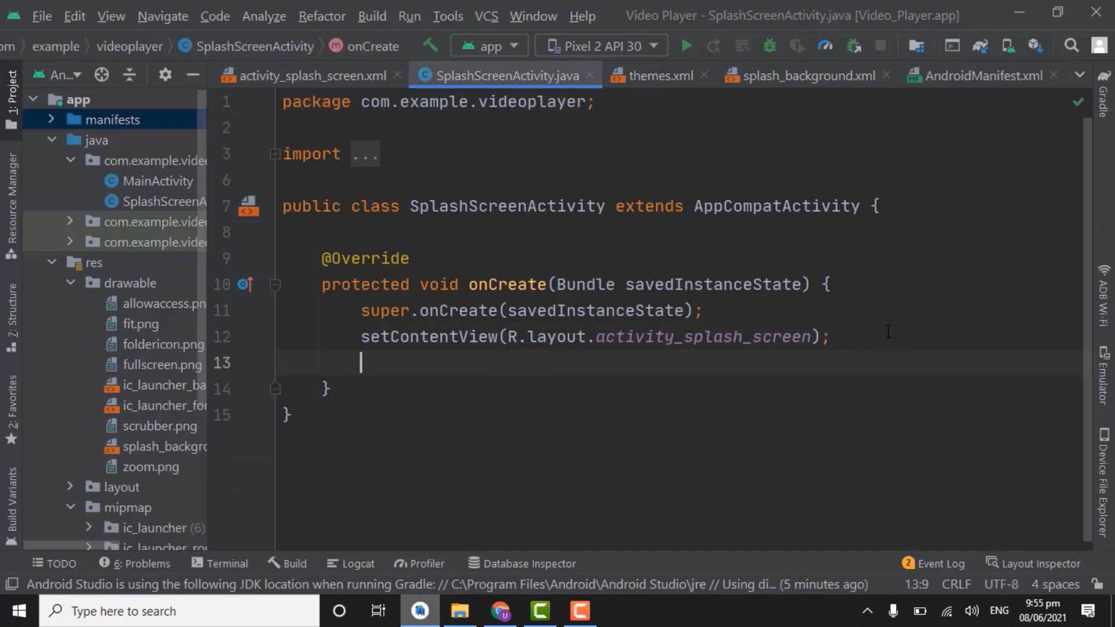
text(new)
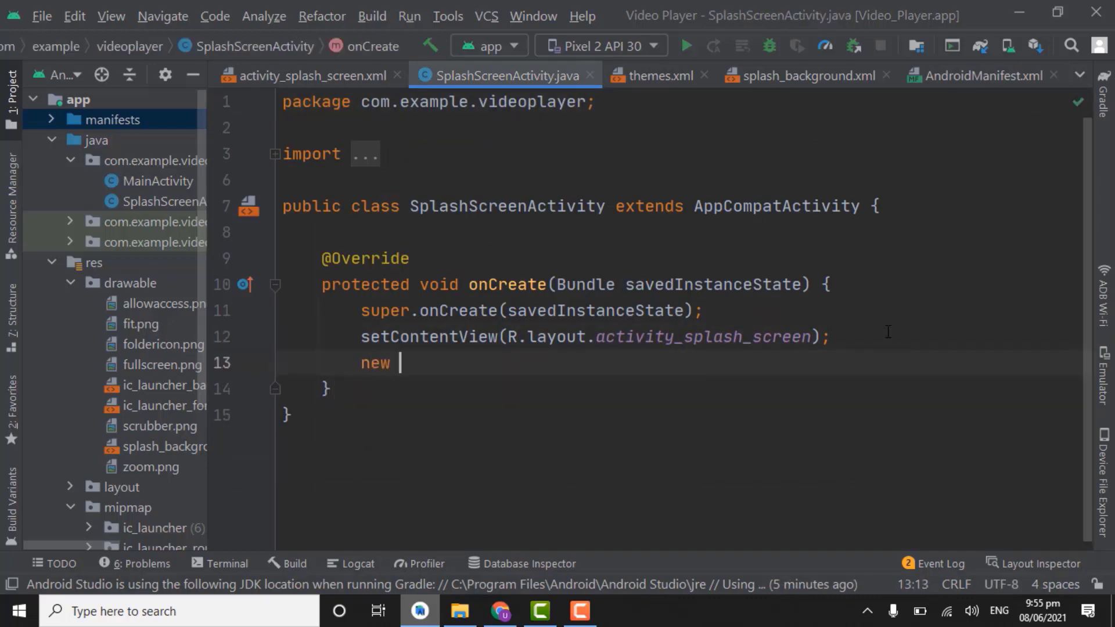
text(Handler().po)
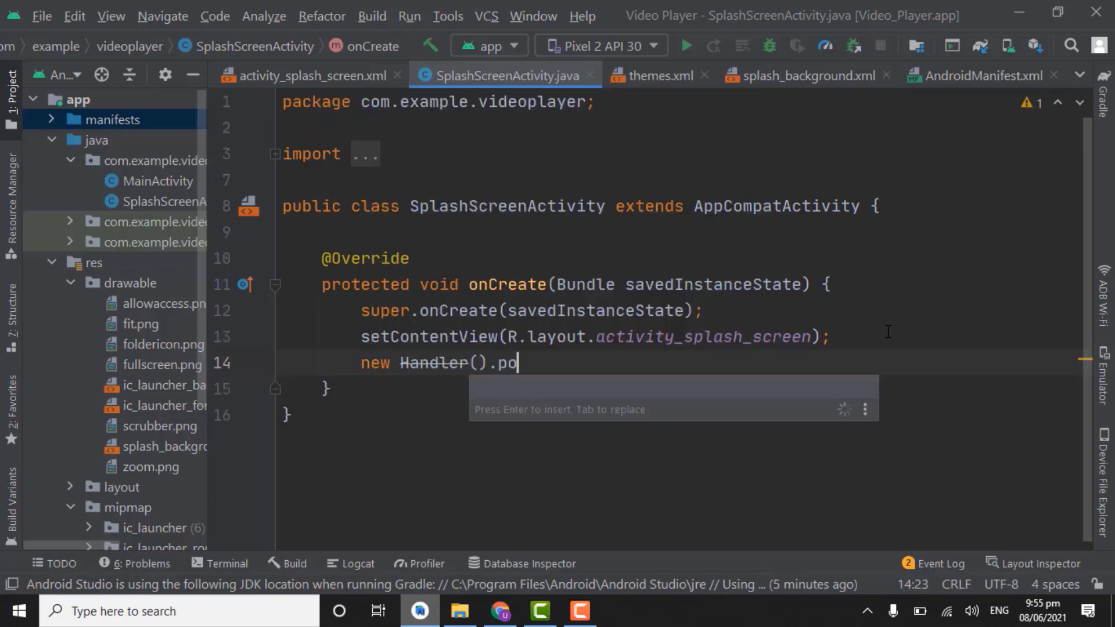
key(Tab)
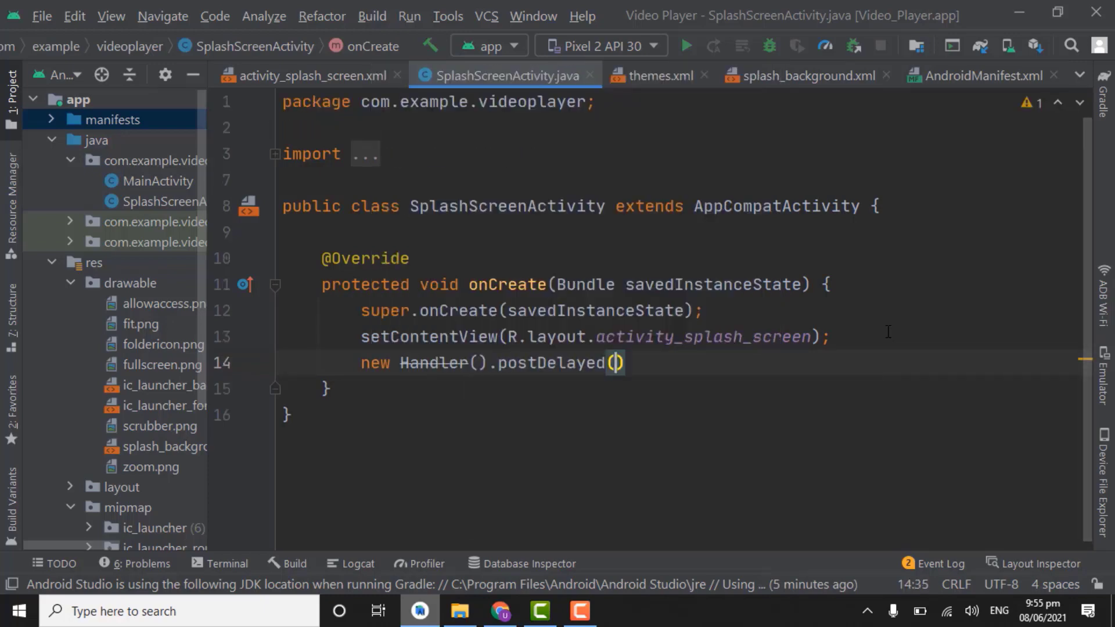
text(new)
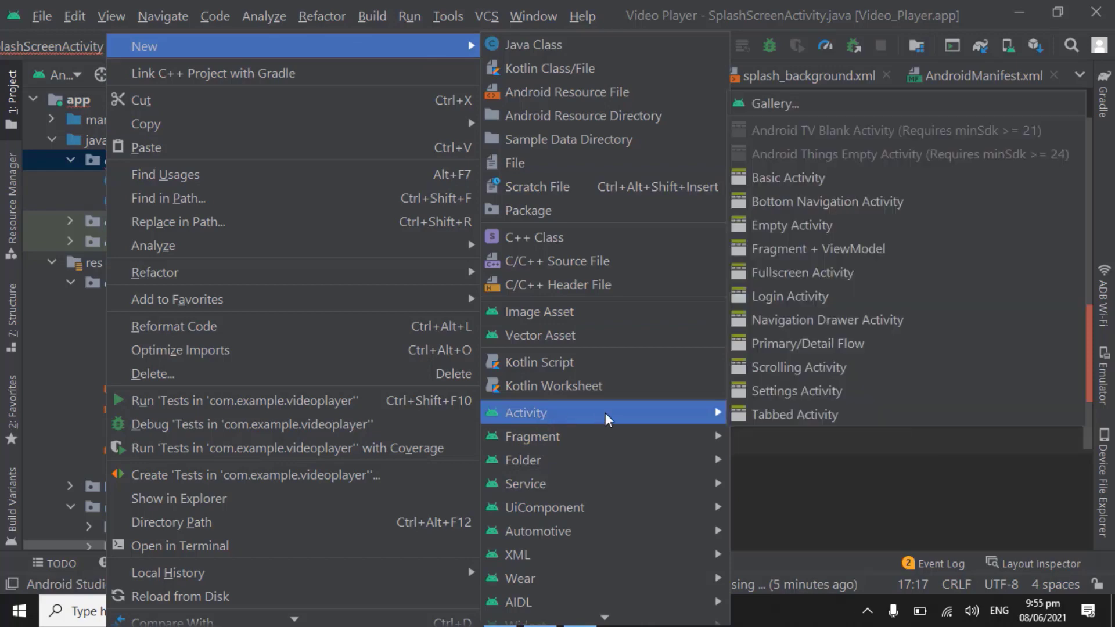
mouse_move(782, 390)
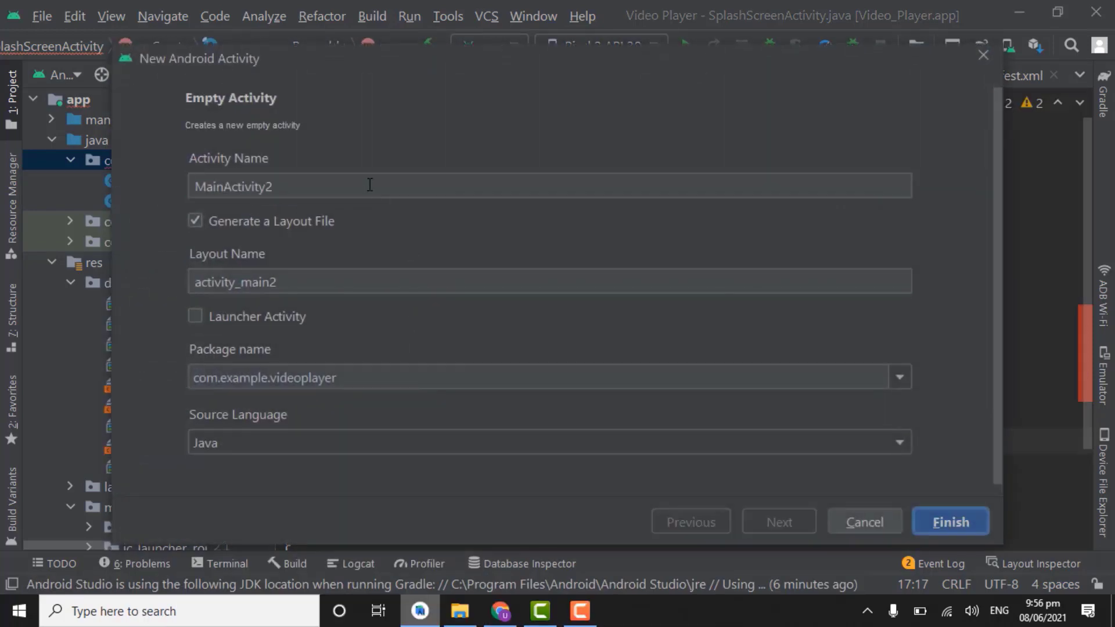
- Create an Empty Activity named AllowAccessActivity in the videoplayer package
key(Backspace)
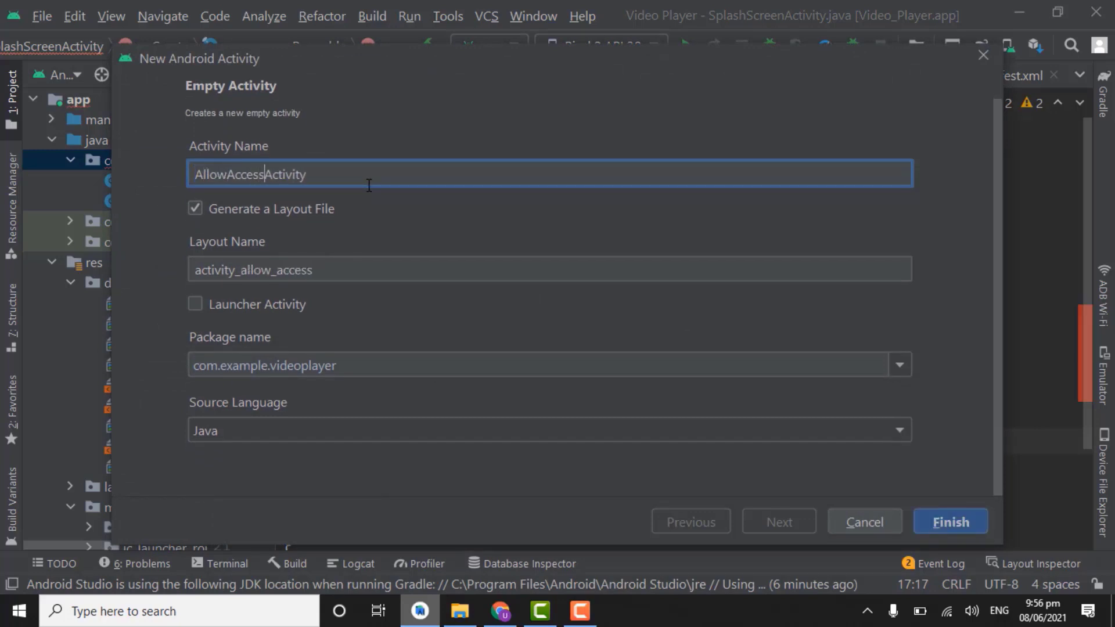
click(949, 522)
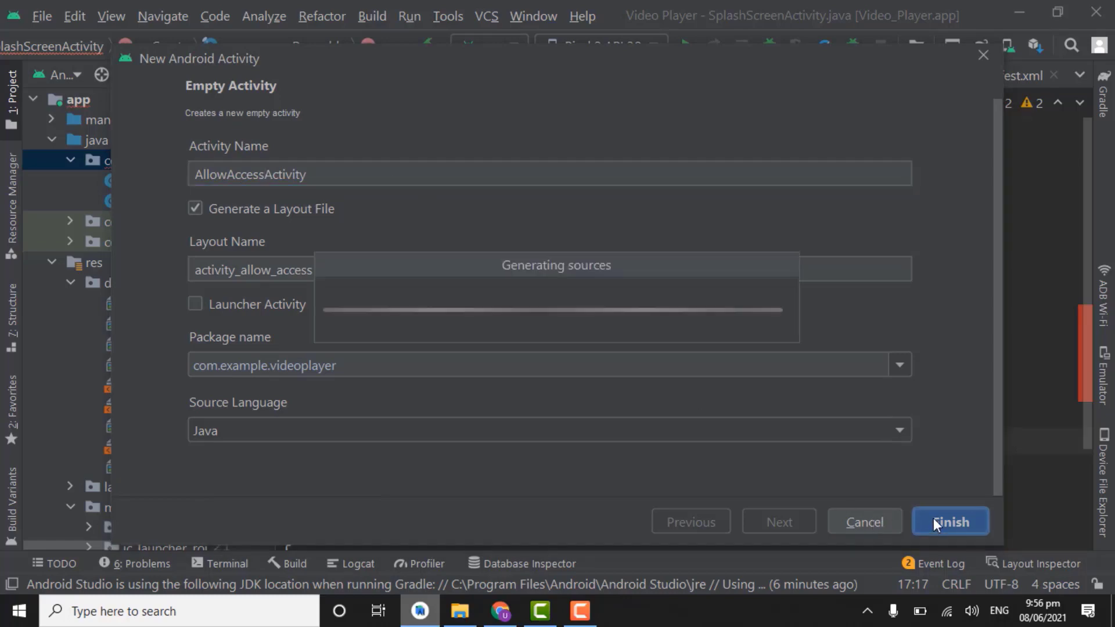
click(950, 522)
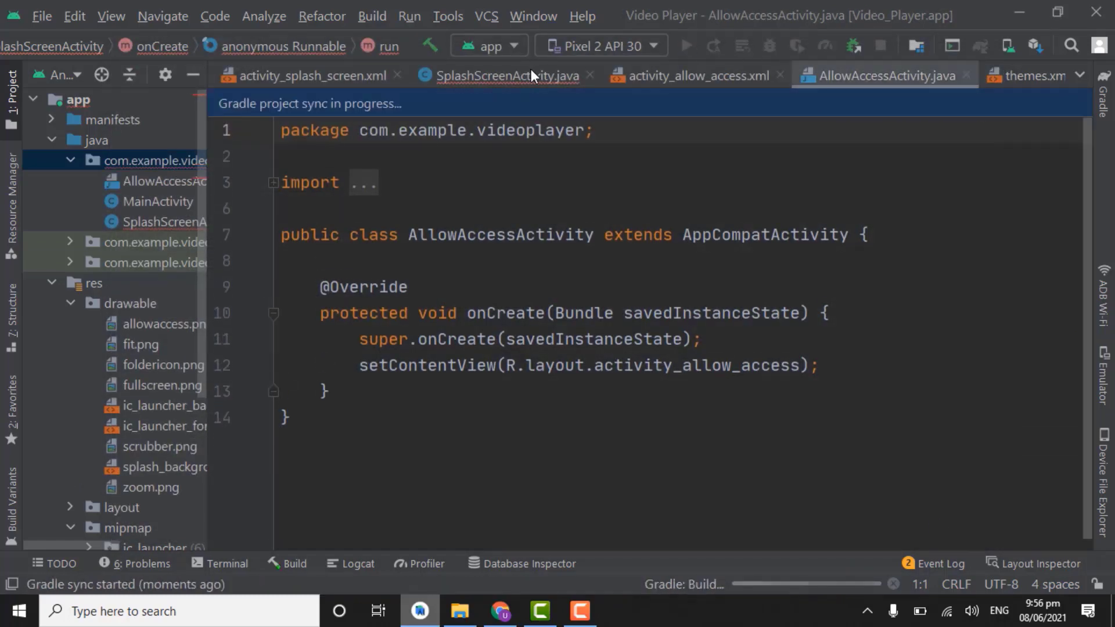
- Inside the Runnable, start an Intent from SplashScreenActivity.this to AllowAccessActivity.class
click(504, 75)
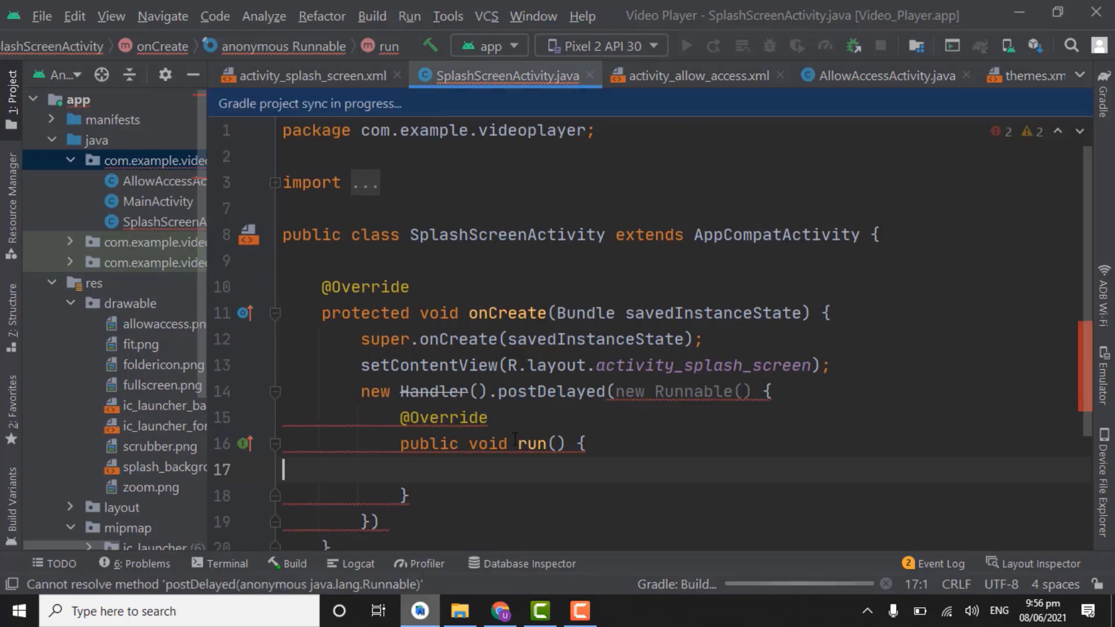
key(enter)
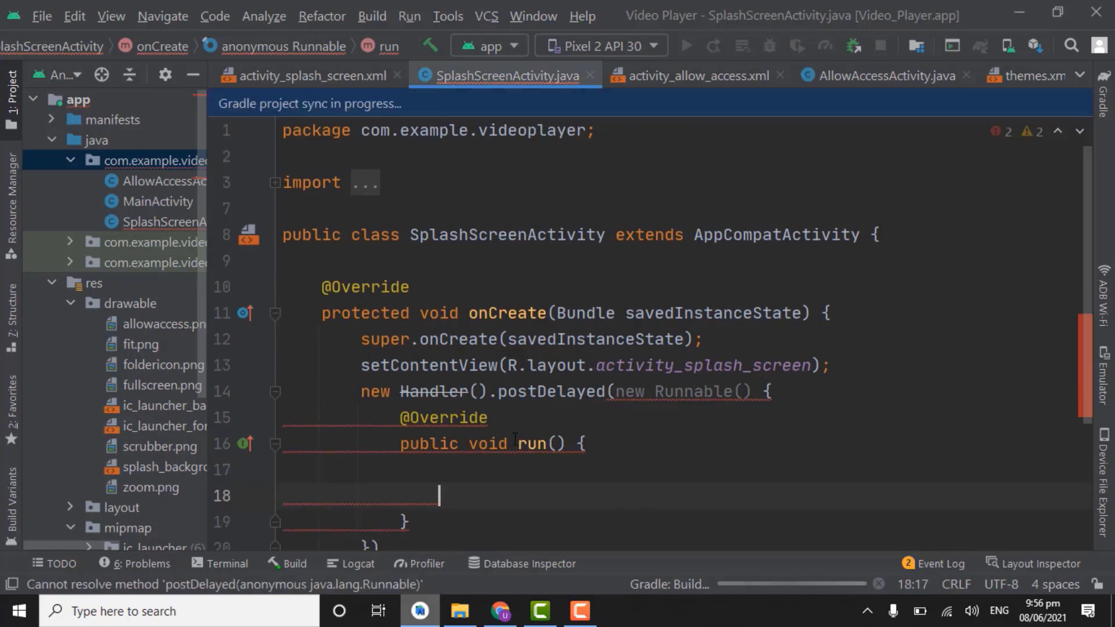
text(star)
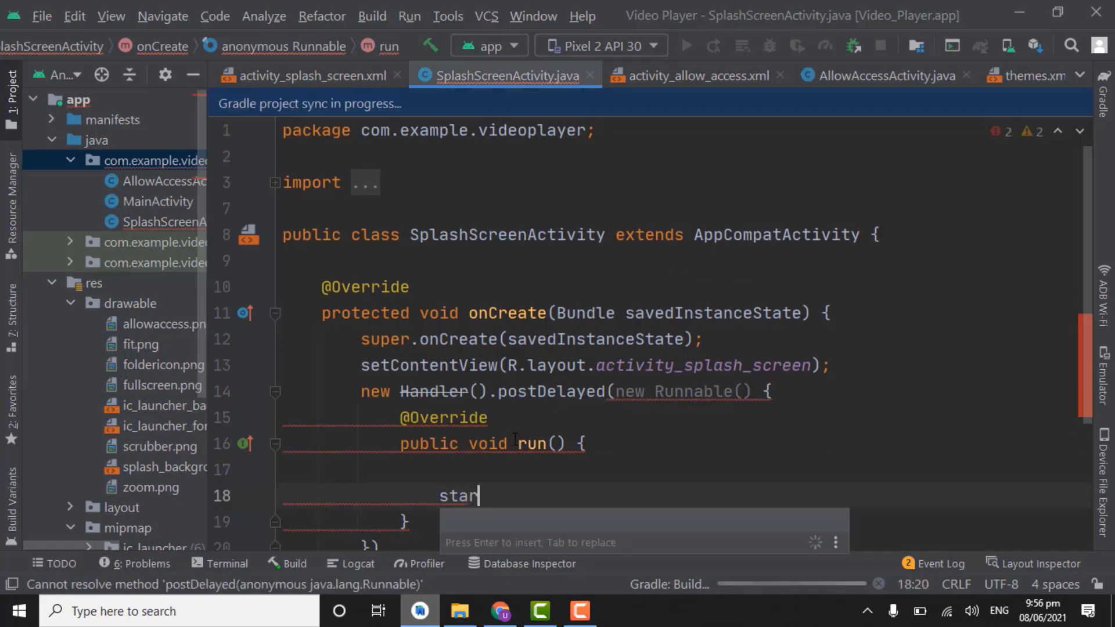
text(tAc)
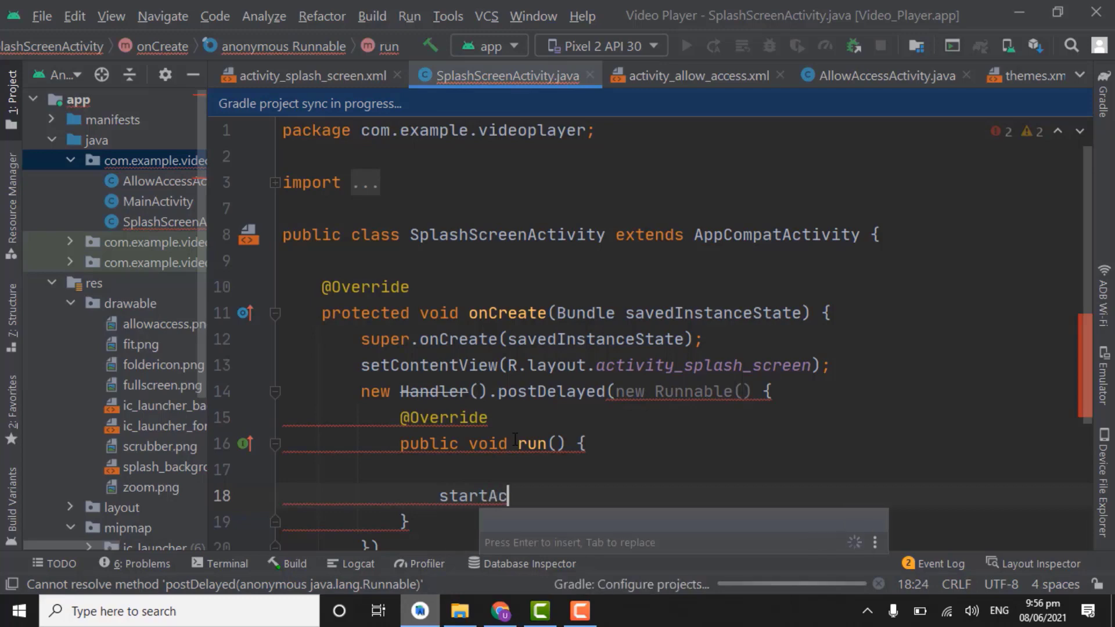
key(Enter)
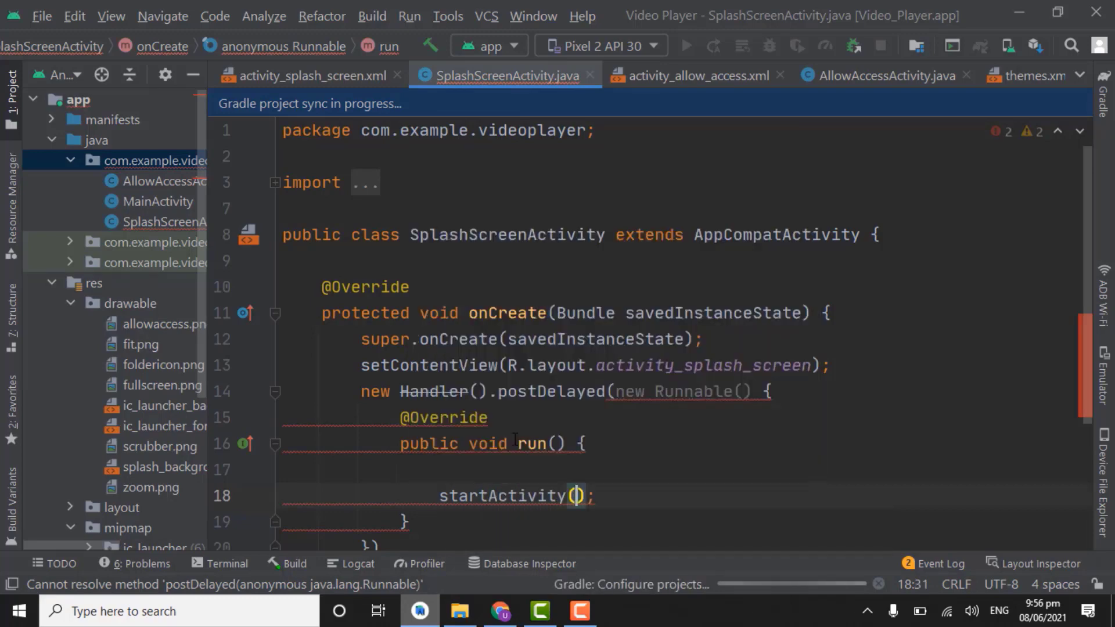
text(ne)
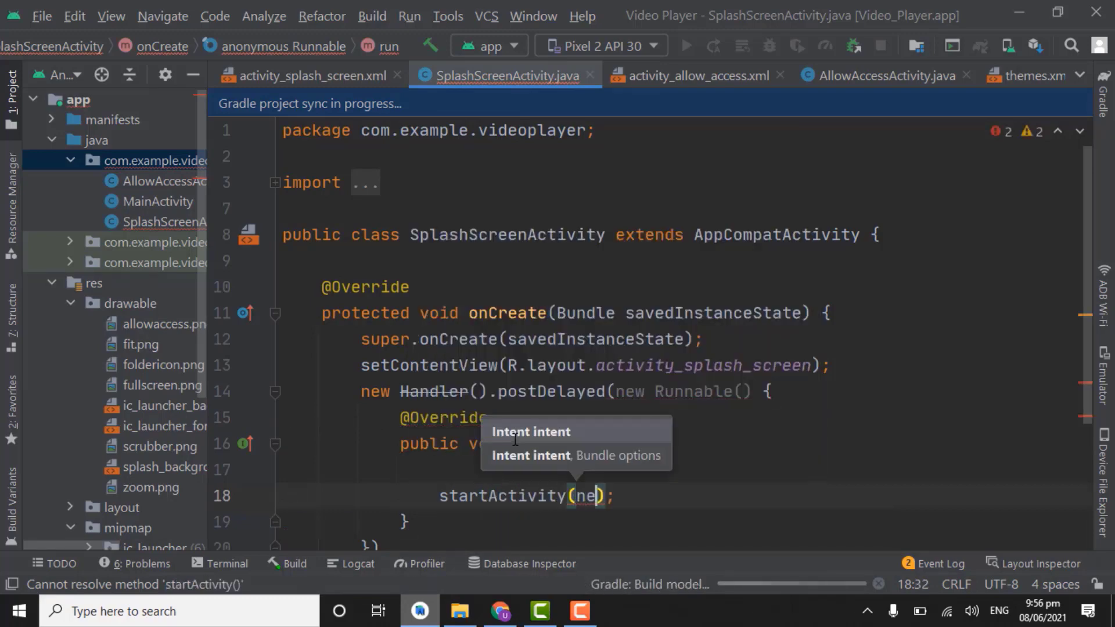
text(Intent()
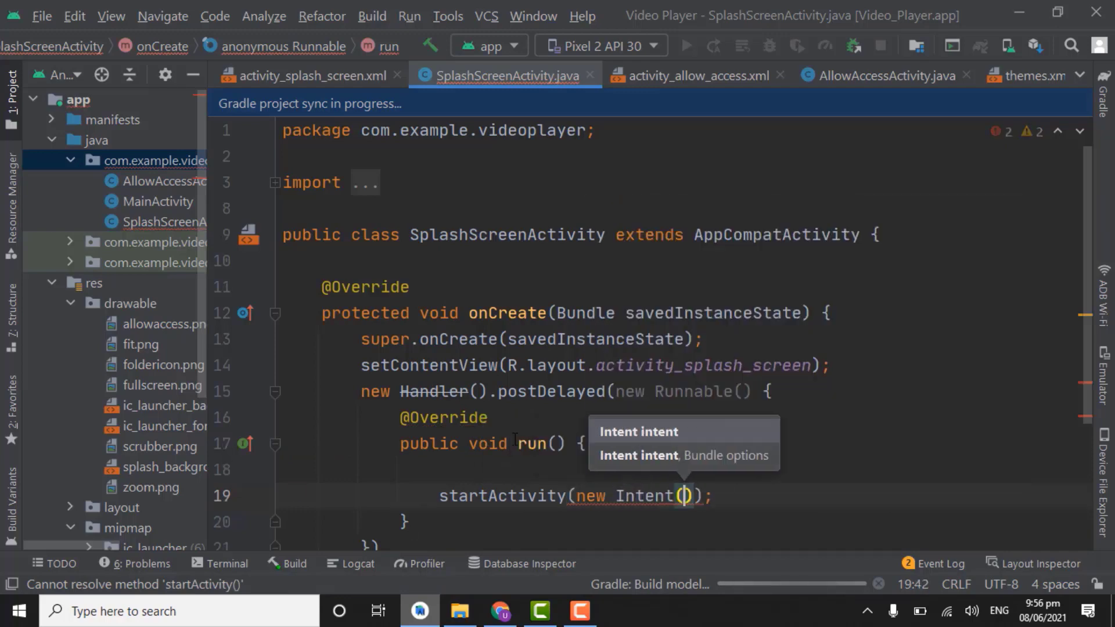
text(Splas)
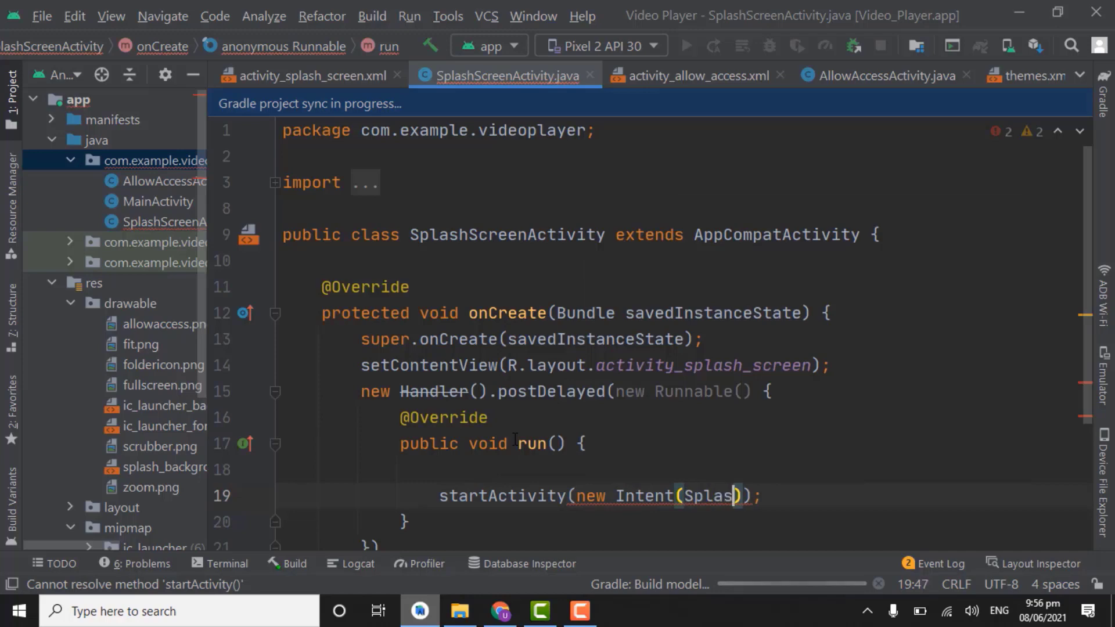
text(Screen)
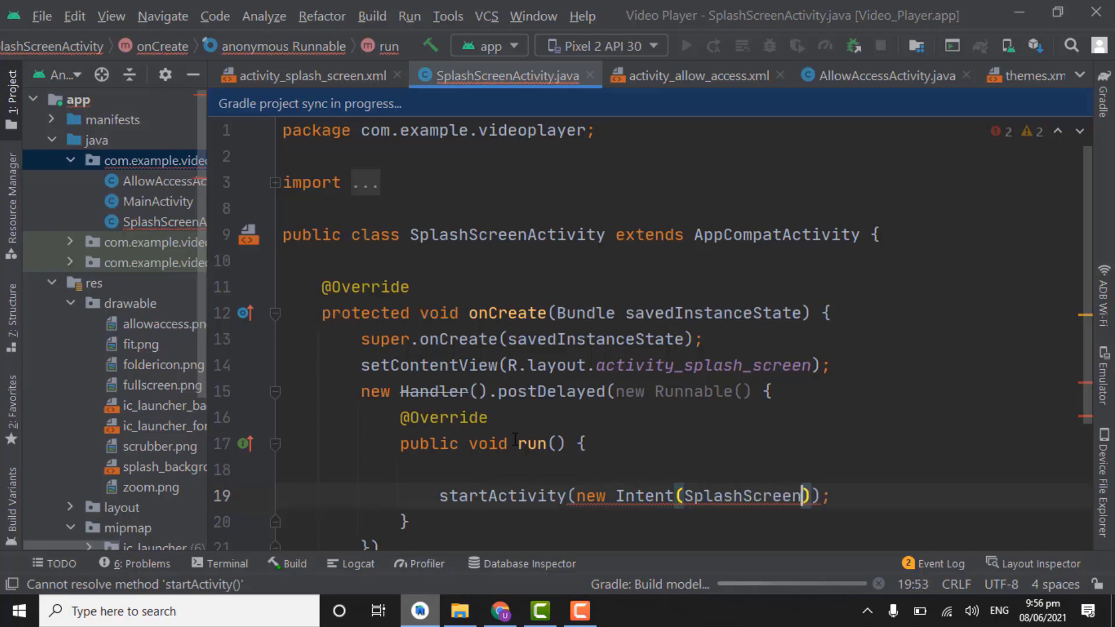
text(Activity)
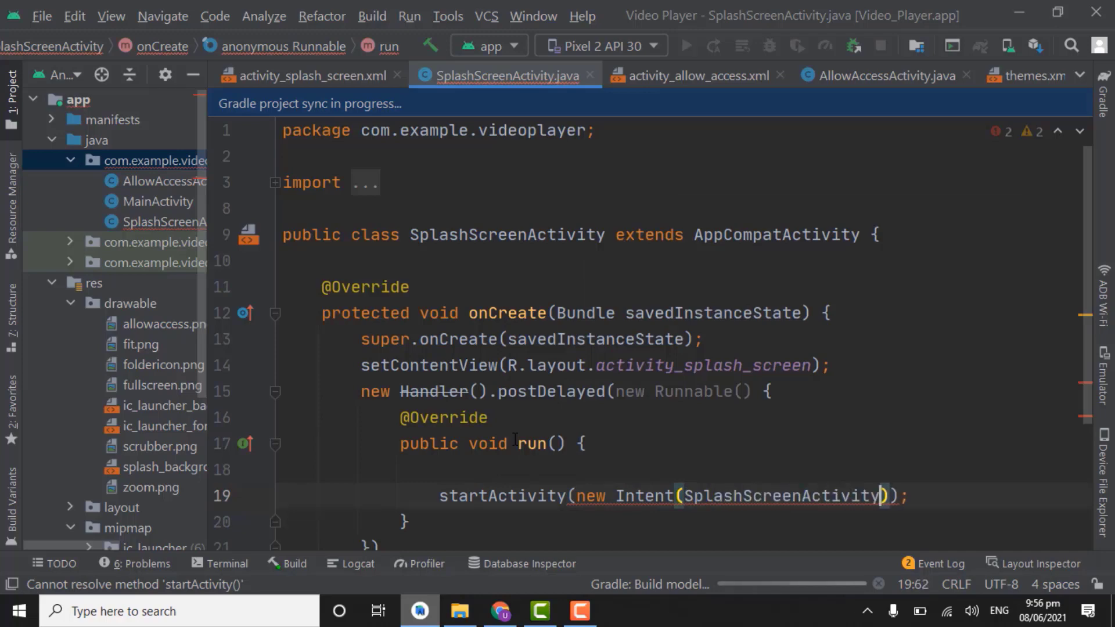
text(.this,)
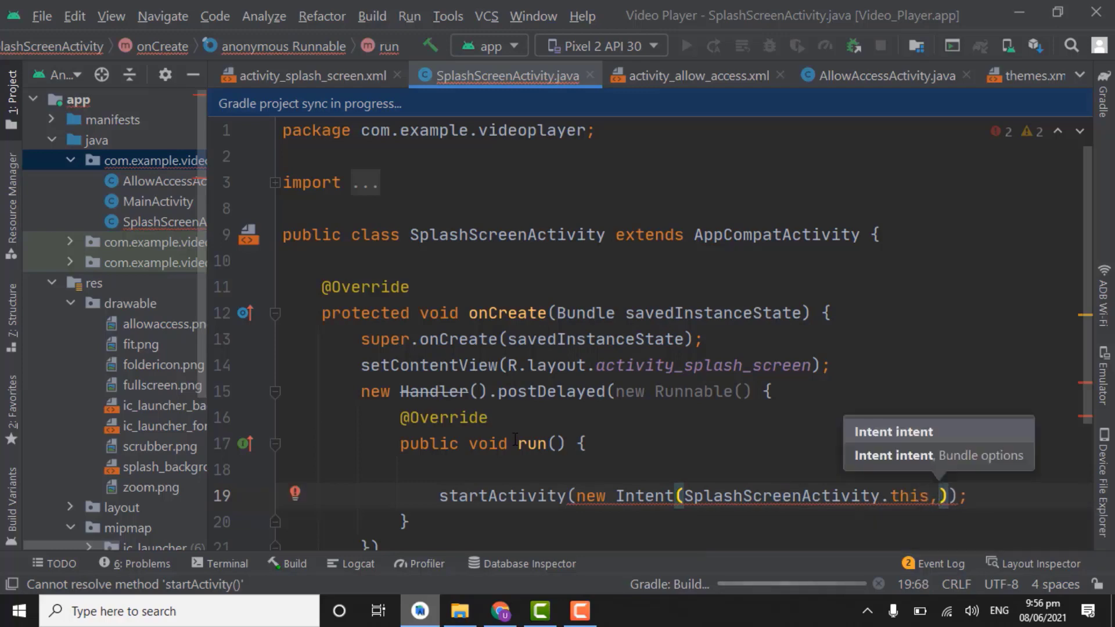
text(AllowAccessActivity)
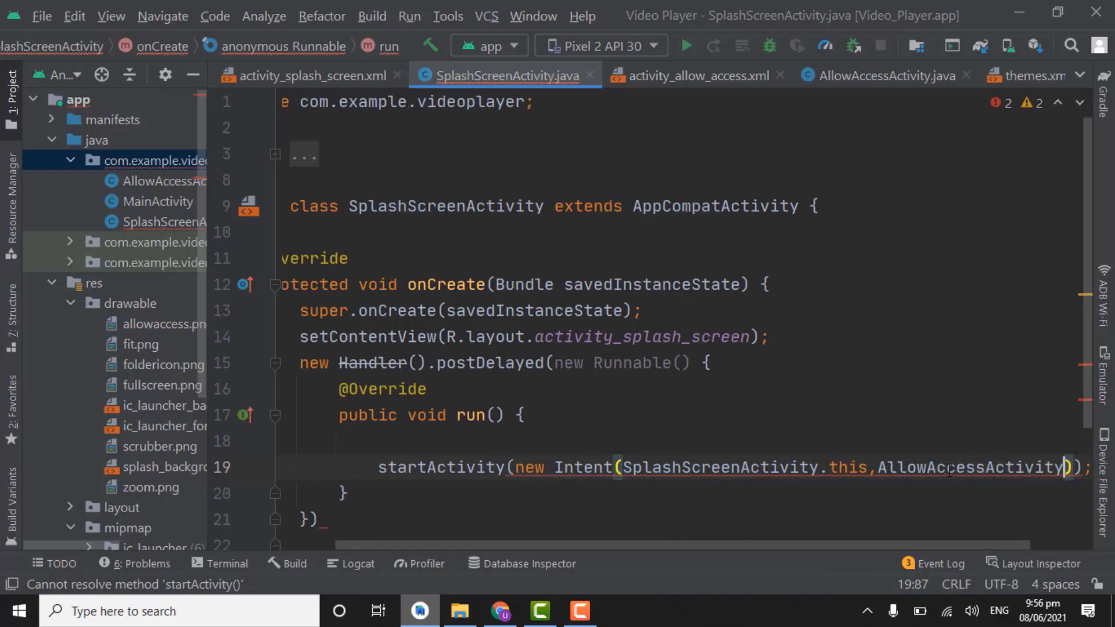
text(.cla)
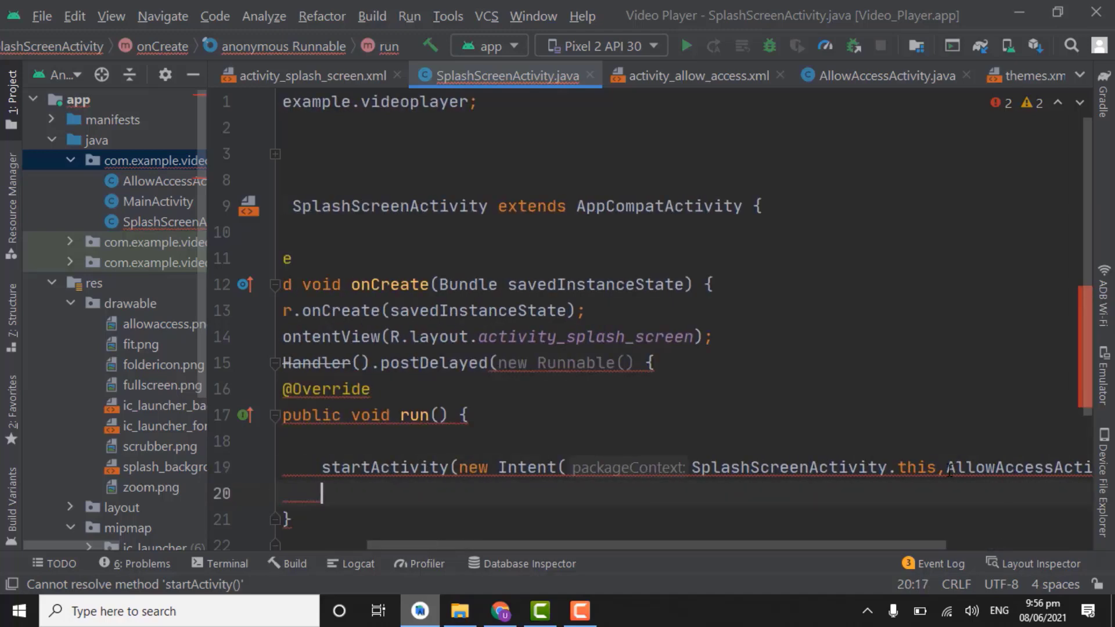
- Call finish() and close postDelayed with a 3000 ms delay
text(finish();)
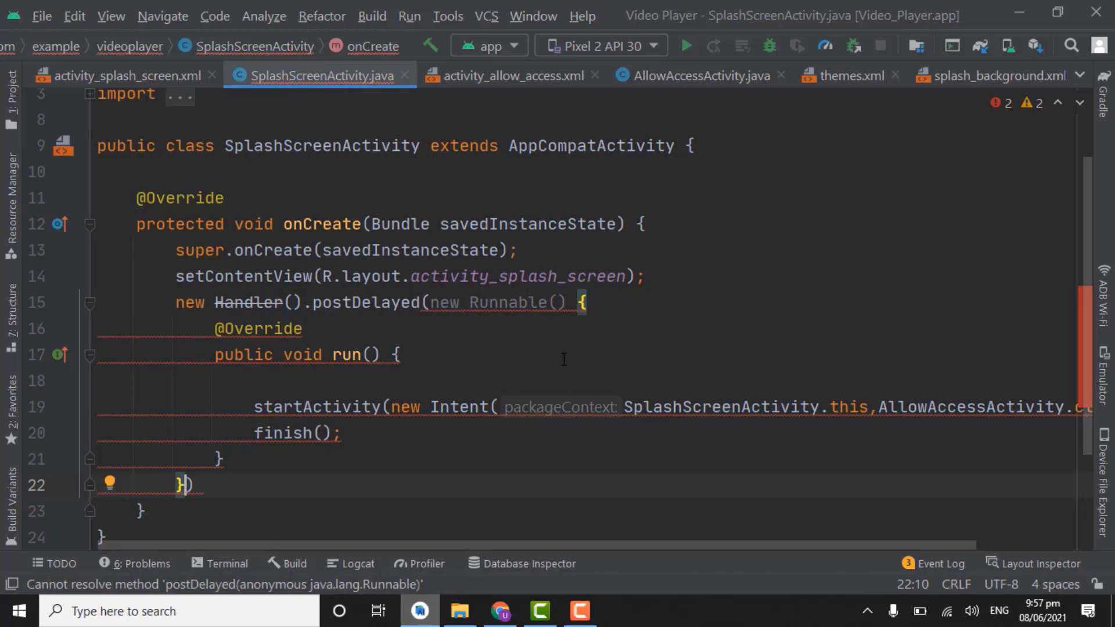
text(,)
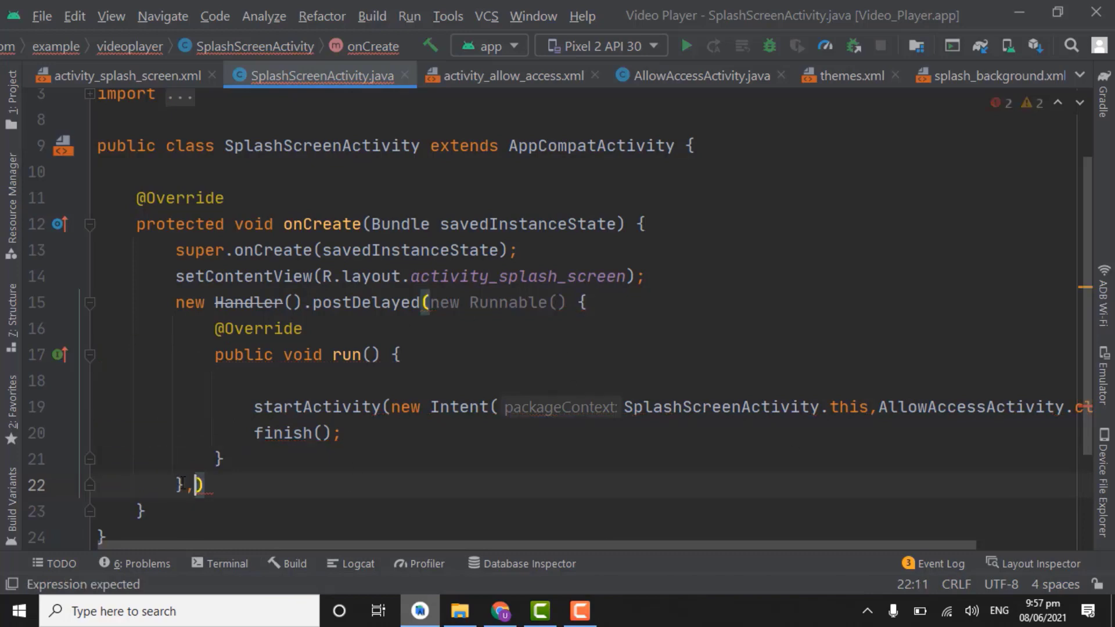
text(3000)
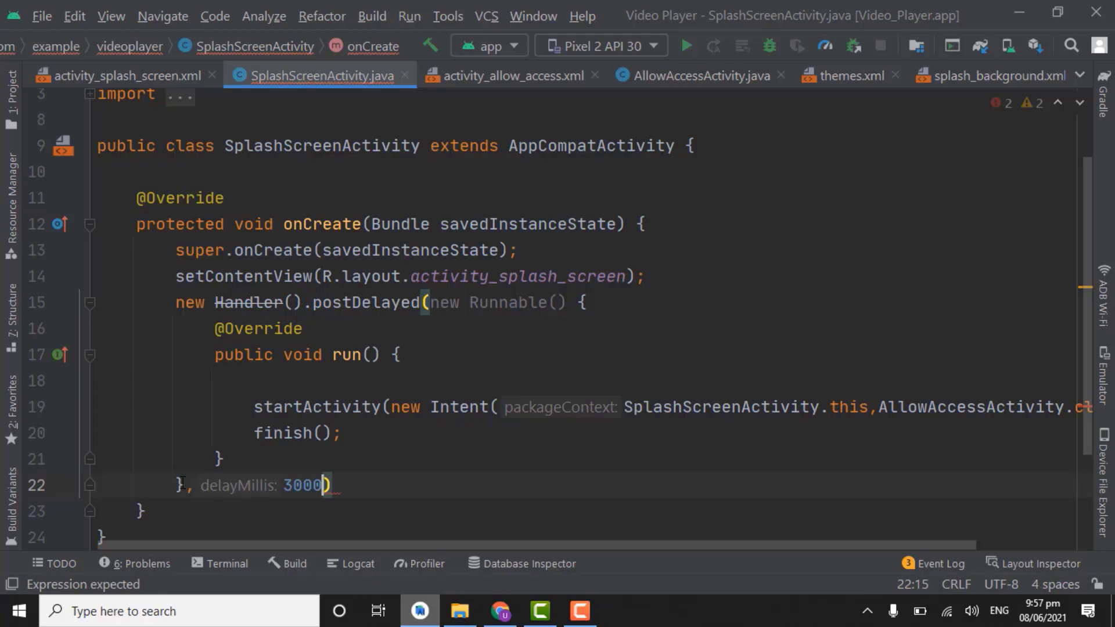
text())
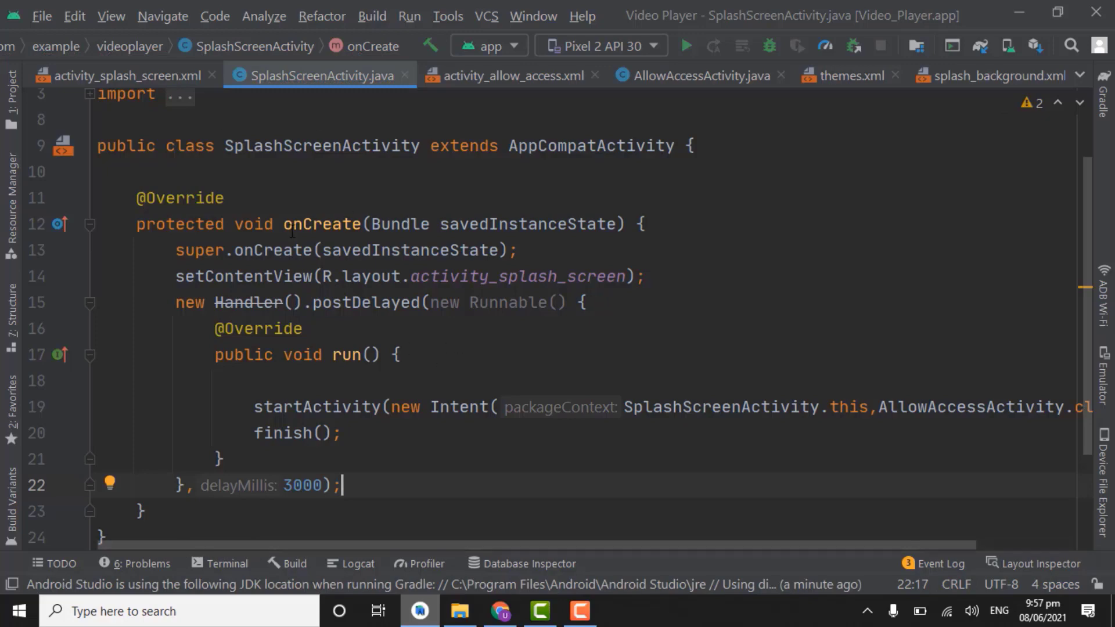
mouse_move(700, 75)
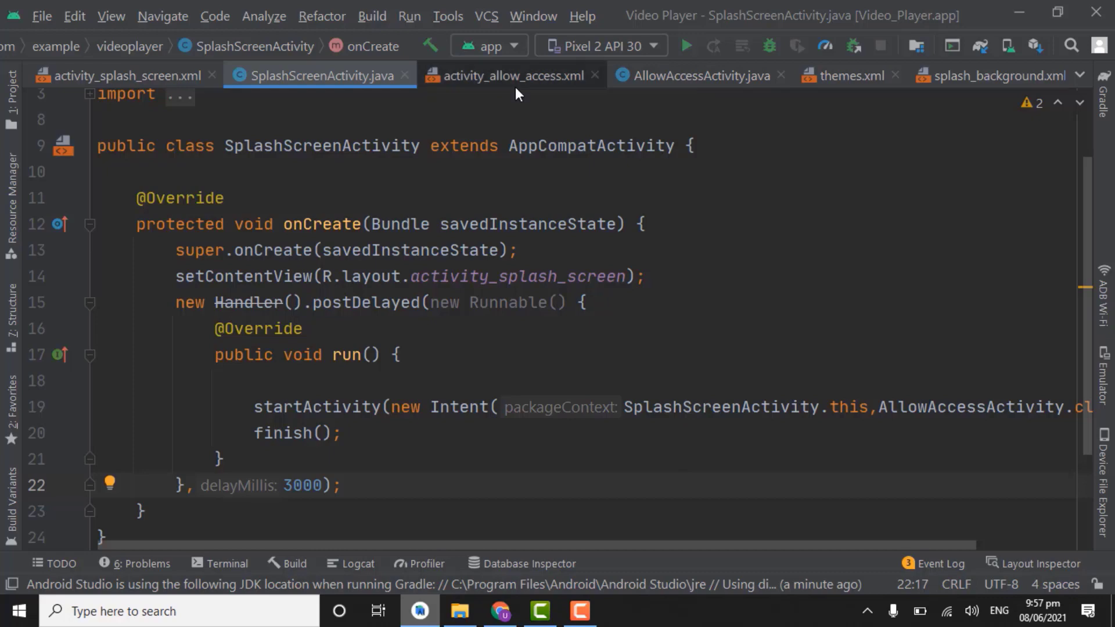
mouse_move(735, 304)
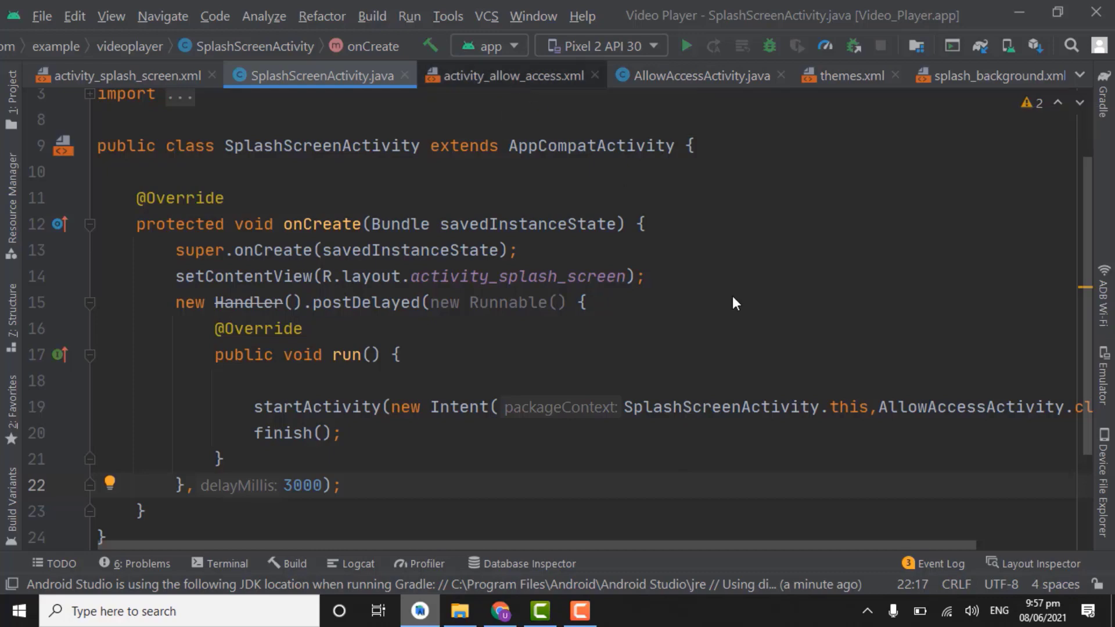
- Rename activity_allow_access.xml's ConstraintLayout root tags to RelativeLayout
click(510, 75)
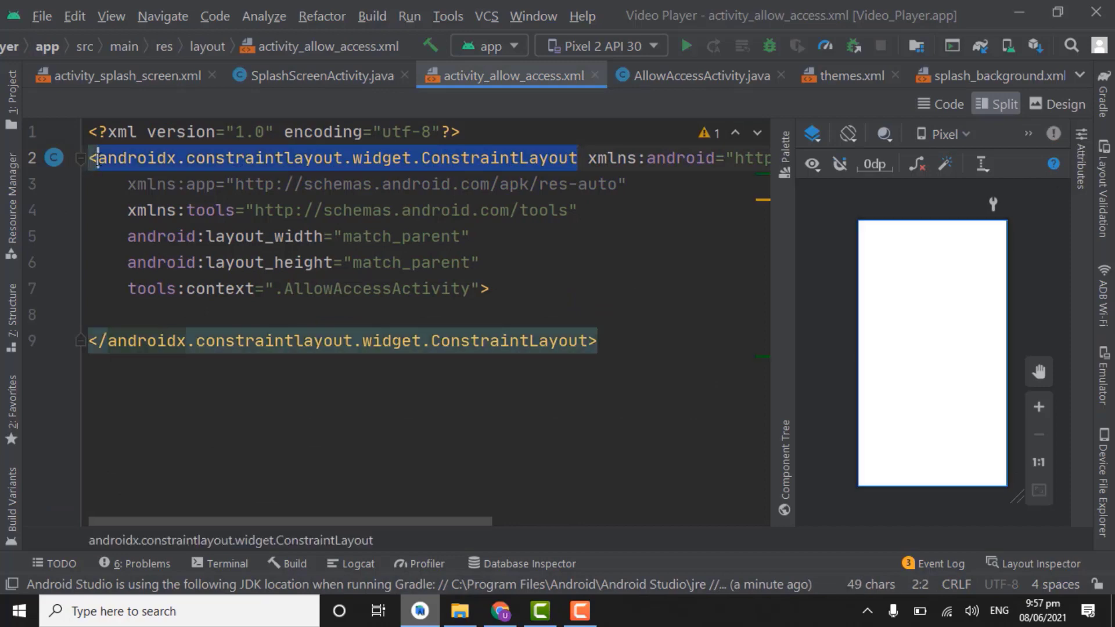
text(RelativeLayout xmlns:android="http://schemas.android.co)
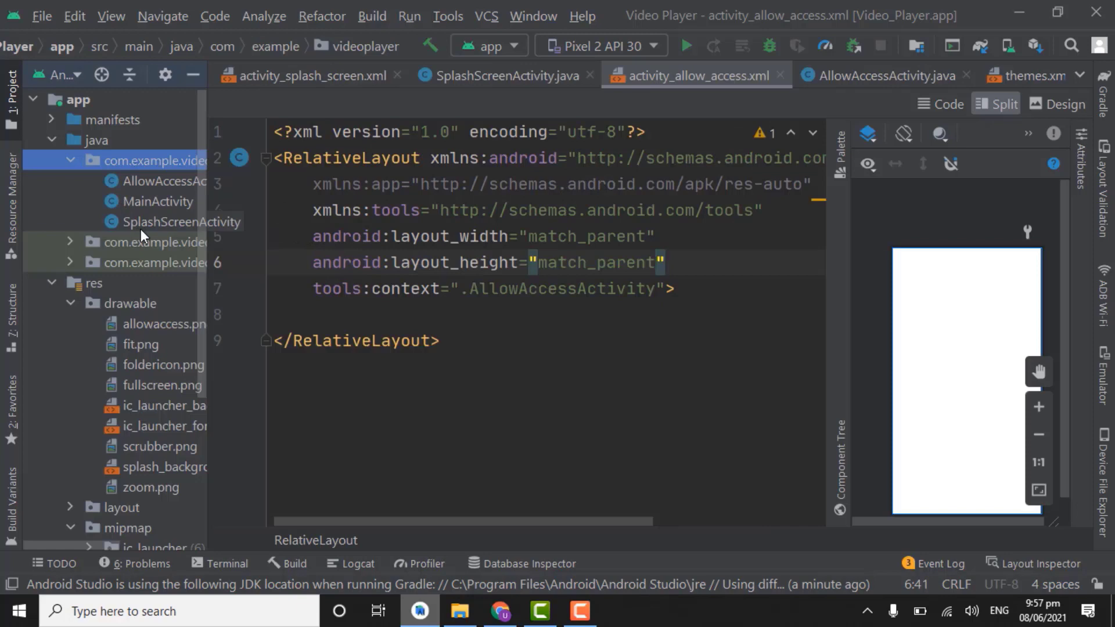
scroll(down, 3)
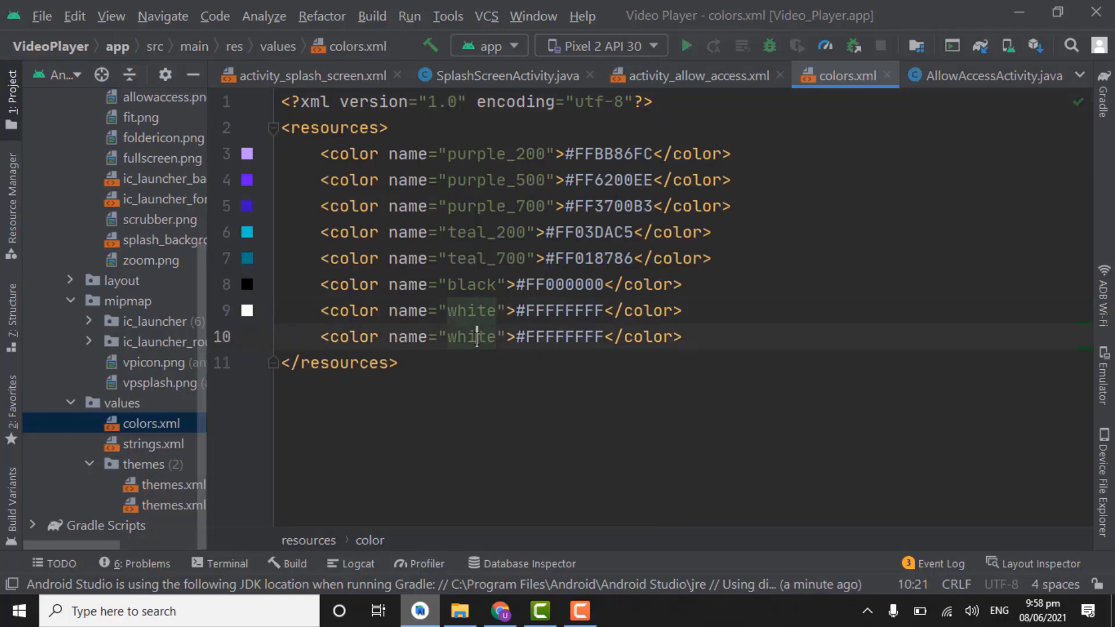
- Turn the duplicated white colour entry into allow_color with value #22354F
text(allow_acc)
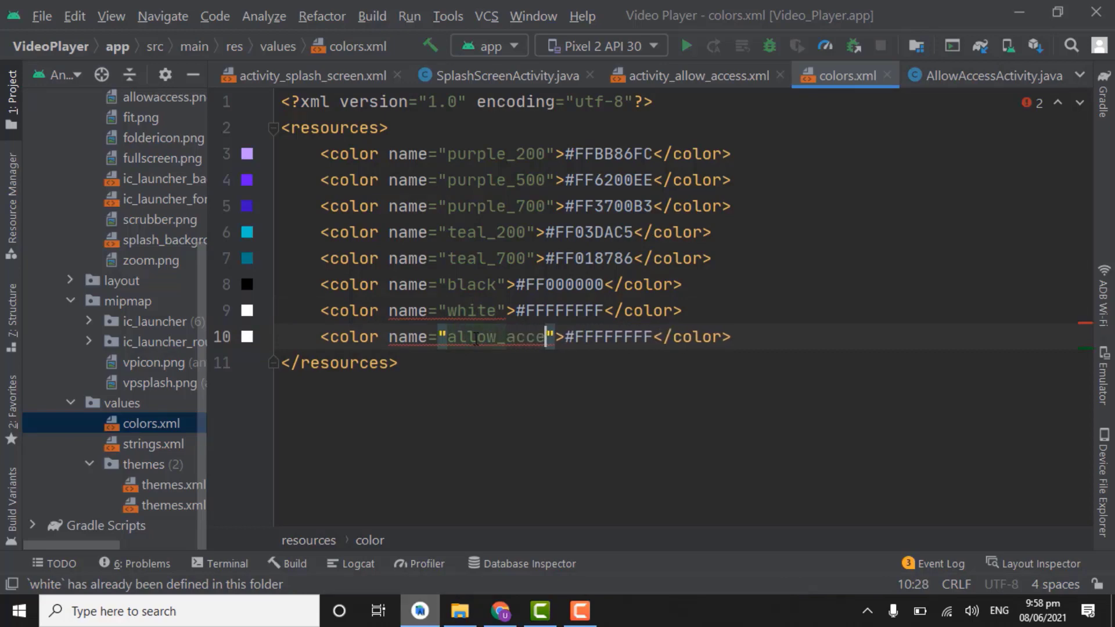
key(Backspace)
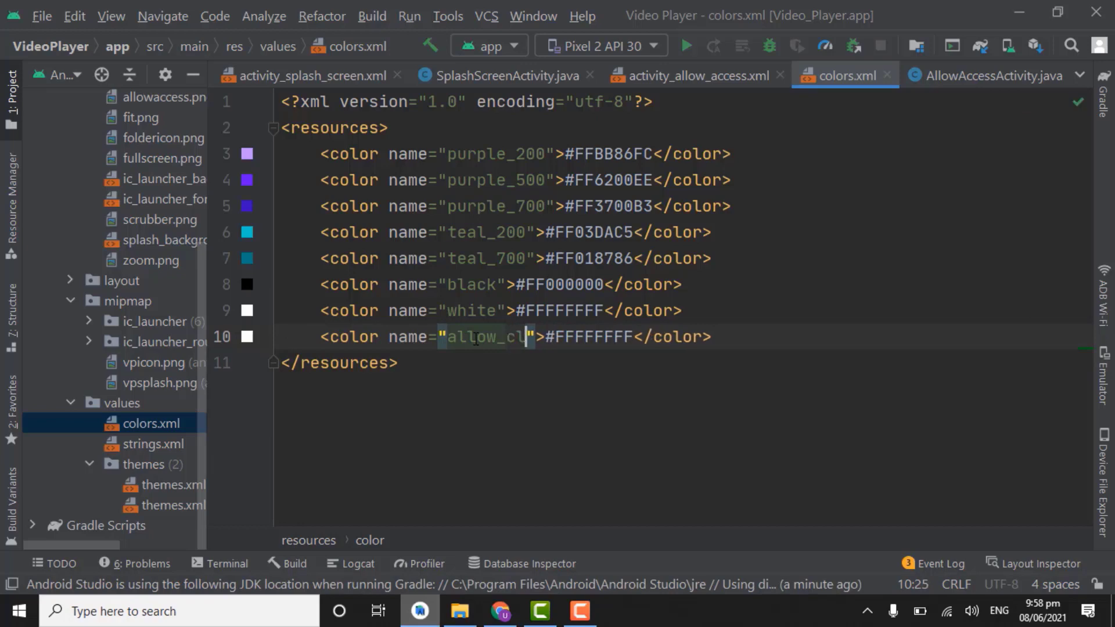
text(or)
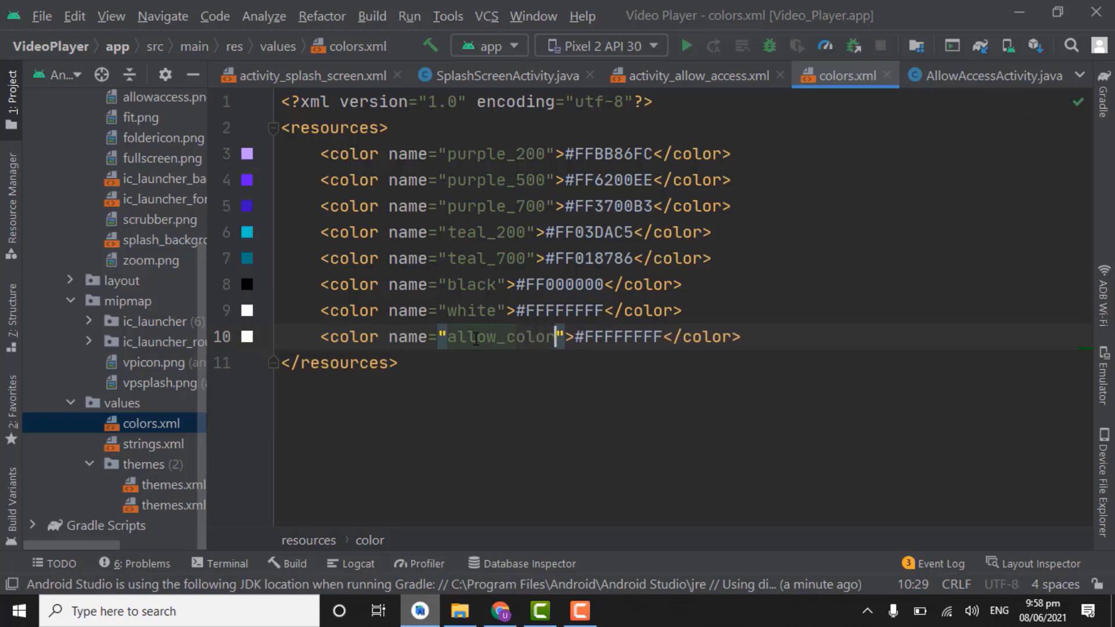
double_click(622, 336)
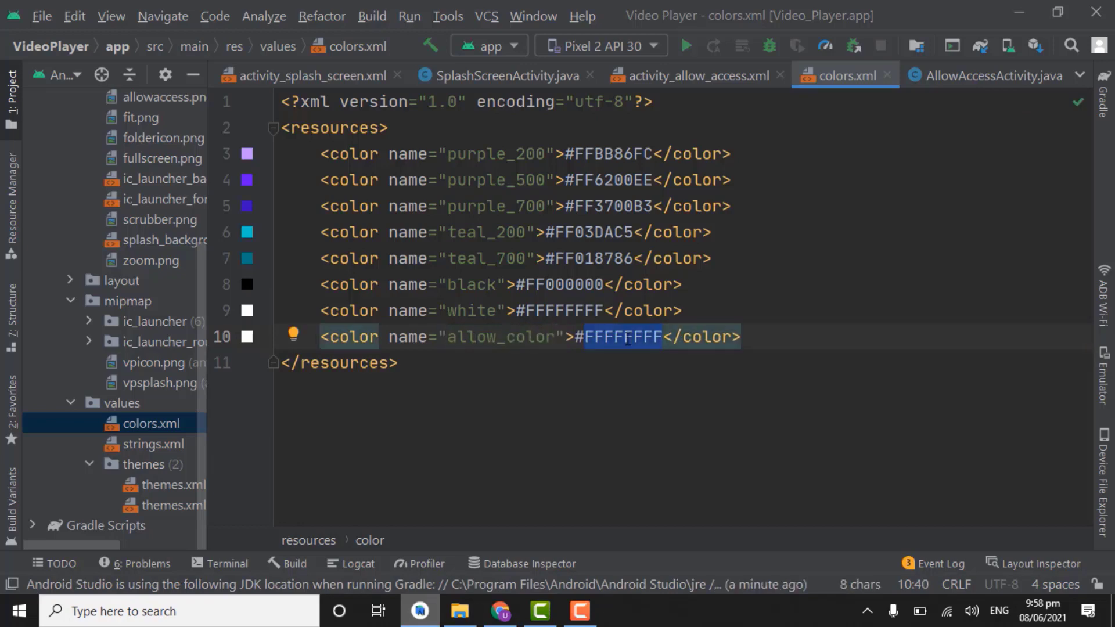
text(2)
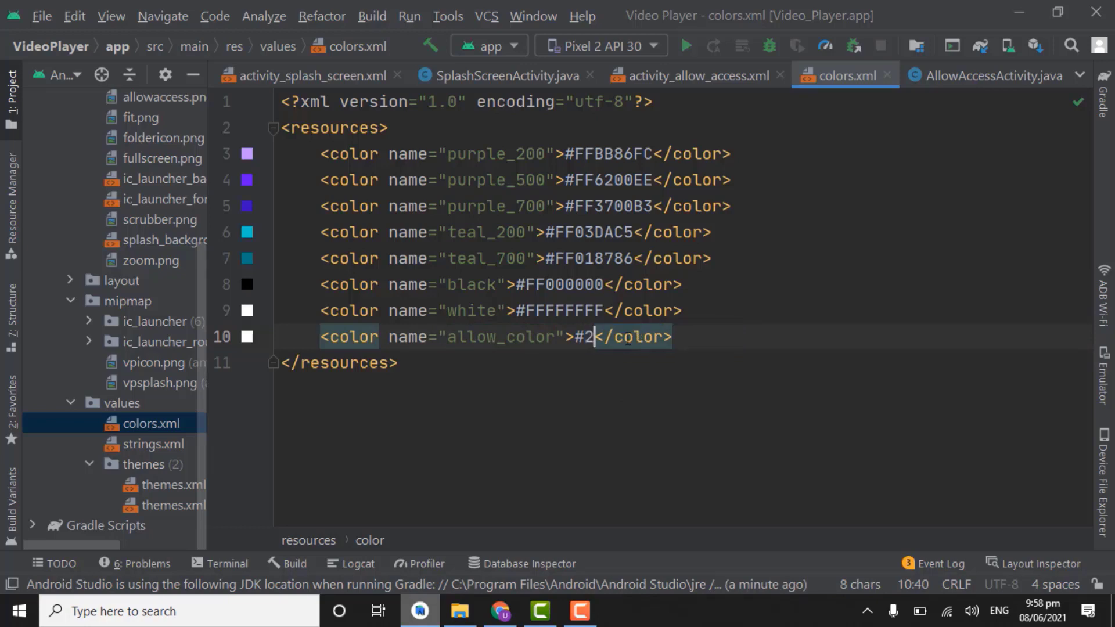
text(2)
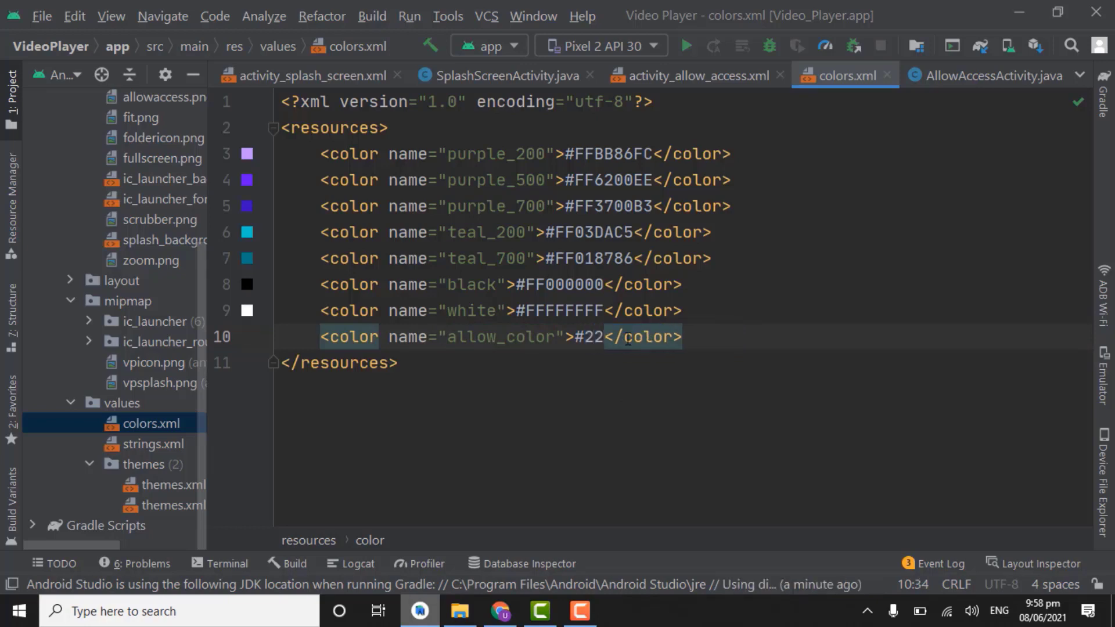
text(35)
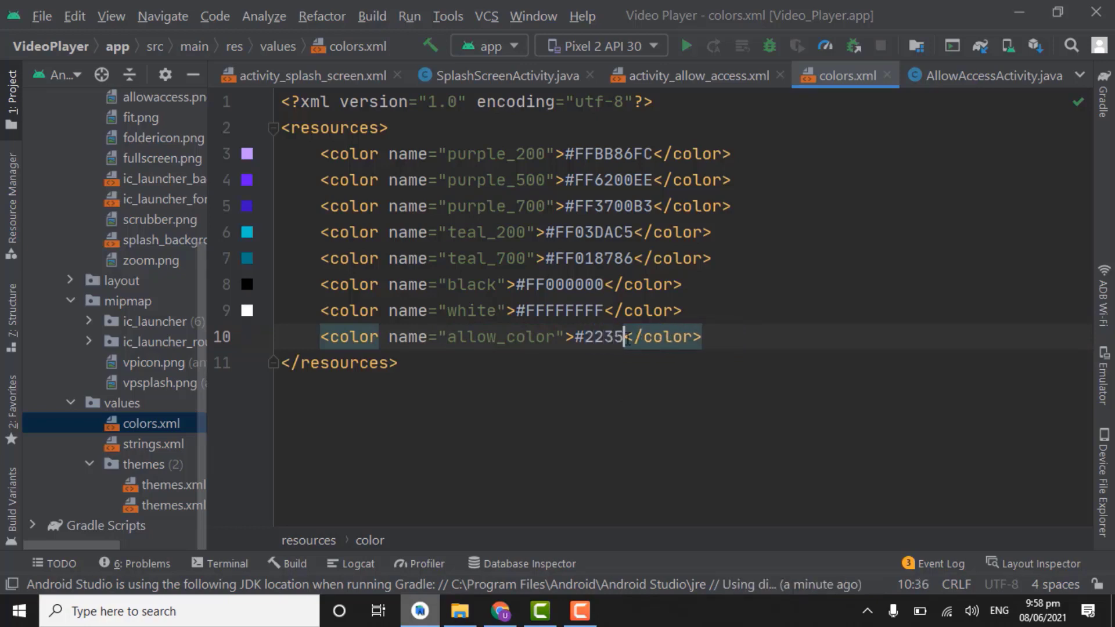
text(4F)
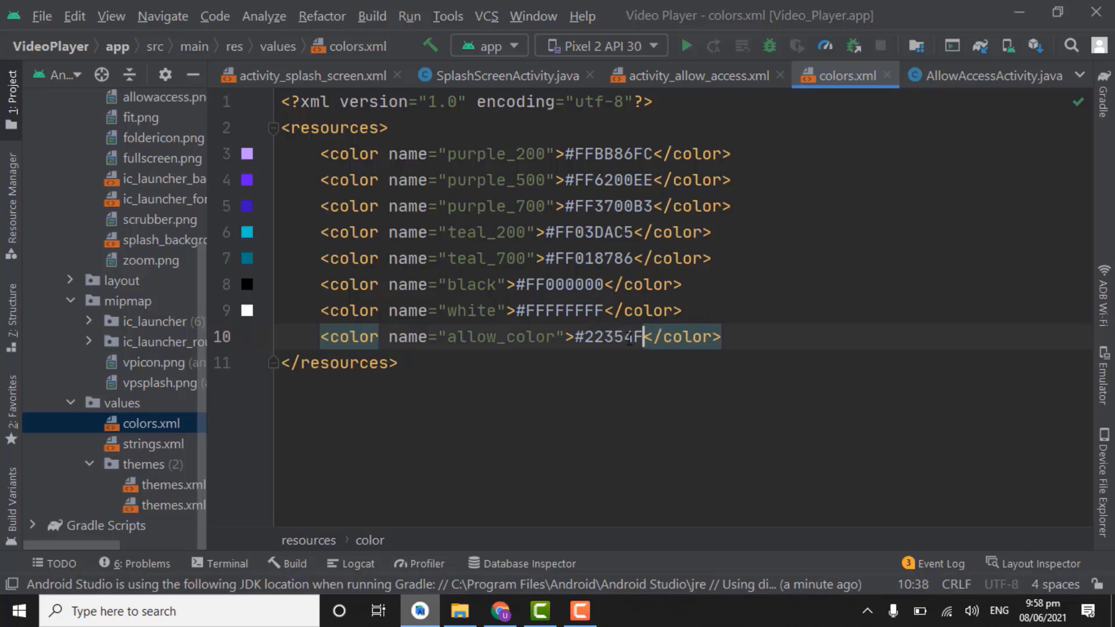
click(690, 76)
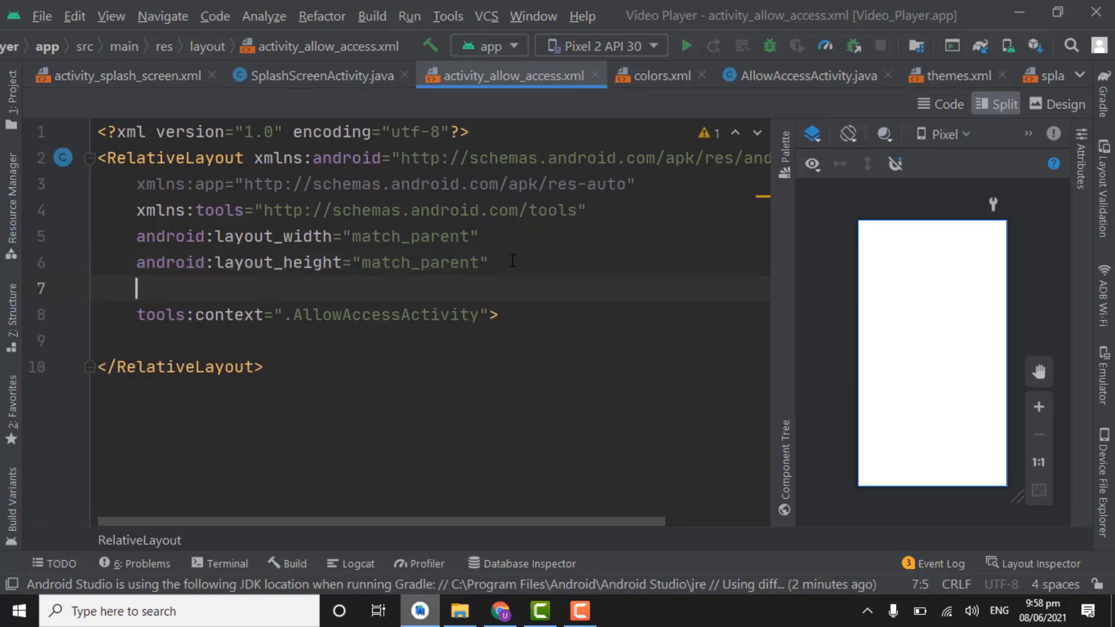
text(android:orientation="vertical)
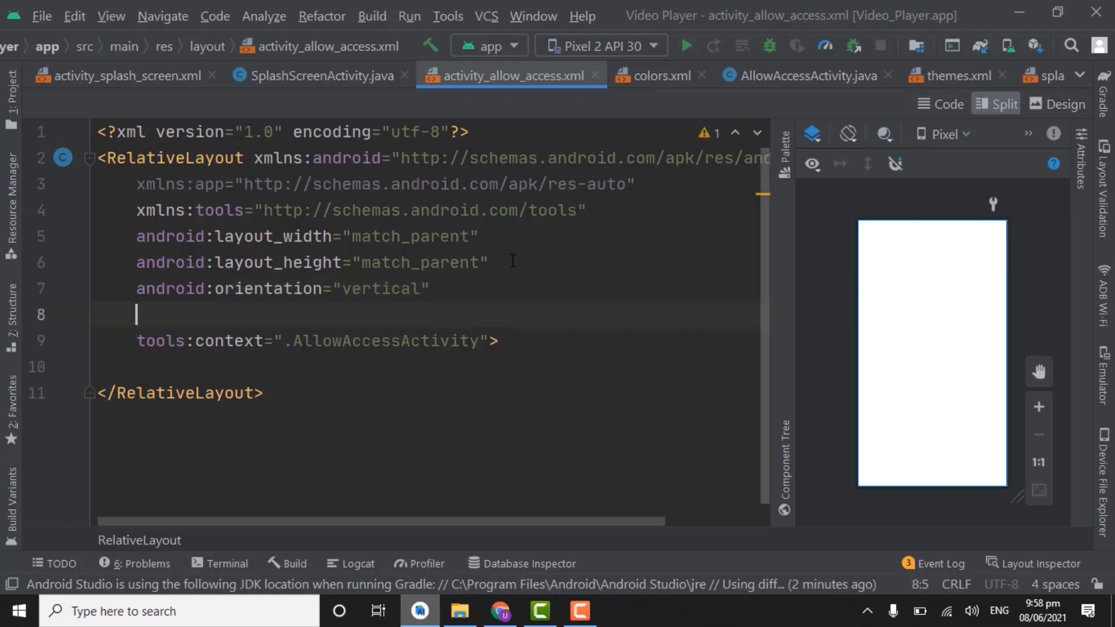
text(background="")
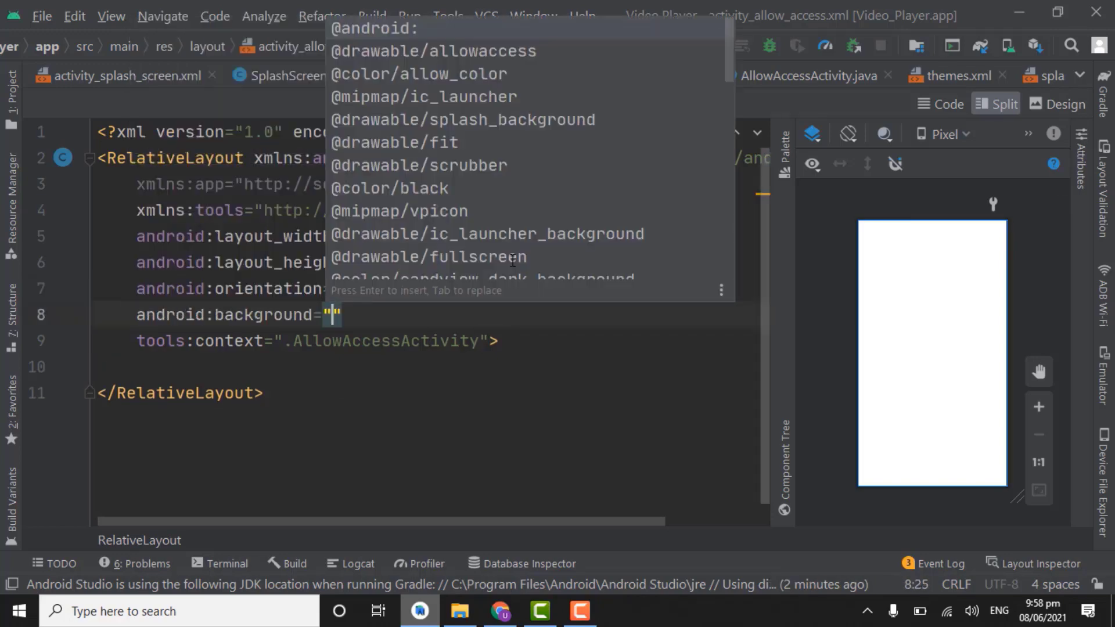
text(@color/allow_color)
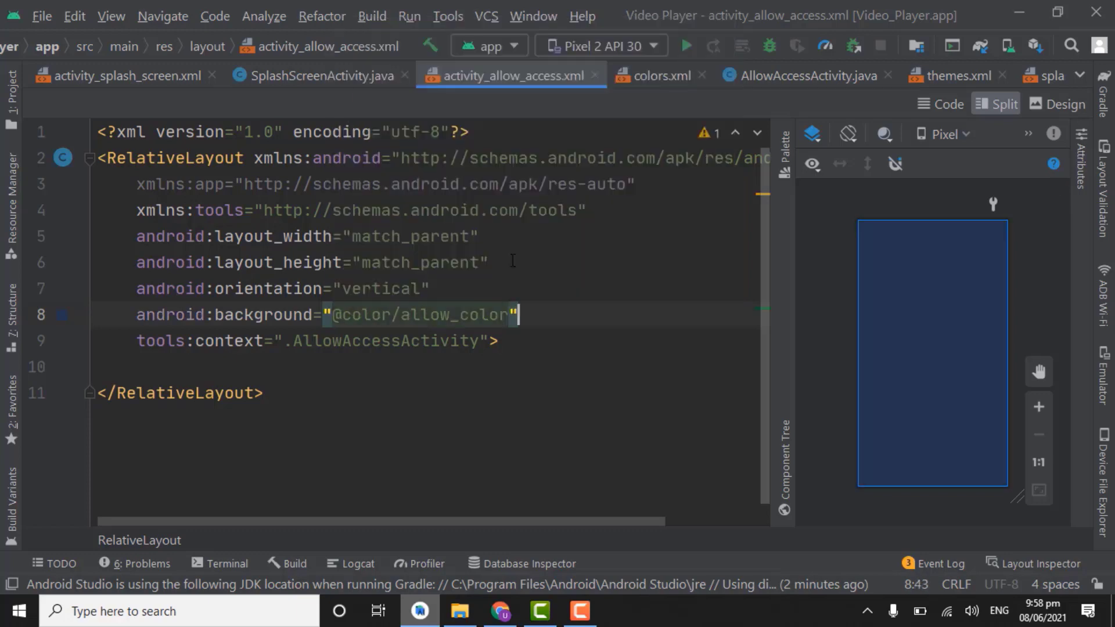
text(padding="20")
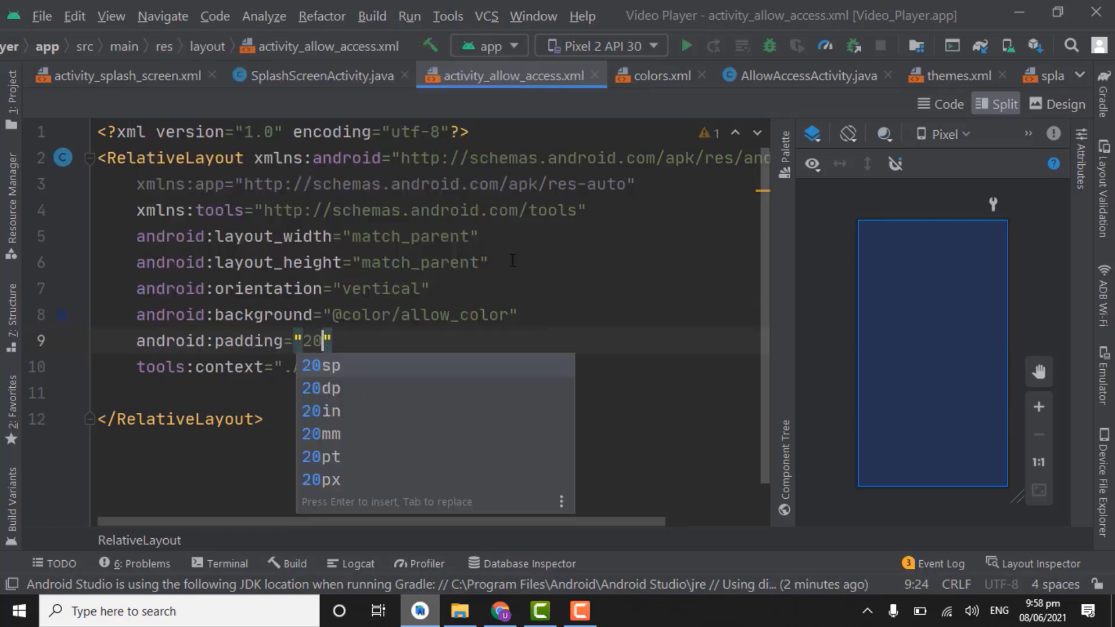
click(321, 389)
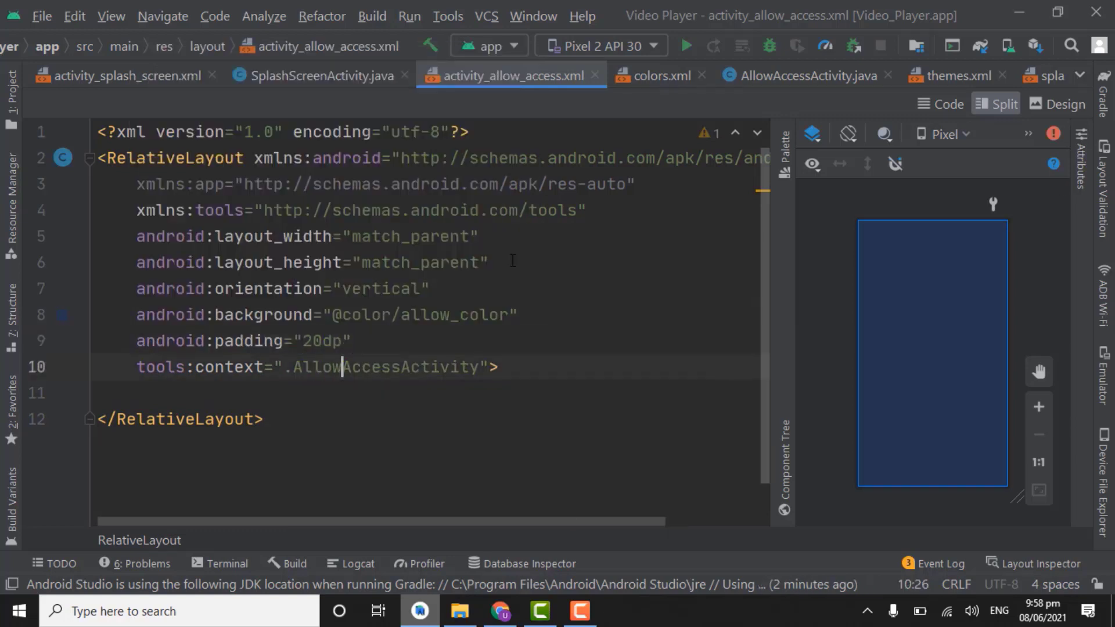
text(<)
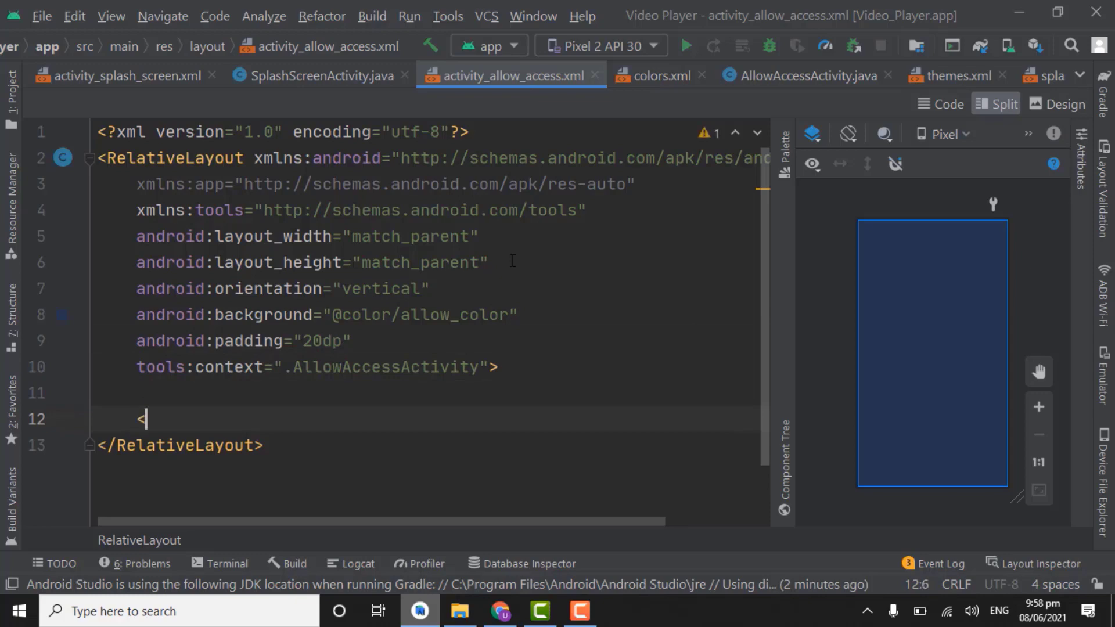
- Add a 170dp ImageView with id allowicon showing the allowaccess drawable
text(ImageView)
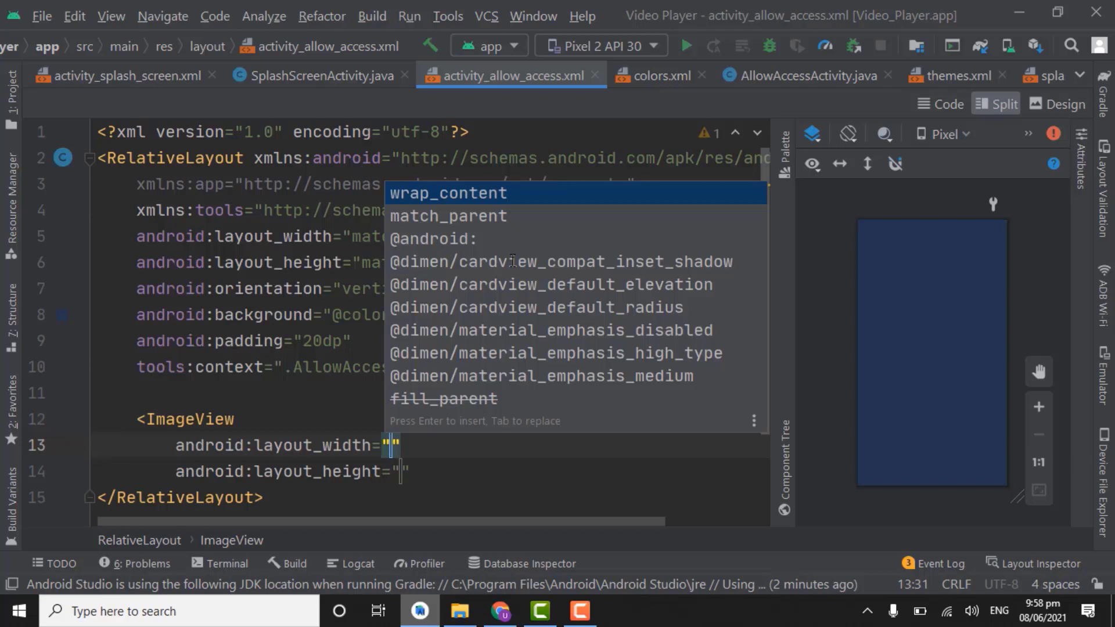
text(170dp)
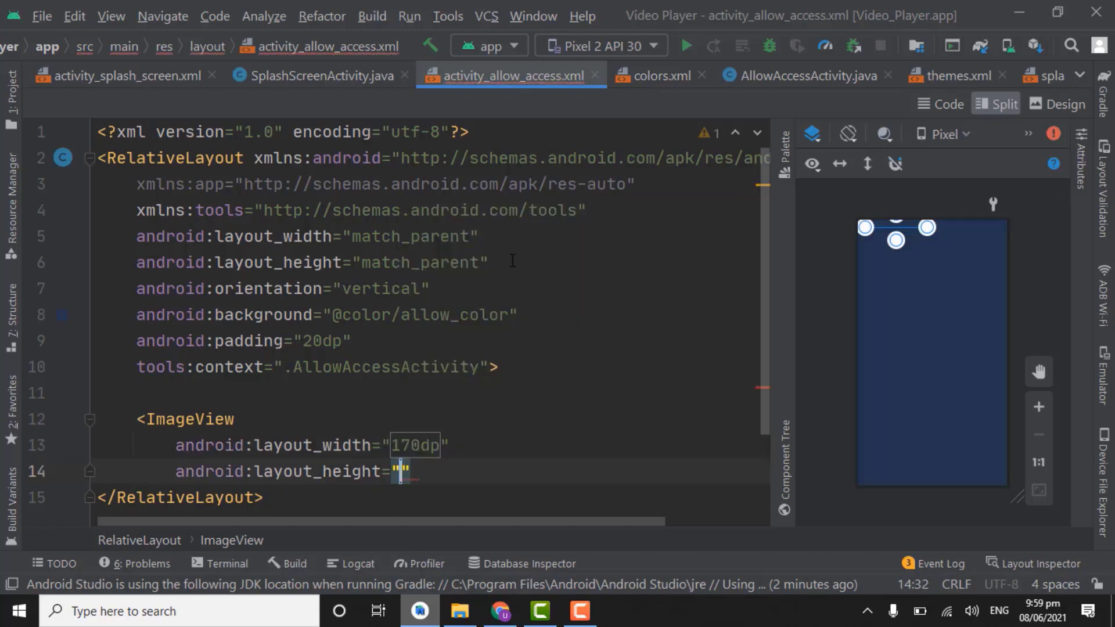
text(170dp)
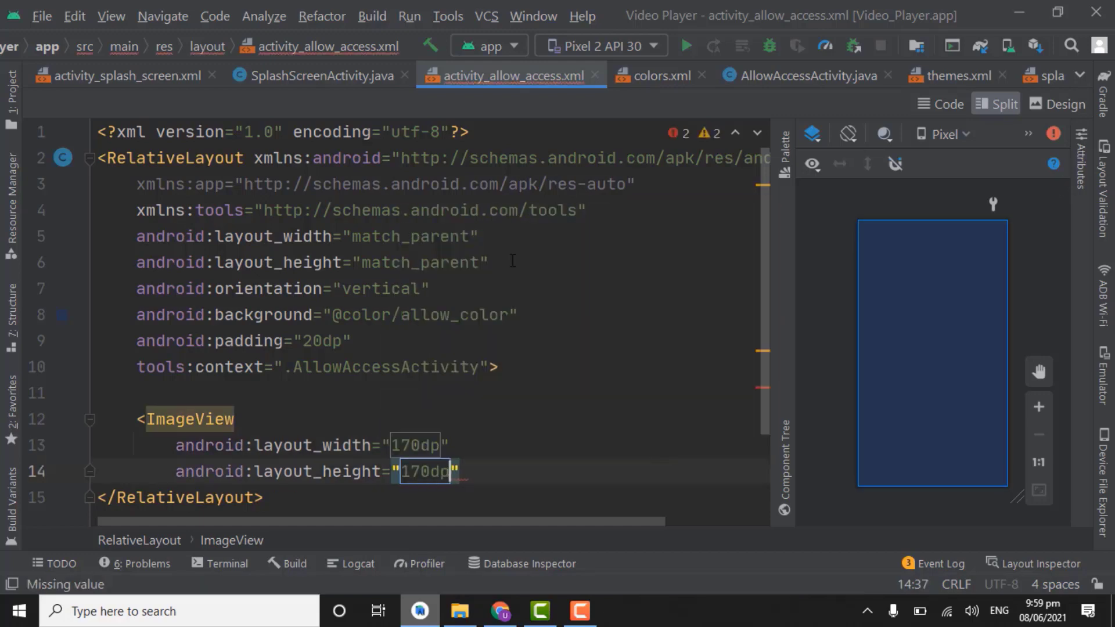
text(/>)
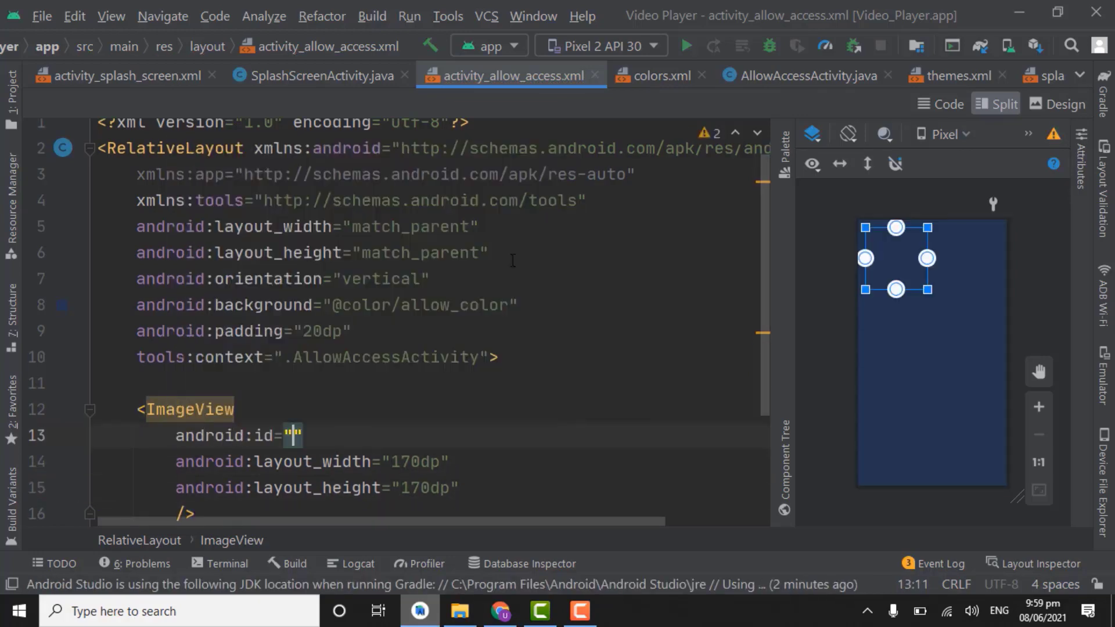
text(@+id/)
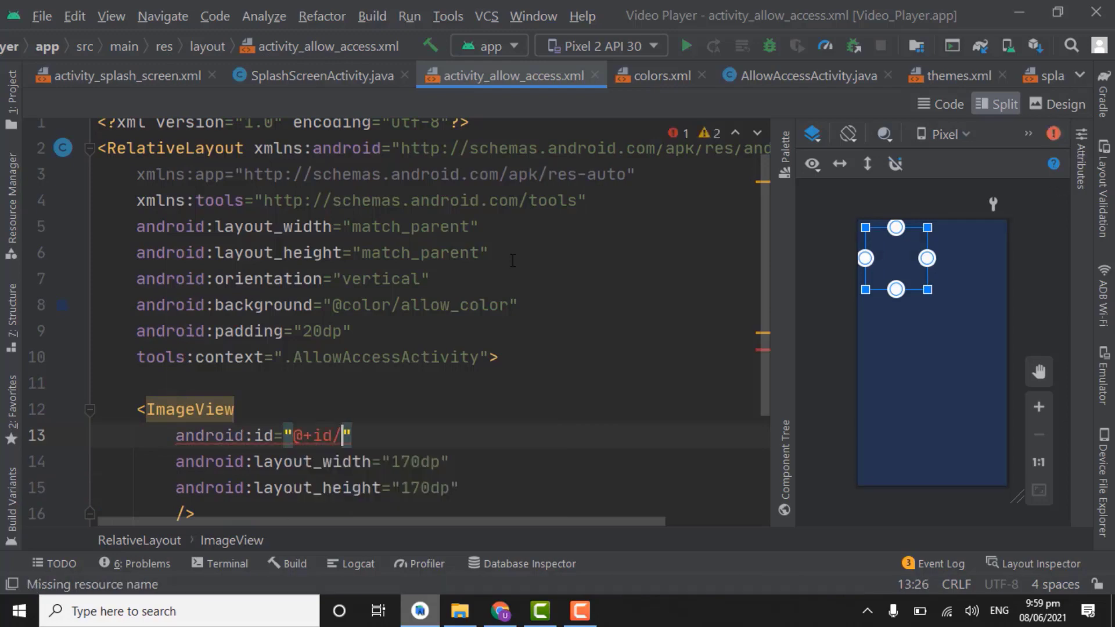
text(allowicon)
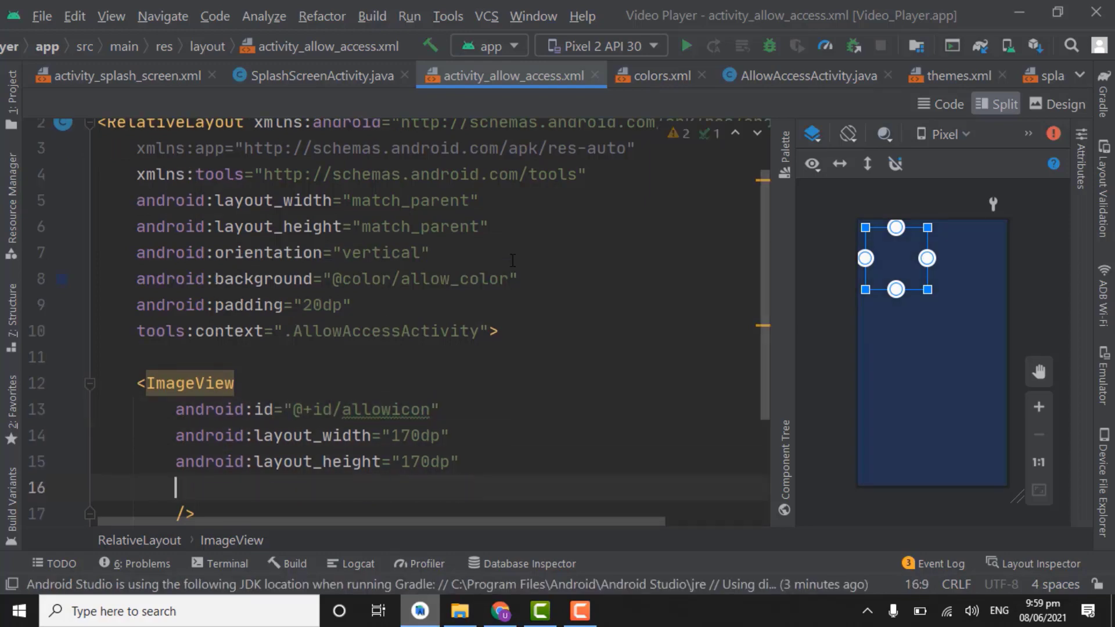
text(android:src=")
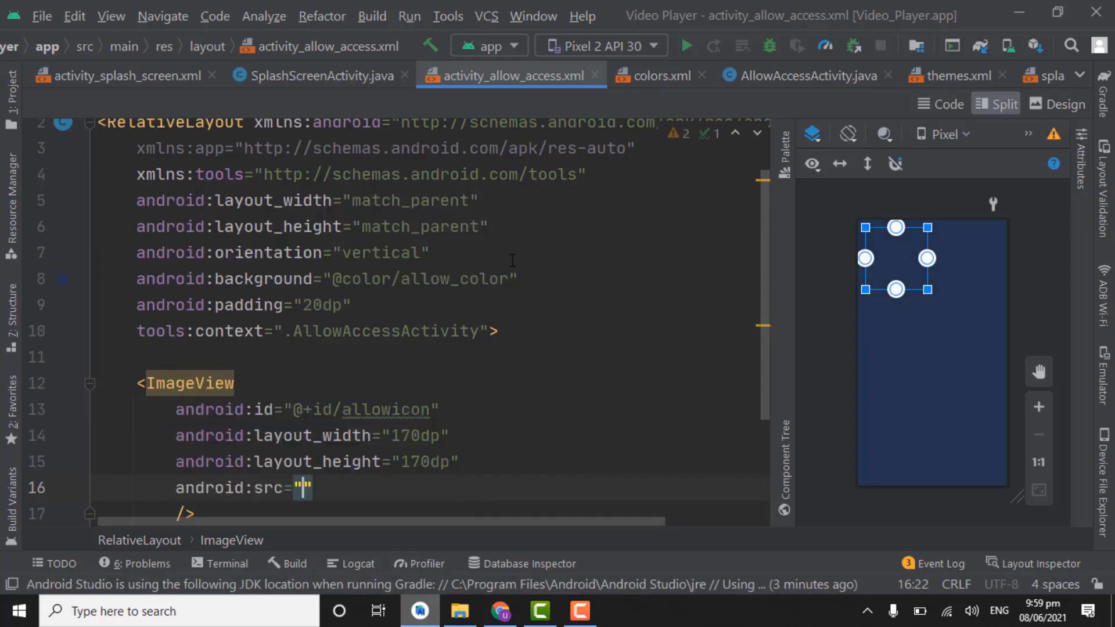
text(@drawable/allowaccess)
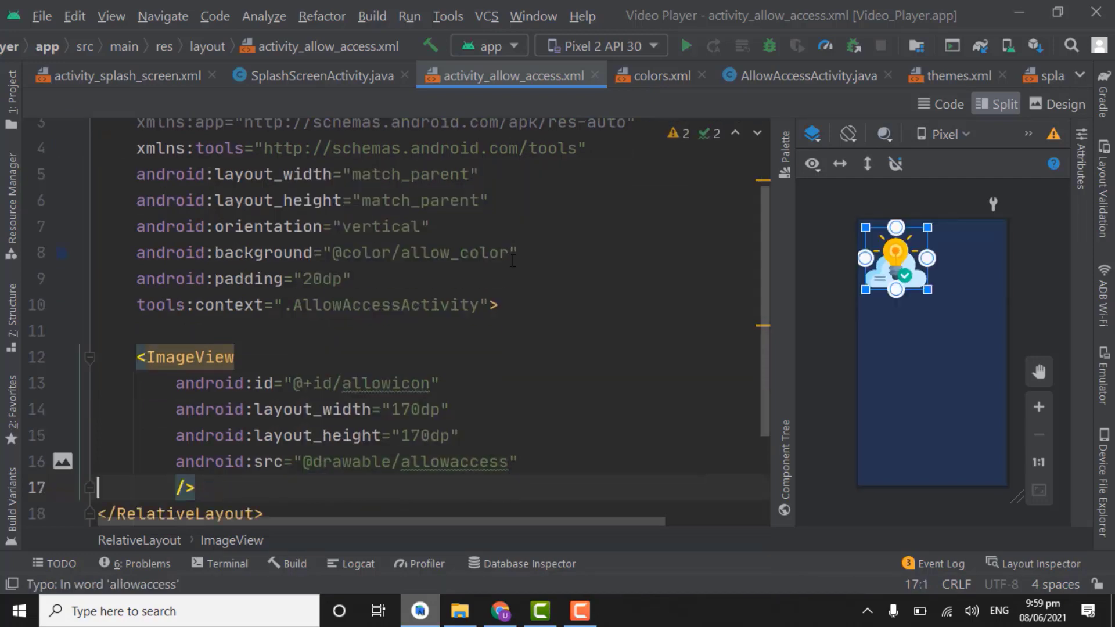
- Give the ImageView a 10dp top margin and centre it horizontally
key(enter)
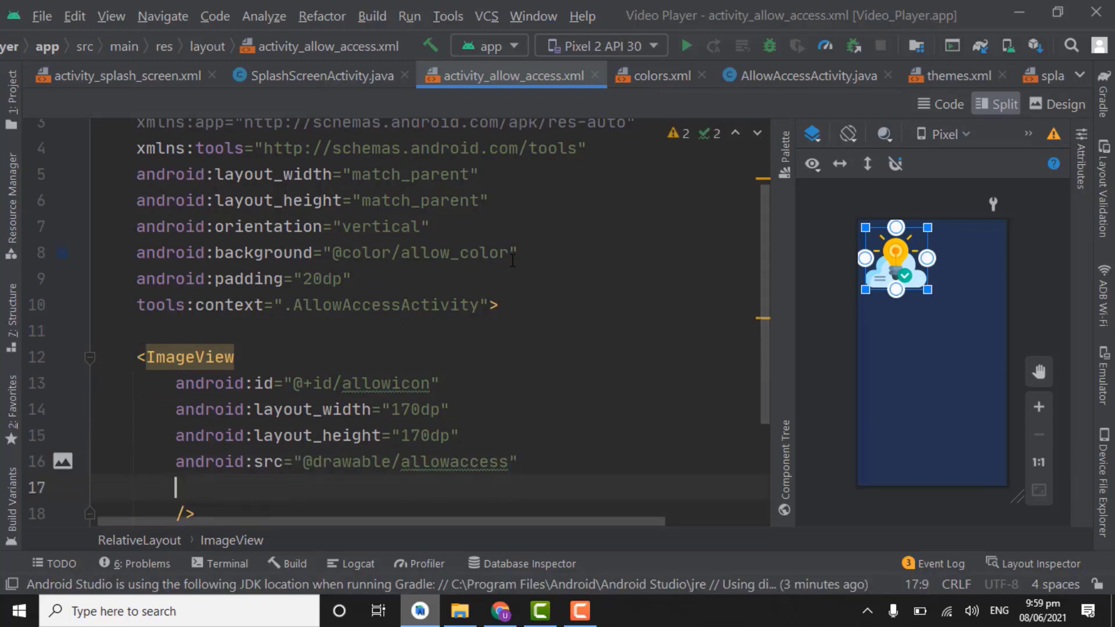
text(marginTop="10dp)
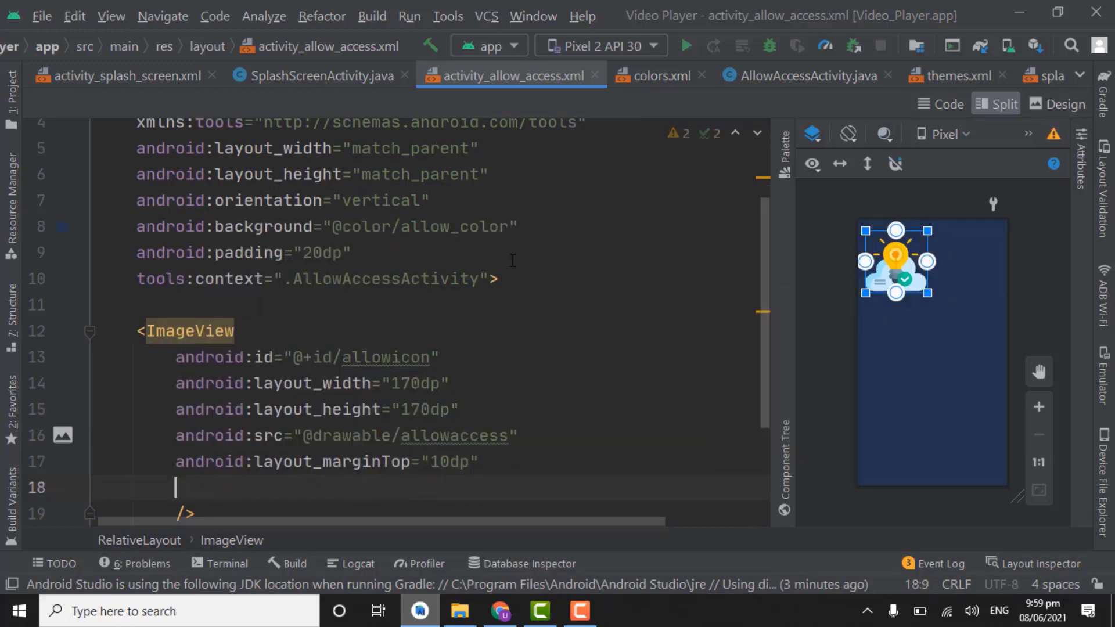
text(centerHorizontal="true)
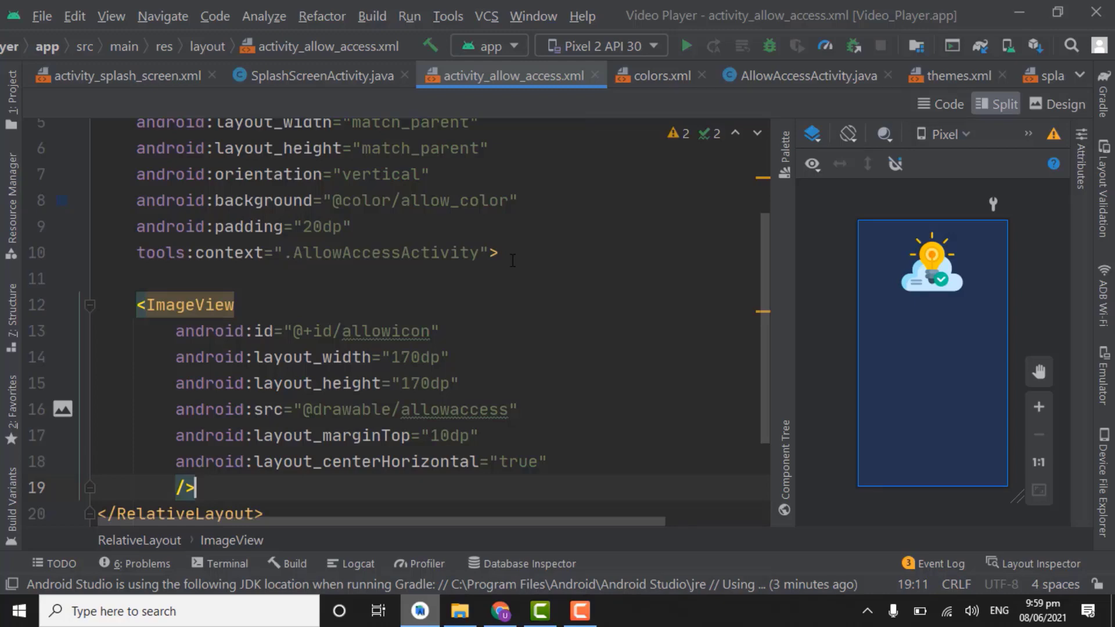
key(enter)
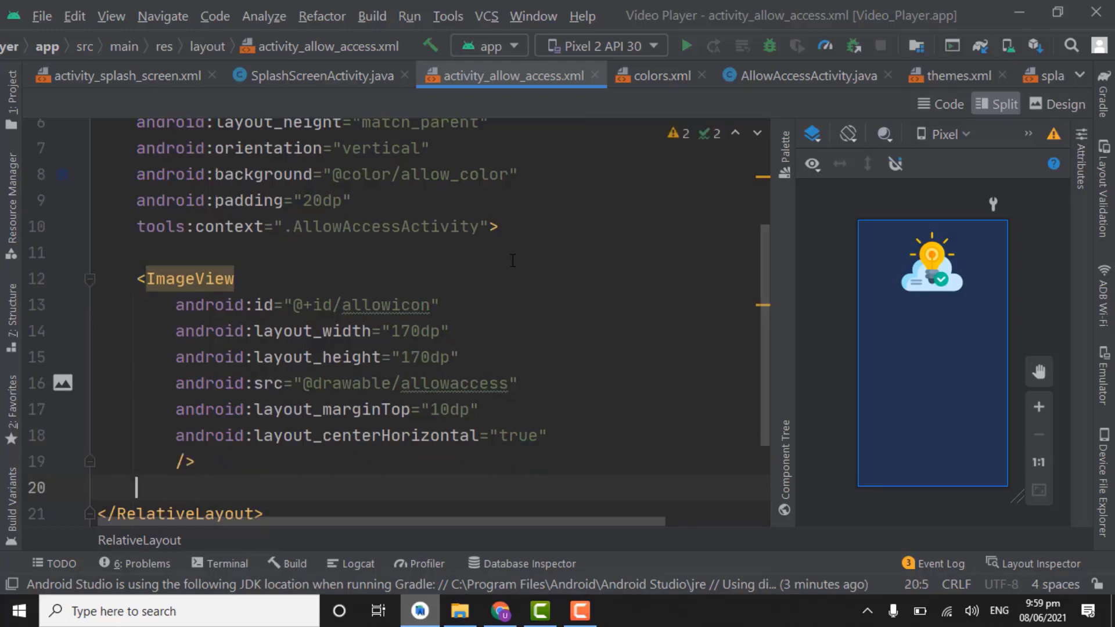
text(TextView)
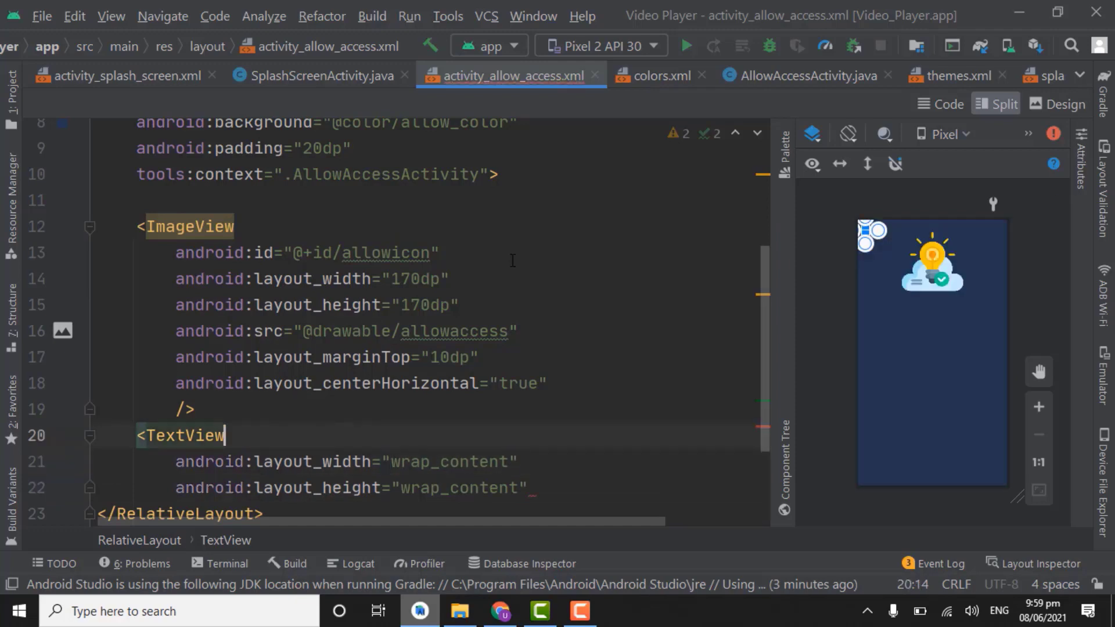
- Add TextView text1 below allowicon with 30sp text size
text(android:id="")
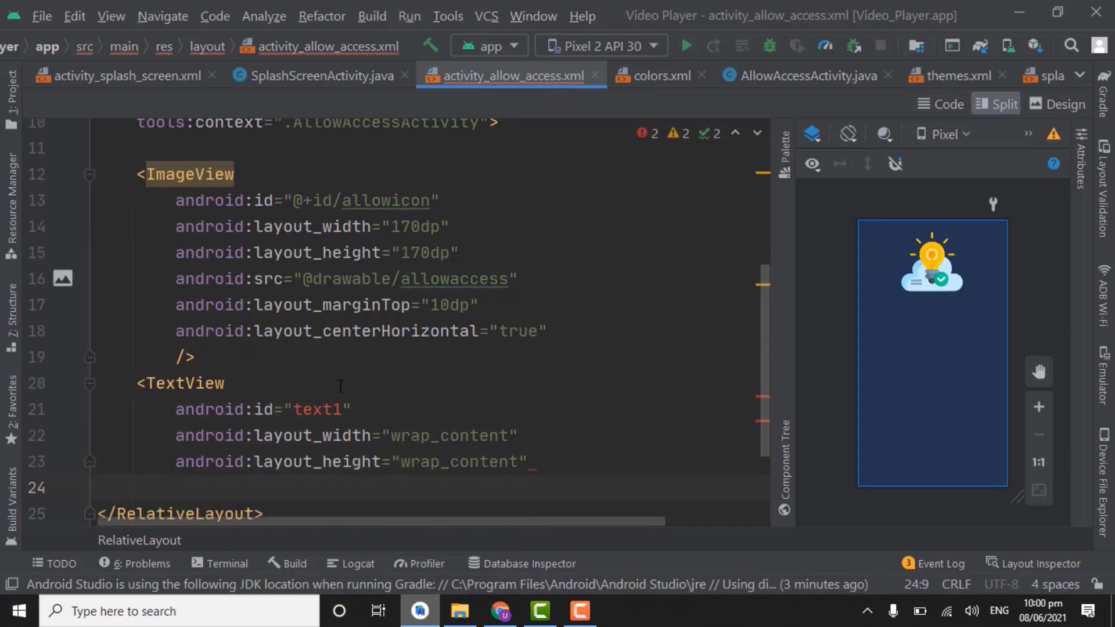
click(285, 409)
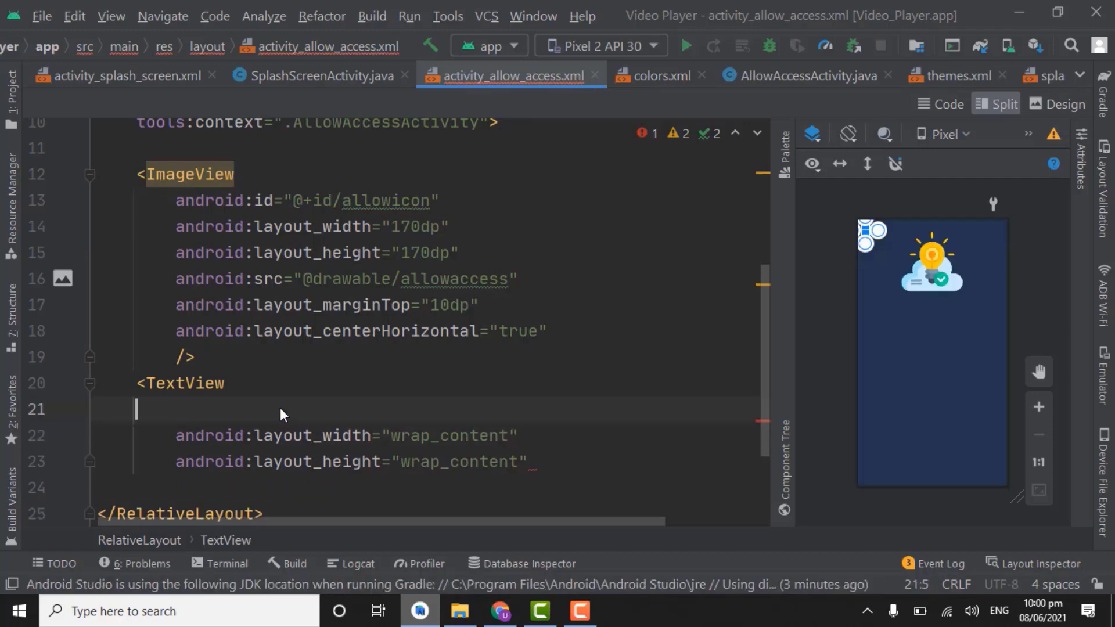
text(android:id=")
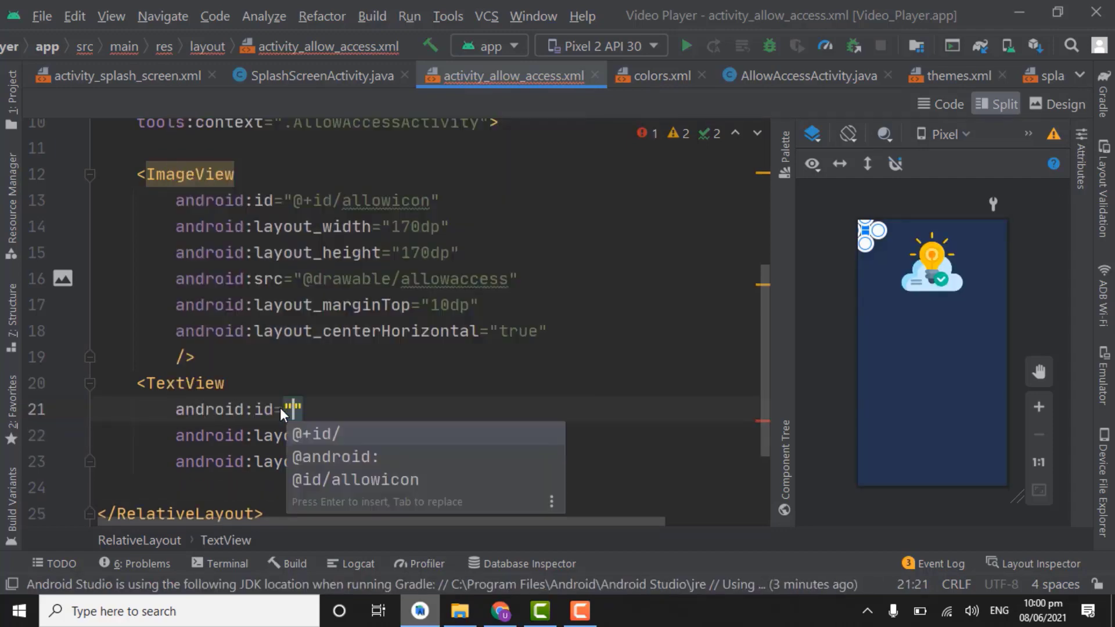
text(@+id/)
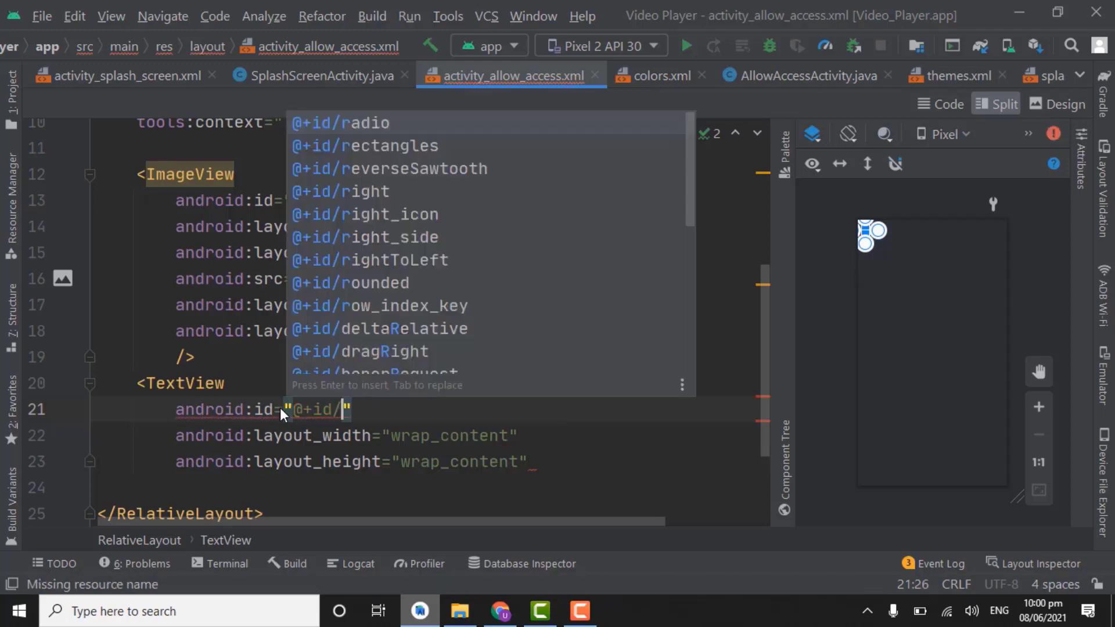
text(text1)
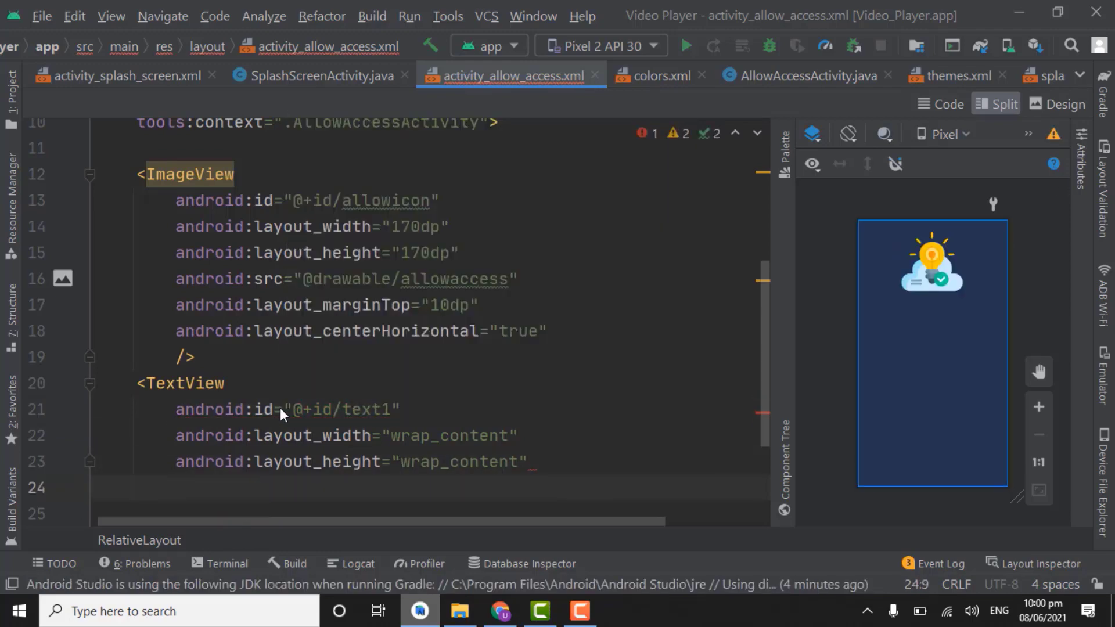
text(layout_below="@+id/allowicon")
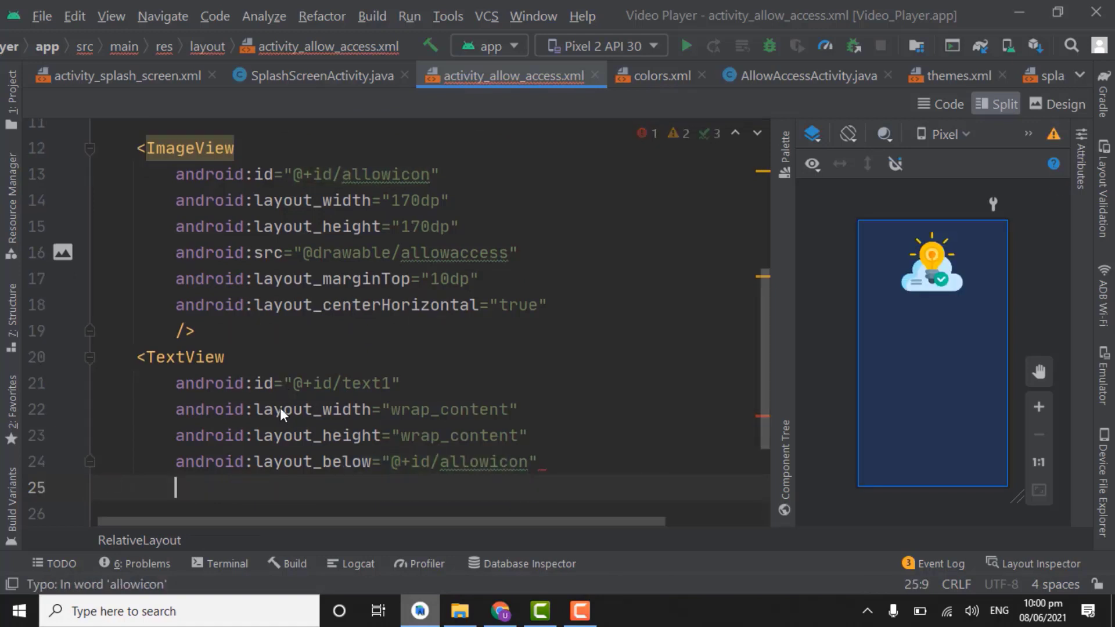
text(textSize="")
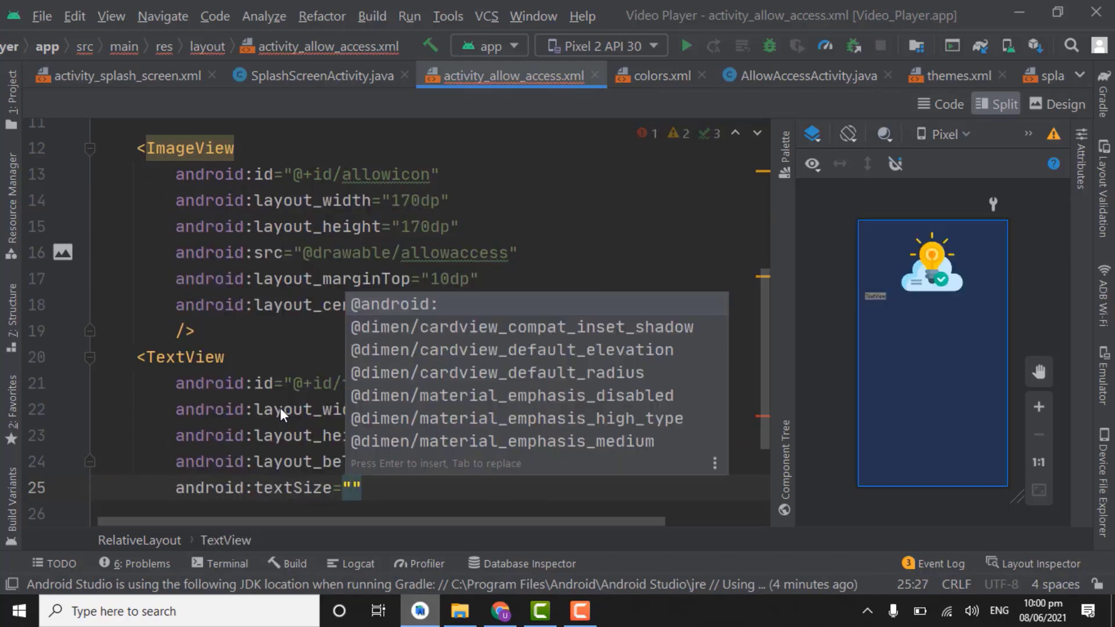
text(30)
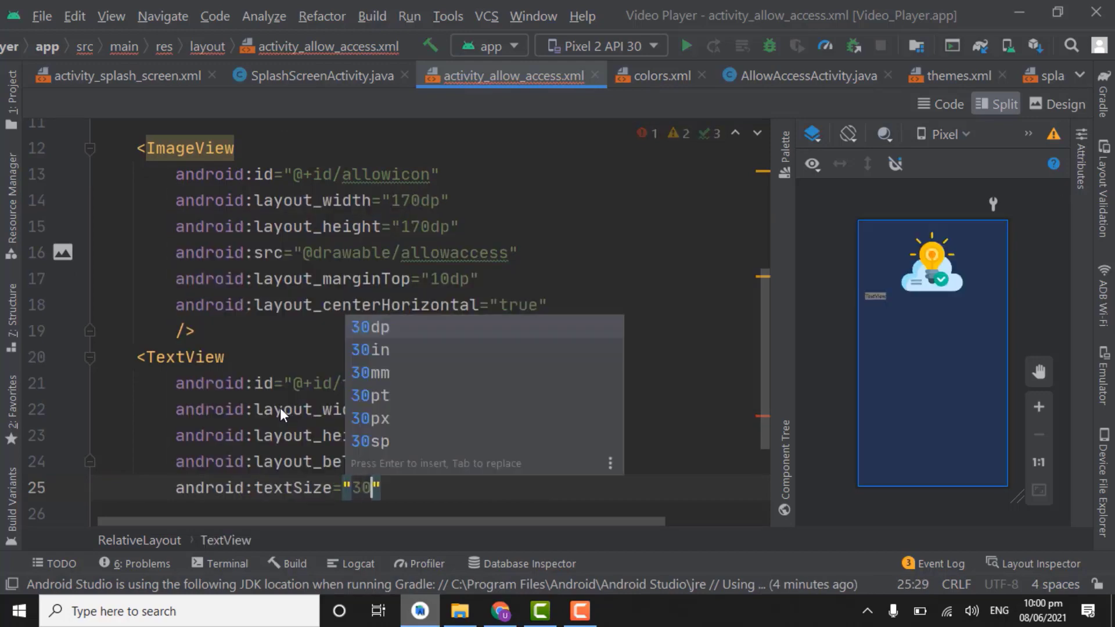
key(Down)
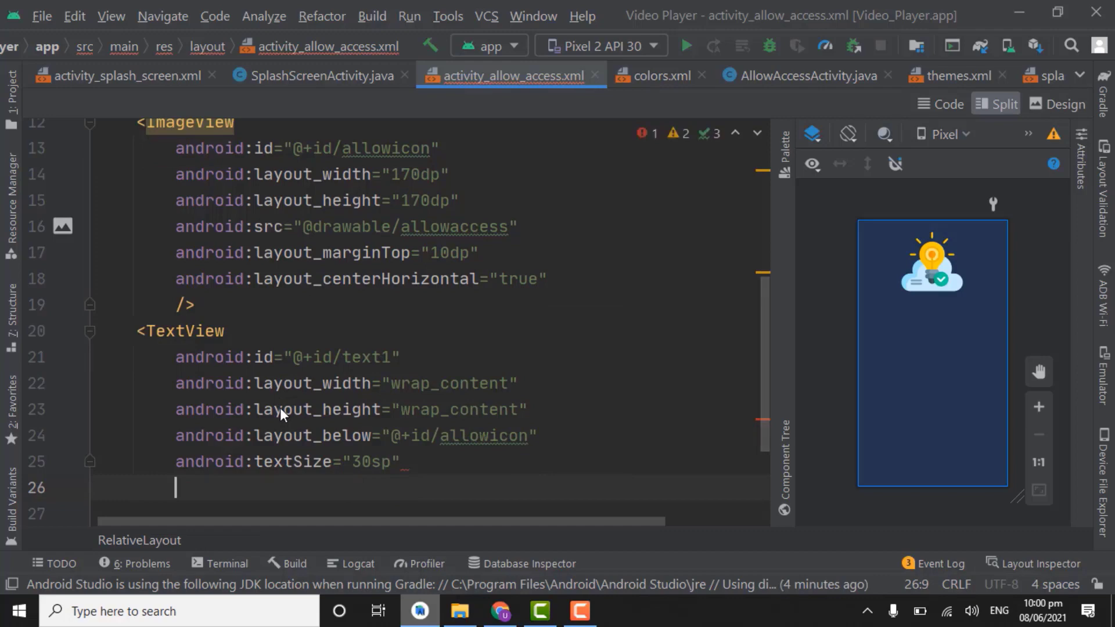
- Give text1 centre gravity, 10dp top margin, text "text" and white colour
text(gravity="center)
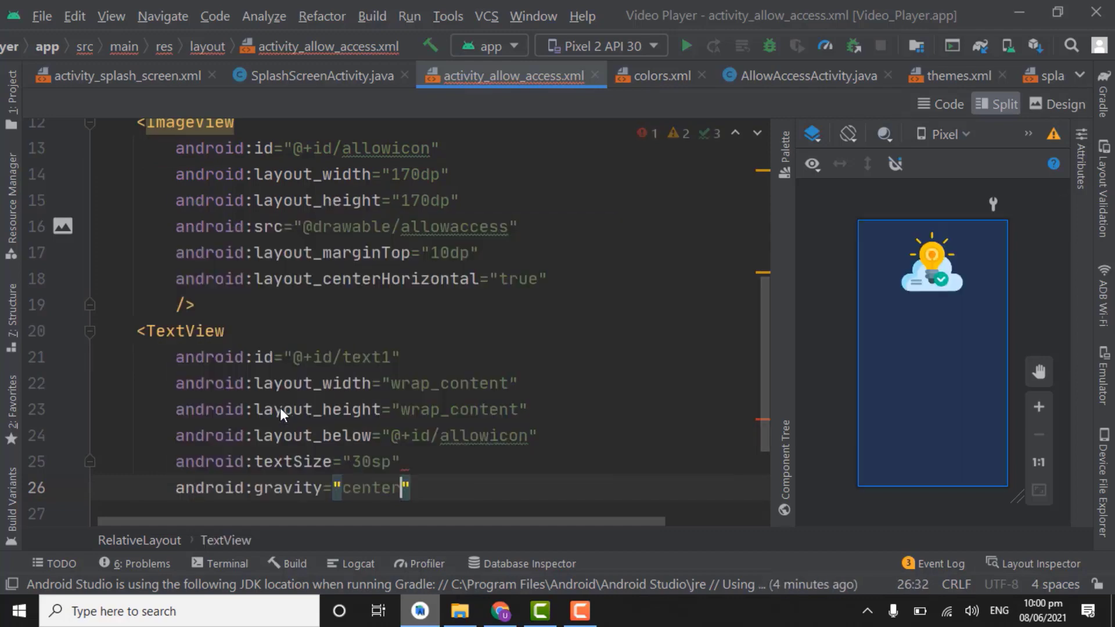
text(m)
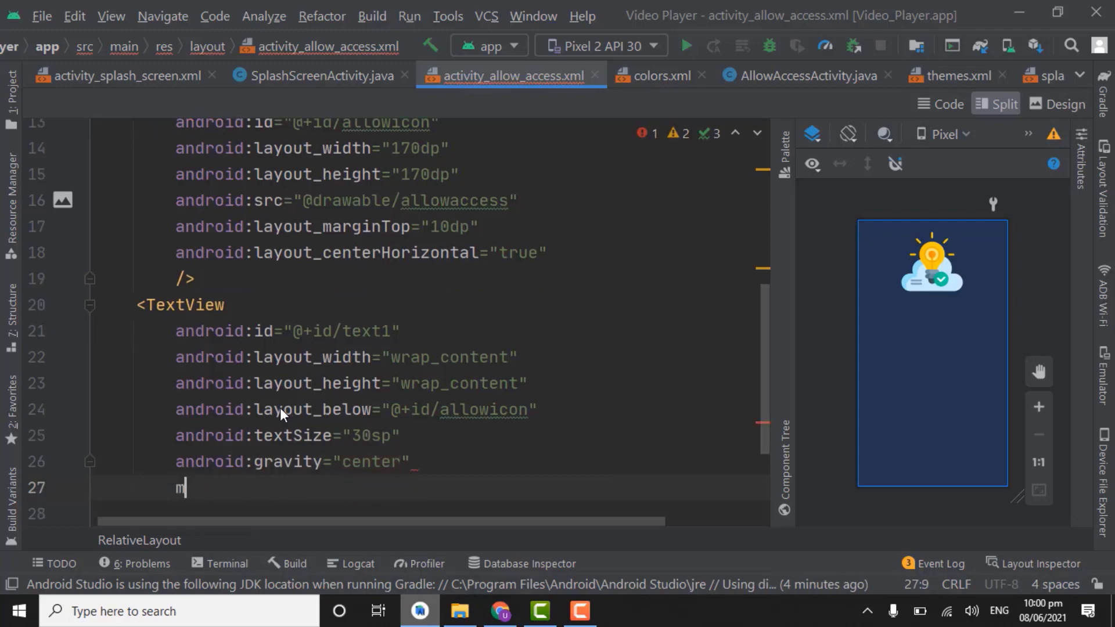
text(android:layout_marginTop=")
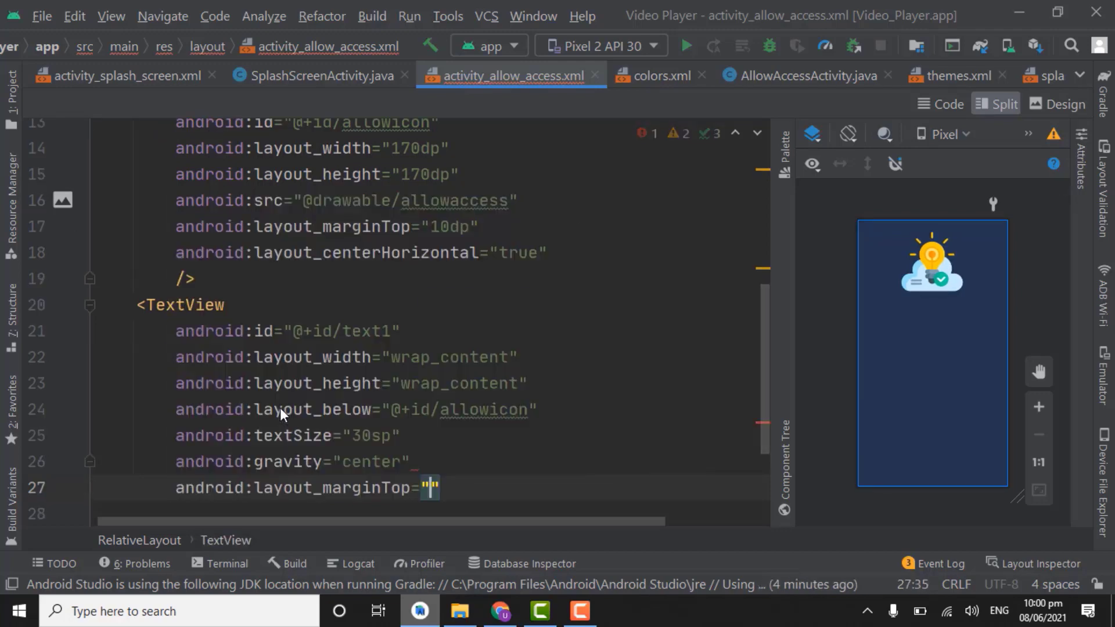
text(10dp)
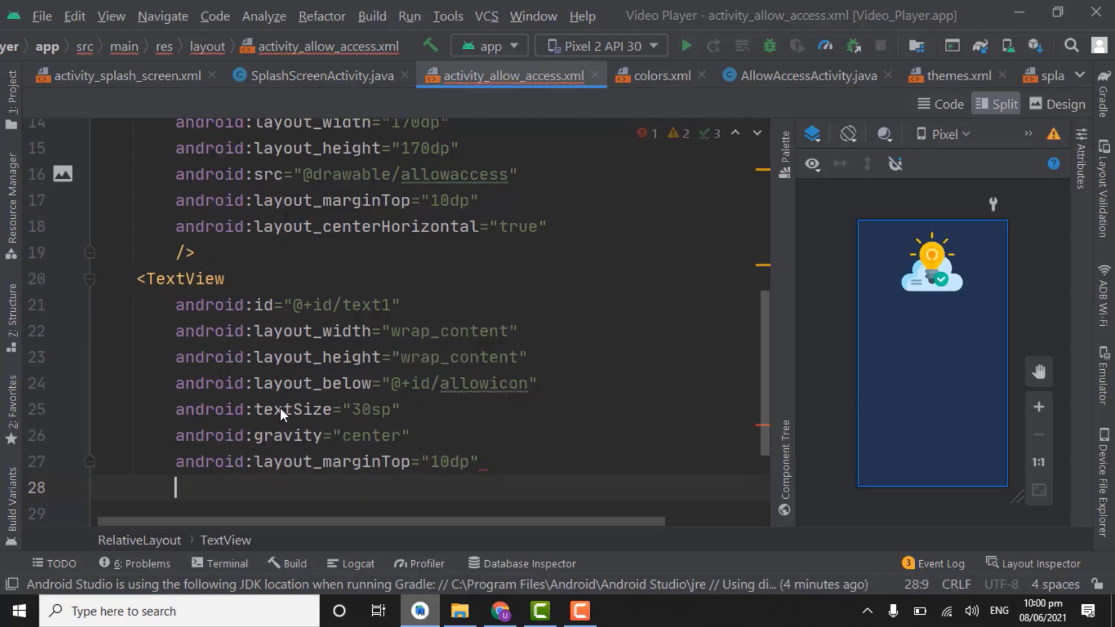
text(text=")
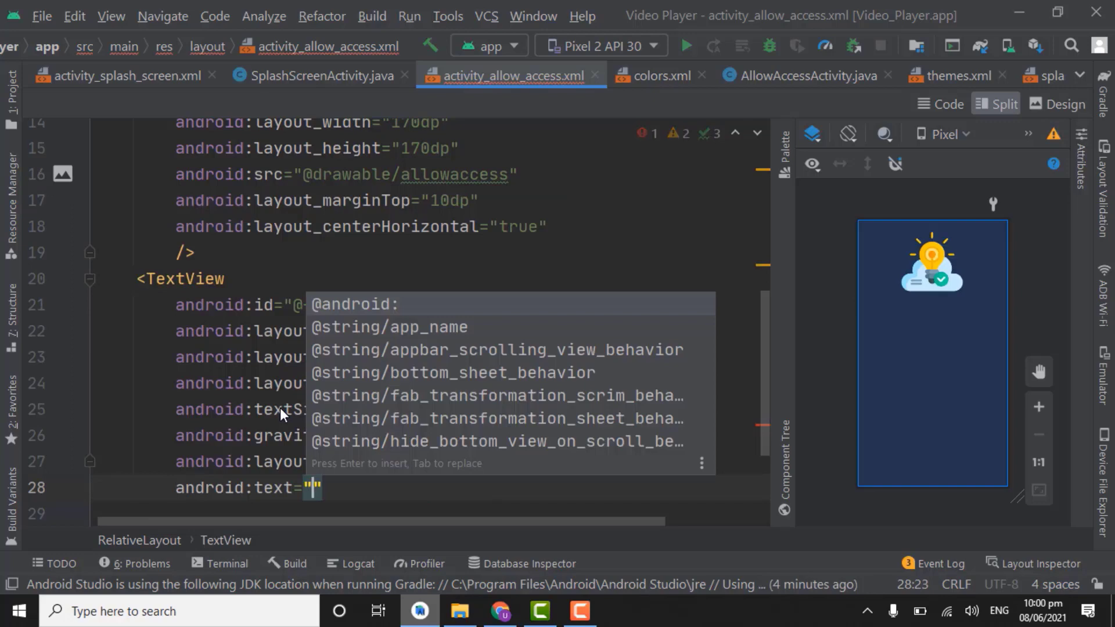
text(text)
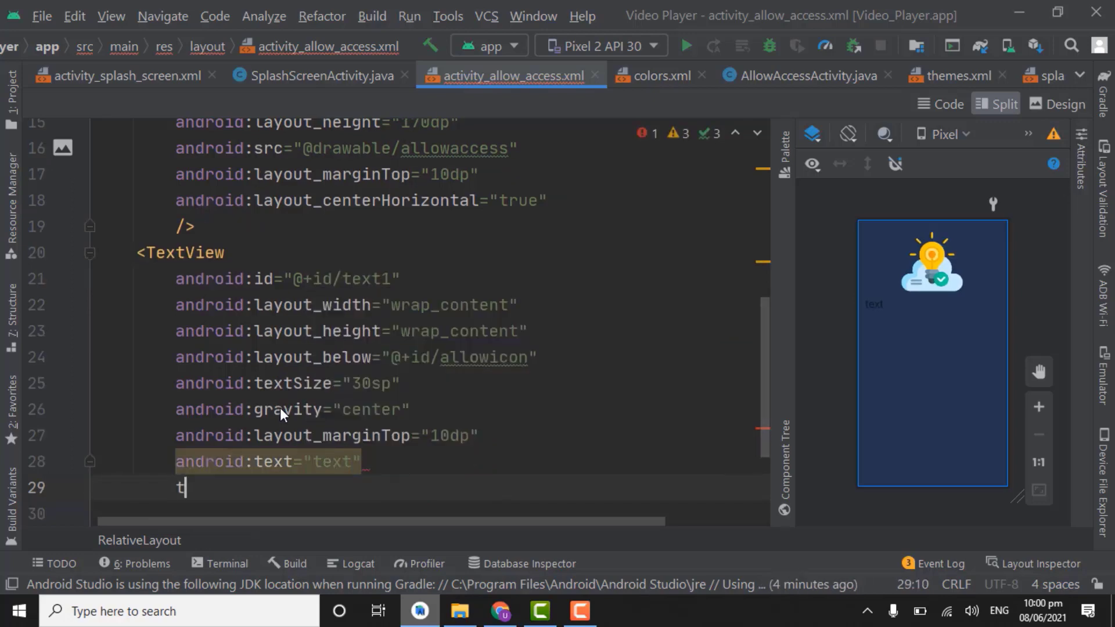
text(android:textColor=")
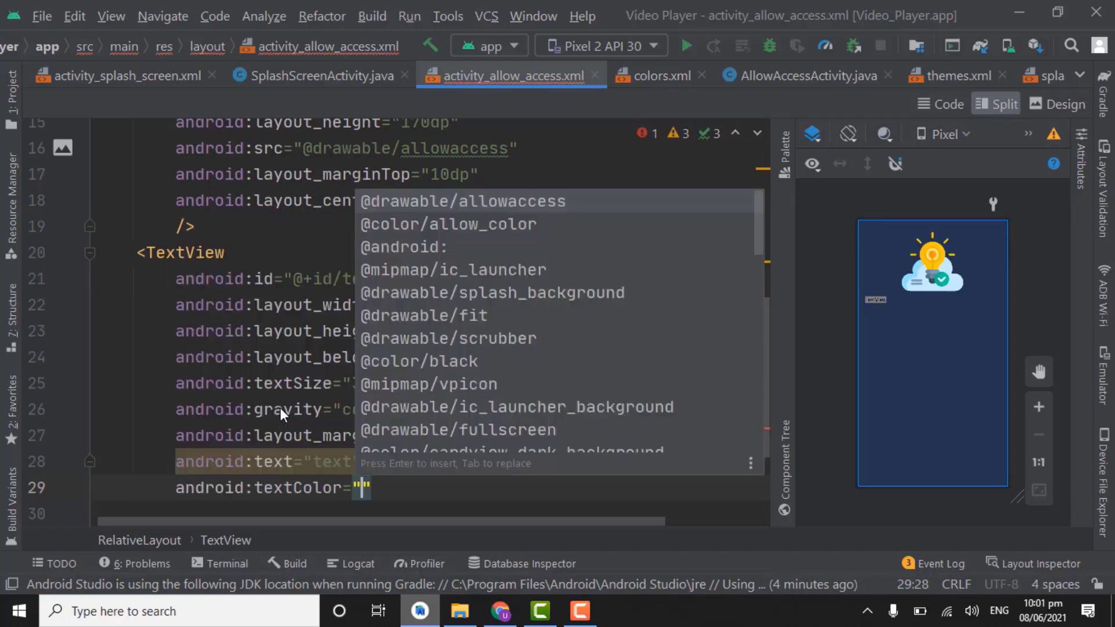
text(@android:color/white)
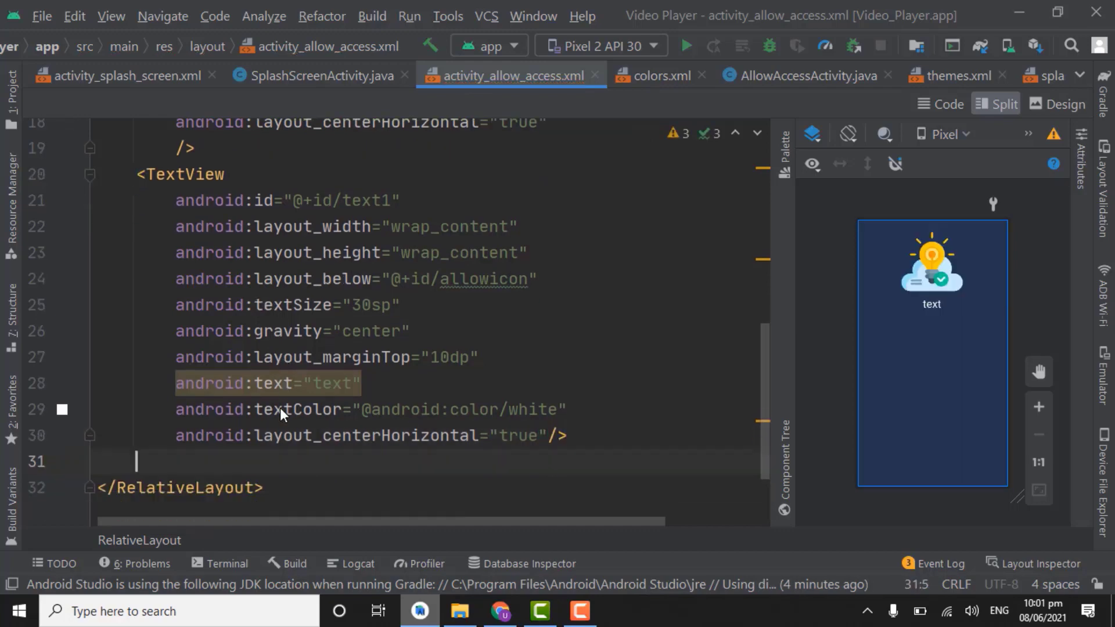
- Add a second TextView, text2, with white text and 10dp padding
text(<TextView)
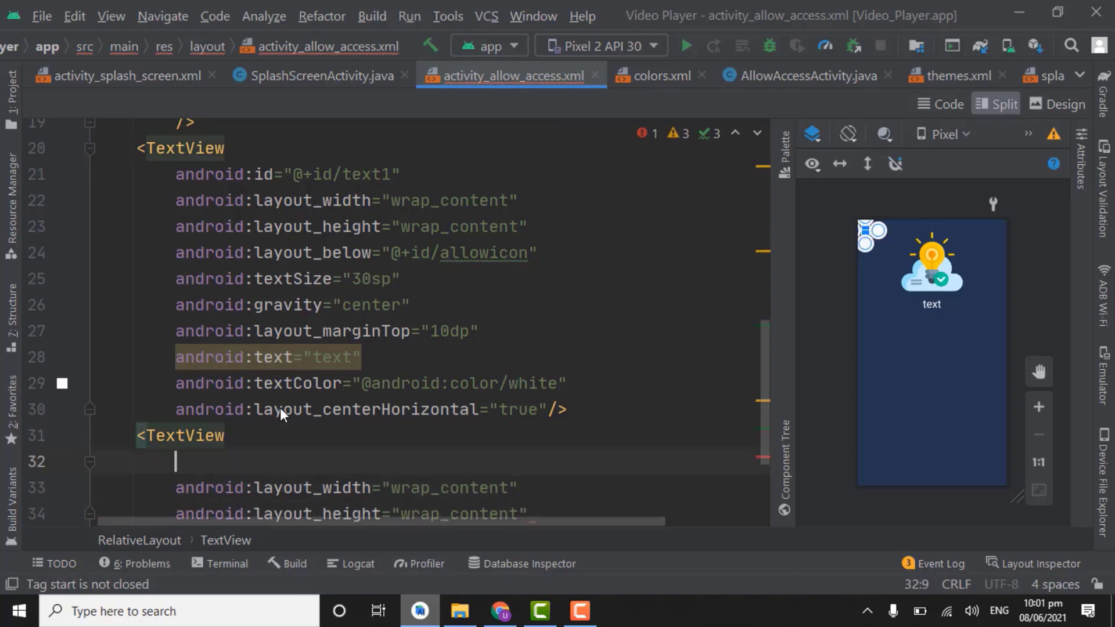
text(android:id="")
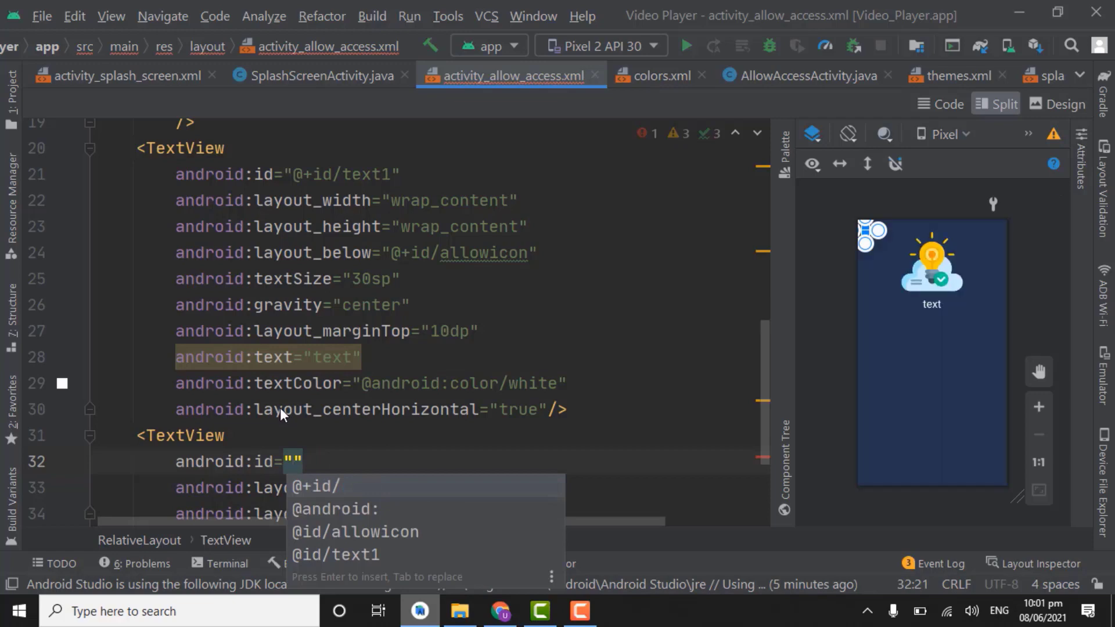
text(@+id/text2)
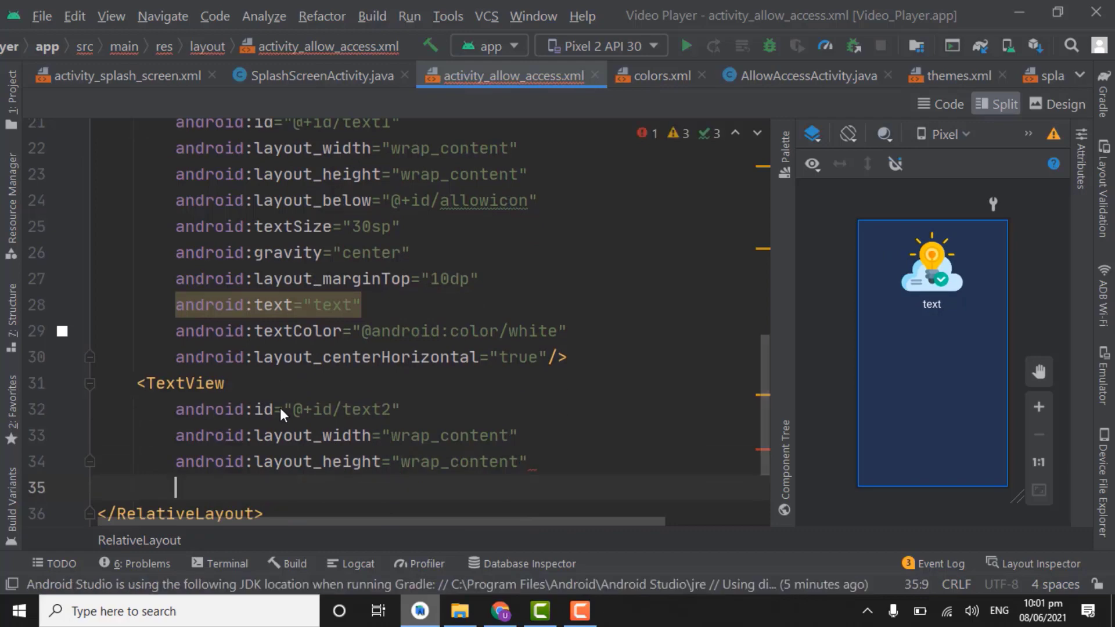
text(te)
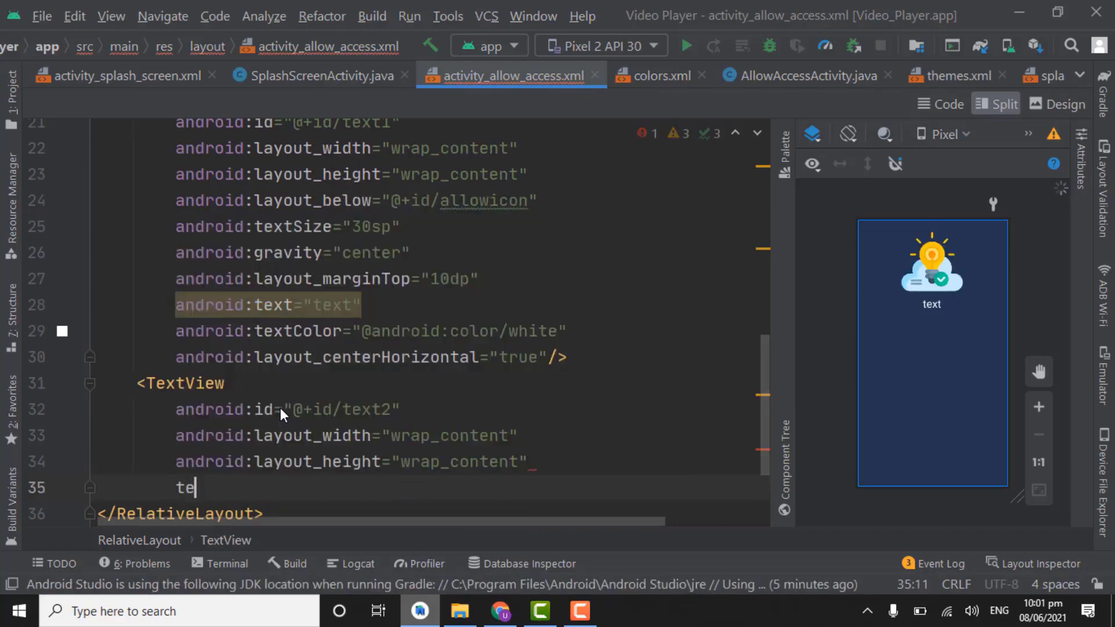
text(android:text="")
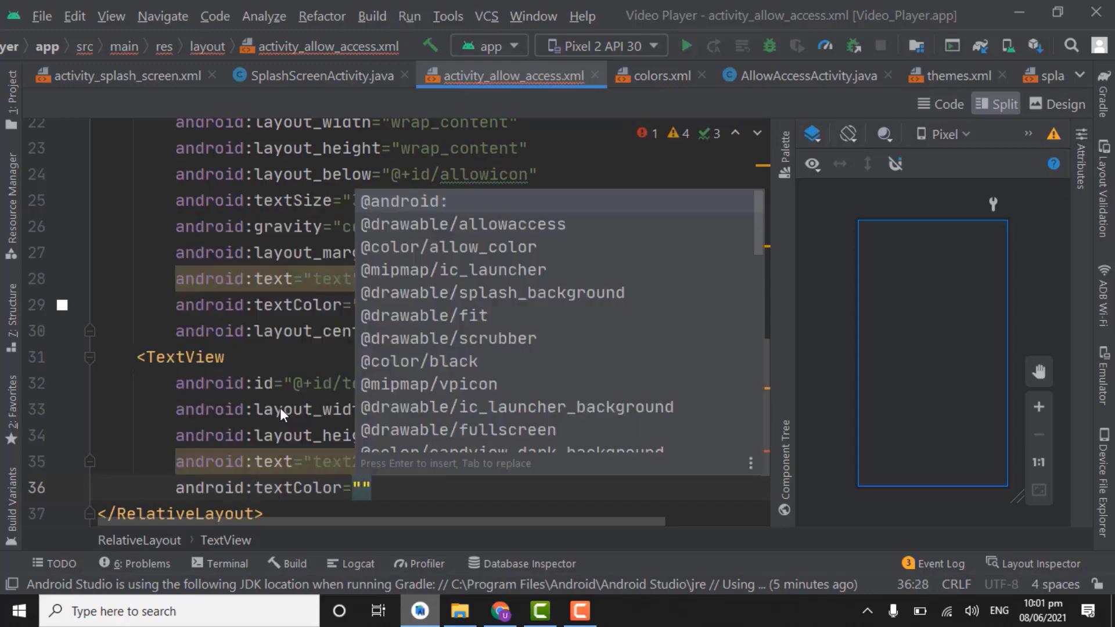
text(@android:color/white)
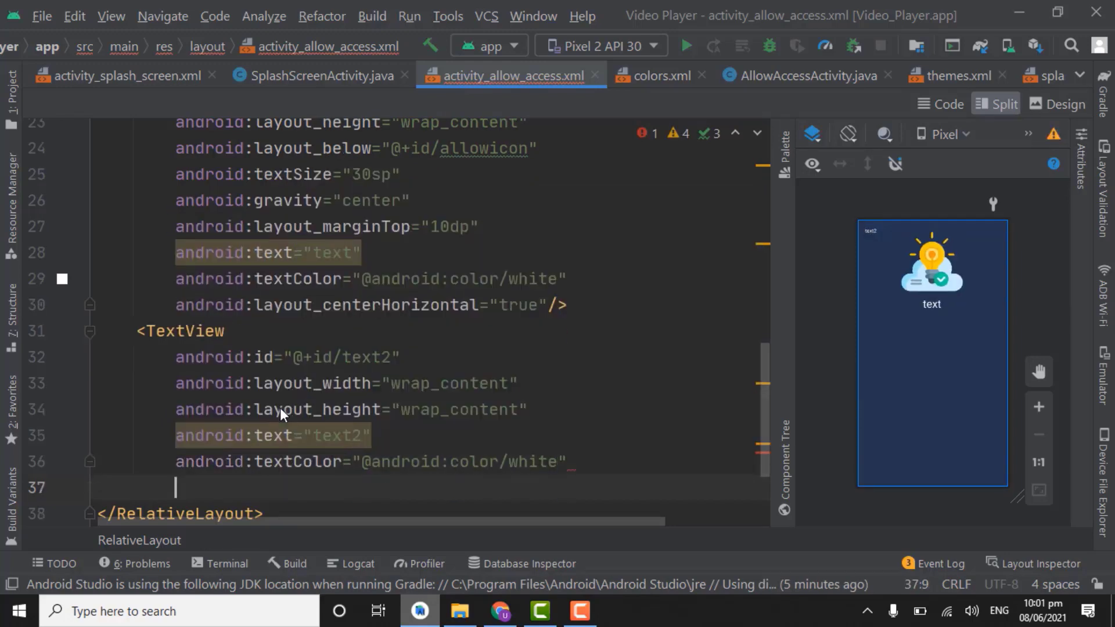
text(padding=")
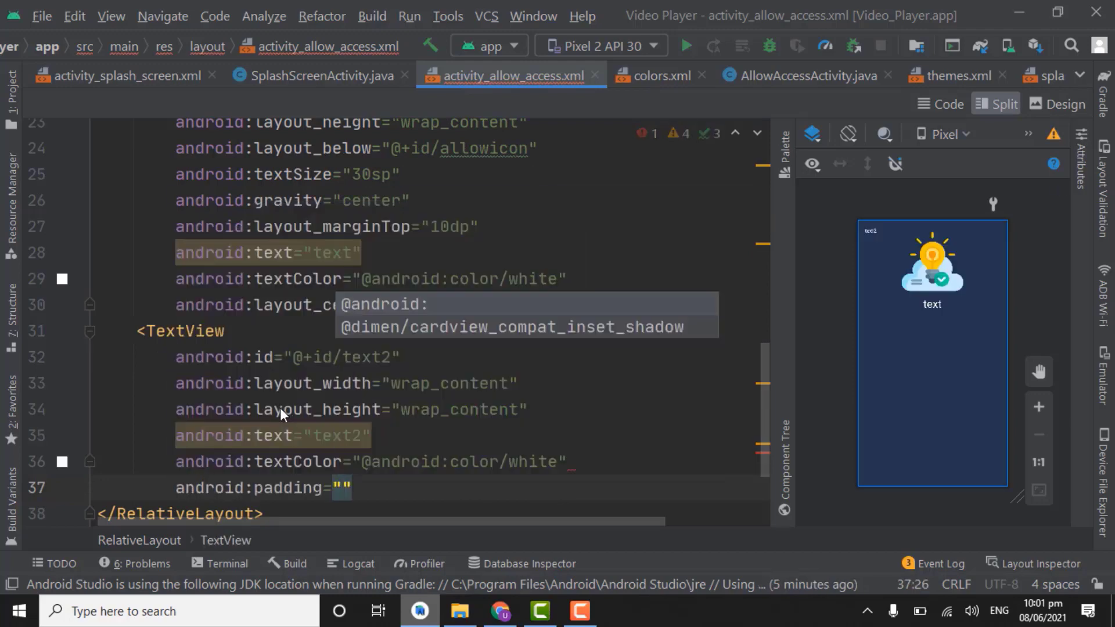
text(10dp)
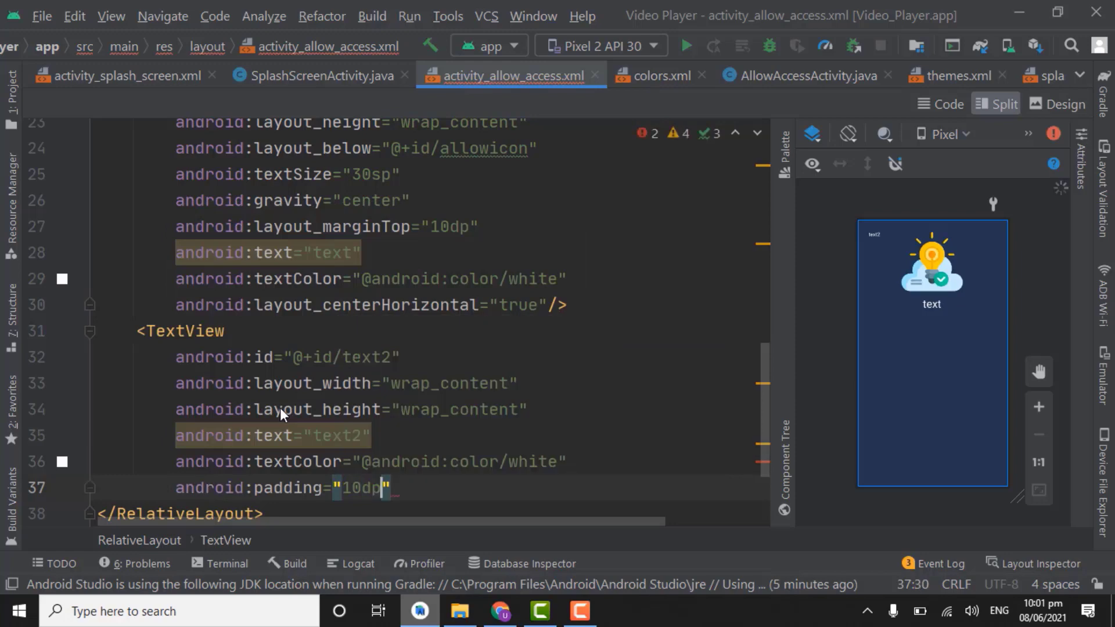
- Make text2 20sp, centre-gravity, horizontally centred and below text1
text(textSize=")
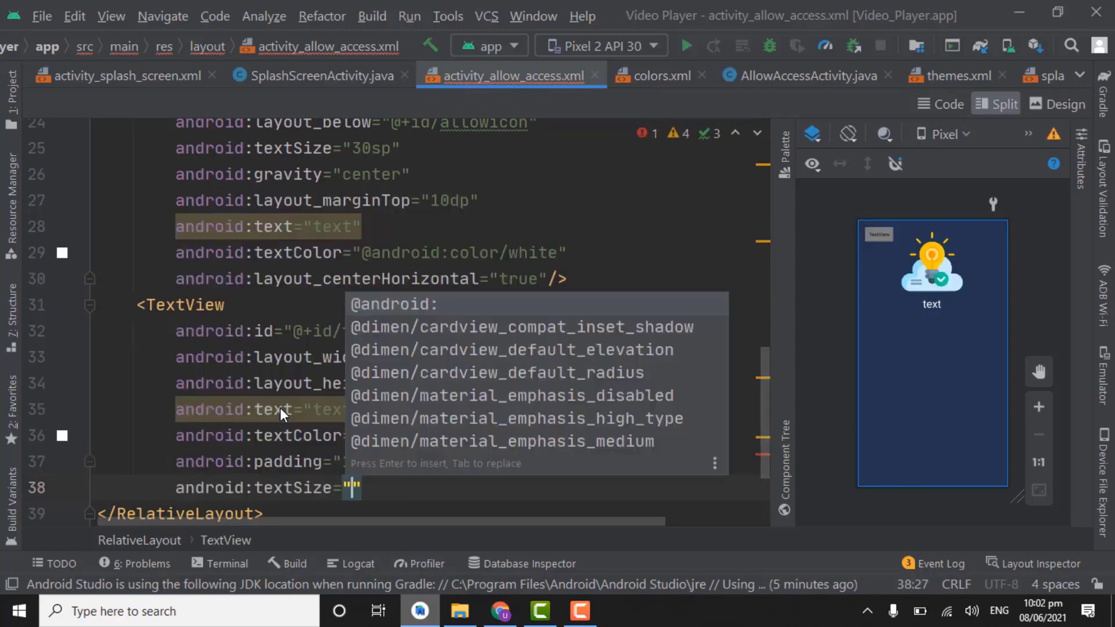
text(20)
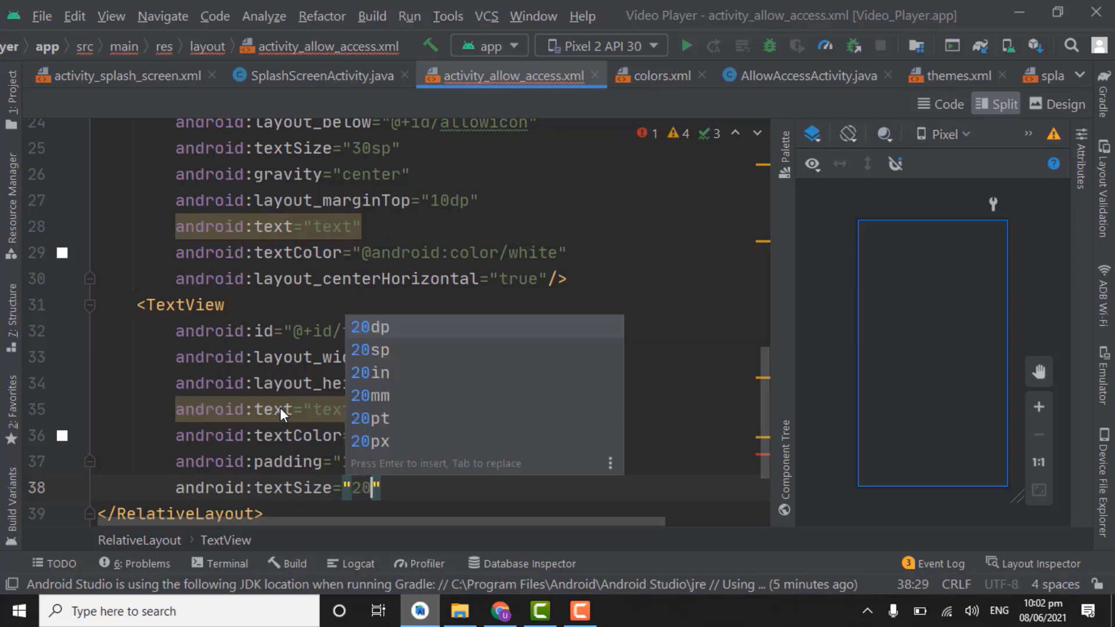
click(370, 349)
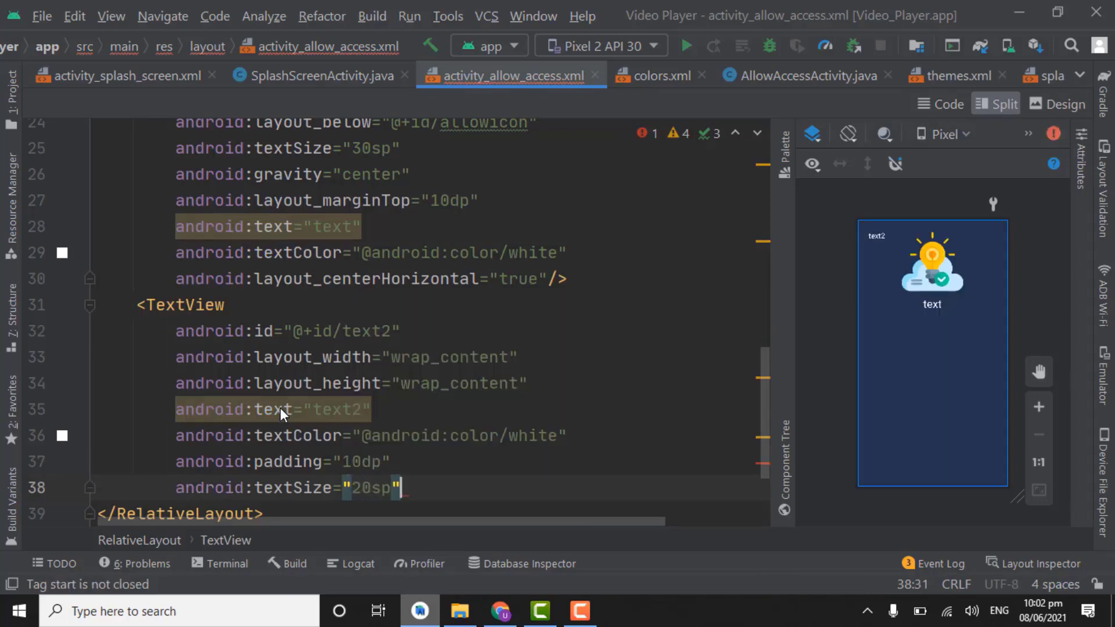
text(android:gravity=")
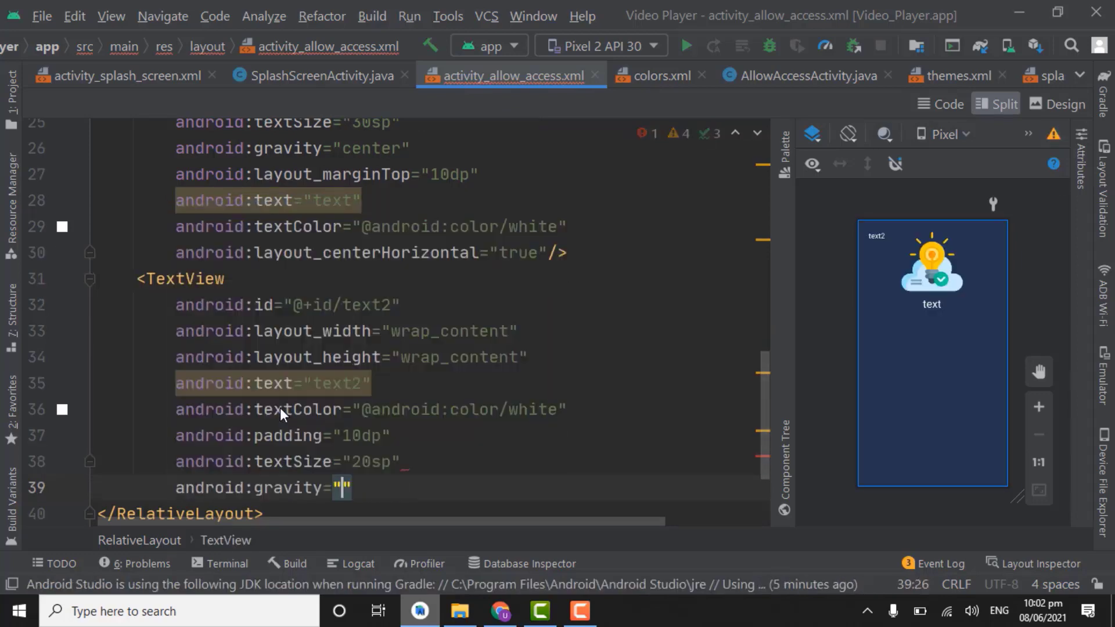
text(center)
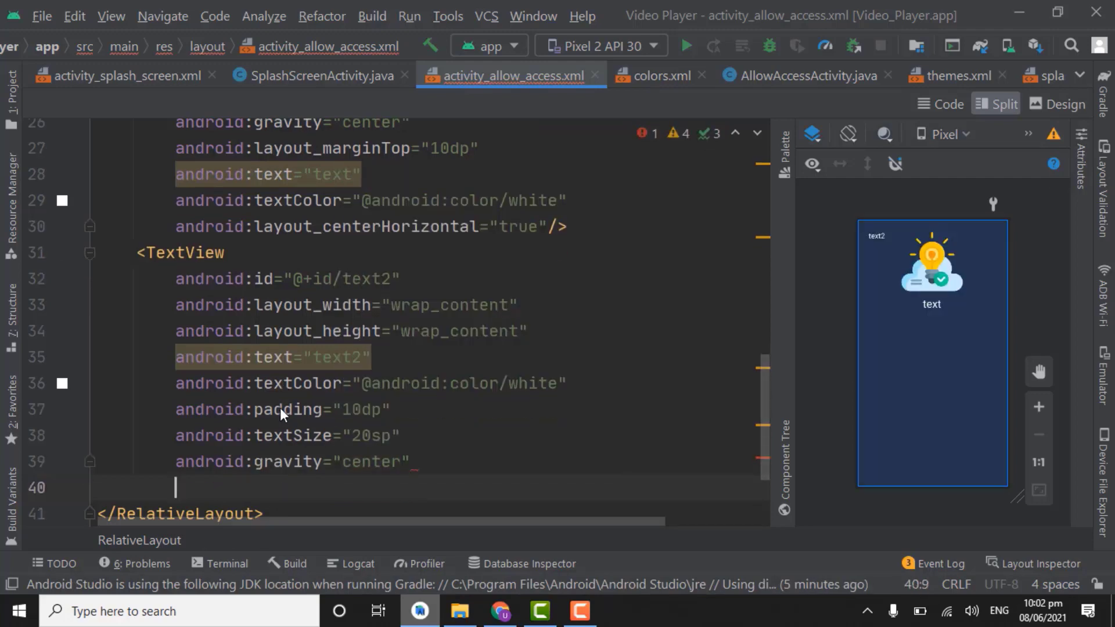
text(centerHorizontal="true")
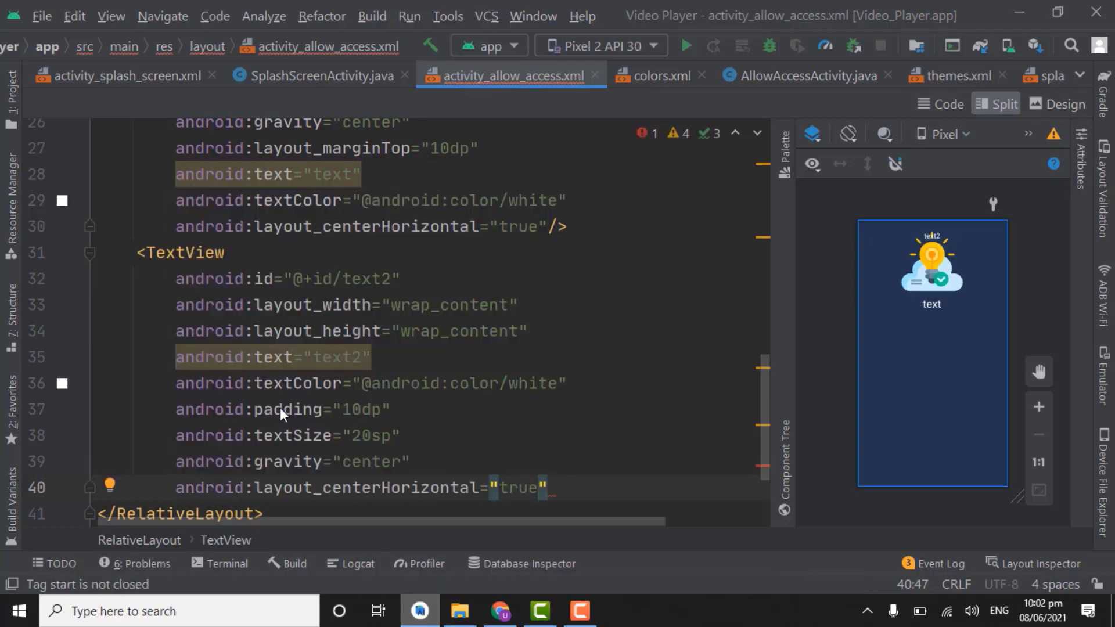
text(layout_below="@+id/")
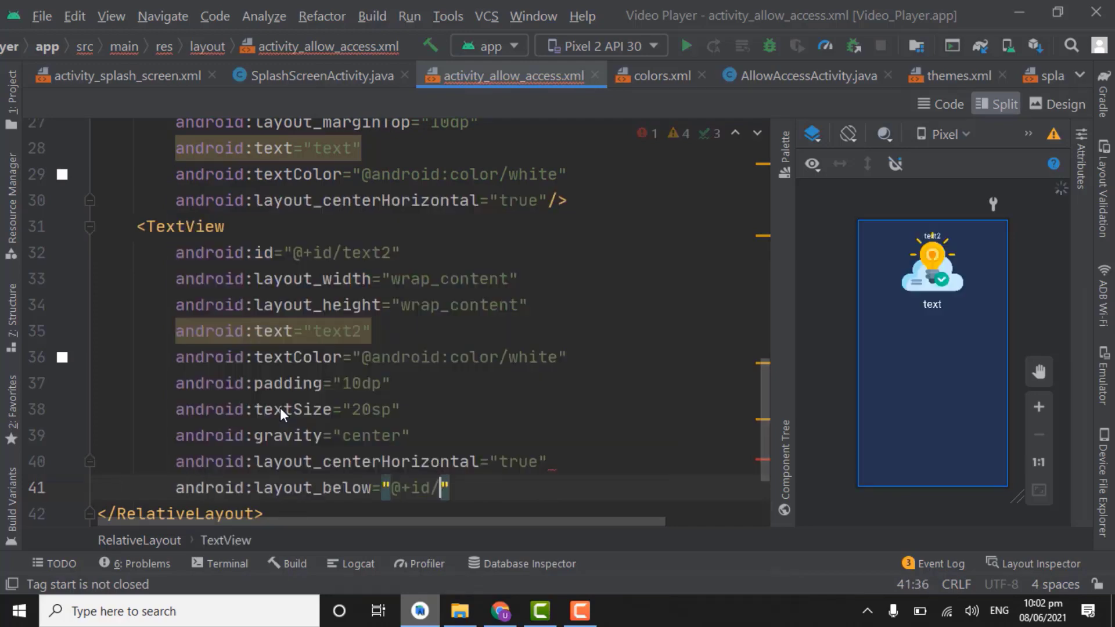
text(text)
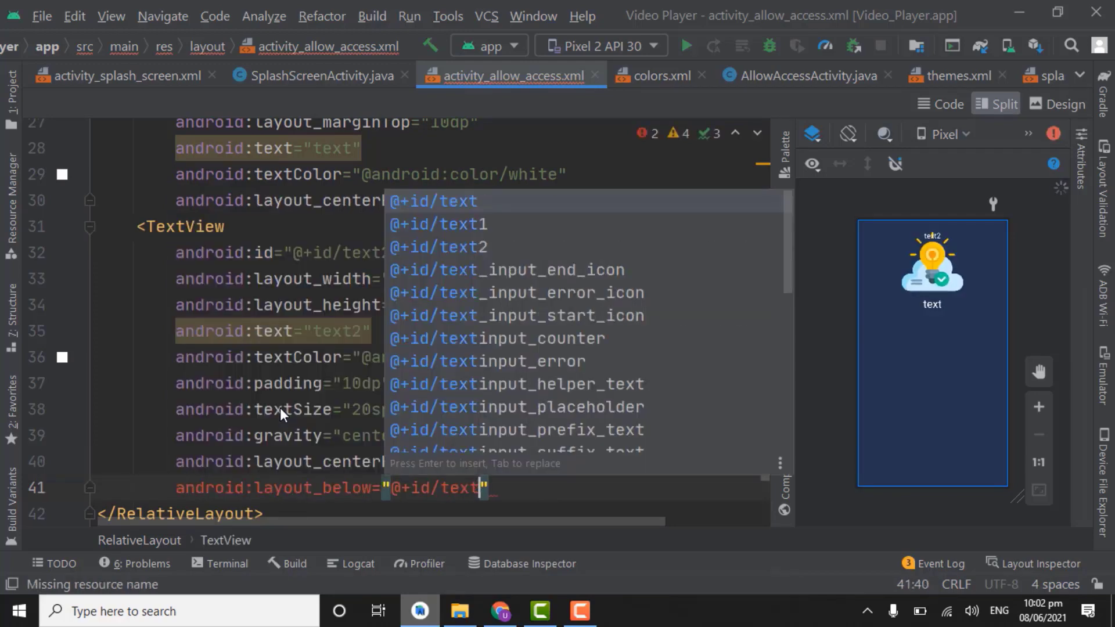
text(1)
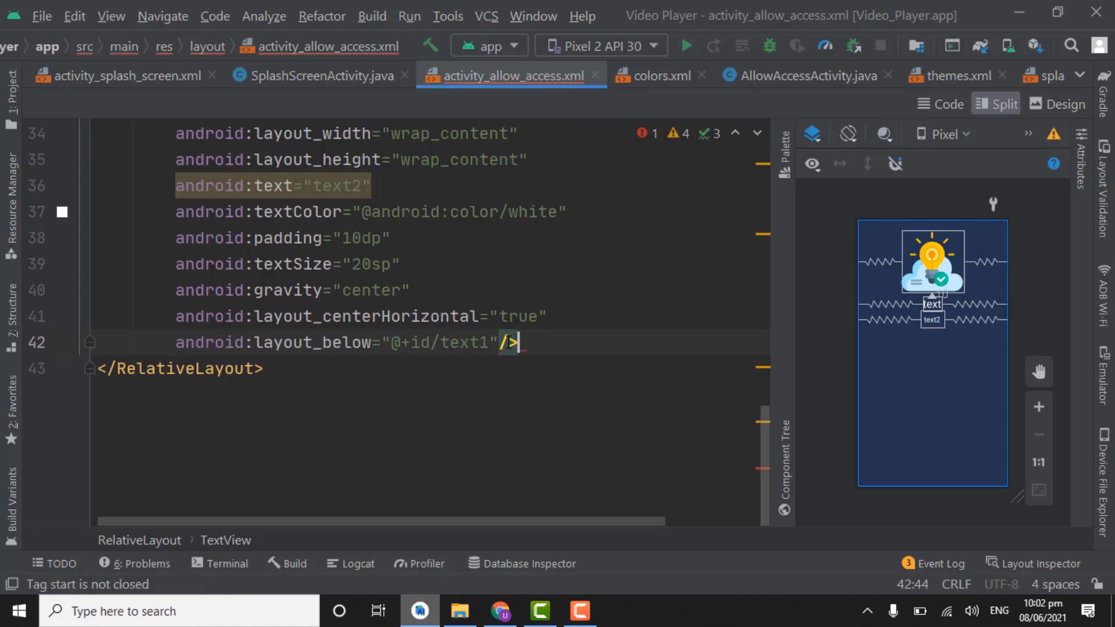
- Add a Button 400dp wide, wrap_content high, with text 'Allow Access', centred horizontally
key(enter)
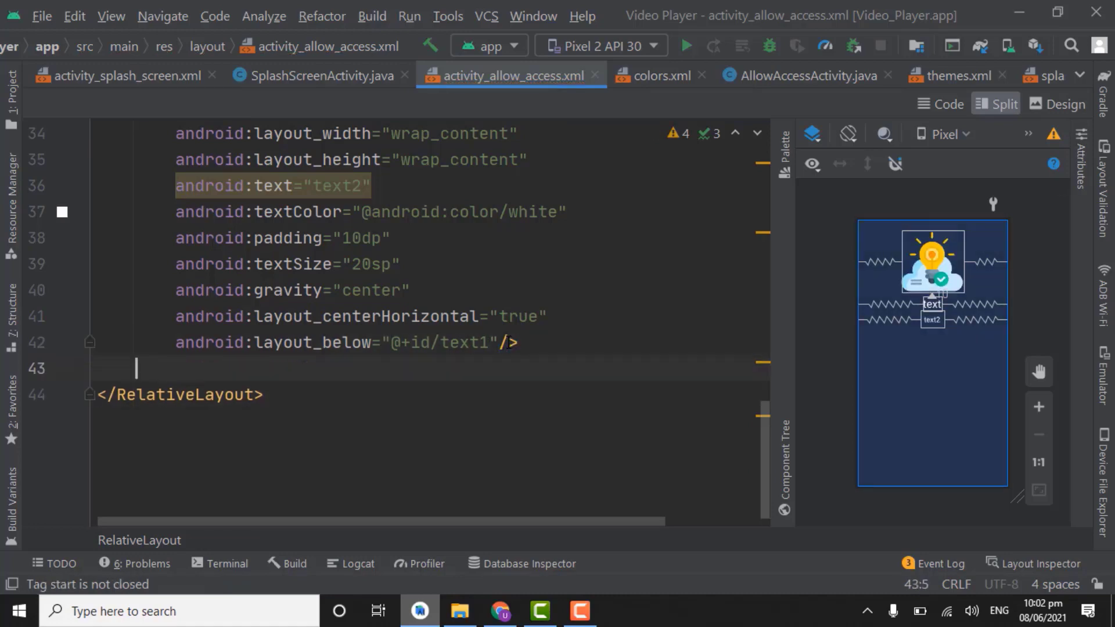
text(<button)
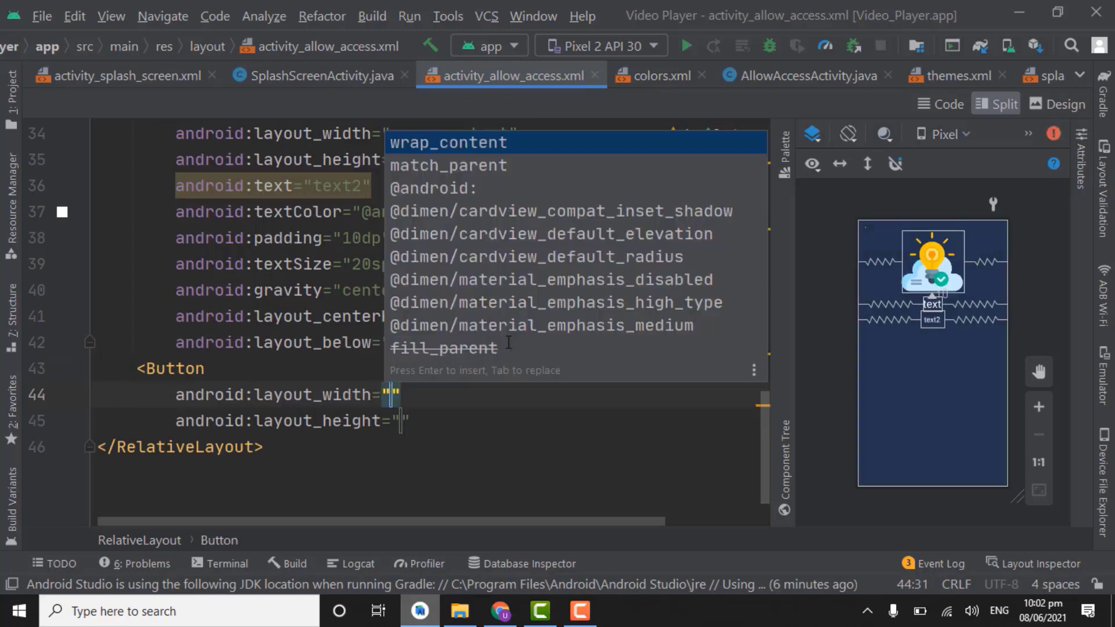
text(400)
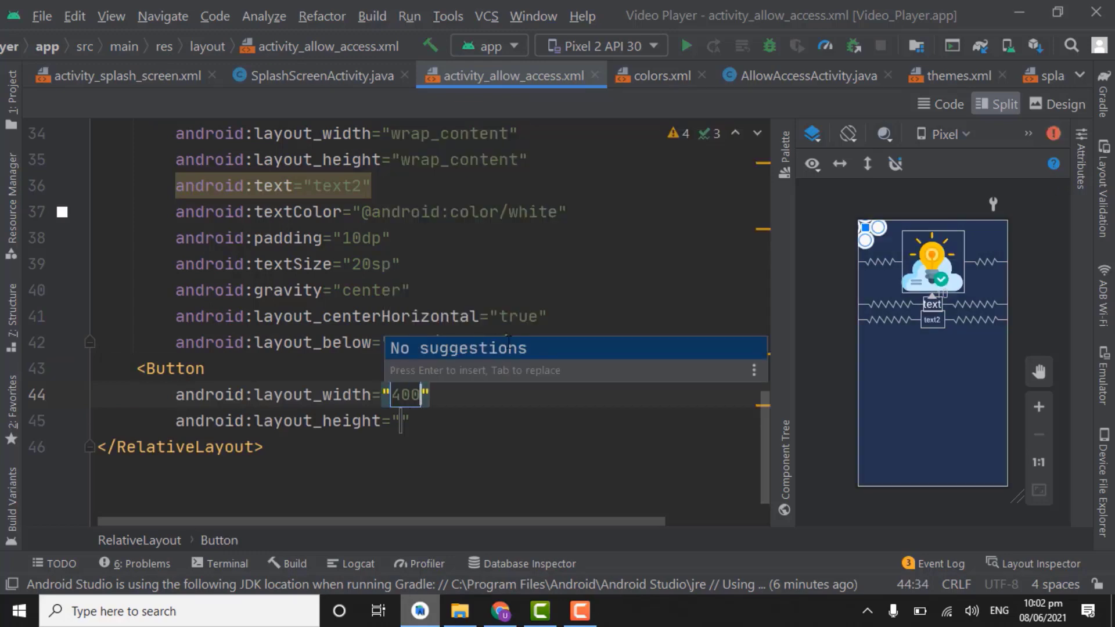
text(dp)
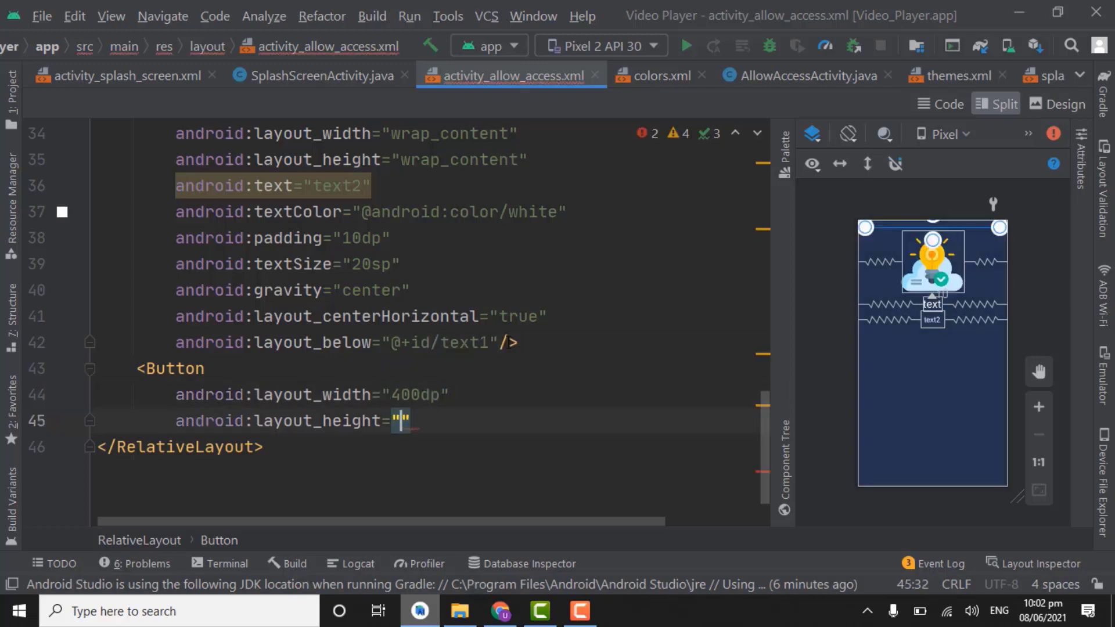
text(wrap_content)
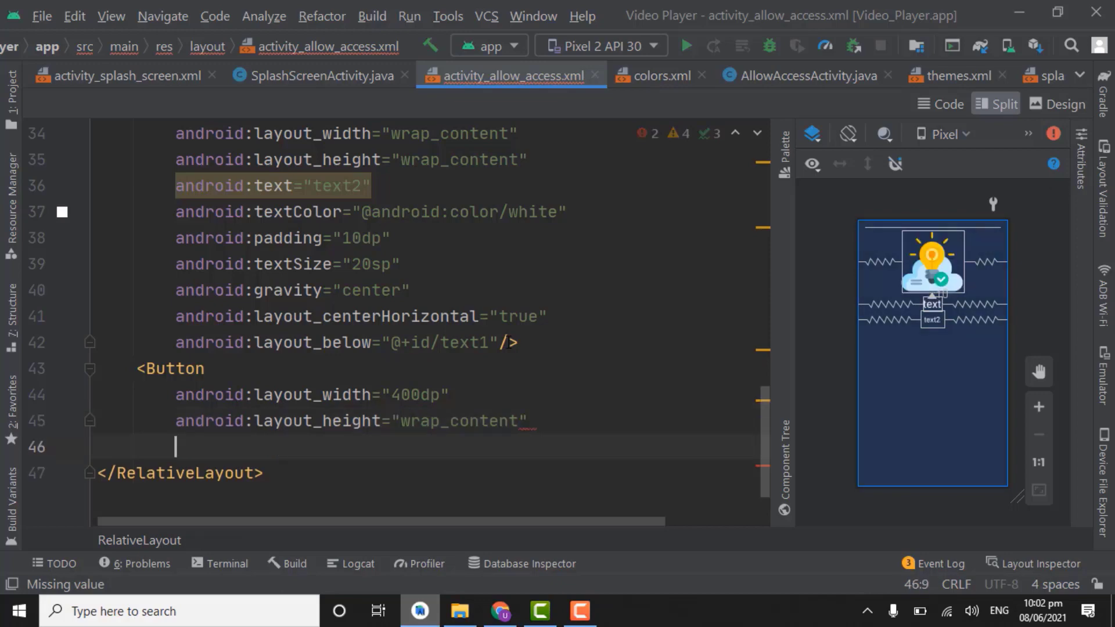
text(text=")
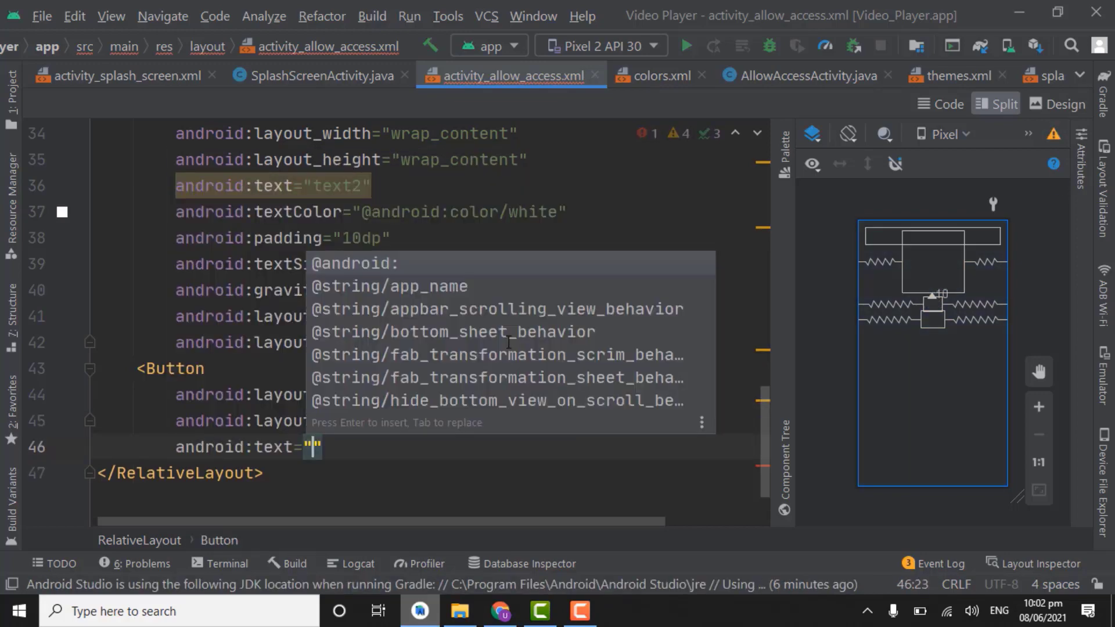
text(Allow)
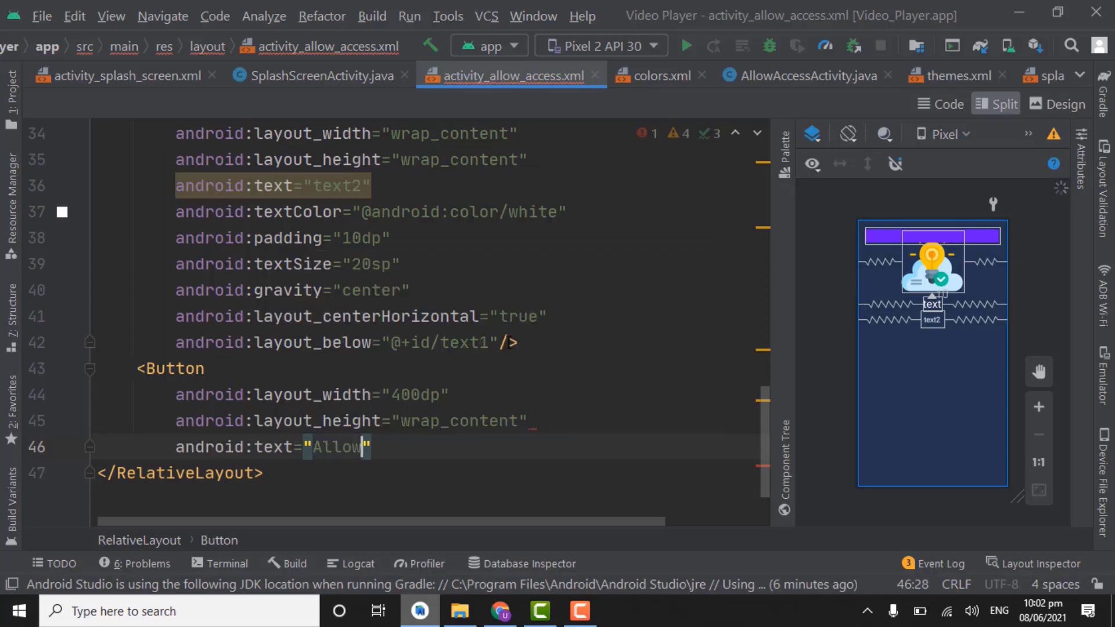
text(Access)
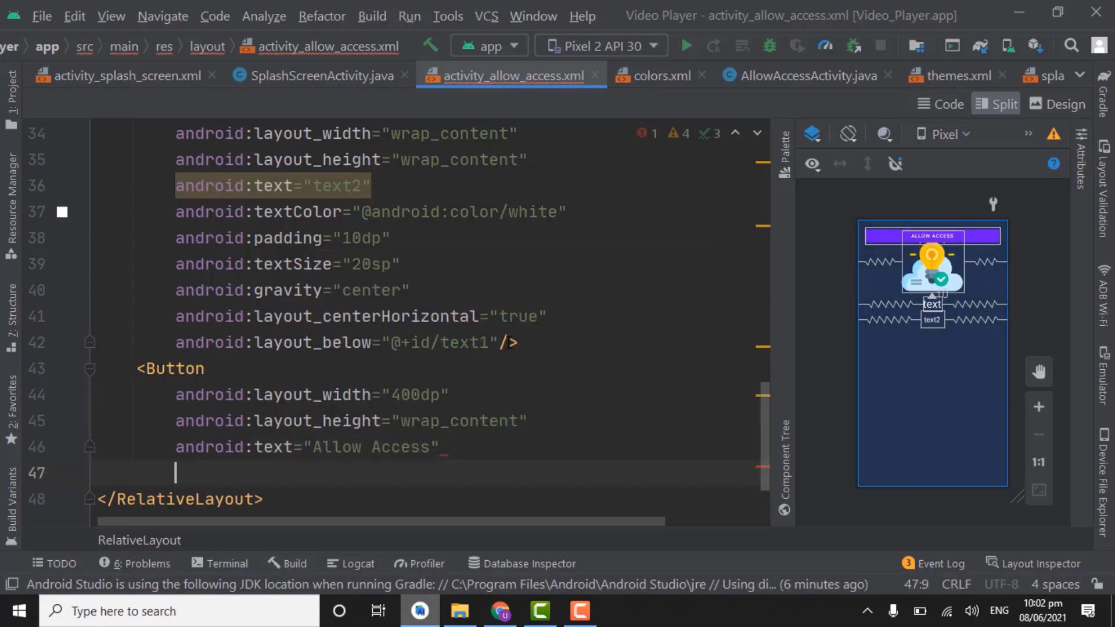
text(centerHorizontal="true)
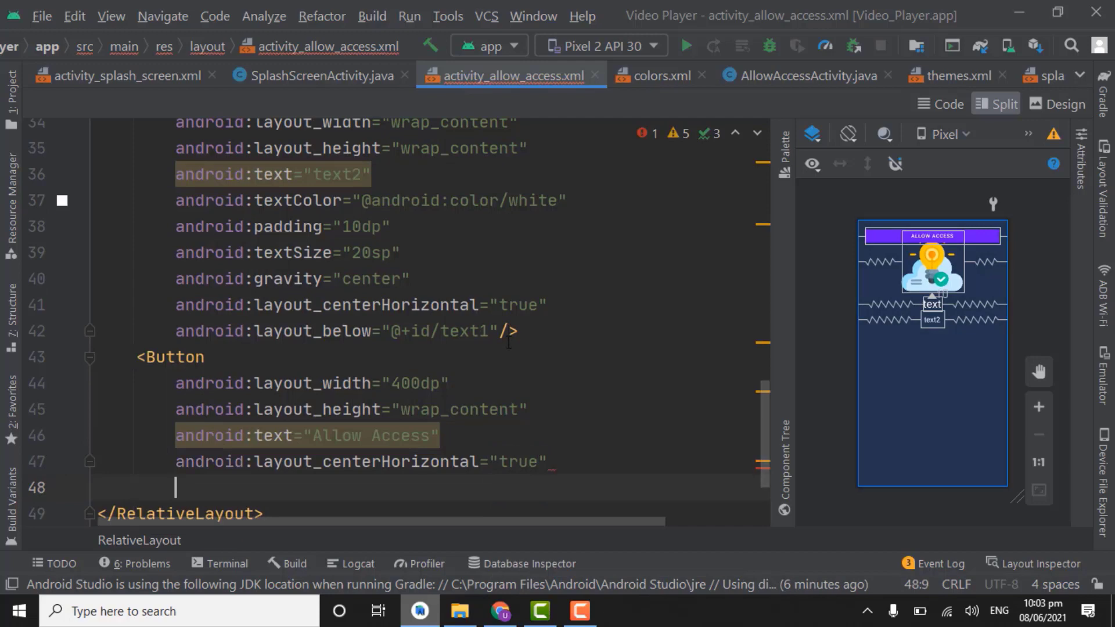
- Align the button to the parent bottom with all-caps text, 20dp bottom margin, white text colour
text(android:layout_alignParentBottom=")
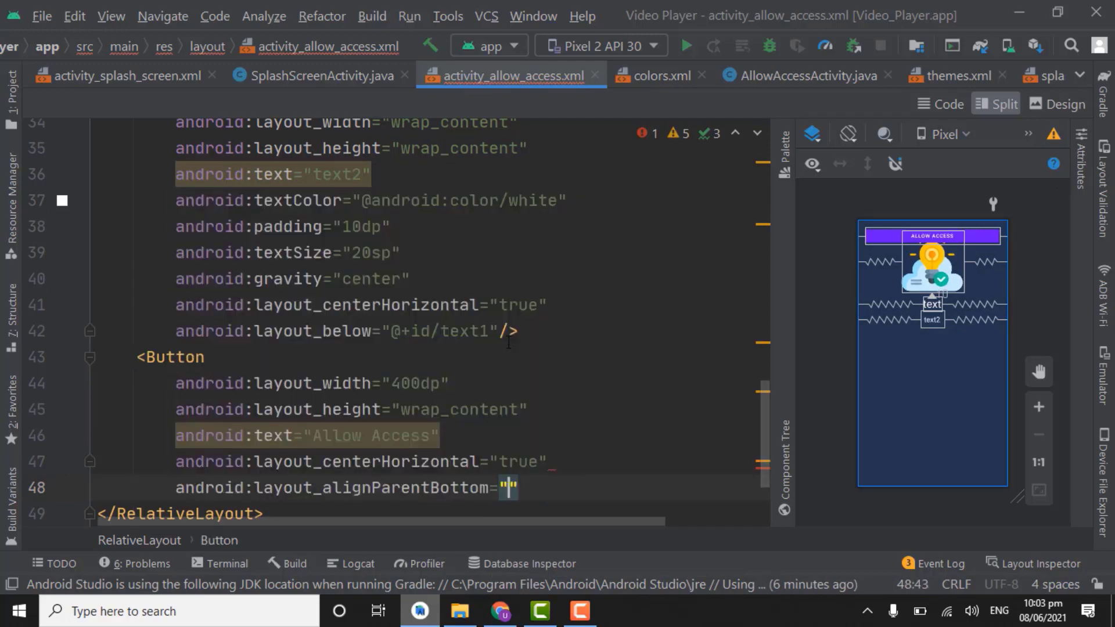
text(true)
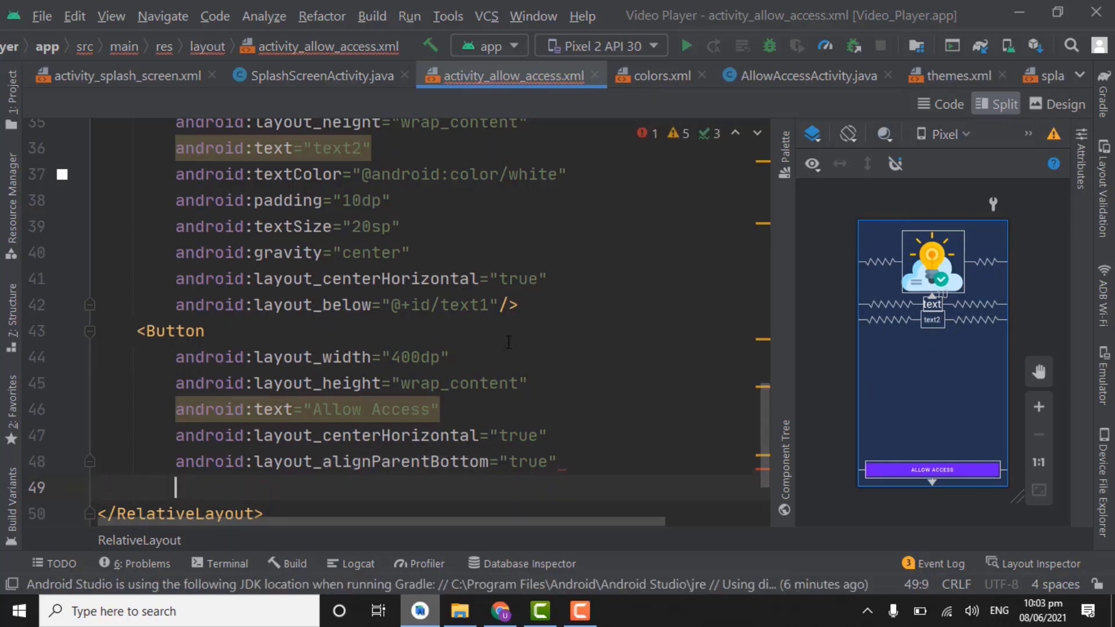
text(textAllCaps="")
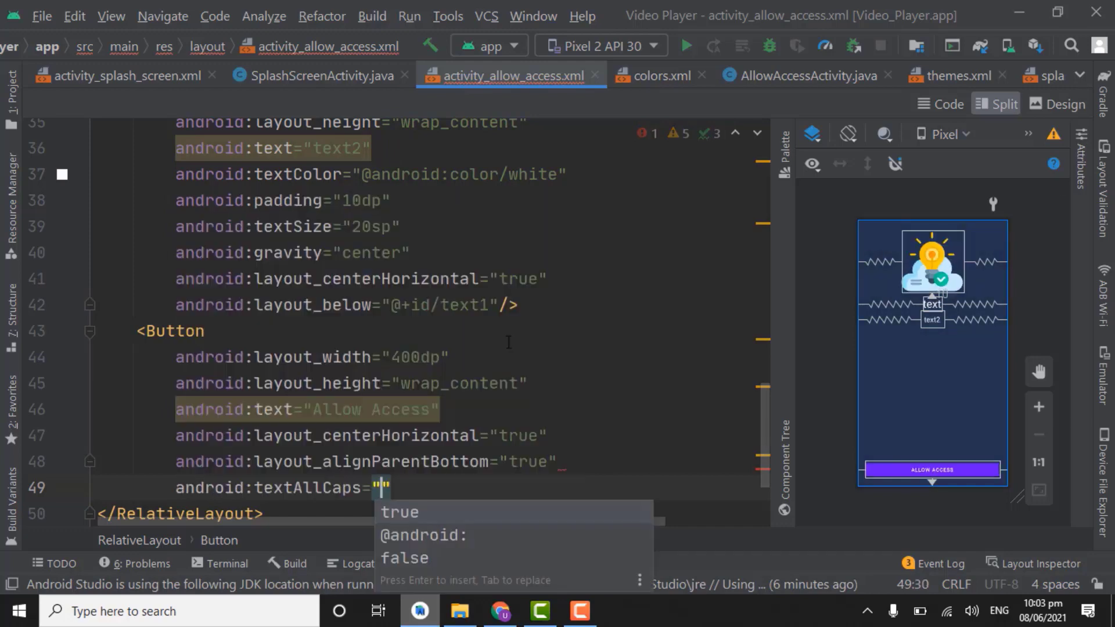
text(true)
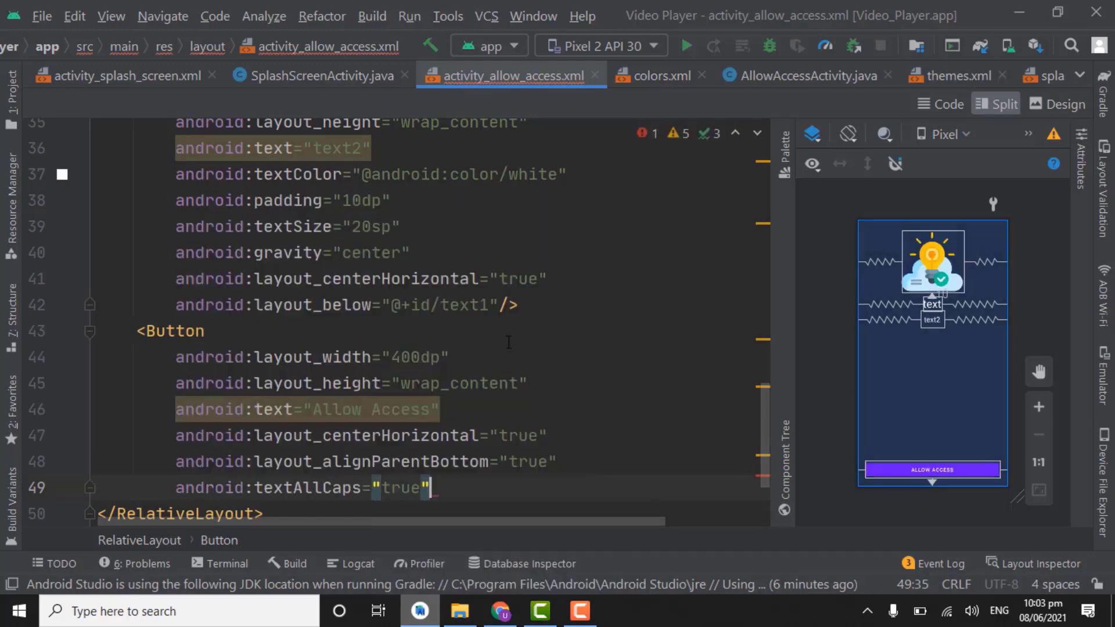
key(enter)
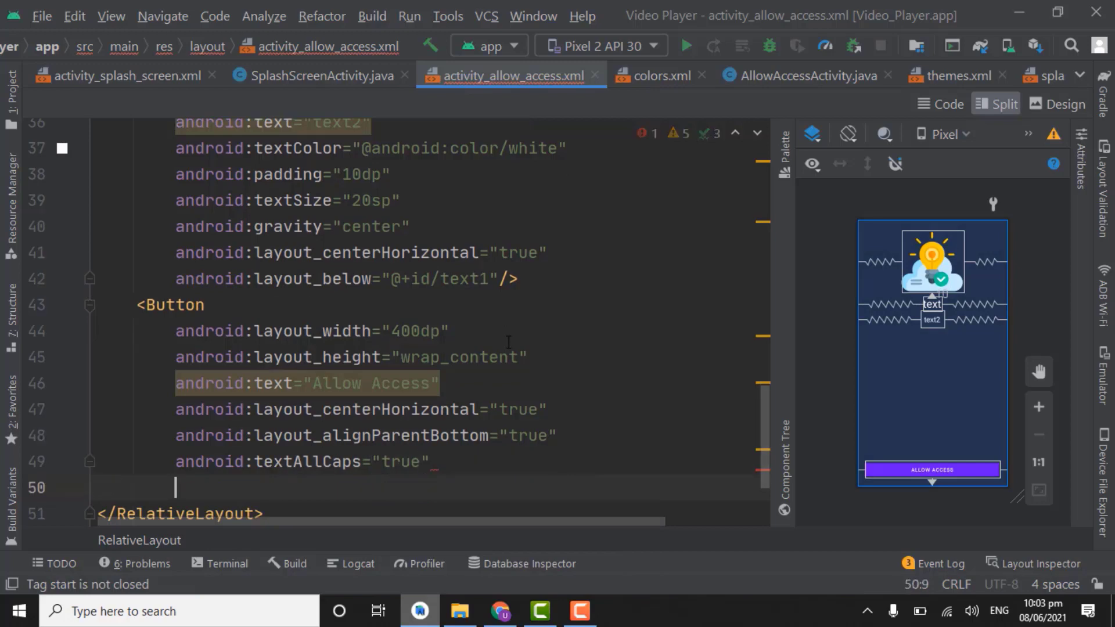
text(marginBottom="20dp)
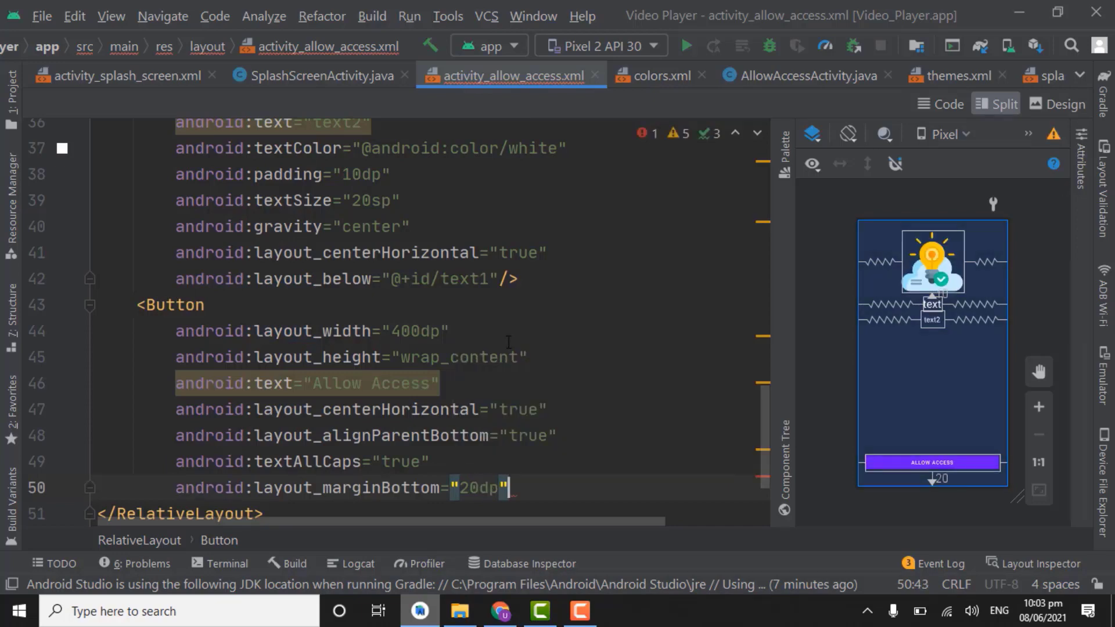
text(textColor=")
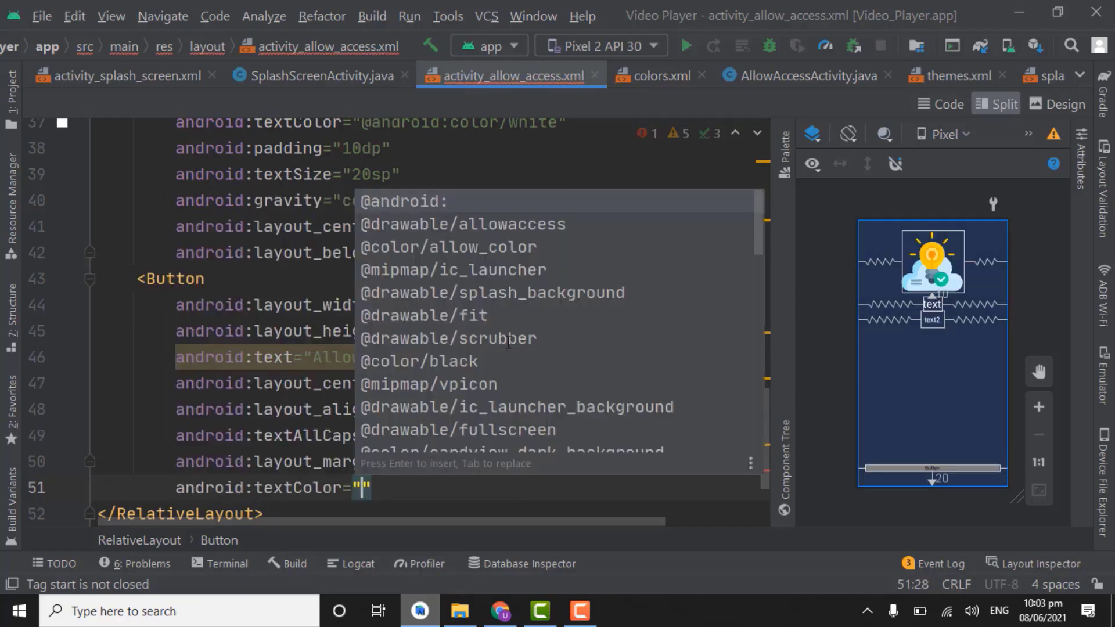
text(@android:)
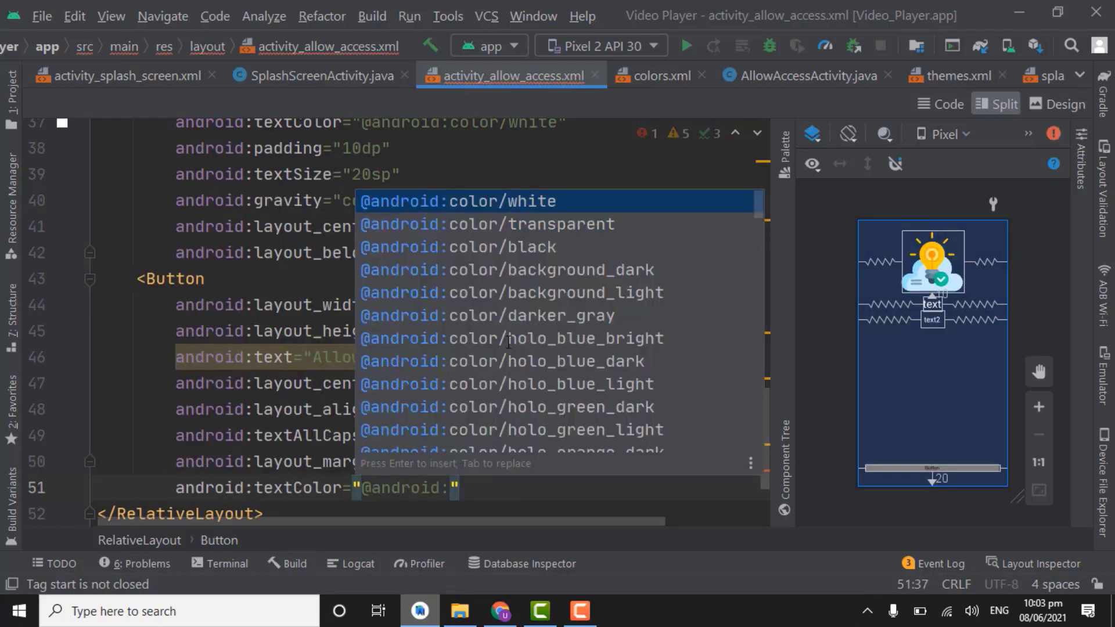
click(459, 201)
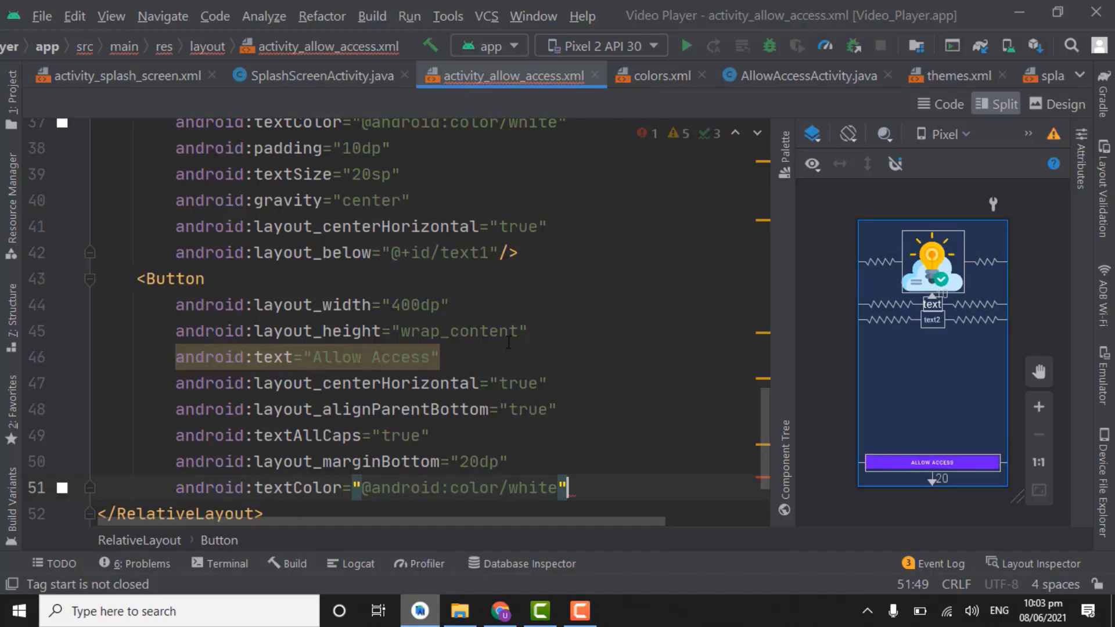
click(931, 462)
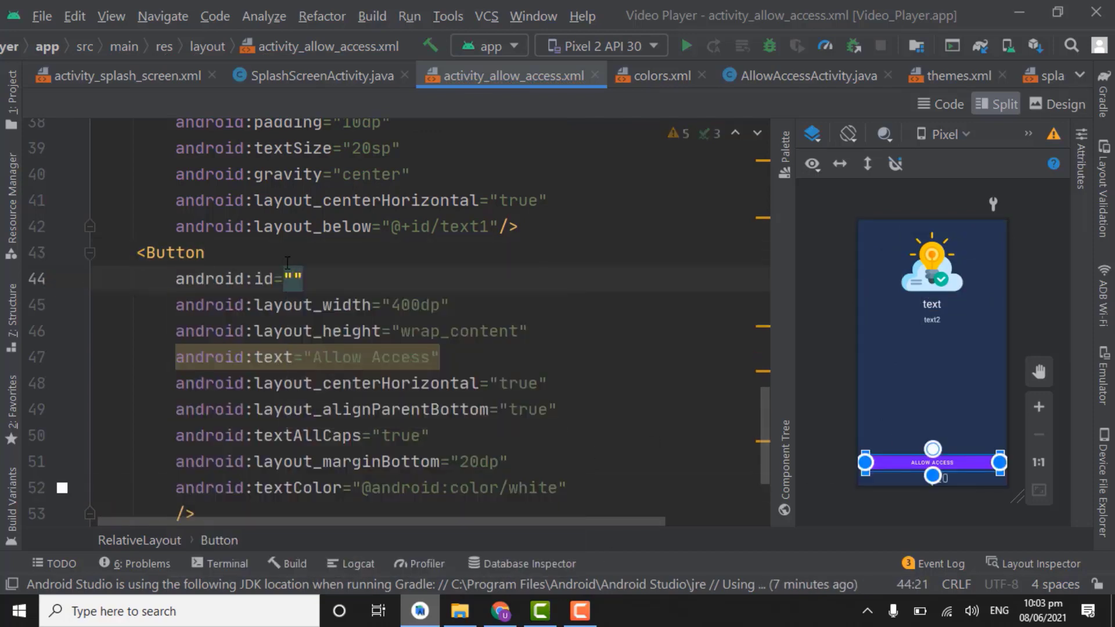
- Set the button's id to @+id/allow_access
text(@+id/allow_a)
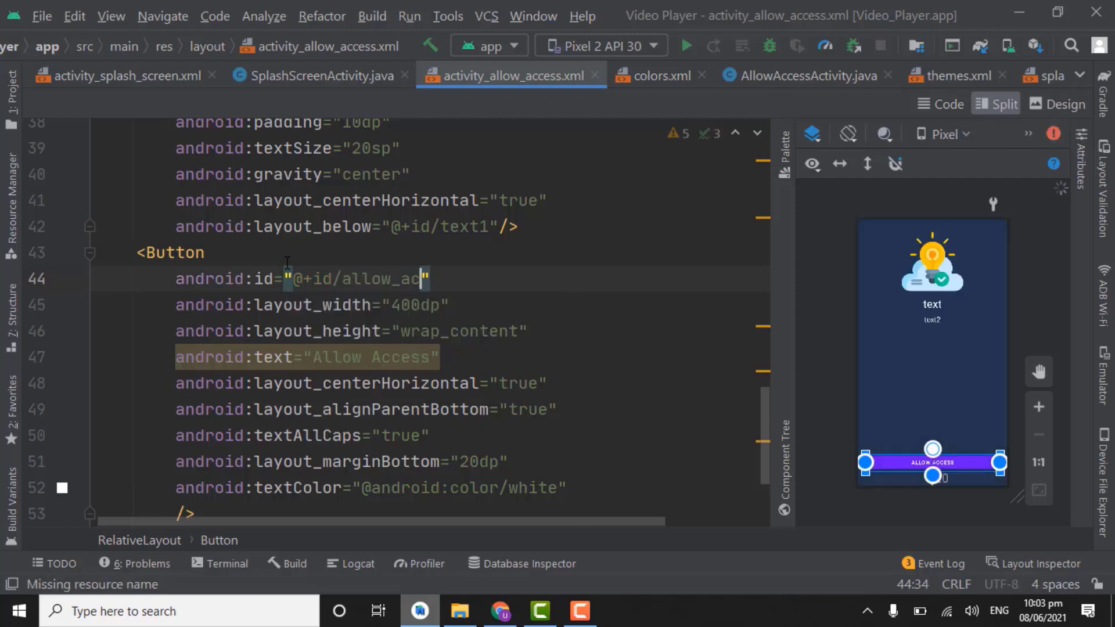
text(cess)
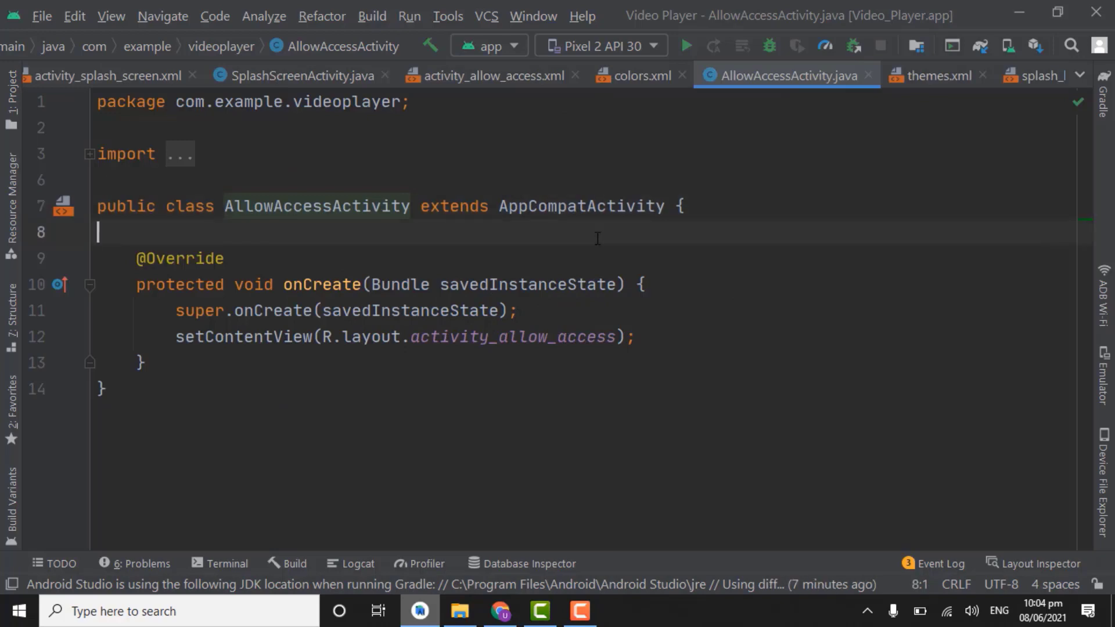
- Declare Button allow_btn and assign it findViewById(R.id.allow_access)
text(Button)
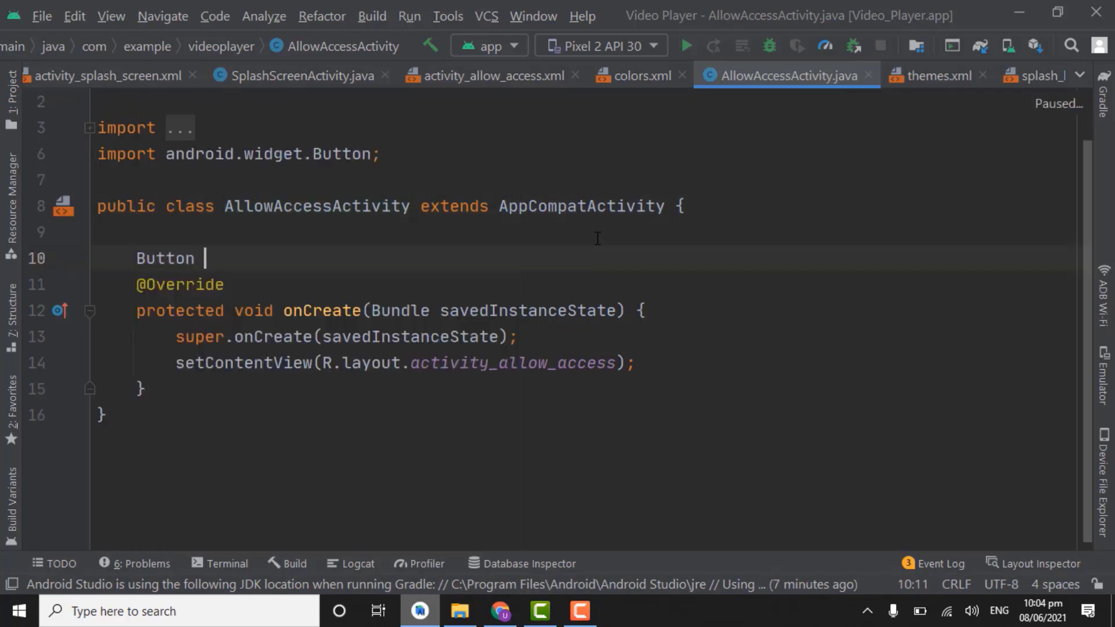
text(a)
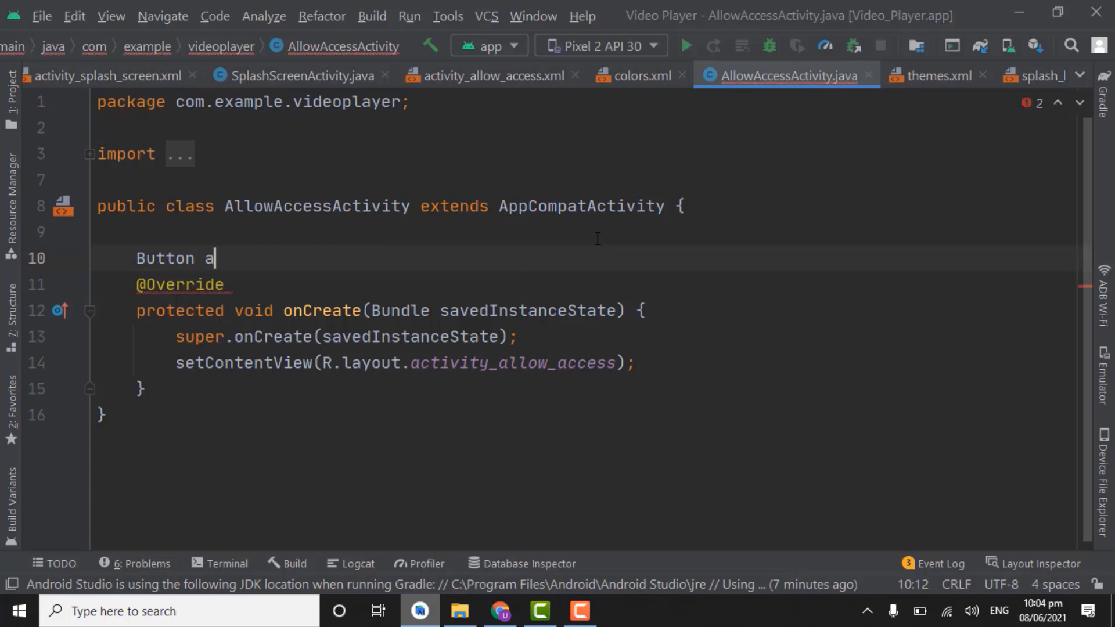
text(llow)
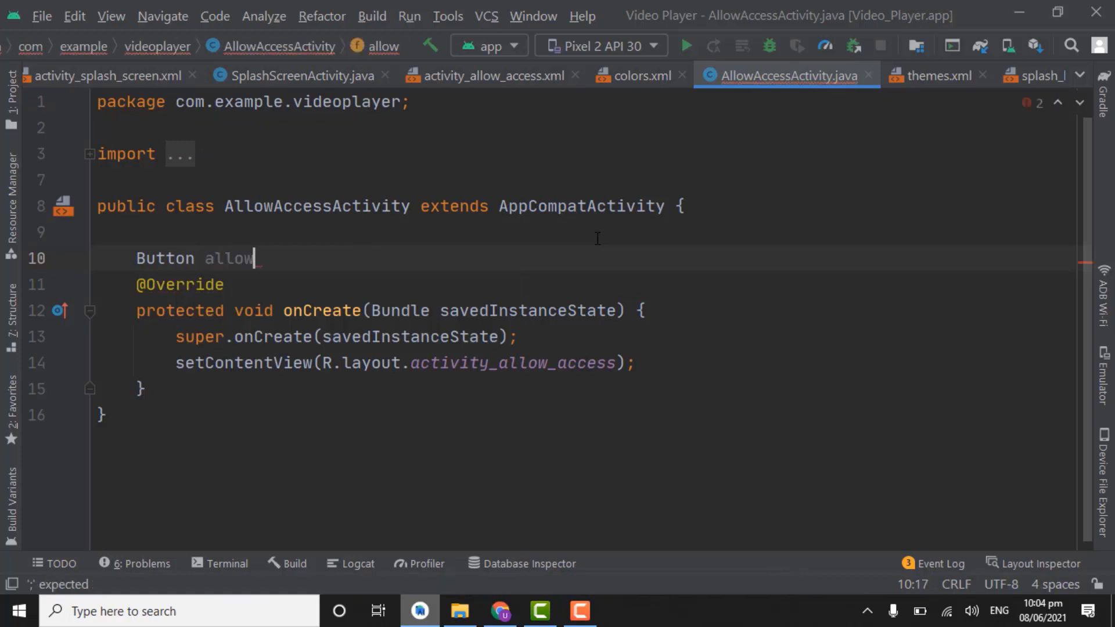
text(_btn)
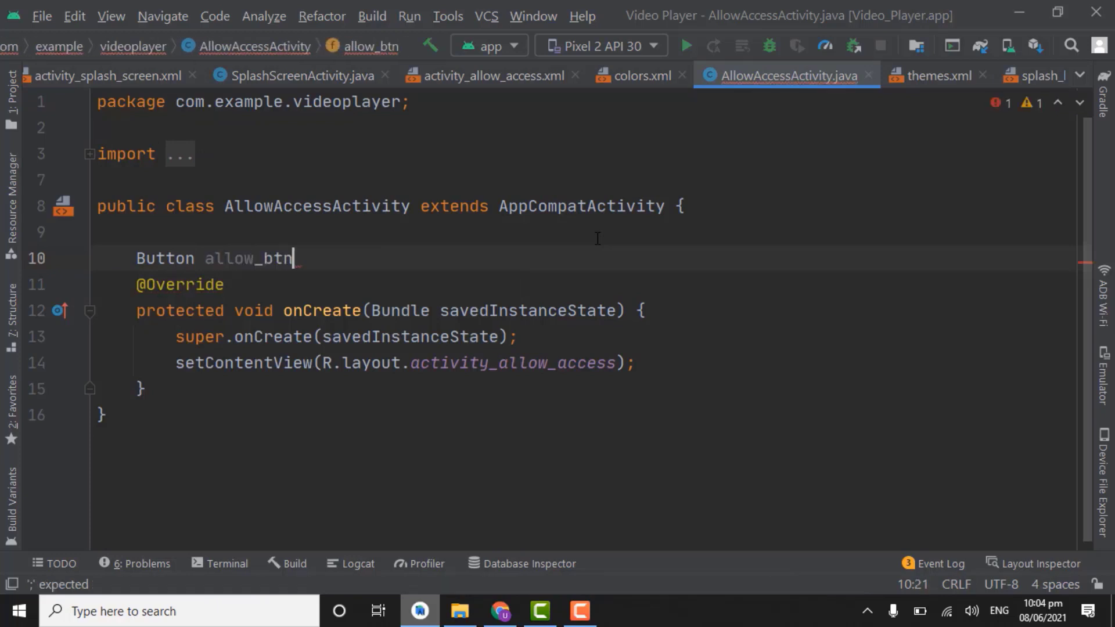
text(;)
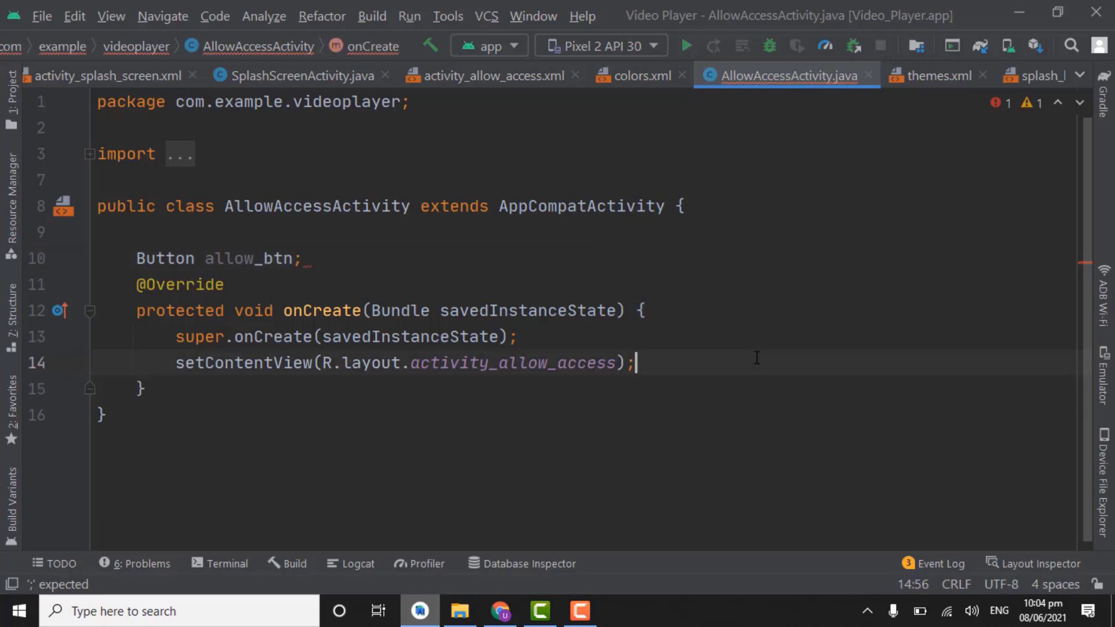
text(allow_btn =)
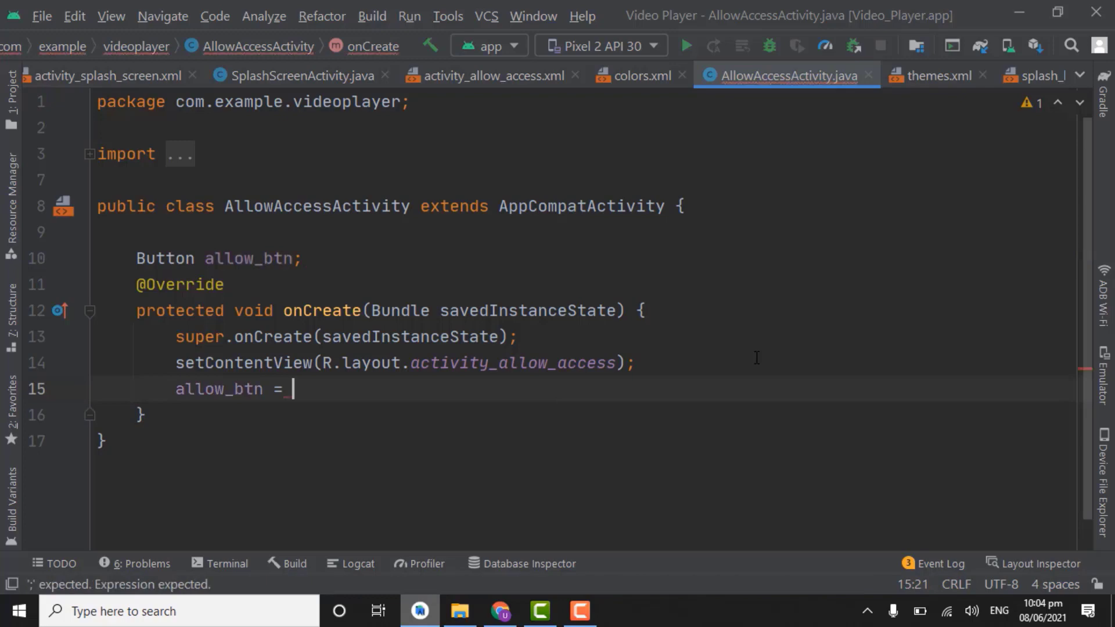
text(findViewById())
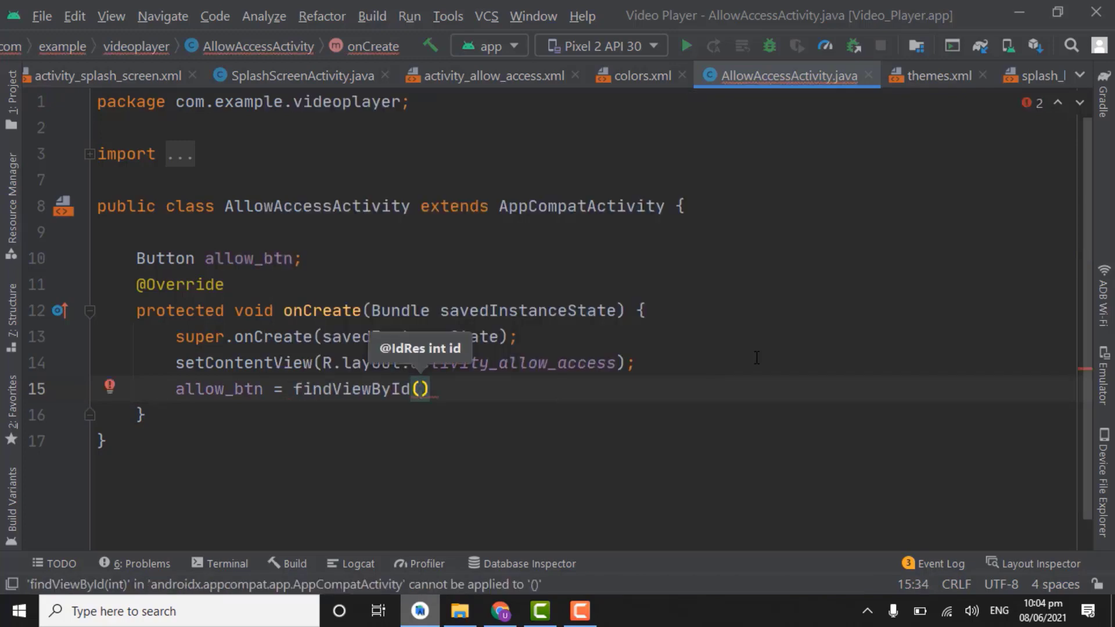
text(R.id.allow_access)
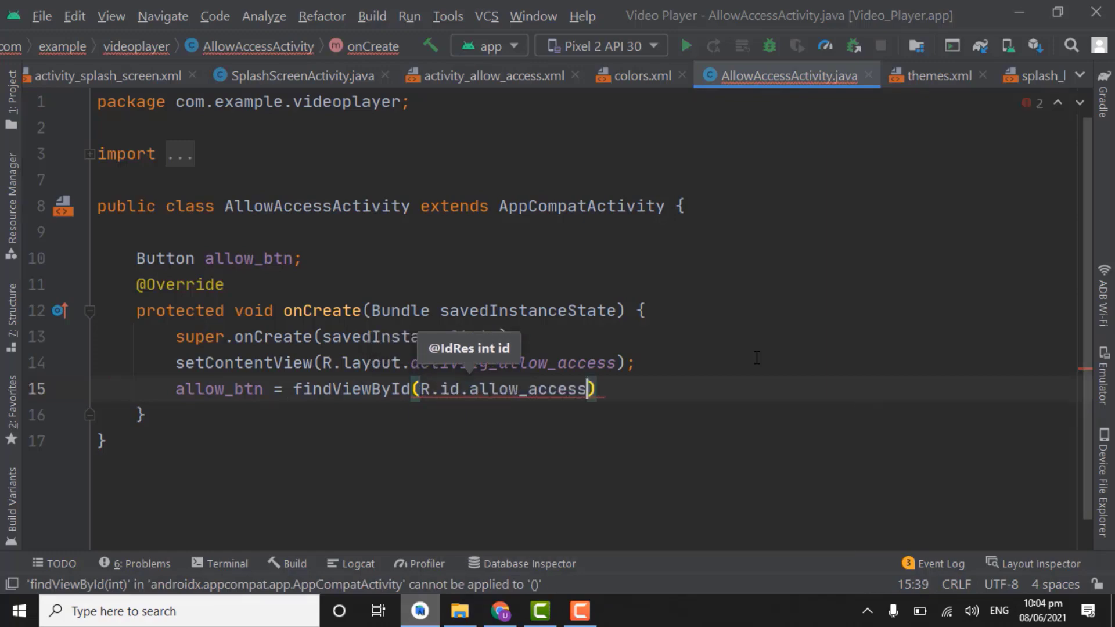
text(;)
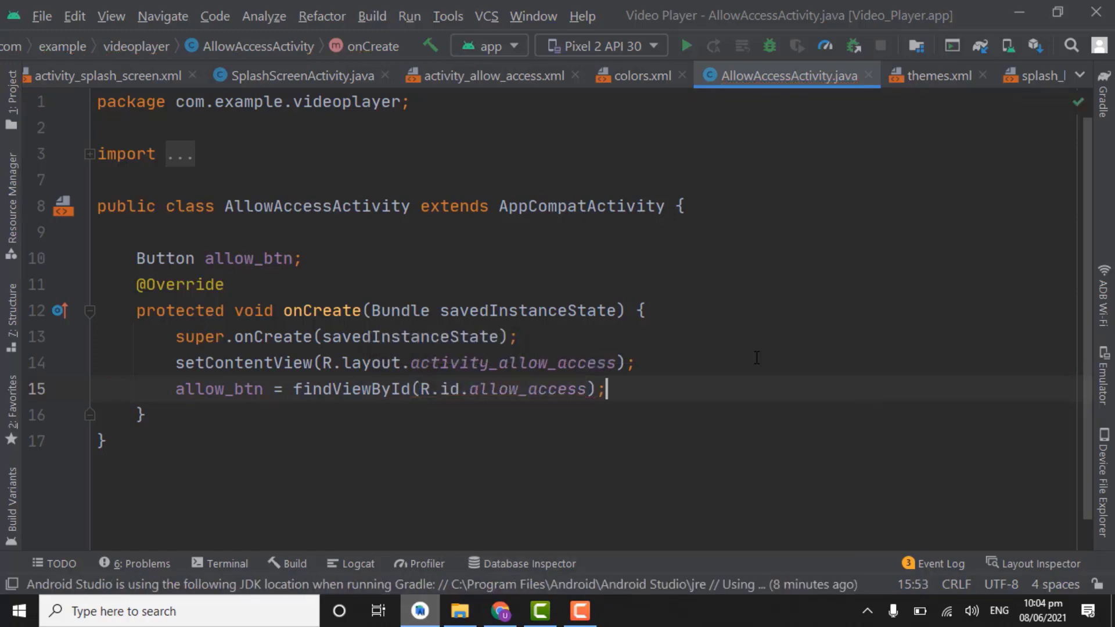
- Give allow_btn an OnClickListener that shows an 'Allow Access' Toast
text(allow_btn)
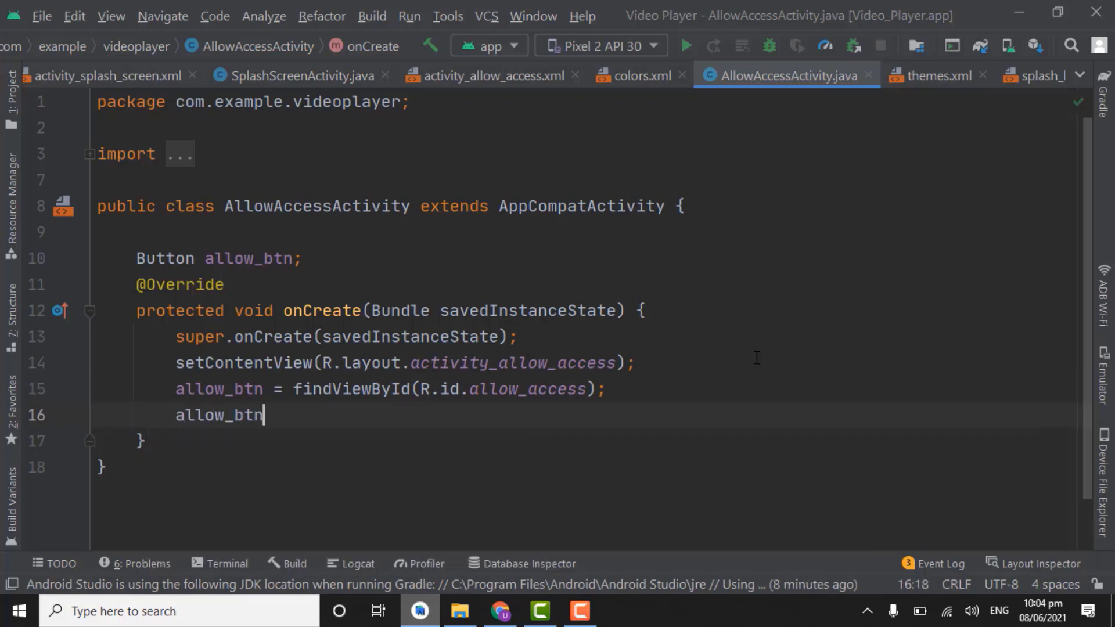
text(.setO)
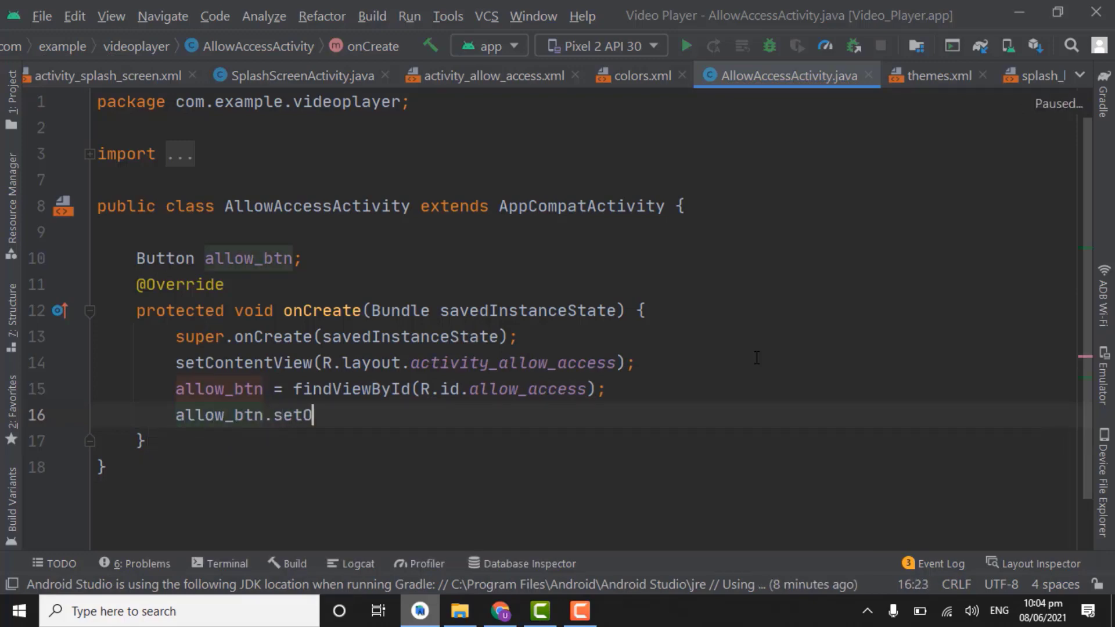
text(nCli)
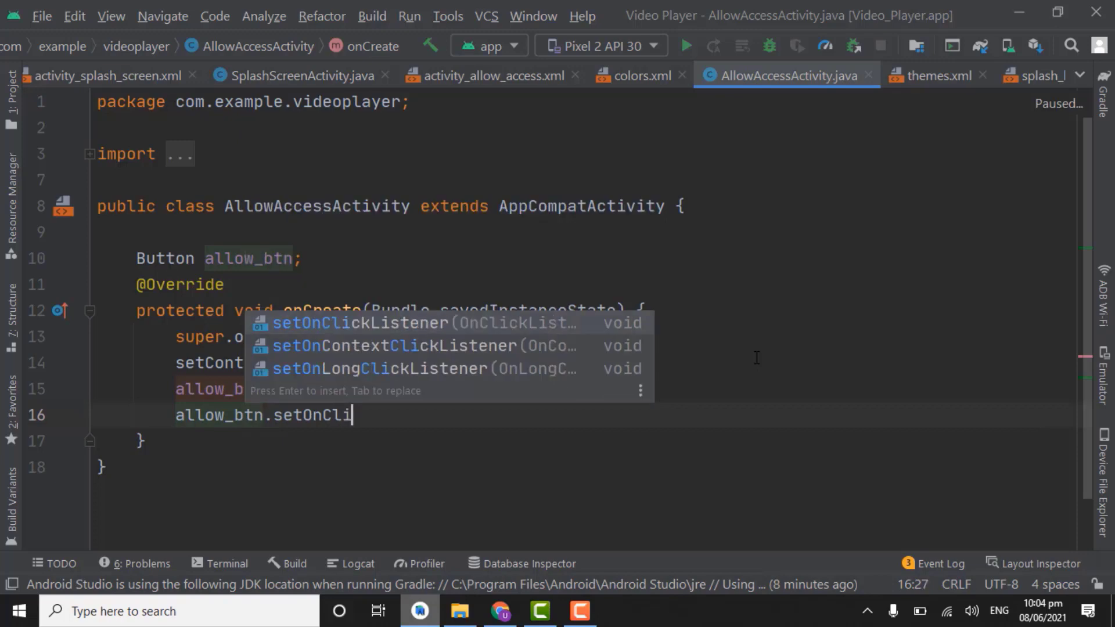
text(ckListener(new On)
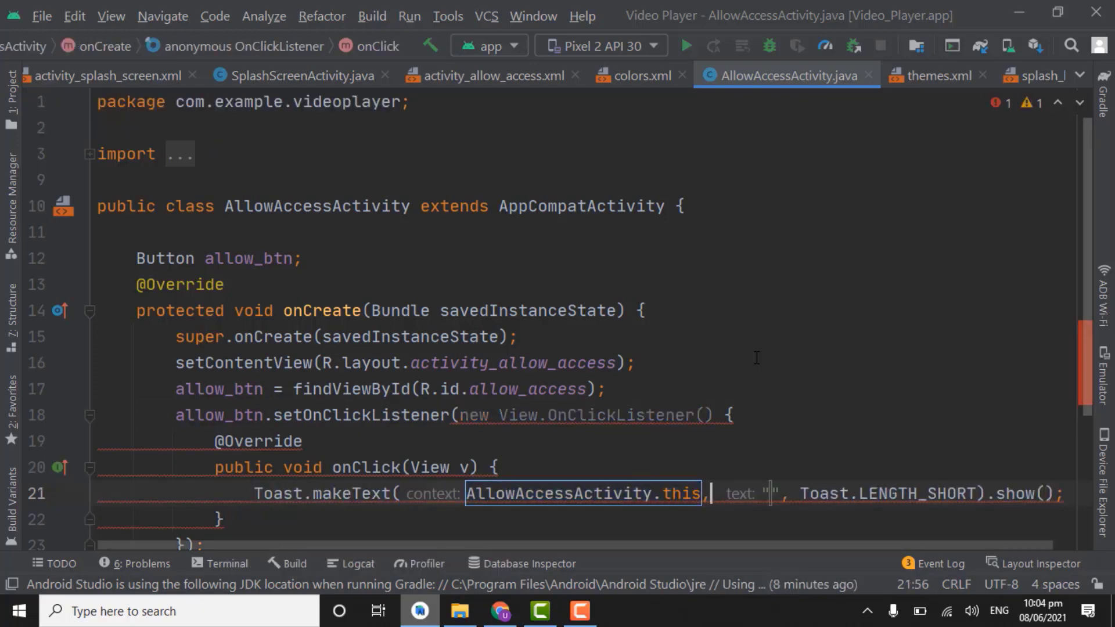
text(Allow Access)
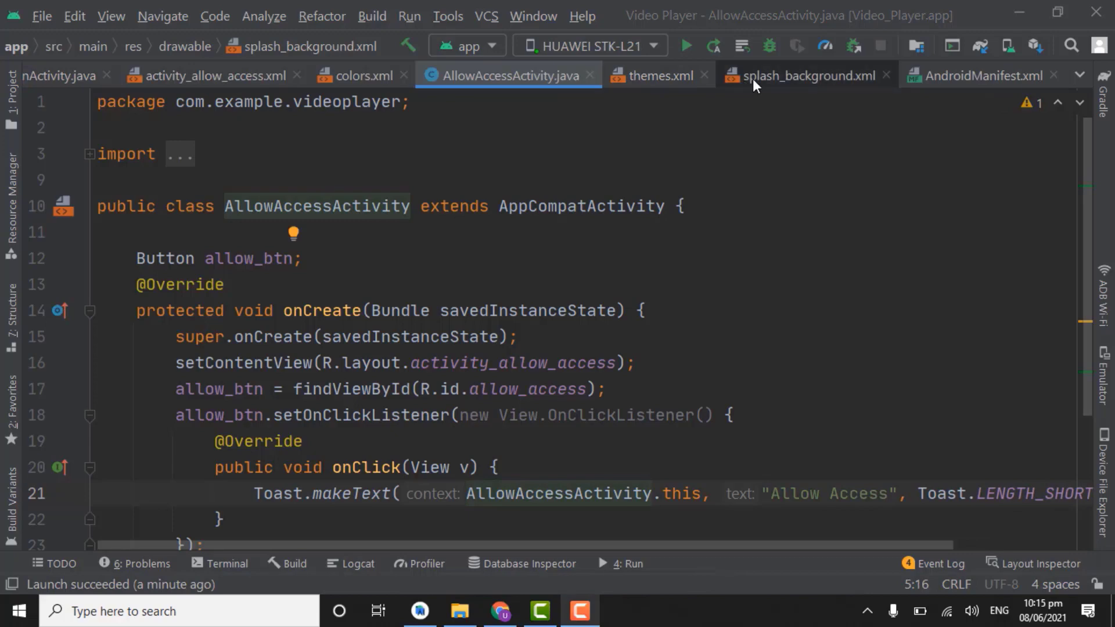
- Delete vpicon.png and vpsplash.png from the mipmap folder despite detected usages
click(805, 76)
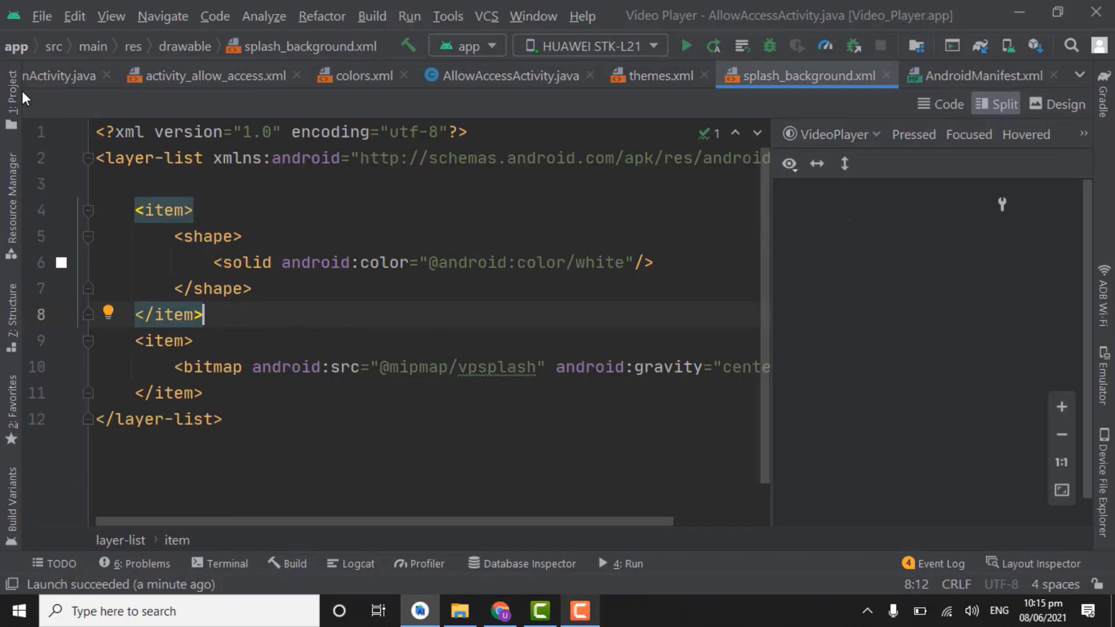
click(9, 86)
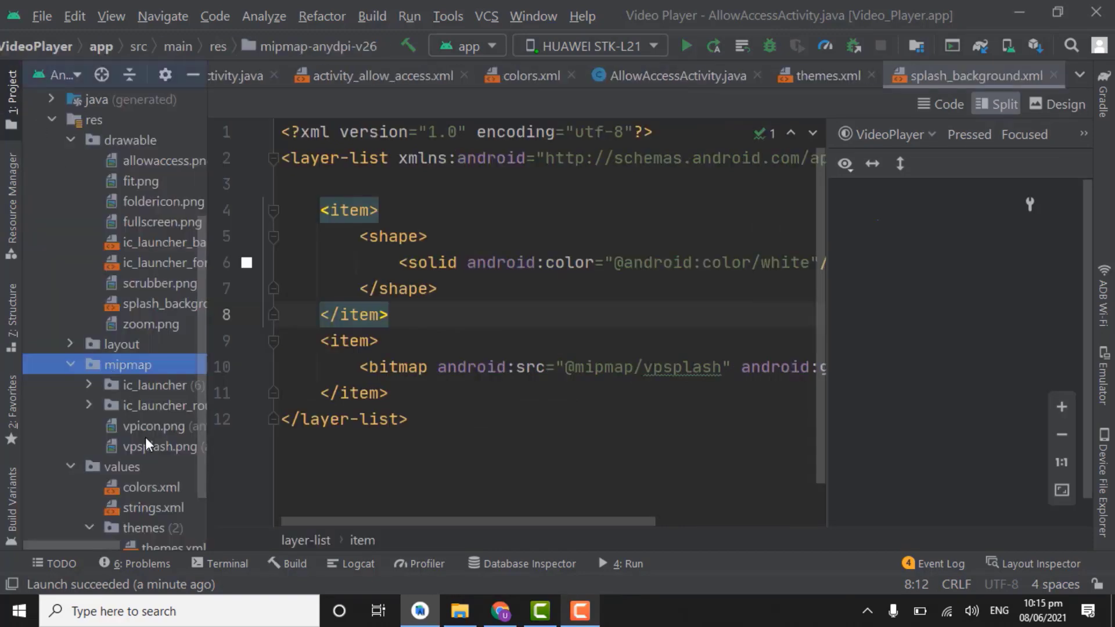
click(154, 426)
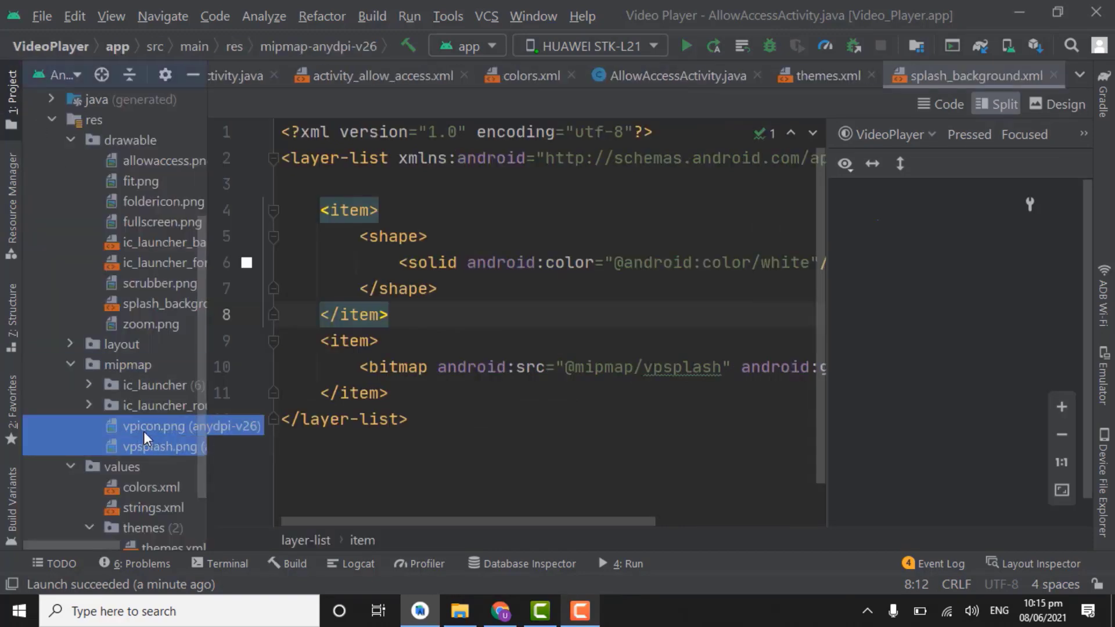
key(Delete)
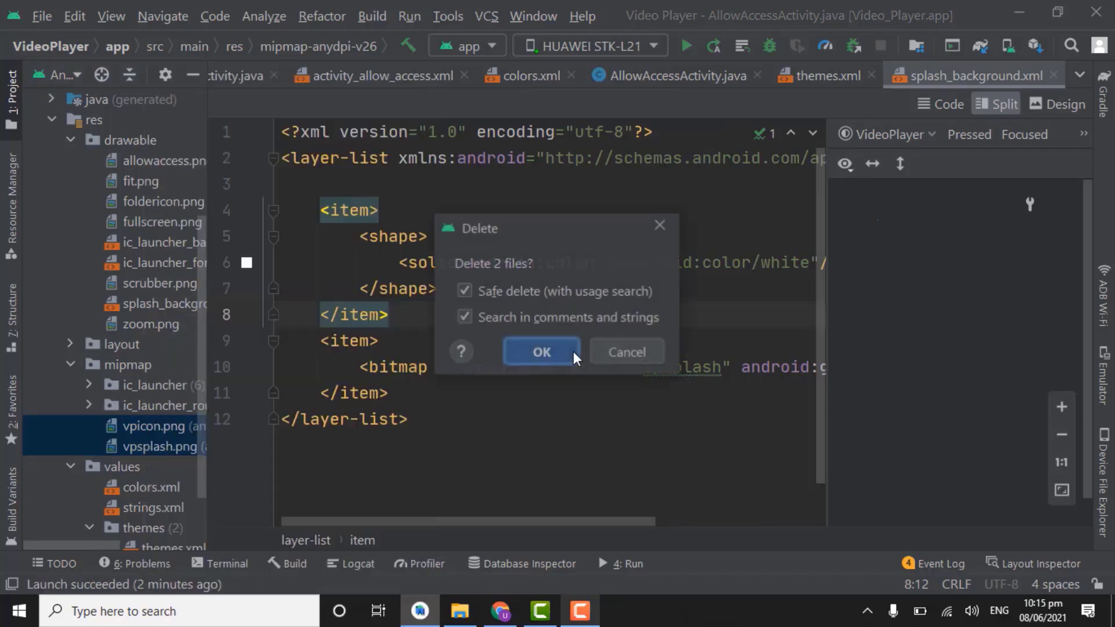
click(541, 352)
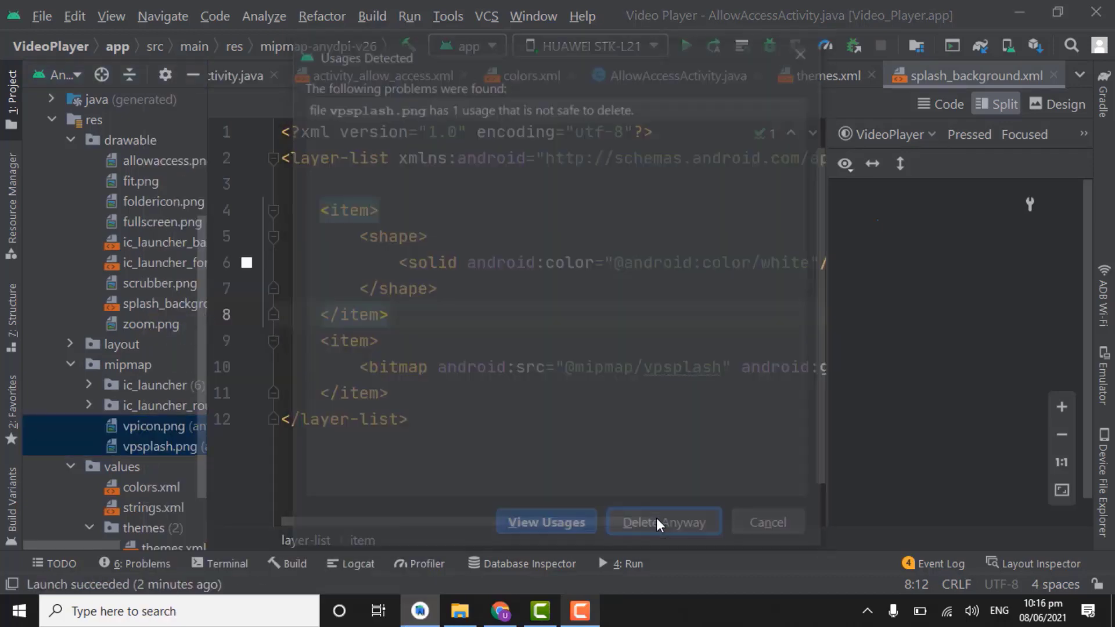
click(662, 522)
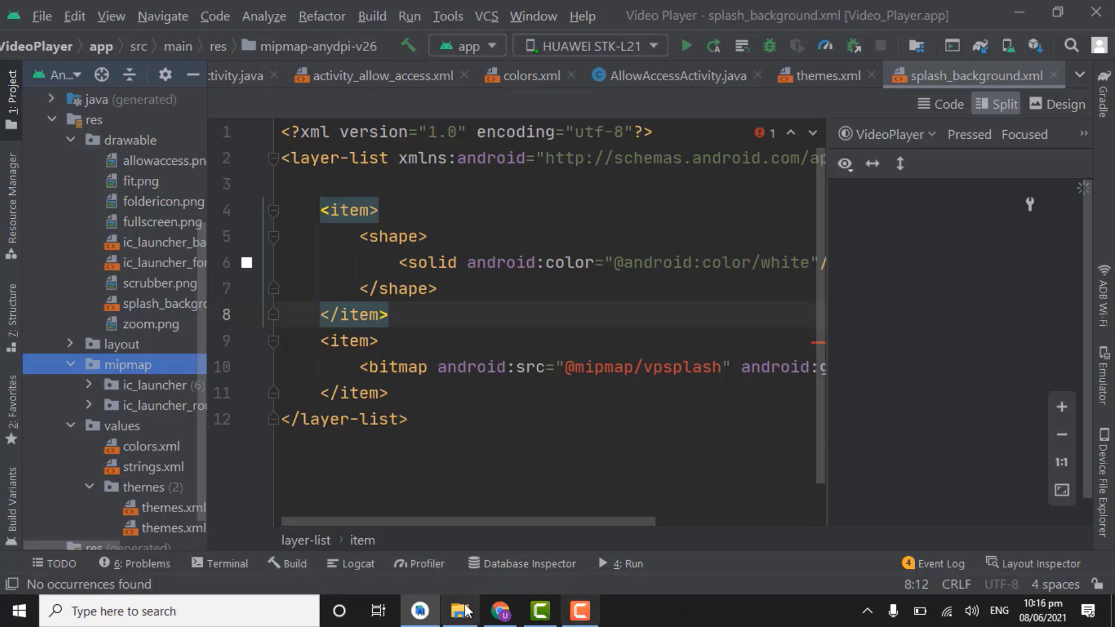
- Copy both icon images from File Explorer
click(460, 611)
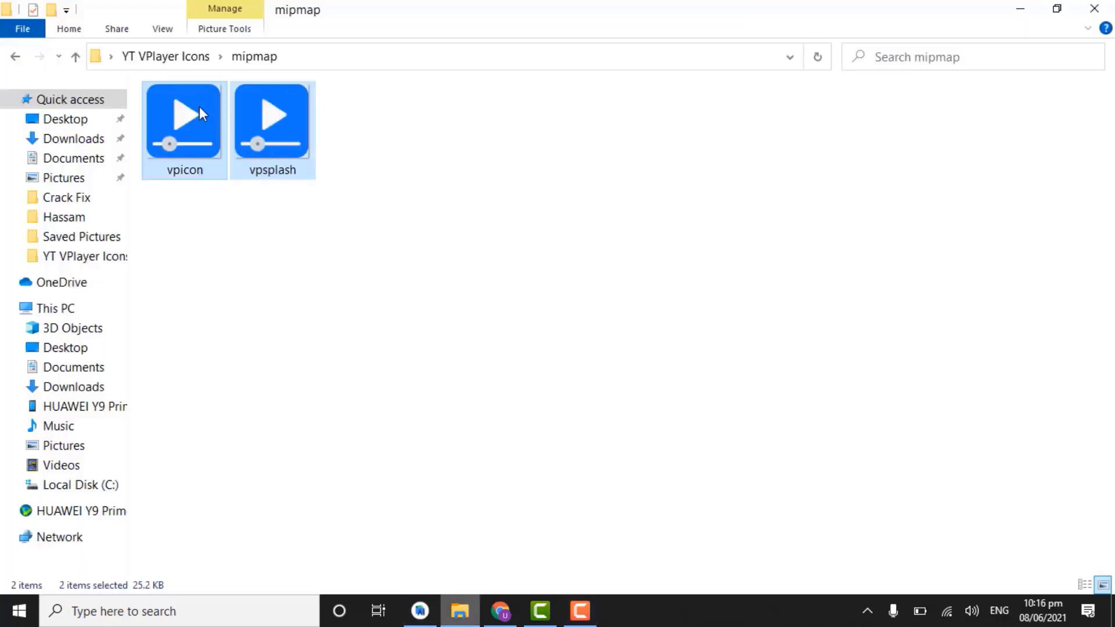
right_click(184, 118)
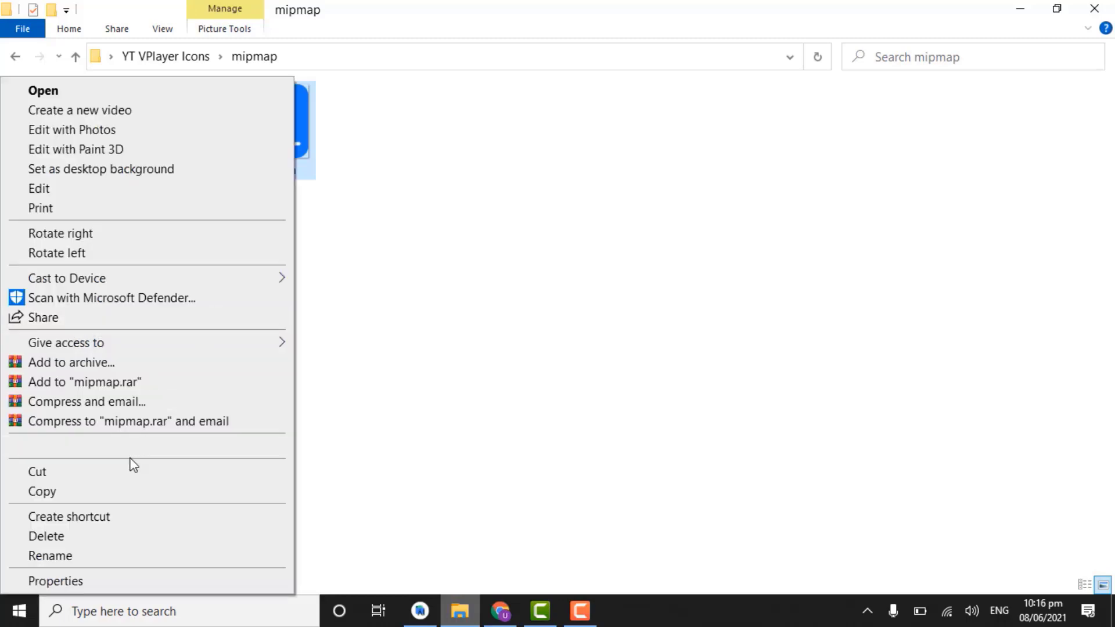
click(419, 610)
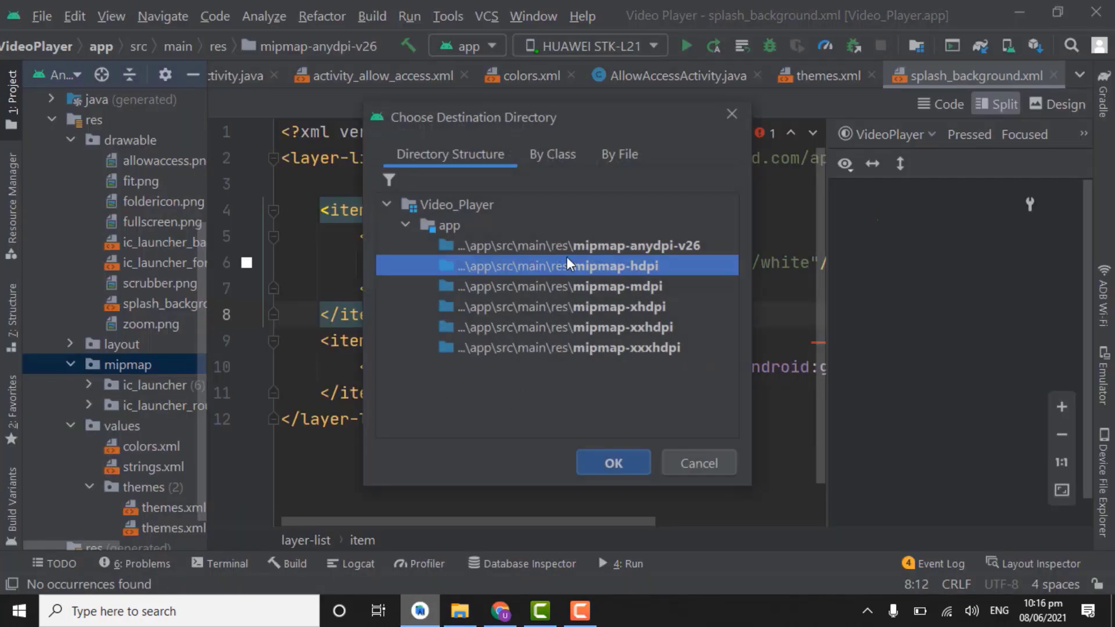
- Paste the vpicon and vpsplash images into mipmap-hdpi and confirm the copy
click(569, 244)
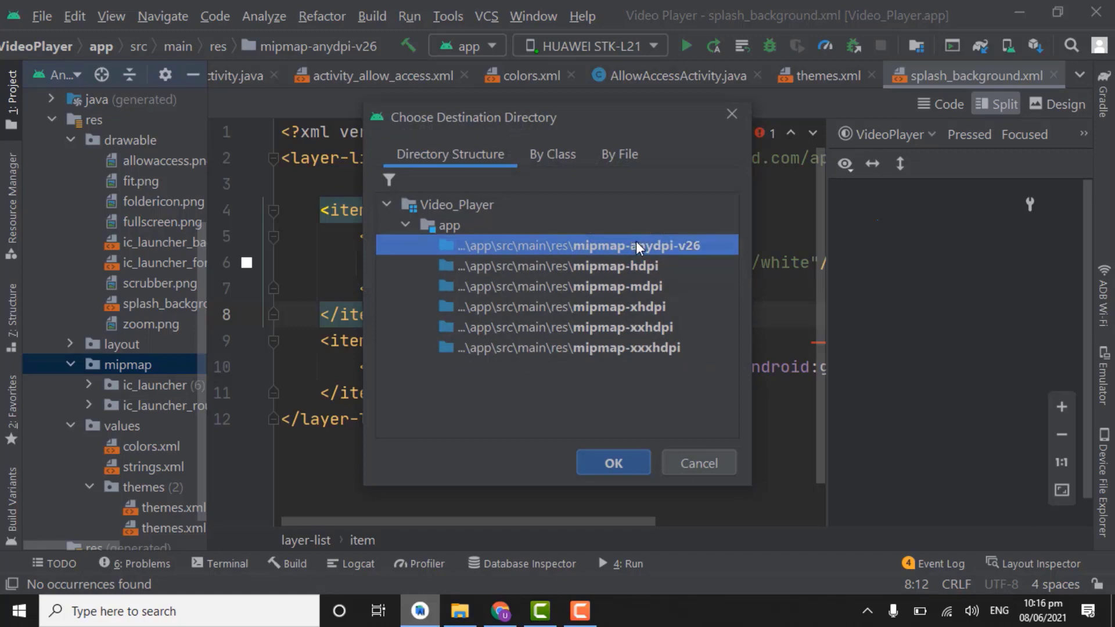
click(559, 265)
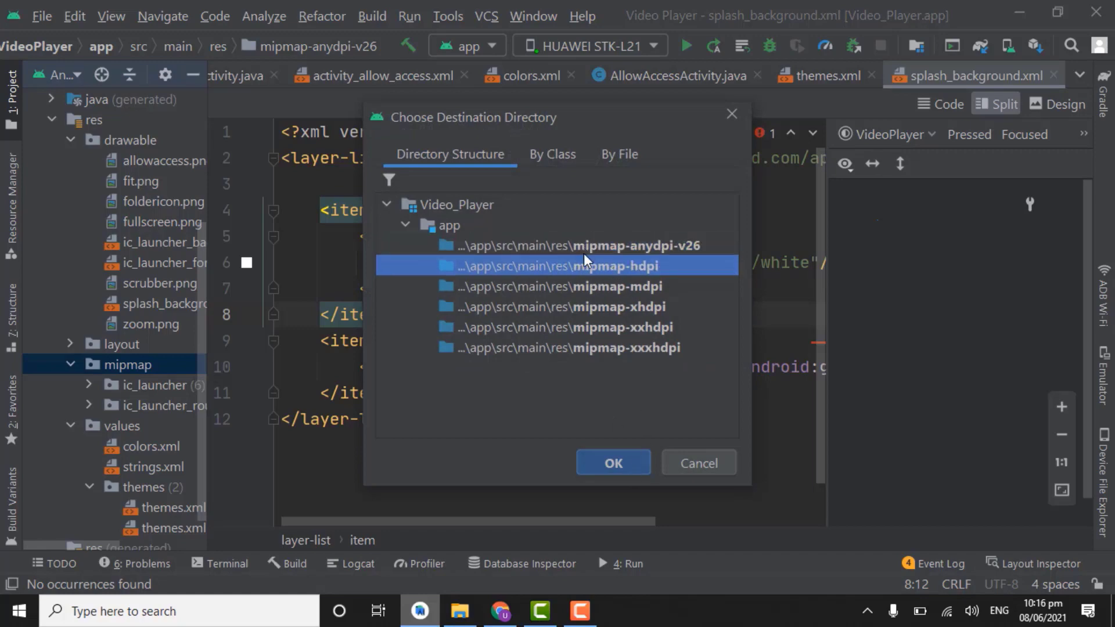
click(612, 462)
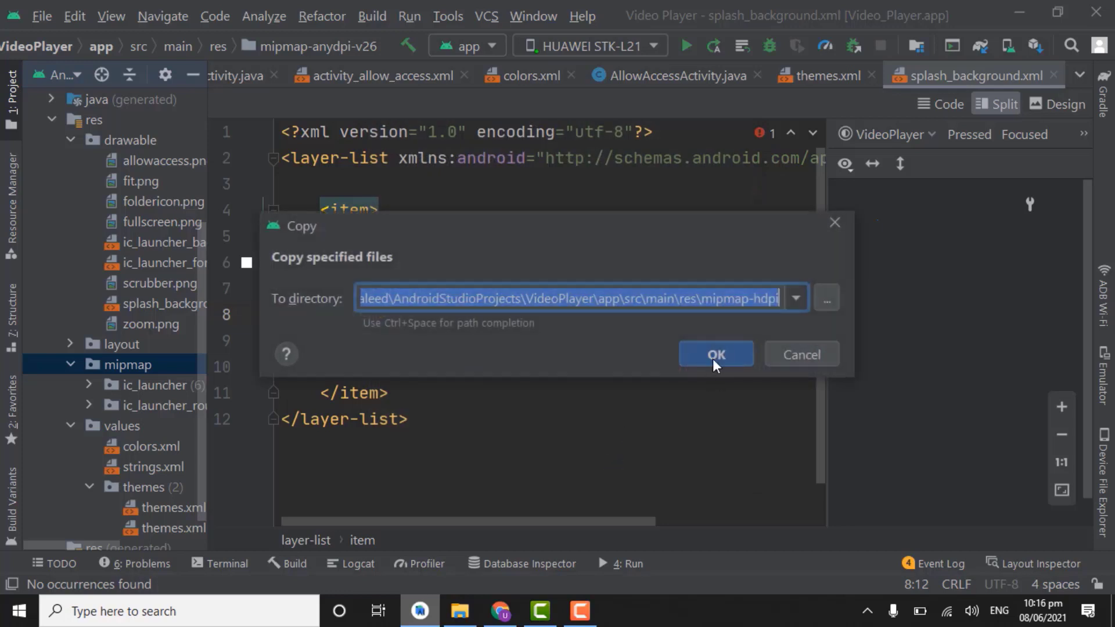
click(715, 354)
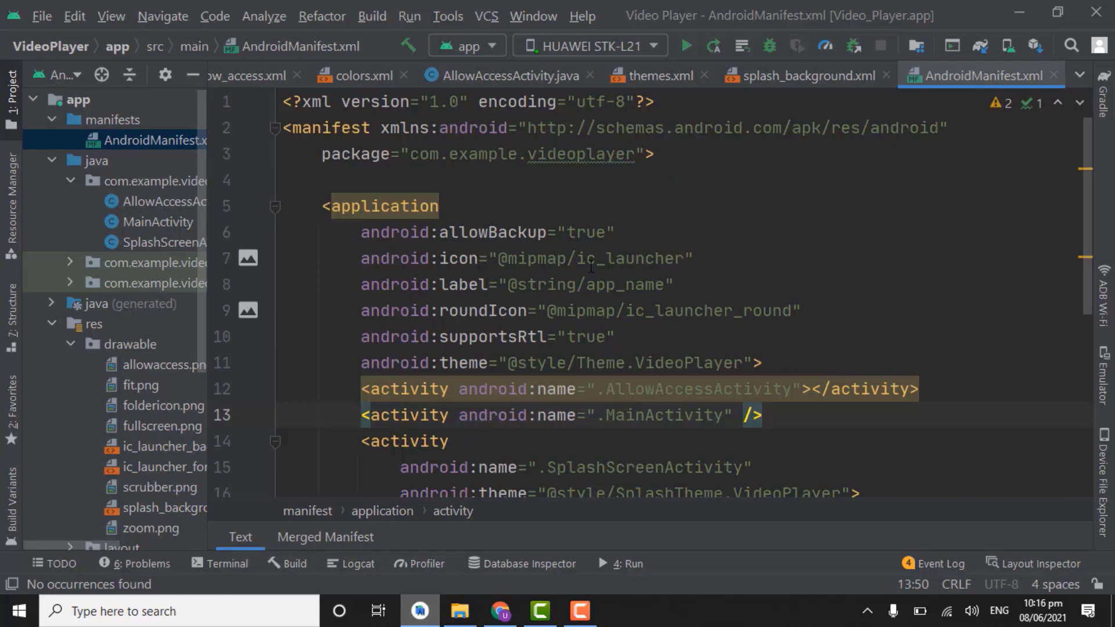
text(vpico)
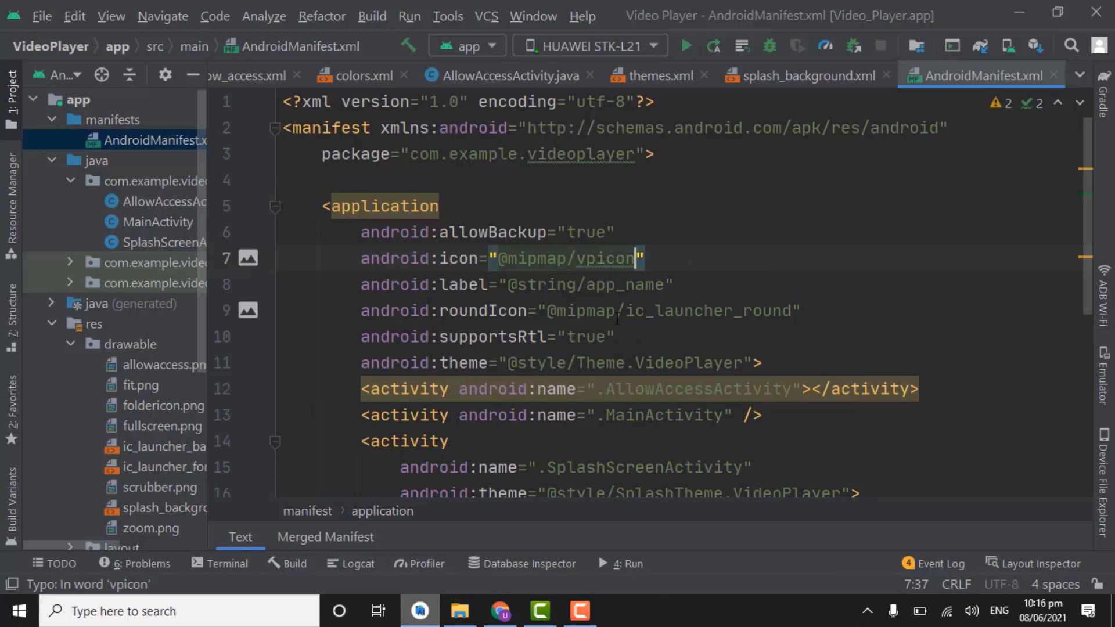
double_click(708, 310)
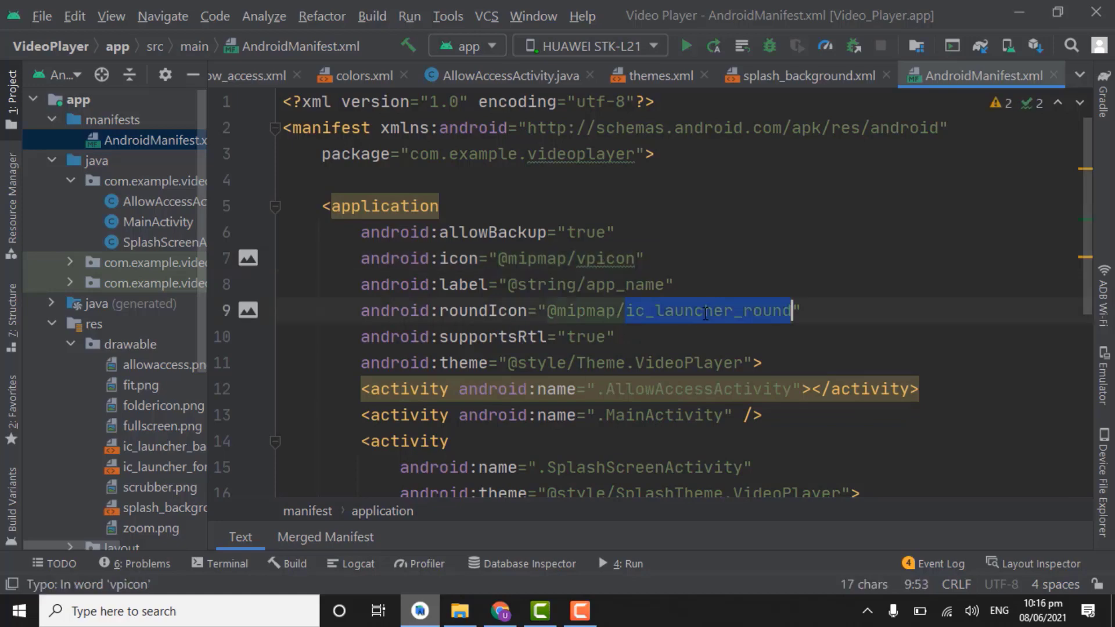
text(vp)
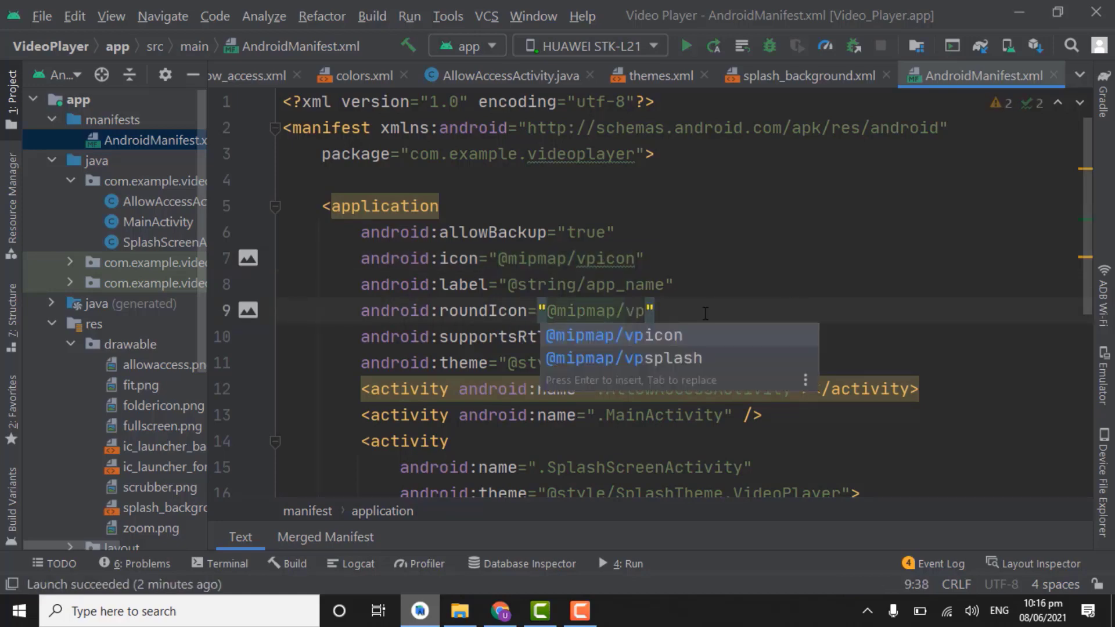
key(enter)
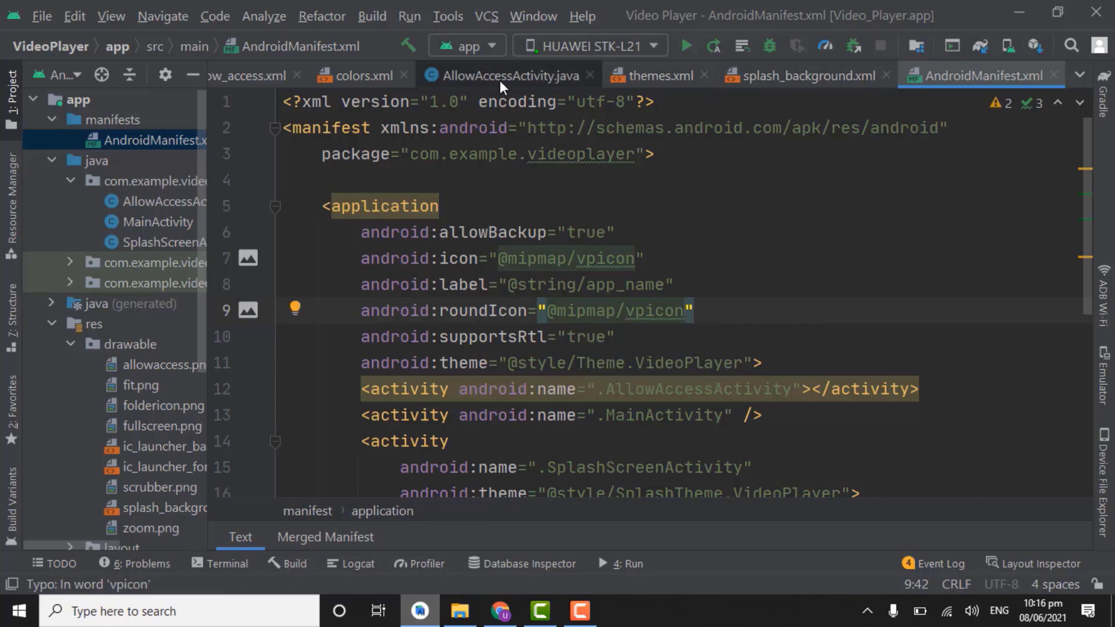
click(507, 75)
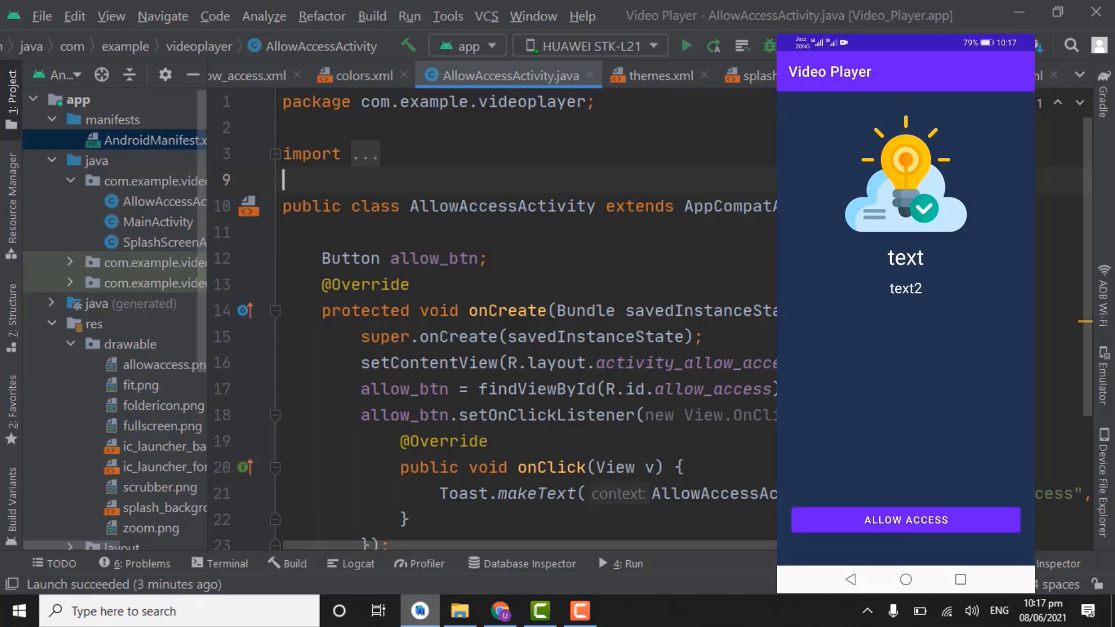
- Tap ALLOW ACCESS on the HUAWEI phone to show the 'Allow Access' toast
click(904, 519)
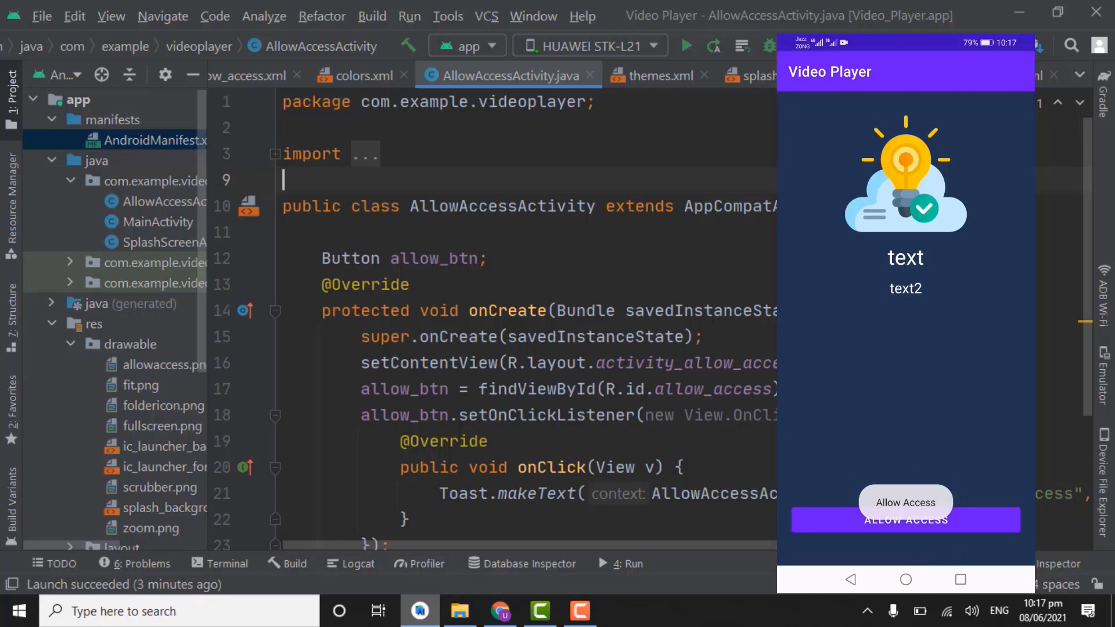